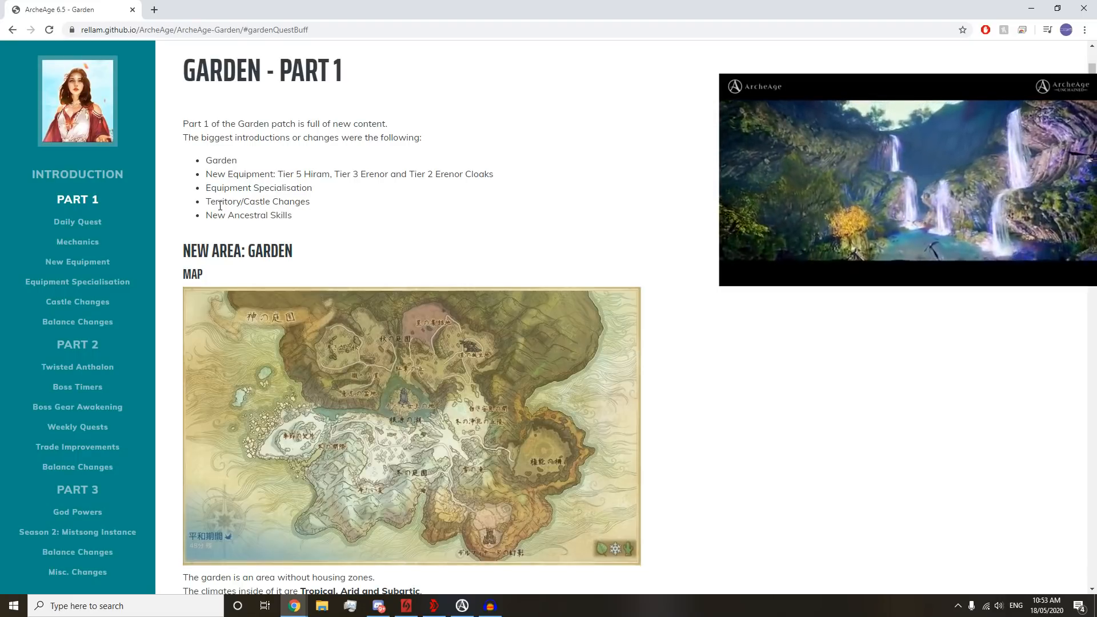
- Highlight the 'New Ancestral Skills' list item, then scroll down toward the Garden map
double_click(248, 215)
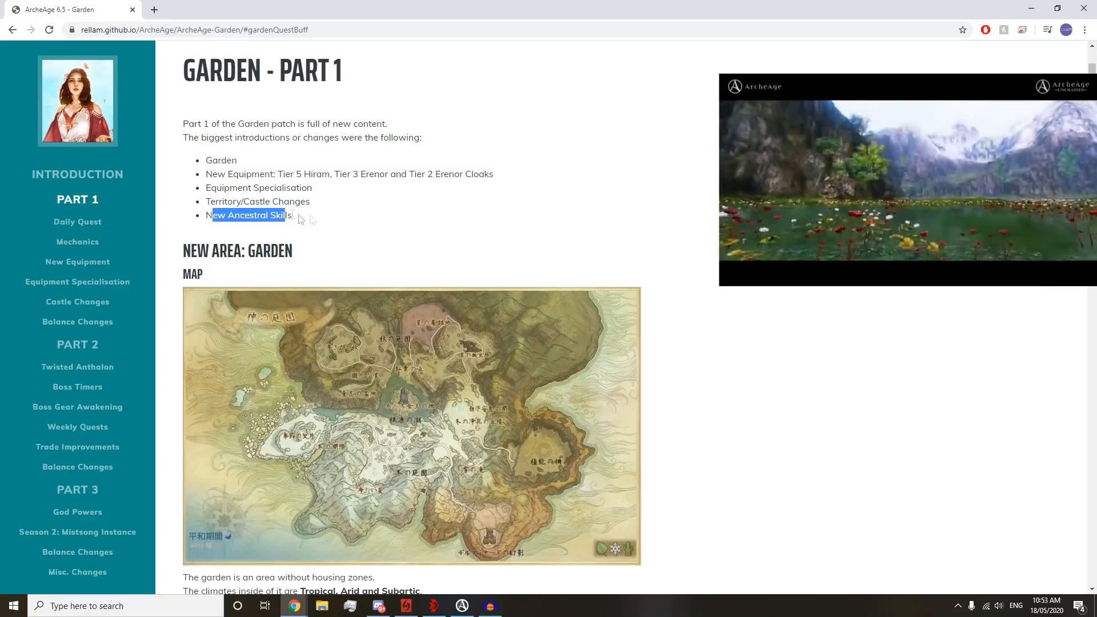
mouse_move(349, 217)
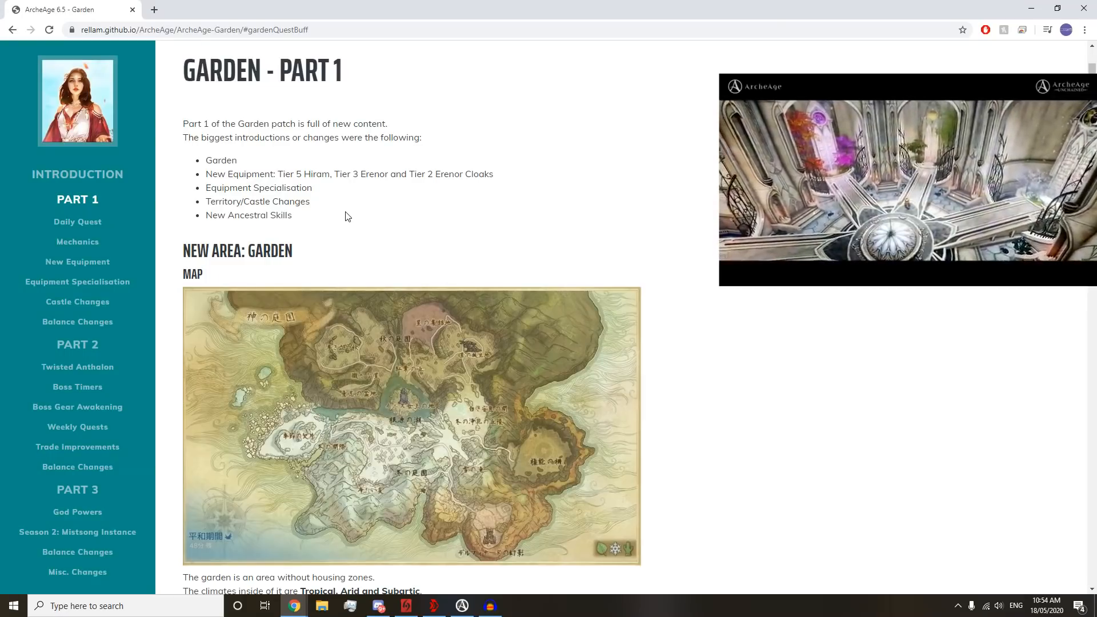
scroll(down, 3)
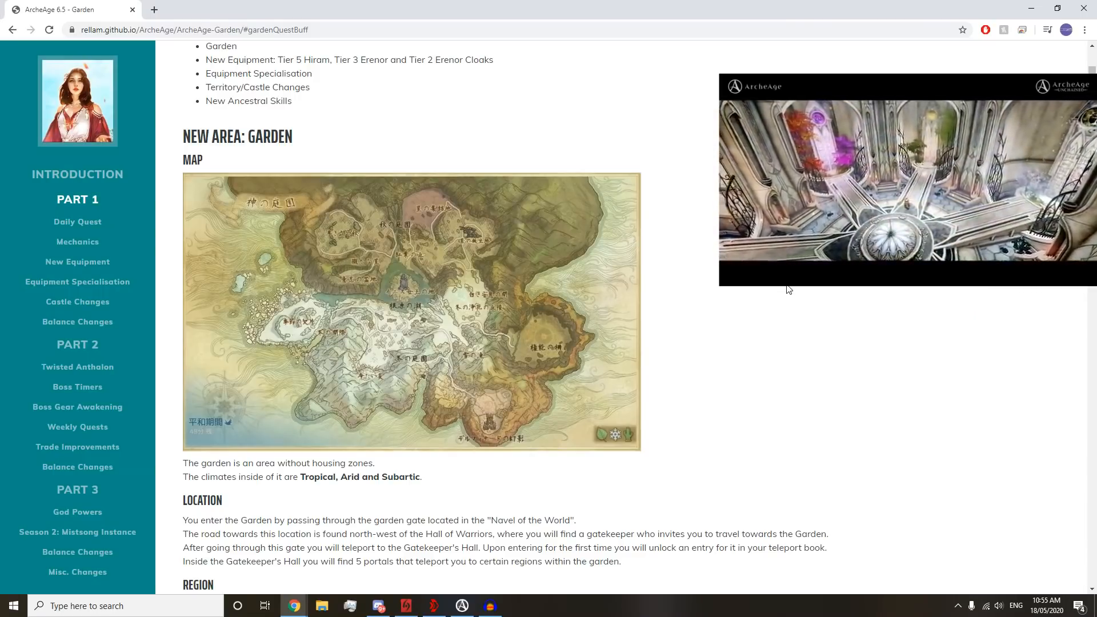
- Read down through Location and Region, briefly highlighting the no-housing-zones sentence
scroll(down, 3)
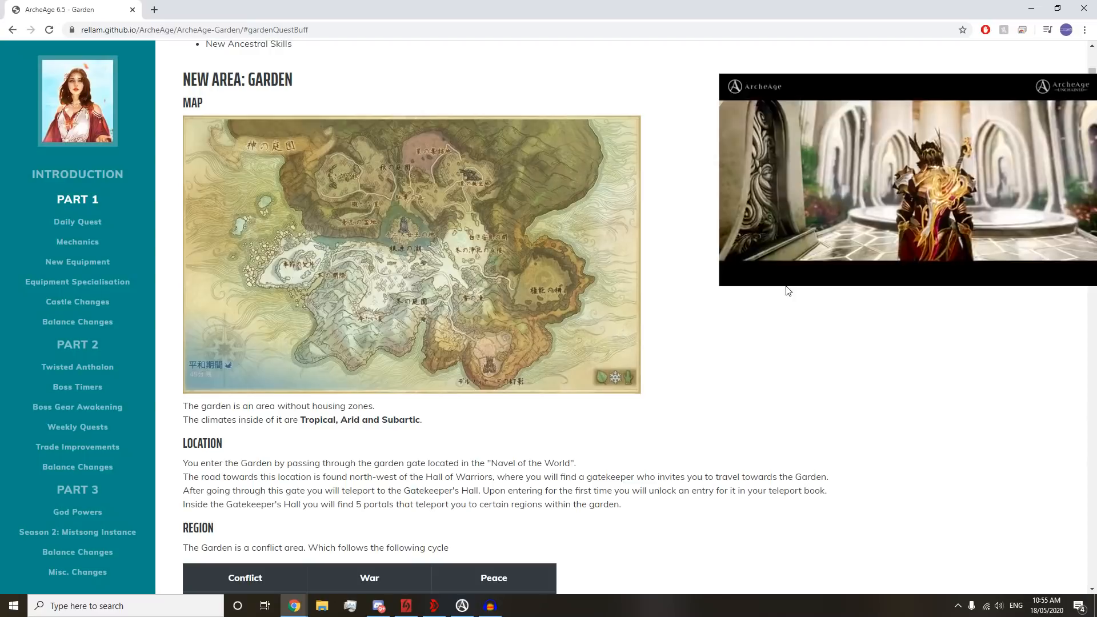
scroll(down, 3)
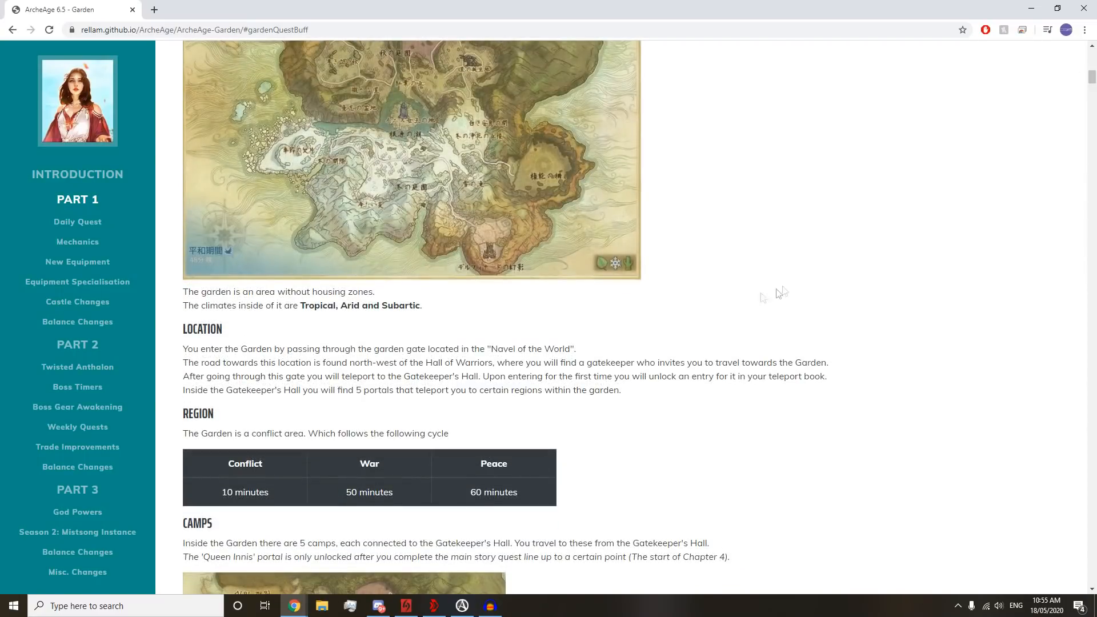
drag(195, 292, 352, 292)
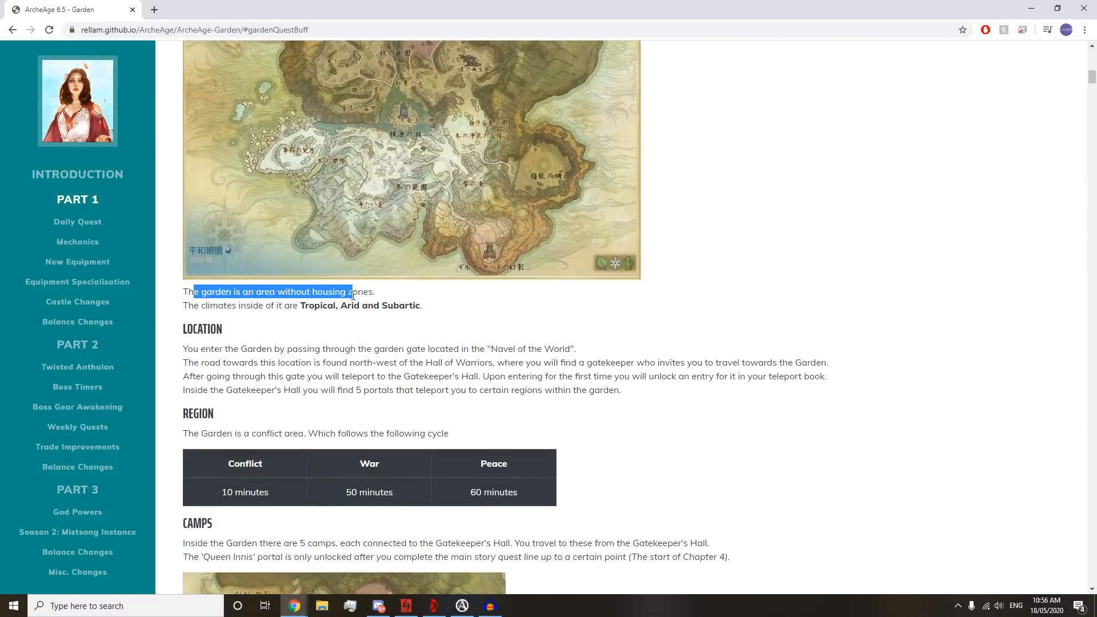
click(210, 308)
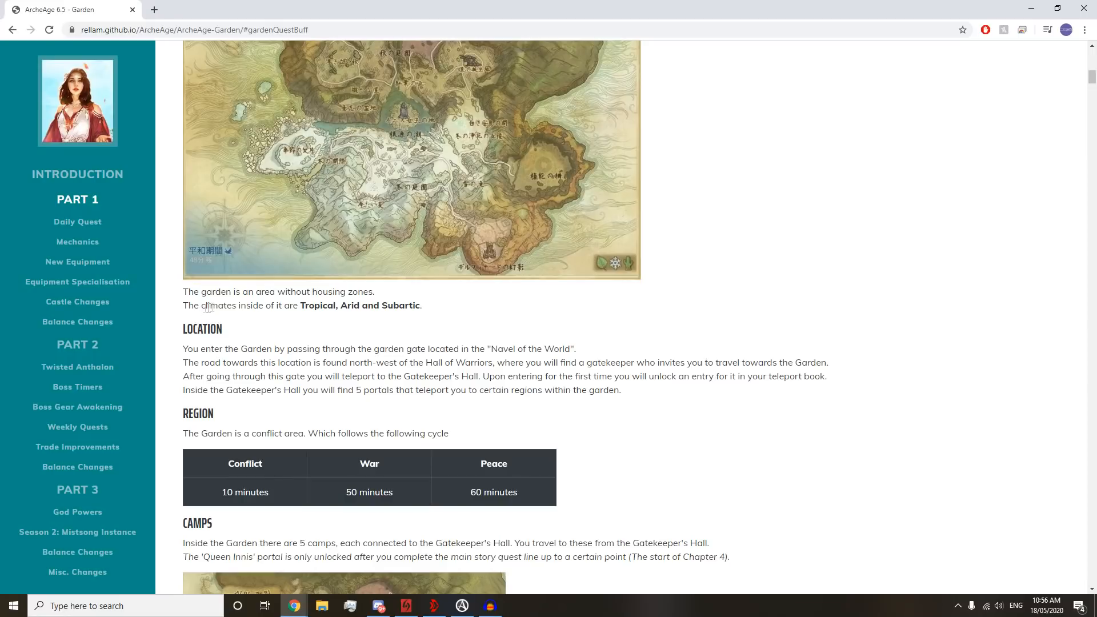
scroll(up, 3)
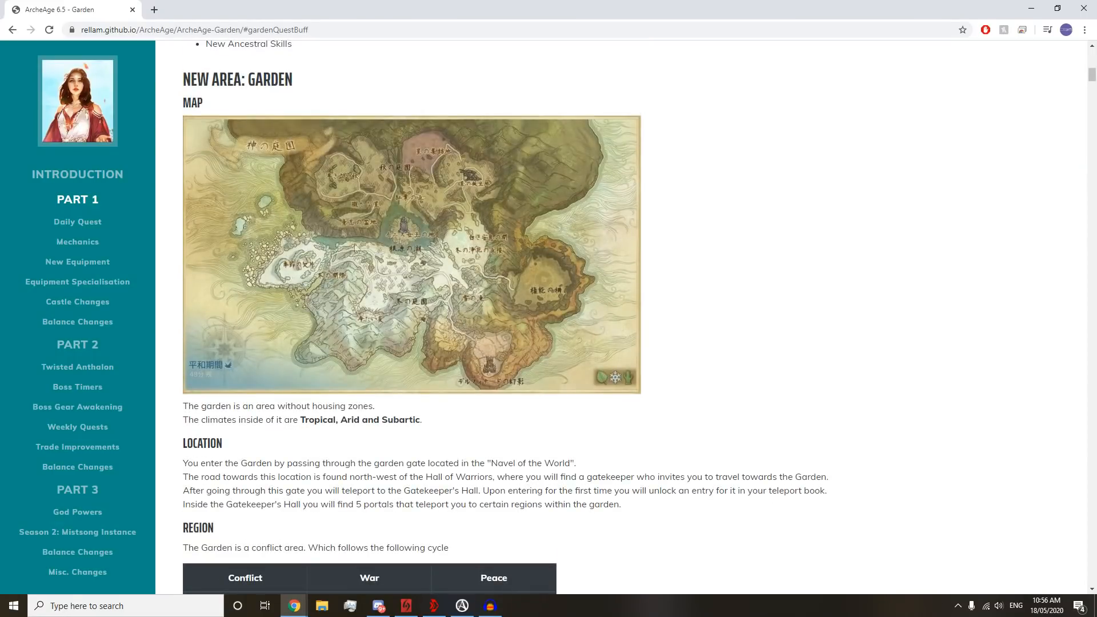
scroll(down, 3)
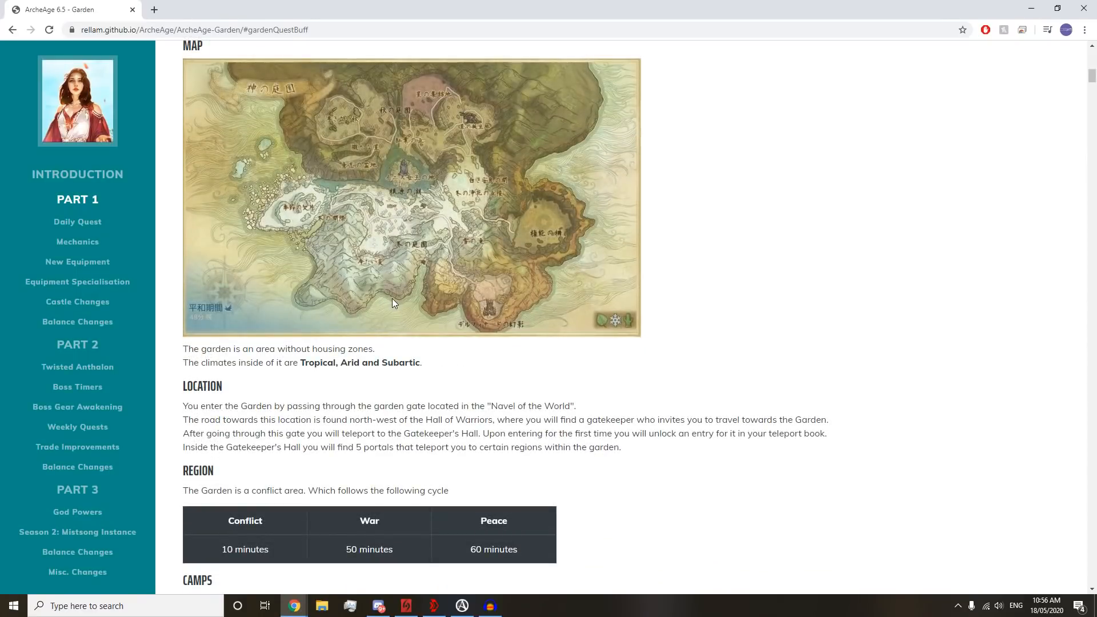
mouse_move(348, 389)
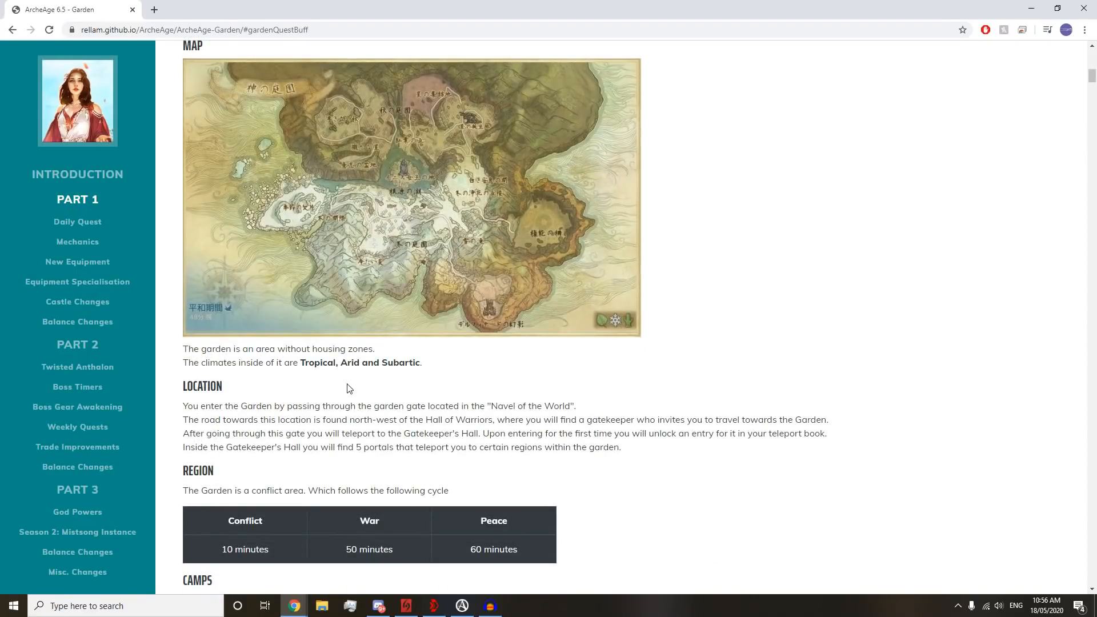
scroll(down, 3)
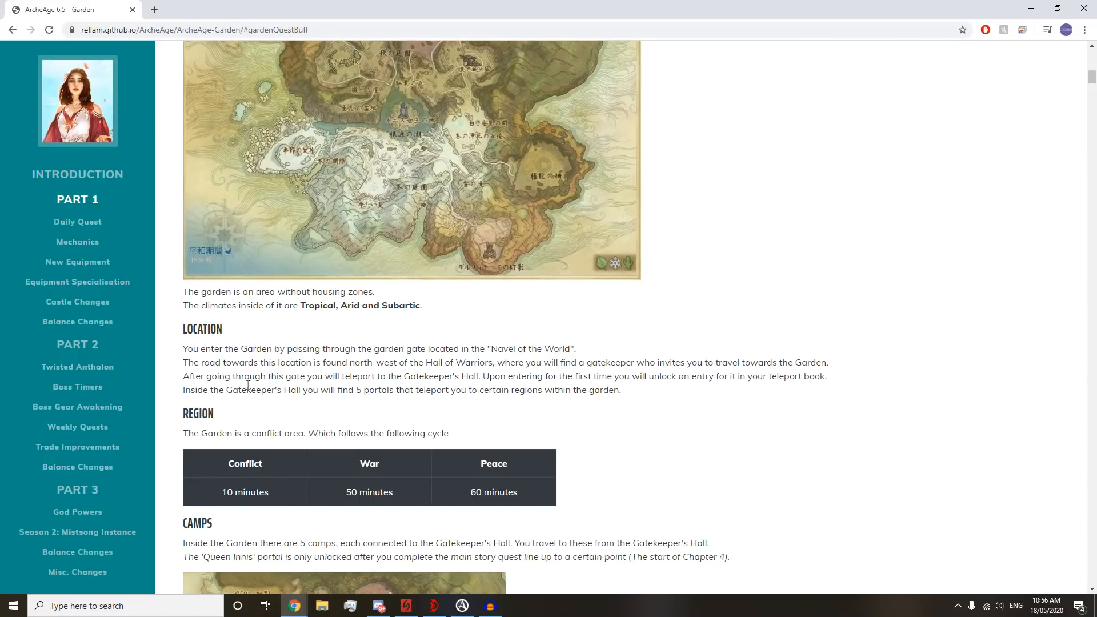
- Scroll down to the Camps section and double-click on the camp map
scroll(down, 3)
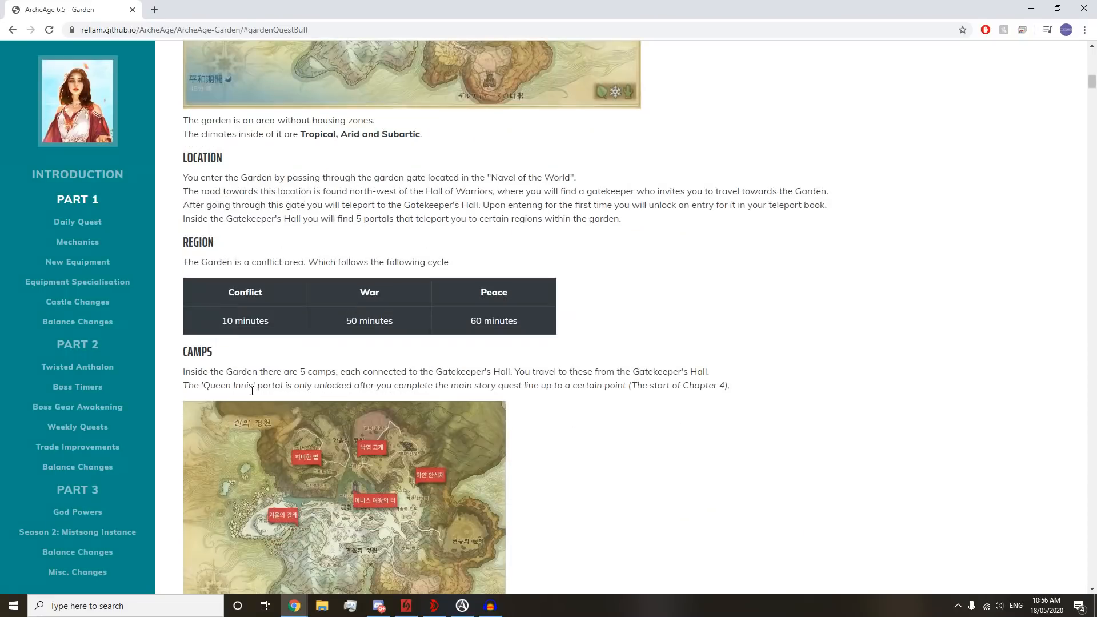
scroll(down, 3)
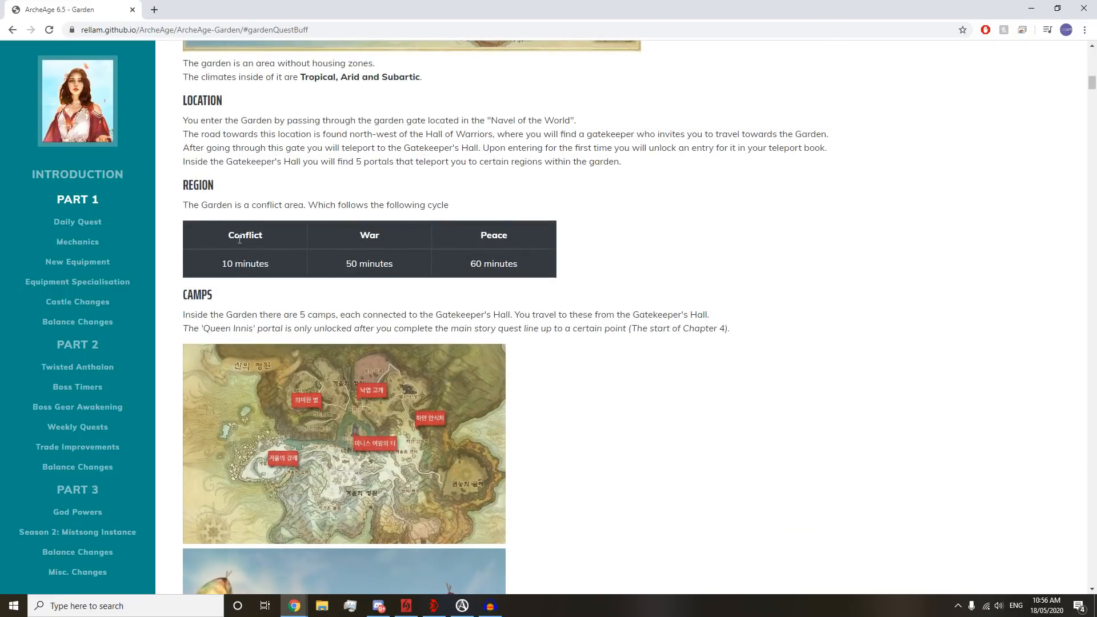
double_click(368, 264)
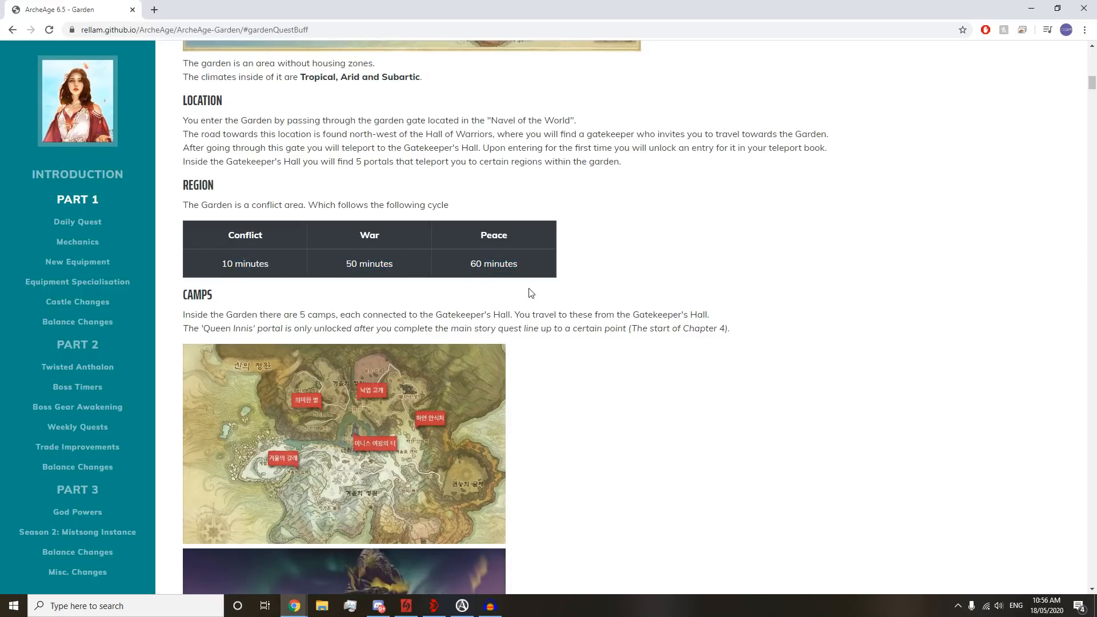
scroll(down, 3)
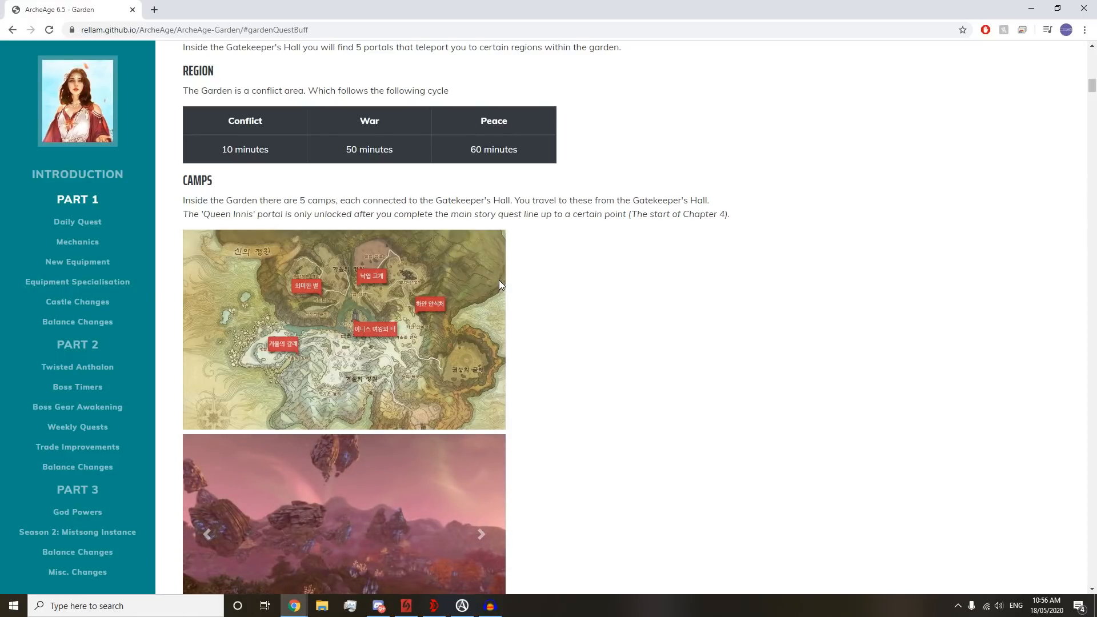
mouse_move(467, 155)
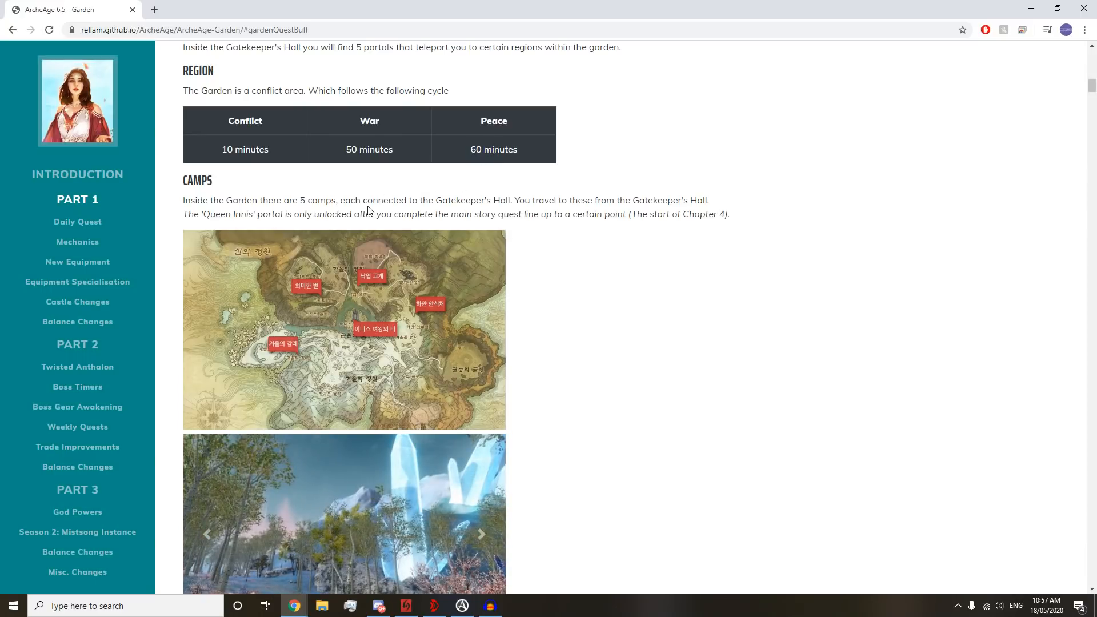
mouse_move(352, 211)
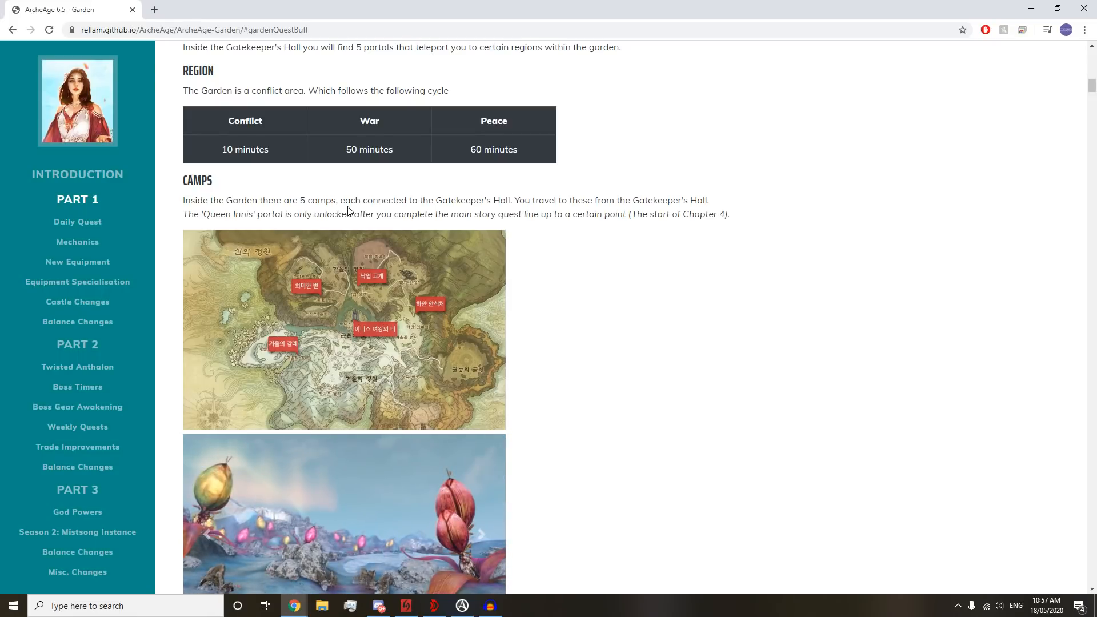
mouse_move(364, 197)
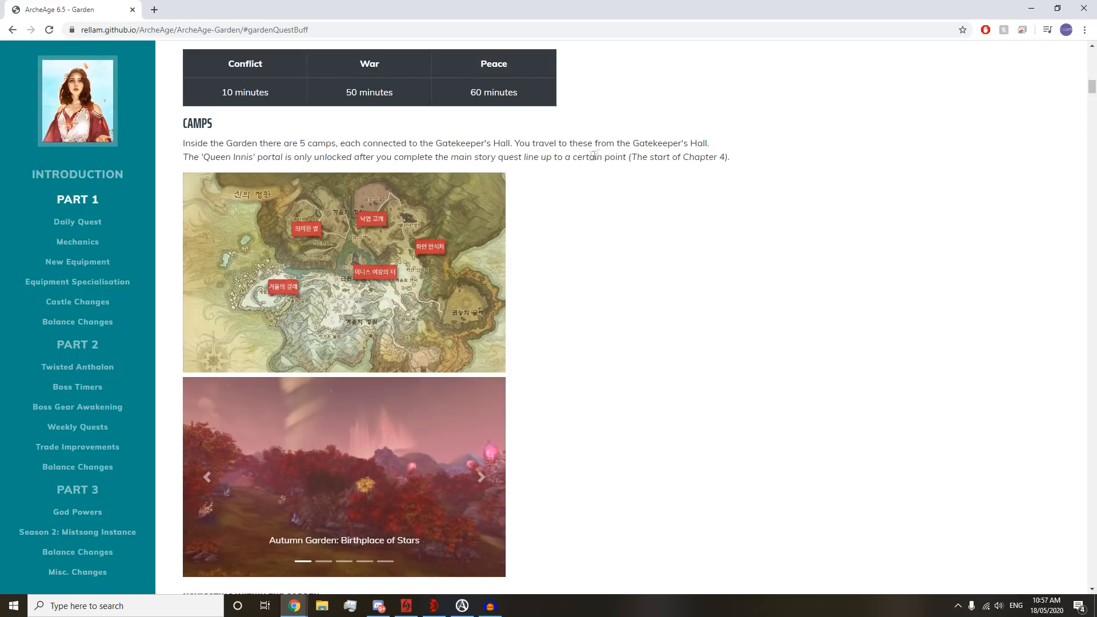
mouse_move(353, 265)
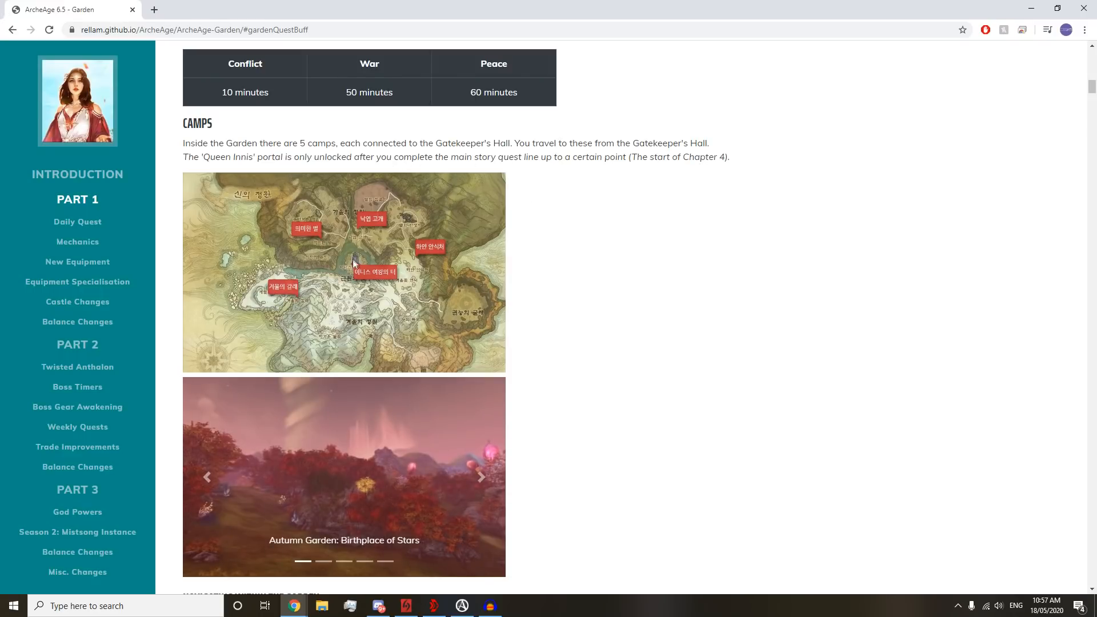
- Click through the camp screenshot slideshow, then scroll on to the teleportation scrolls table
click(481, 476)
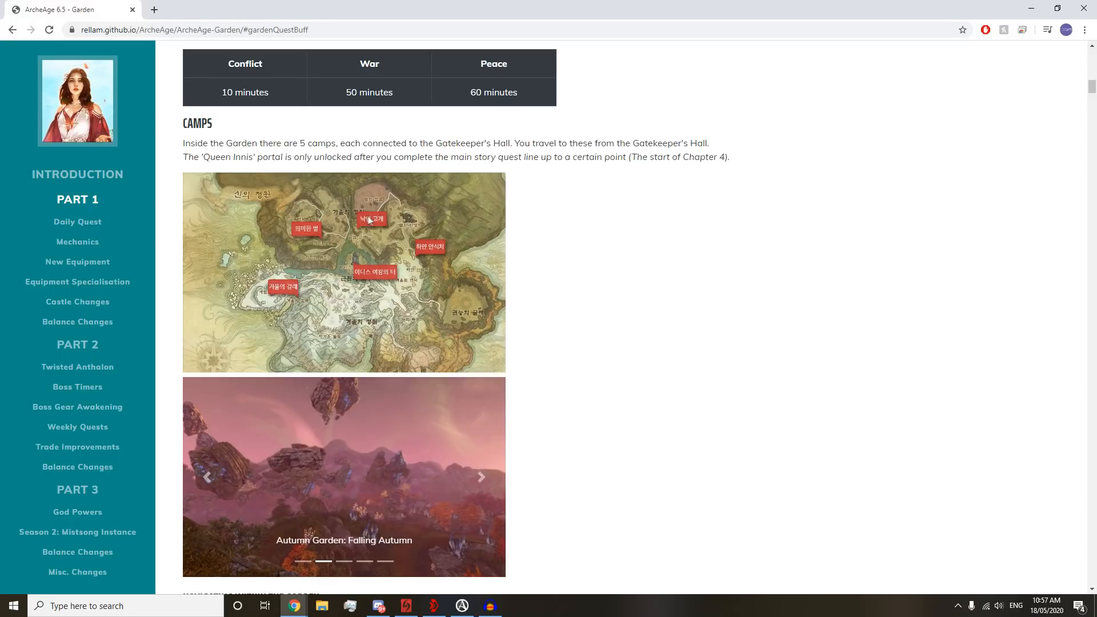
mouse_move(440, 264)
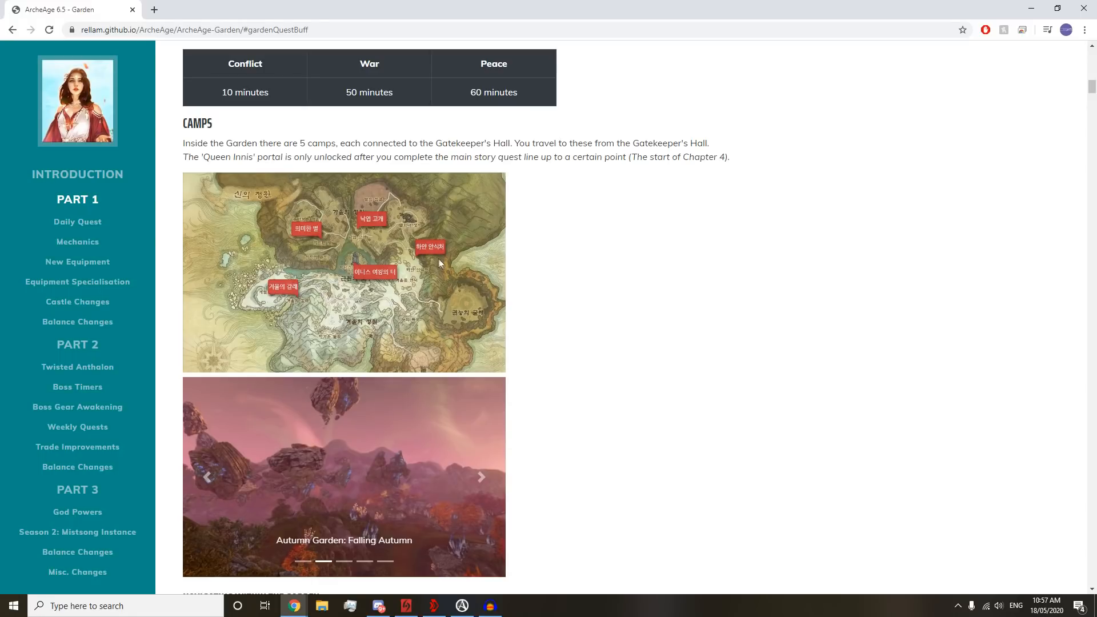
click(481, 477)
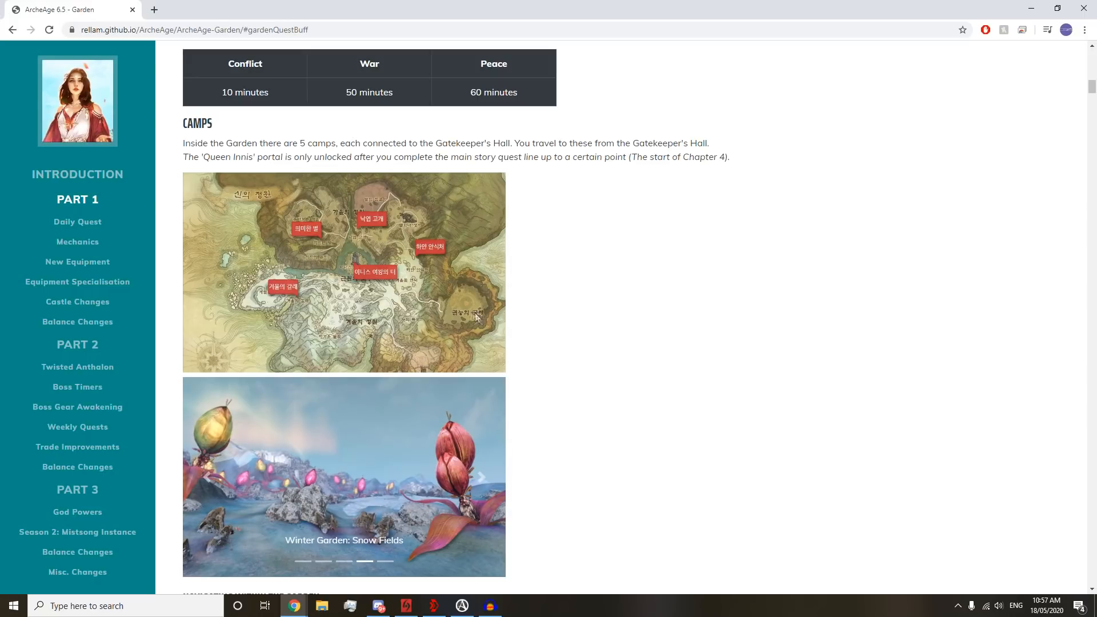
click(480, 478)
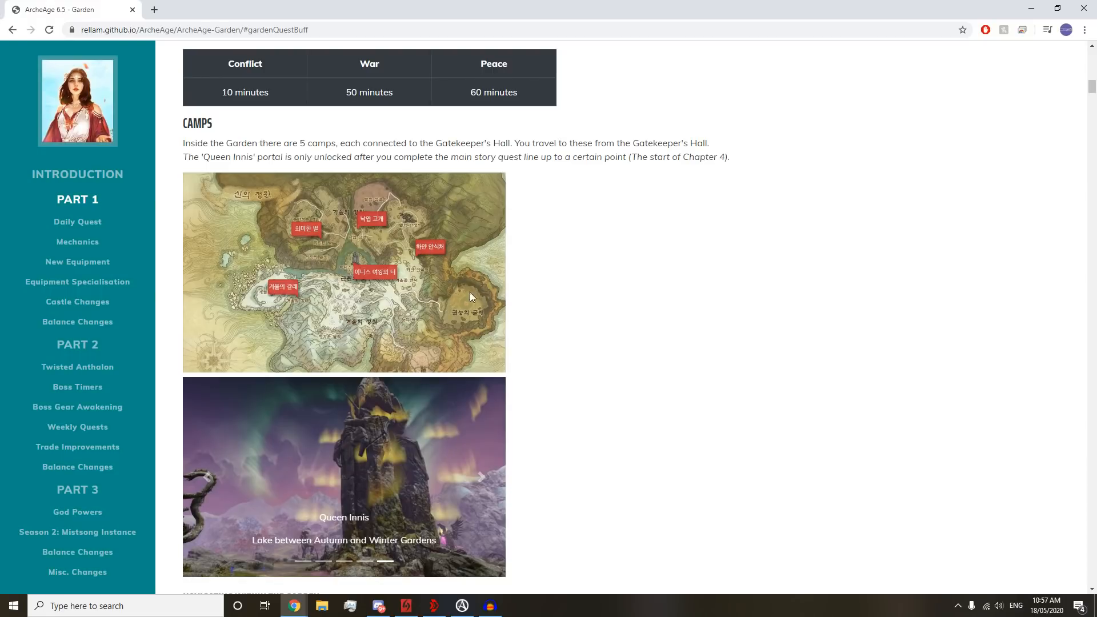
mouse_move(356, 268)
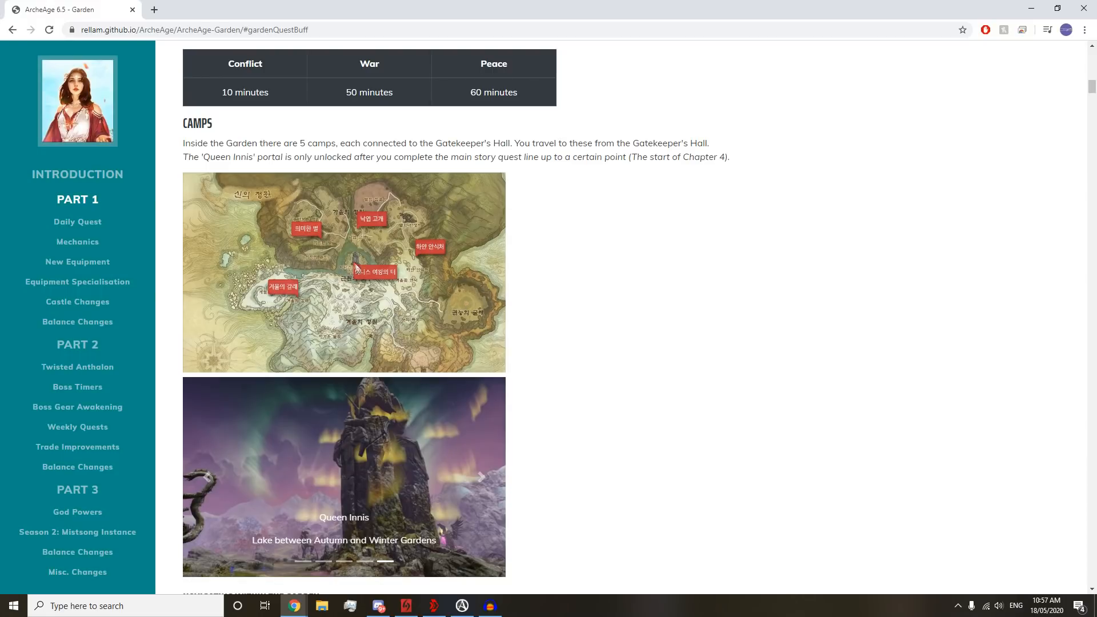
click(480, 477)
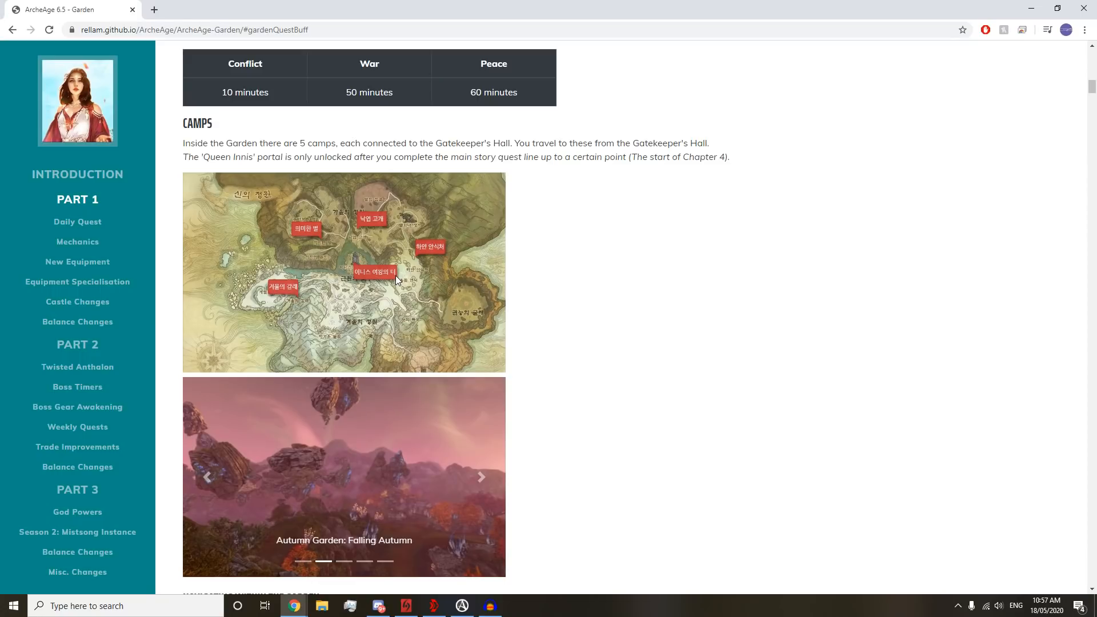
scroll(down, 3)
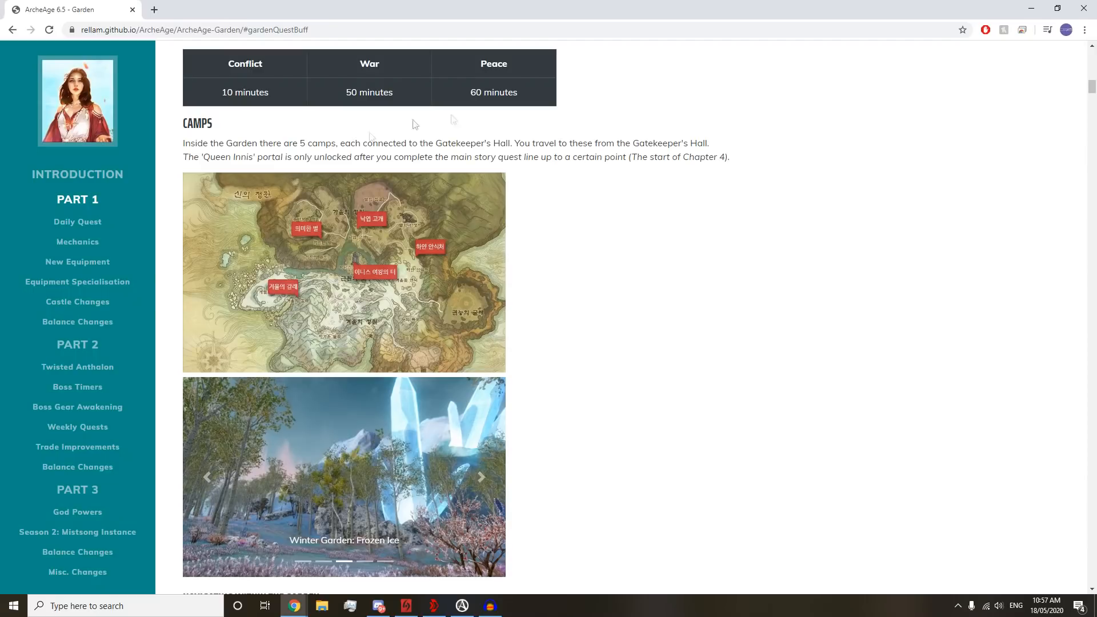
scroll(down, 3)
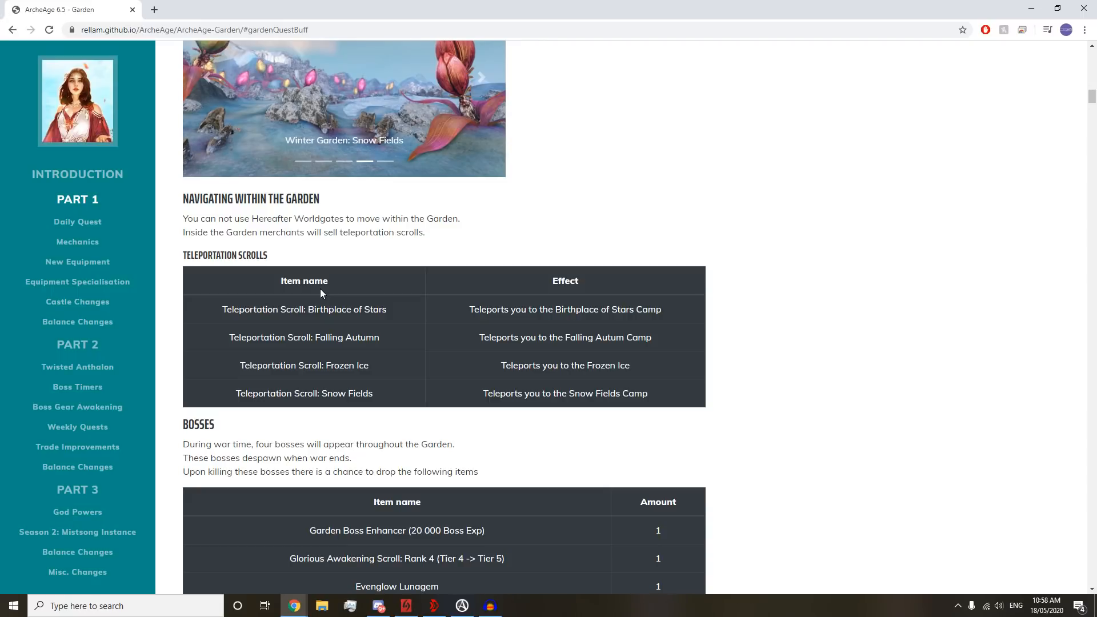
- Advance the camp slideshow to Snow Fields and scroll to the full Bosses drop list
click(481, 76)
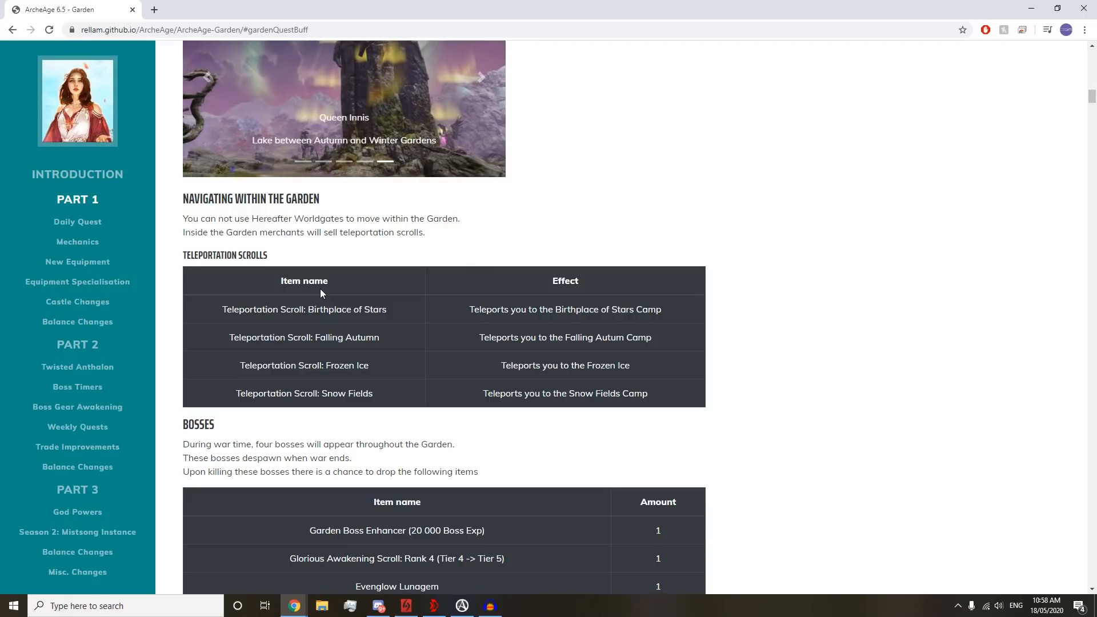
scroll(down, 3)
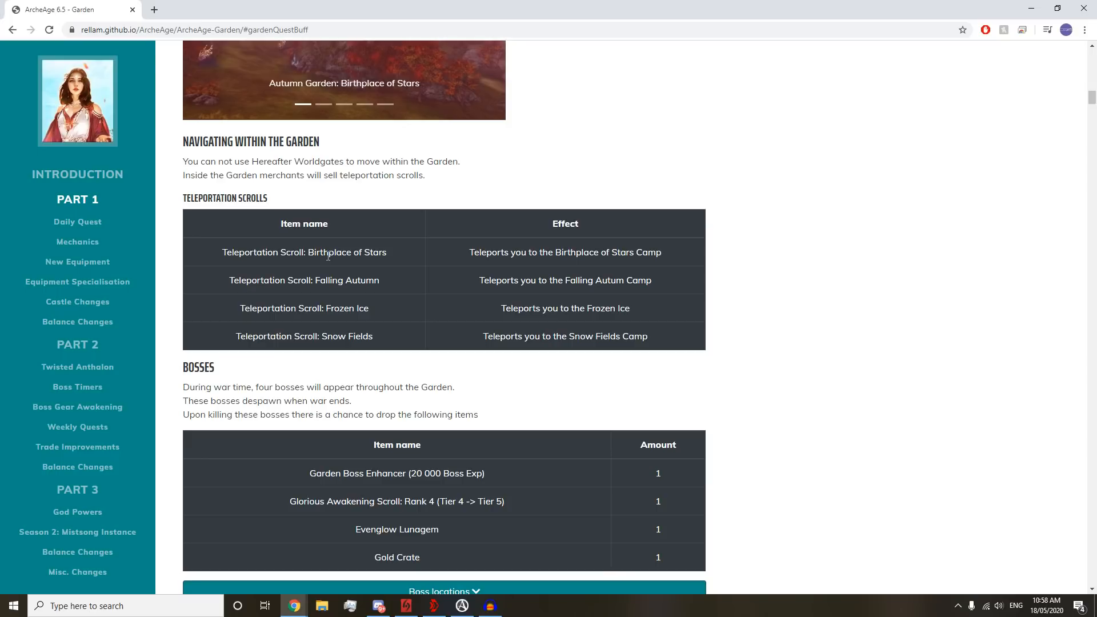
mouse_move(339, 275)
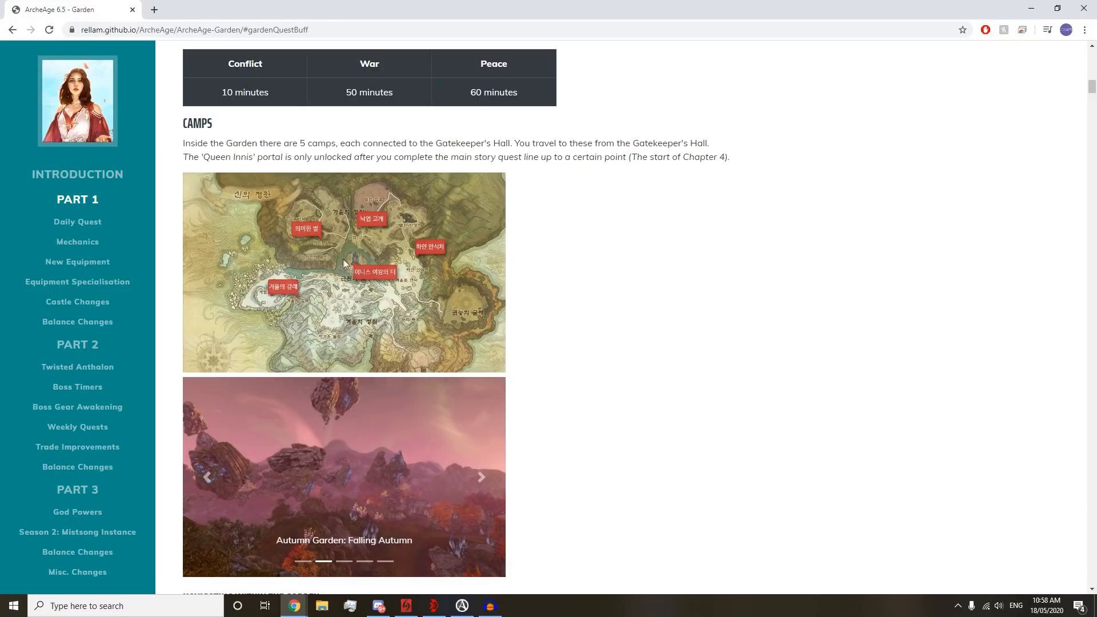
mouse_move(221, 183)
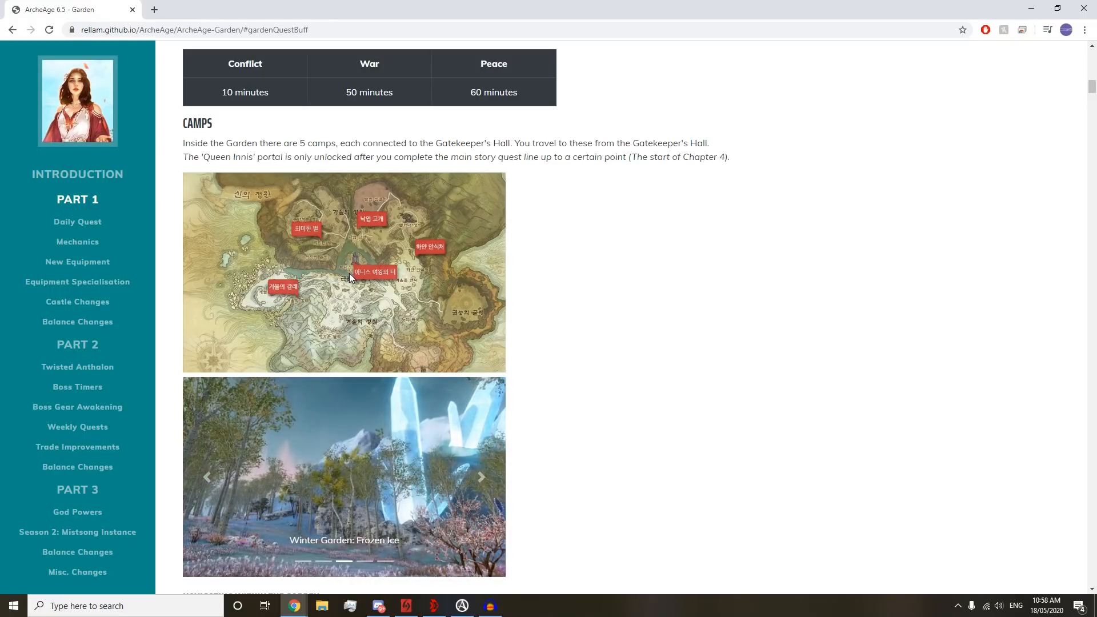
scroll(down, 3)
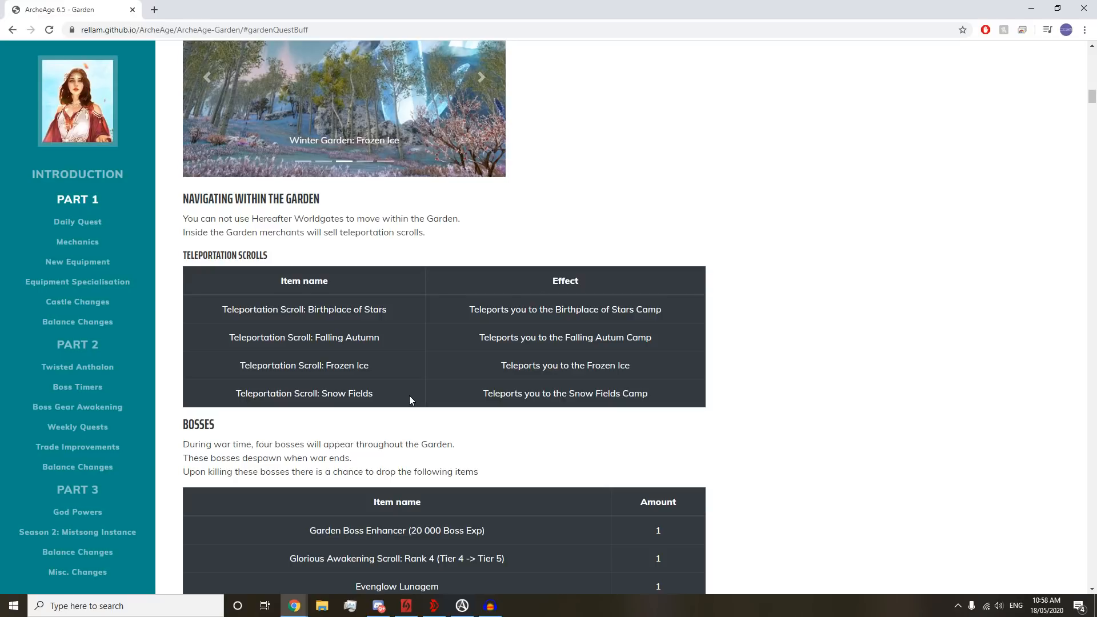
click(481, 77)
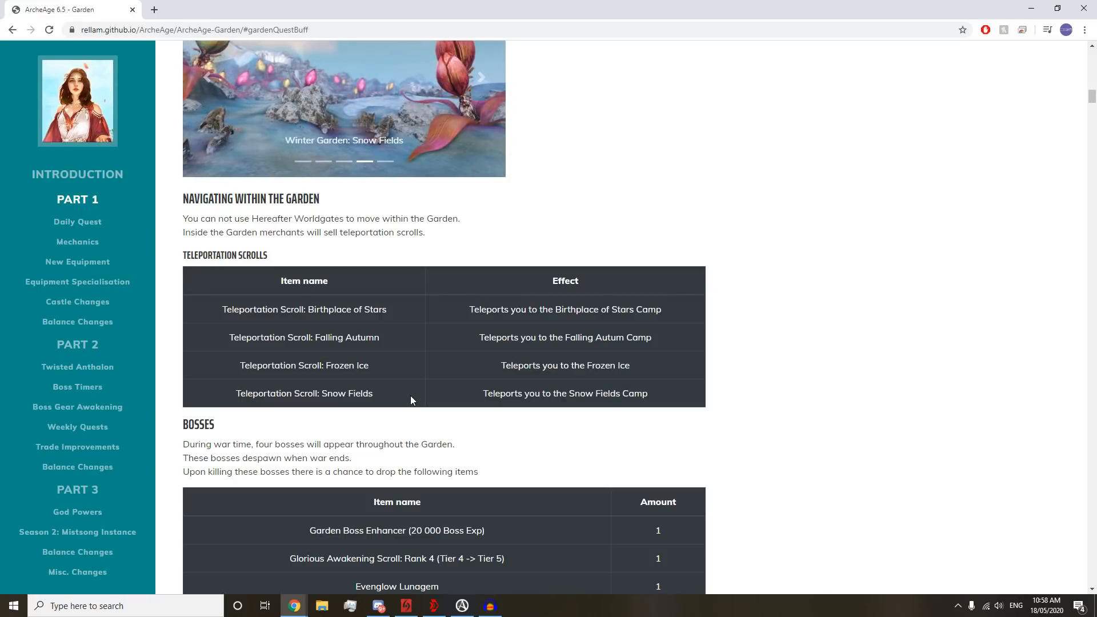
scroll(down, 3)
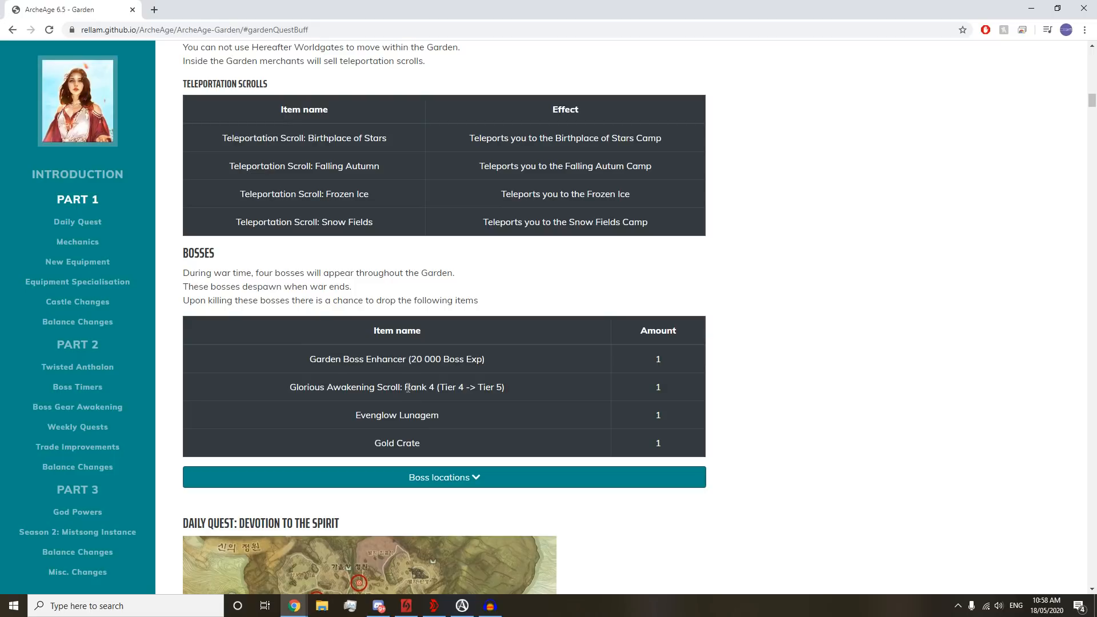
mouse_move(406, 386)
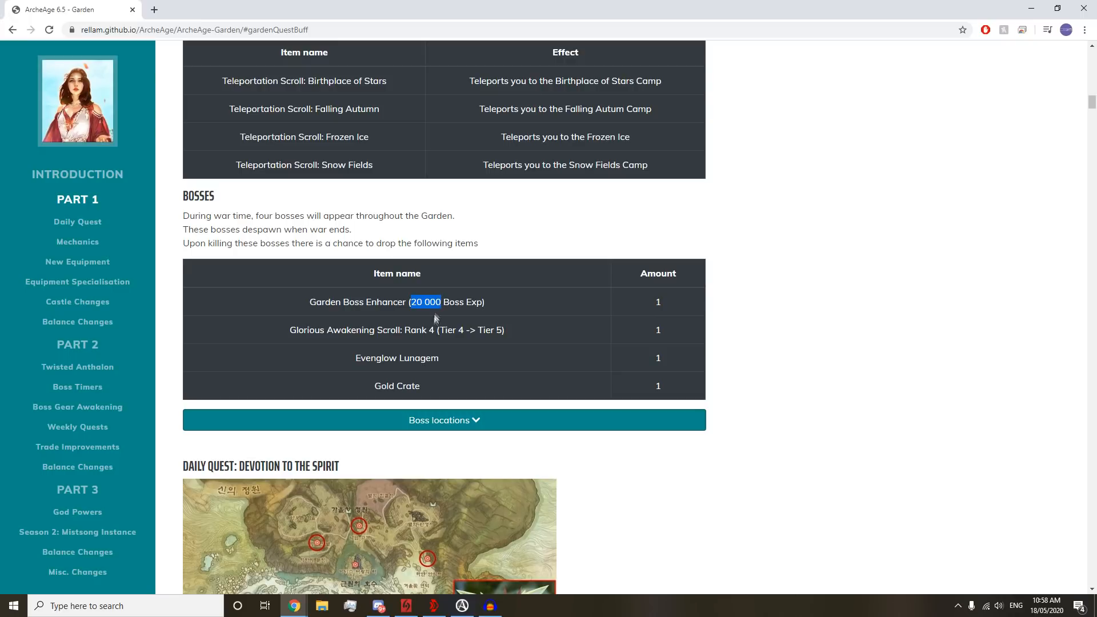
mouse_move(420, 321)
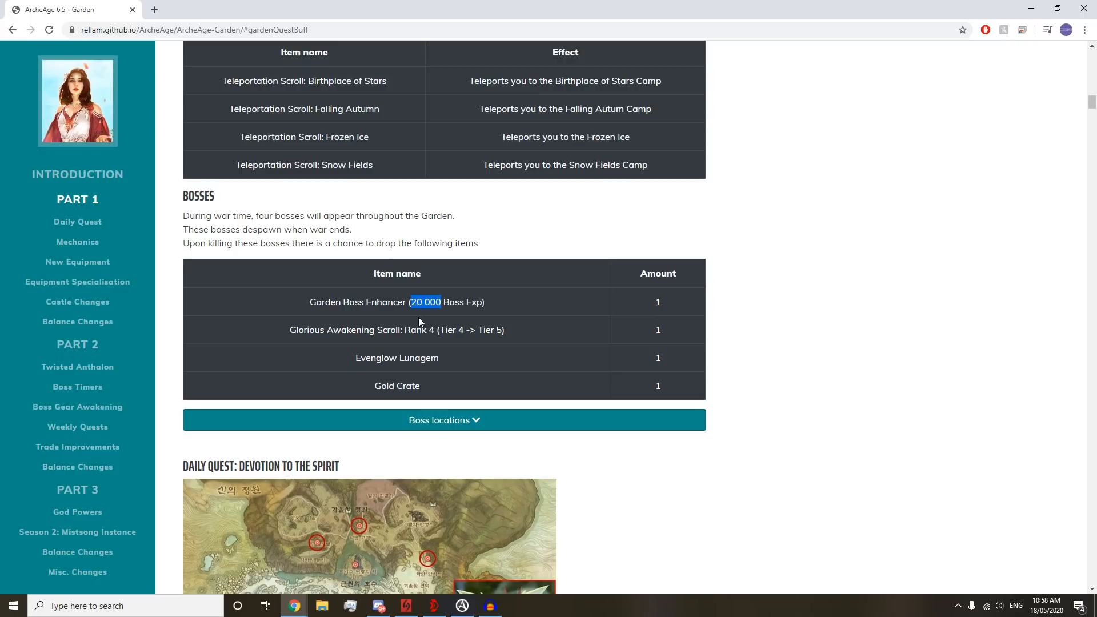
mouse_move(413, 321)
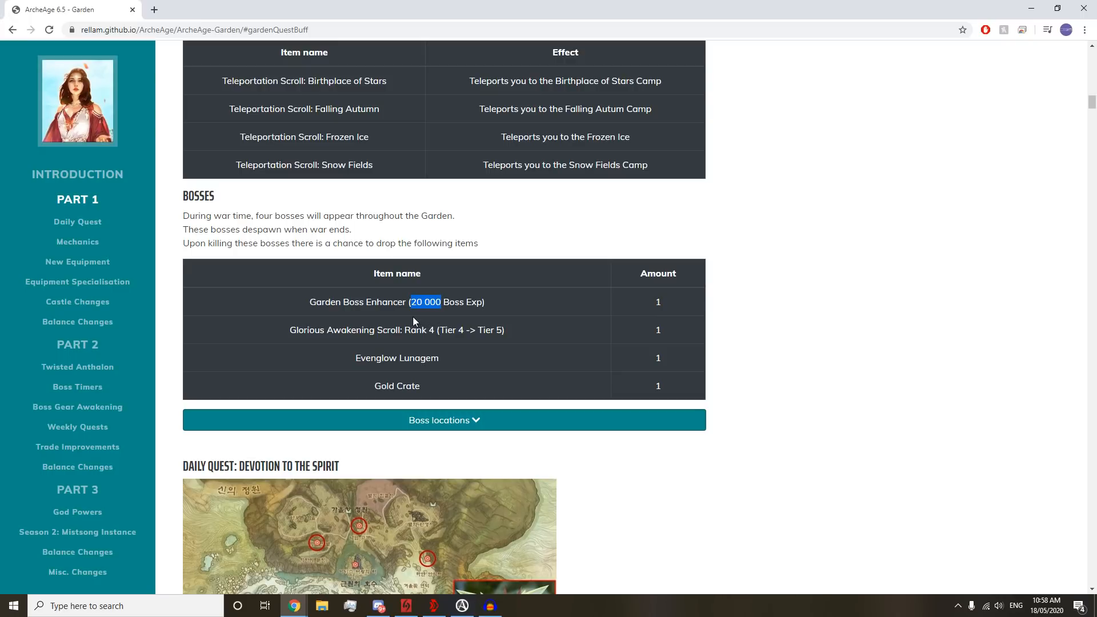
mouse_move(401, 323)
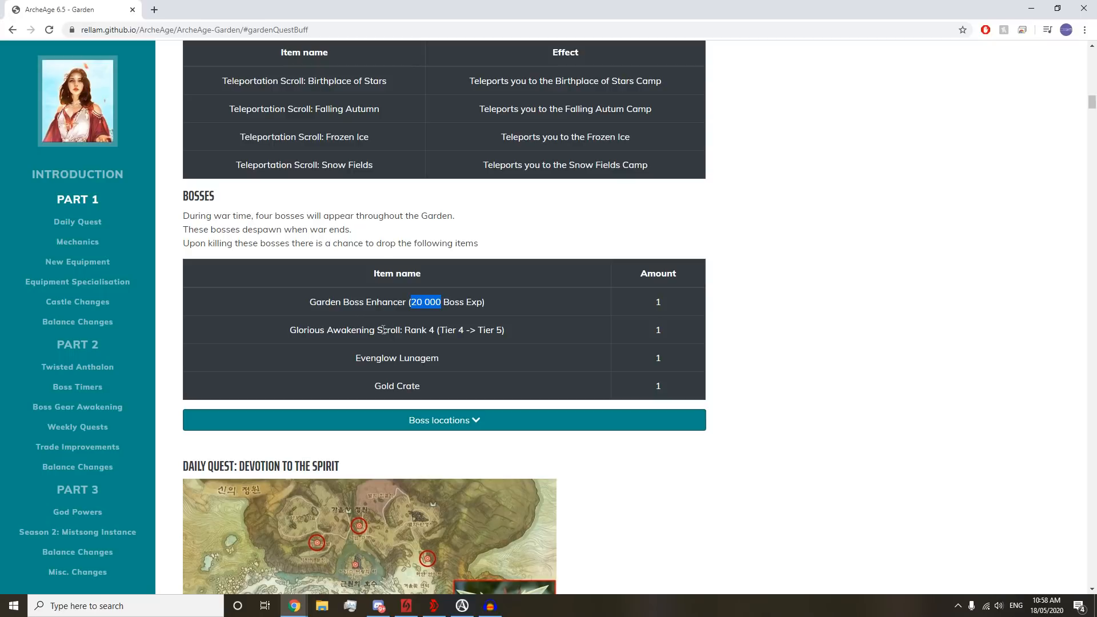
mouse_move(299, 339)
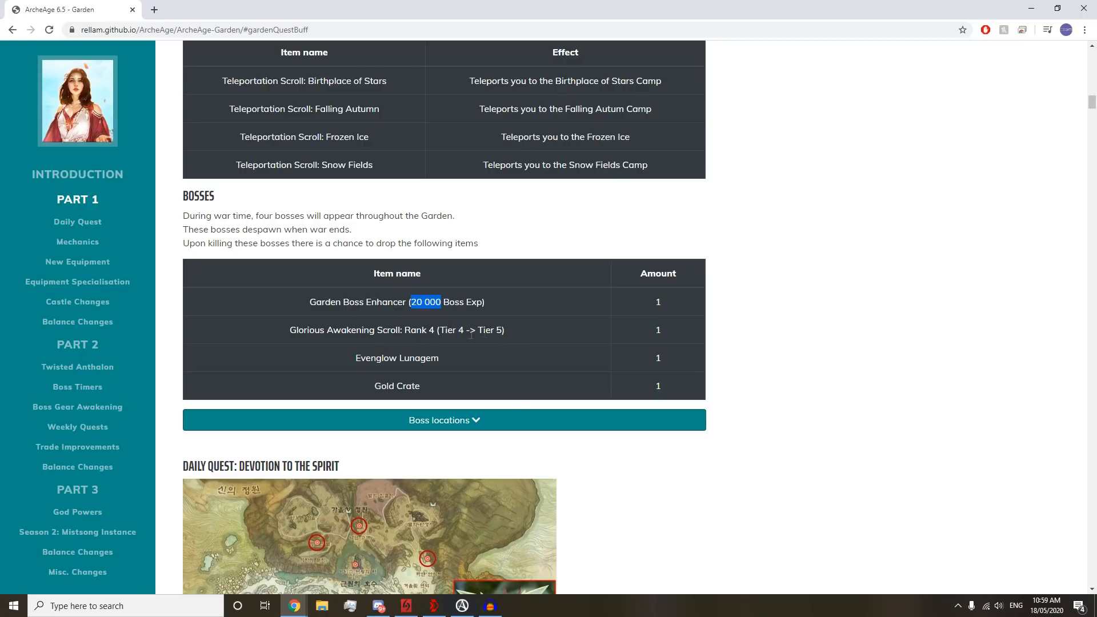
mouse_move(401, 342)
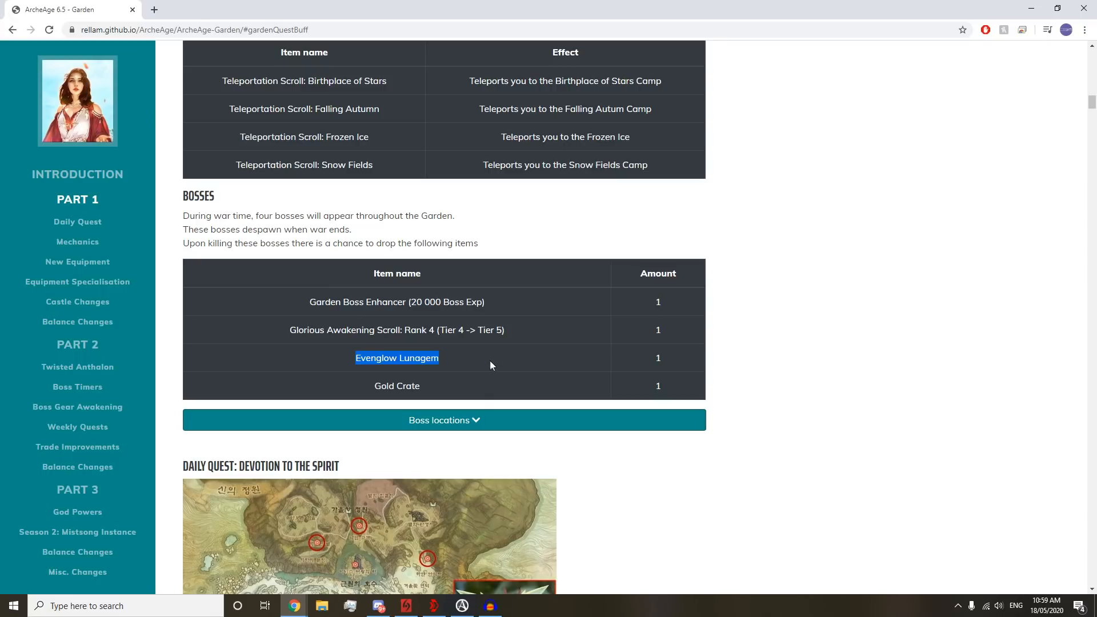
mouse_move(471, 356)
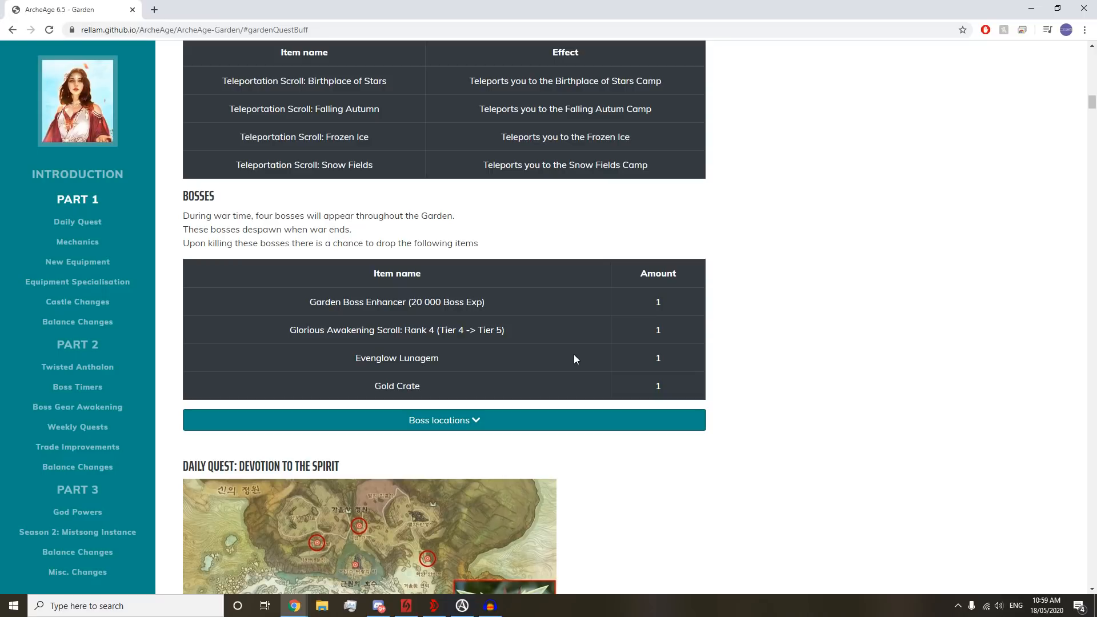
- Expand Boss locations and scroll through each boss's screenshot and map, through Anthalon's Shadow
click(444, 420)
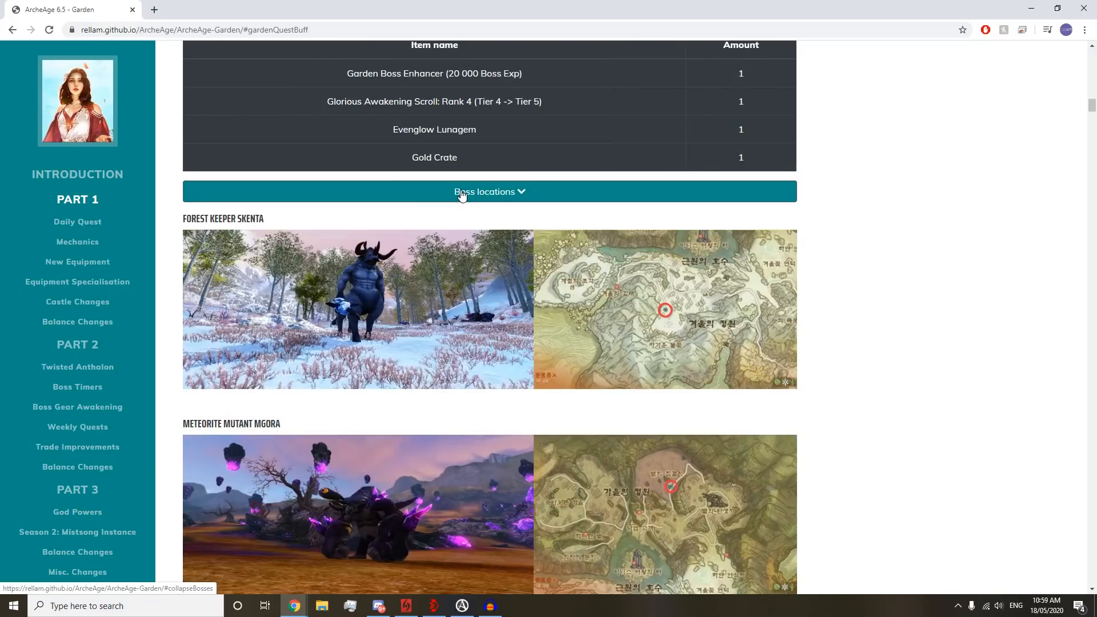
scroll(down, 3)
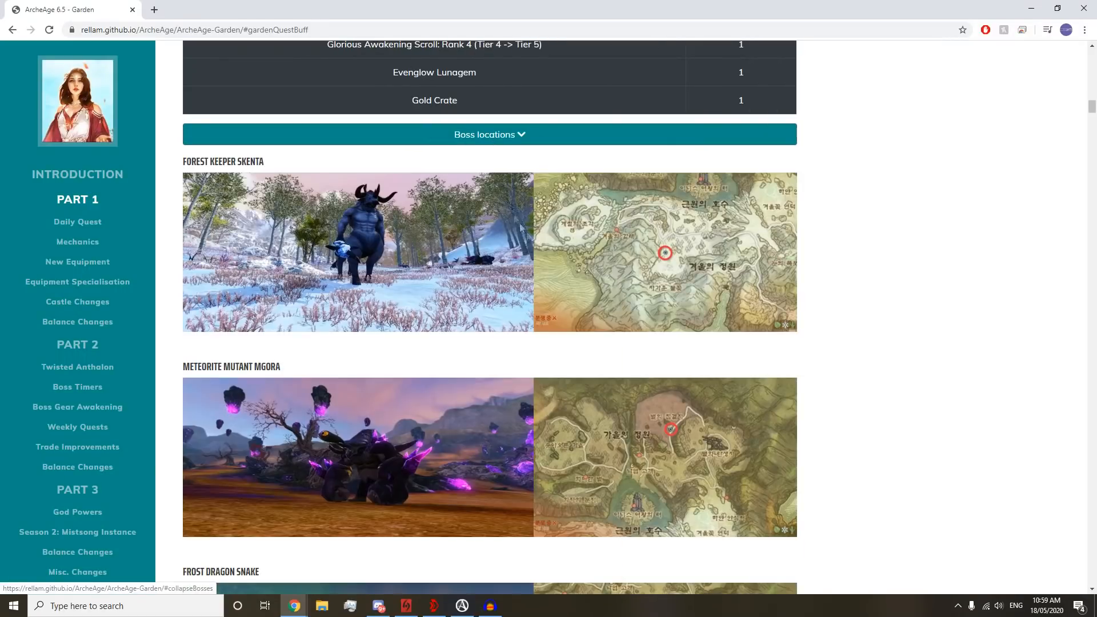
mouse_move(519, 233)
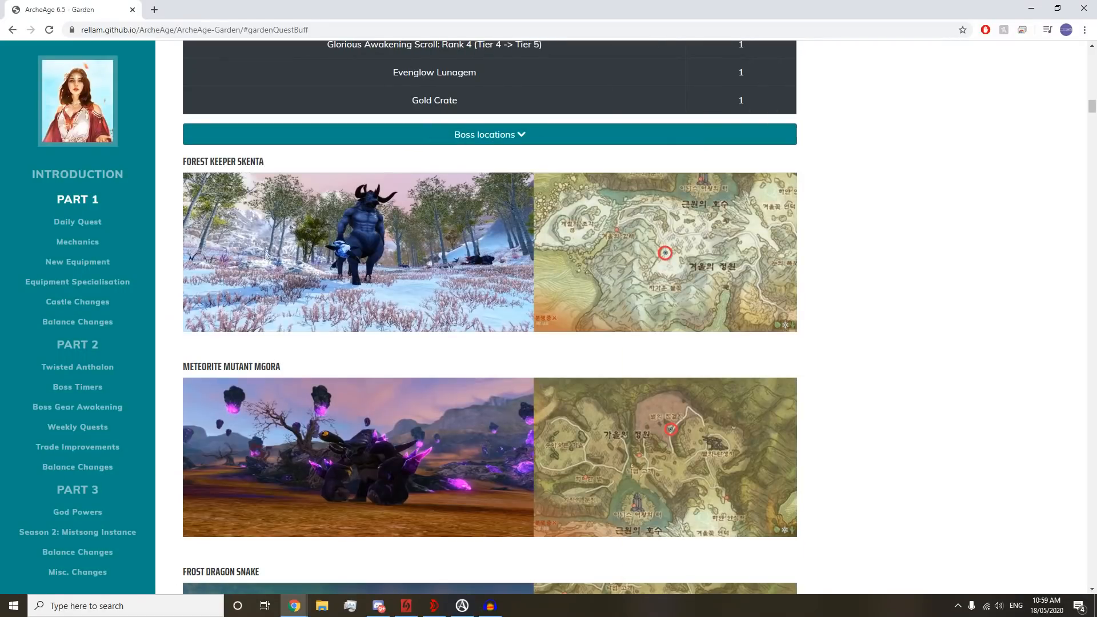
scroll(down, 3)
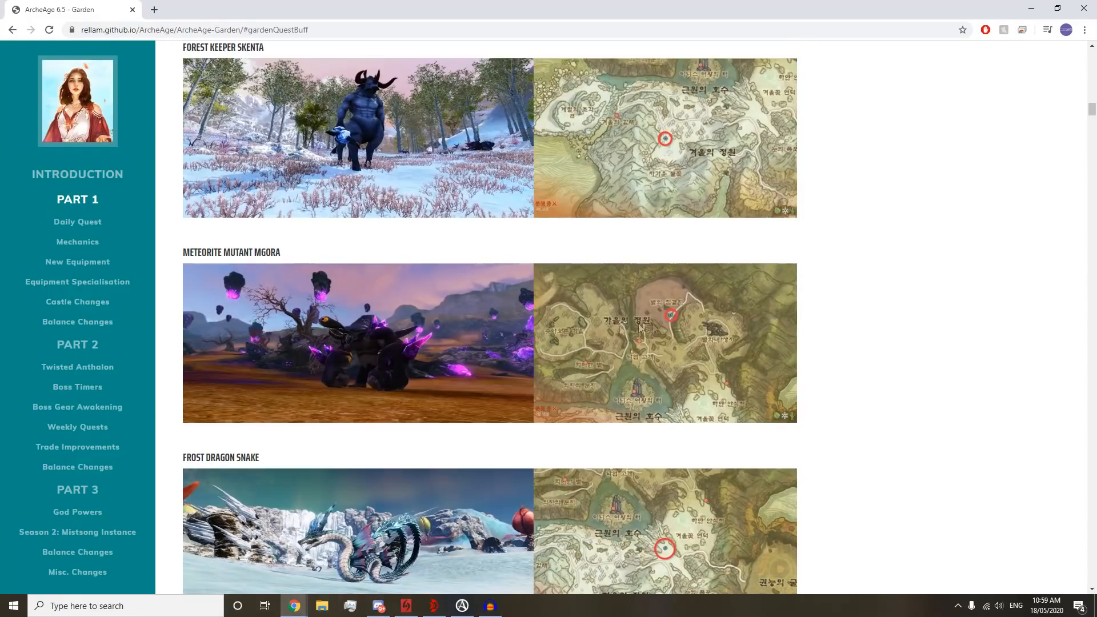
mouse_move(336, 340)
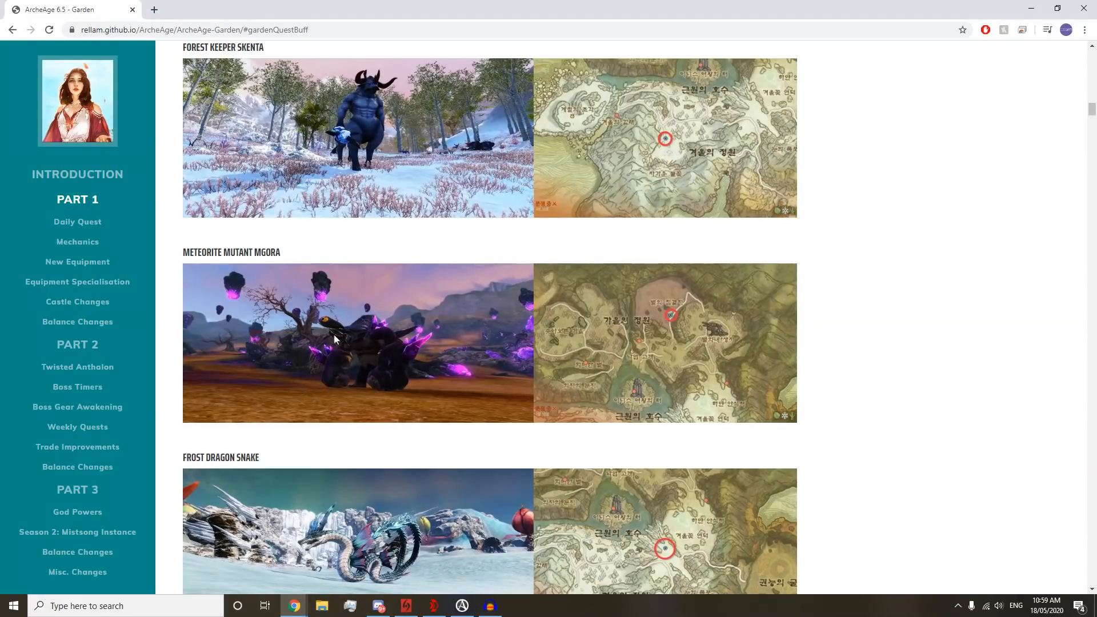
mouse_move(670, 322)
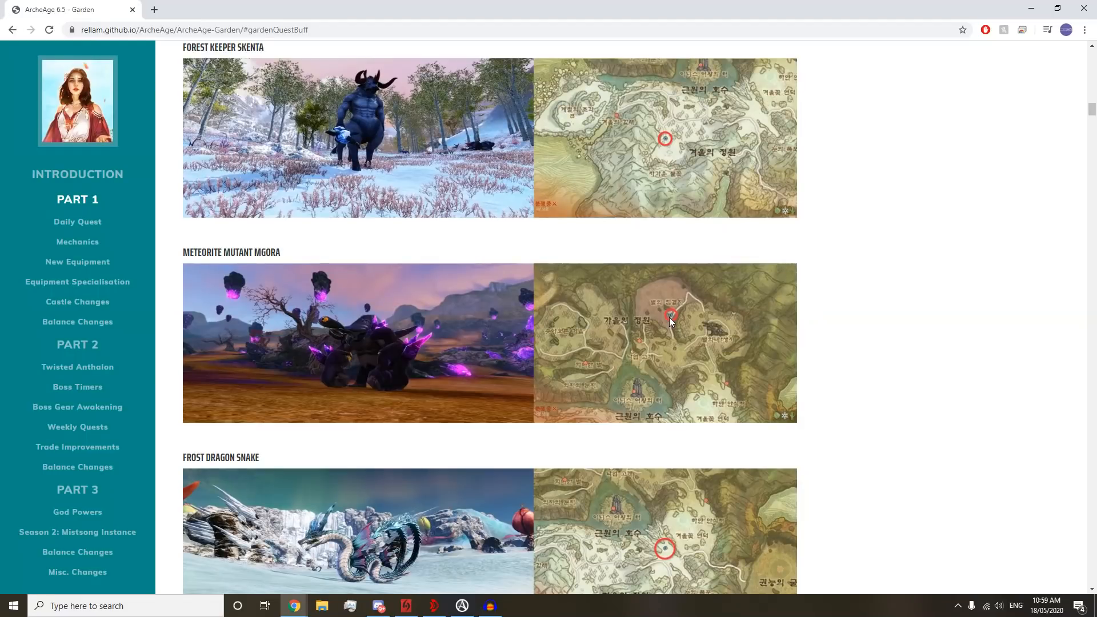
scroll(down, 3)
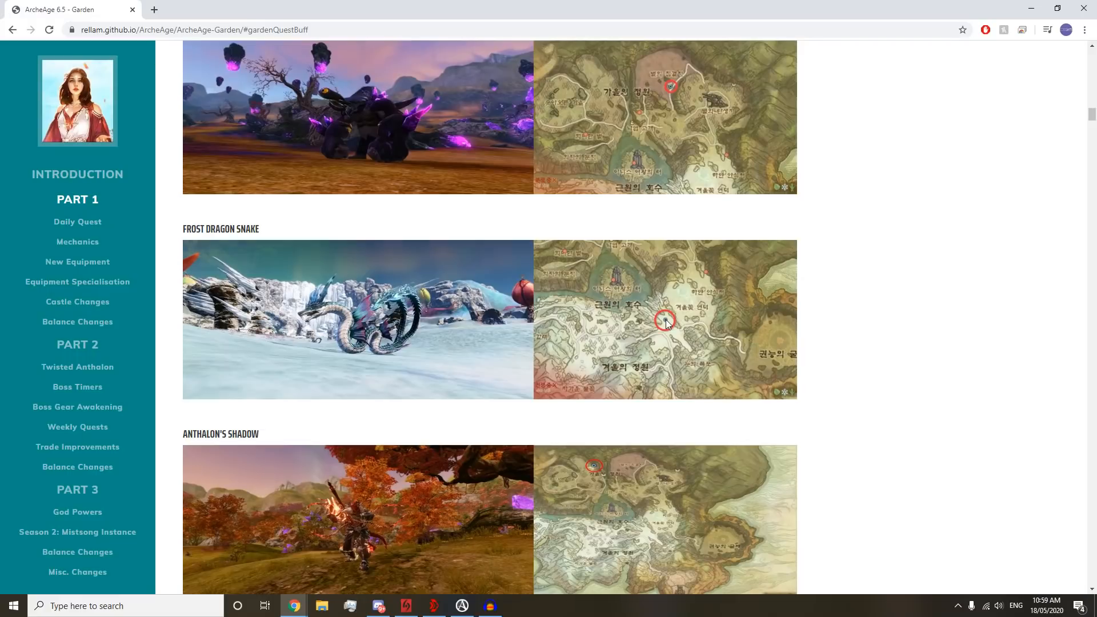
scroll(down, 3)
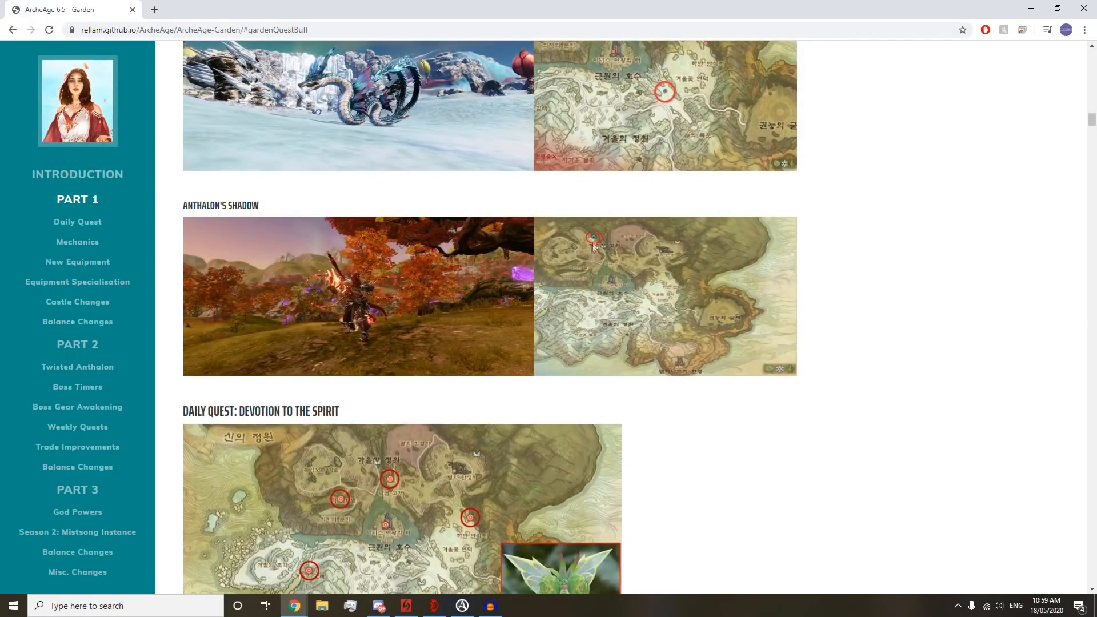
mouse_move(695, 343)
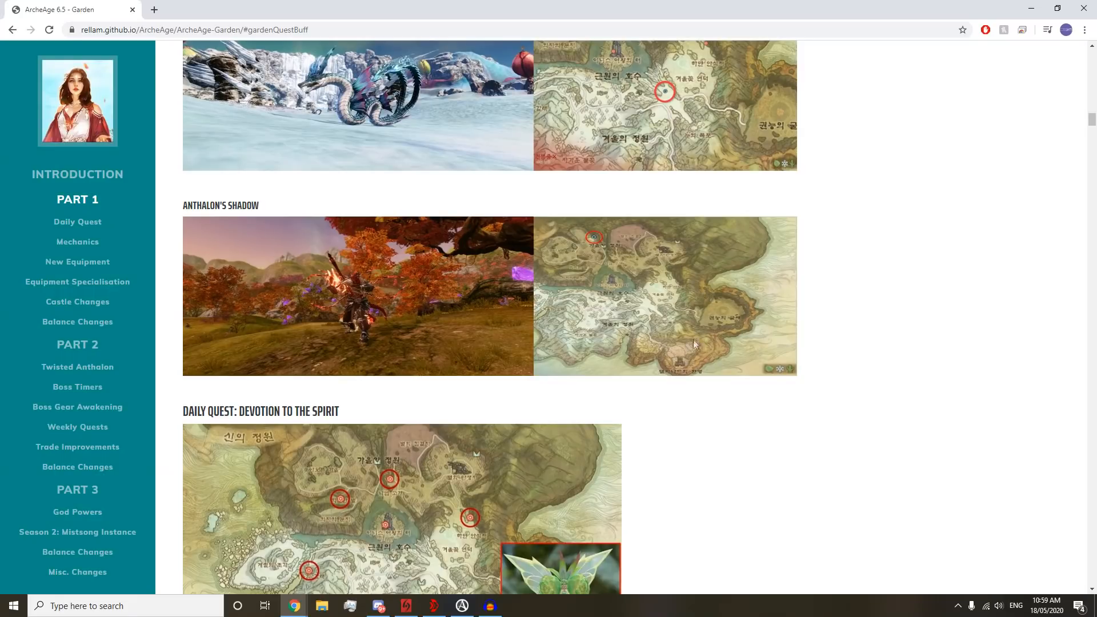
- Scroll to 'Daily Quest: Devotion to the Spirit' and its How to Gain Points table
scroll(down, 3)
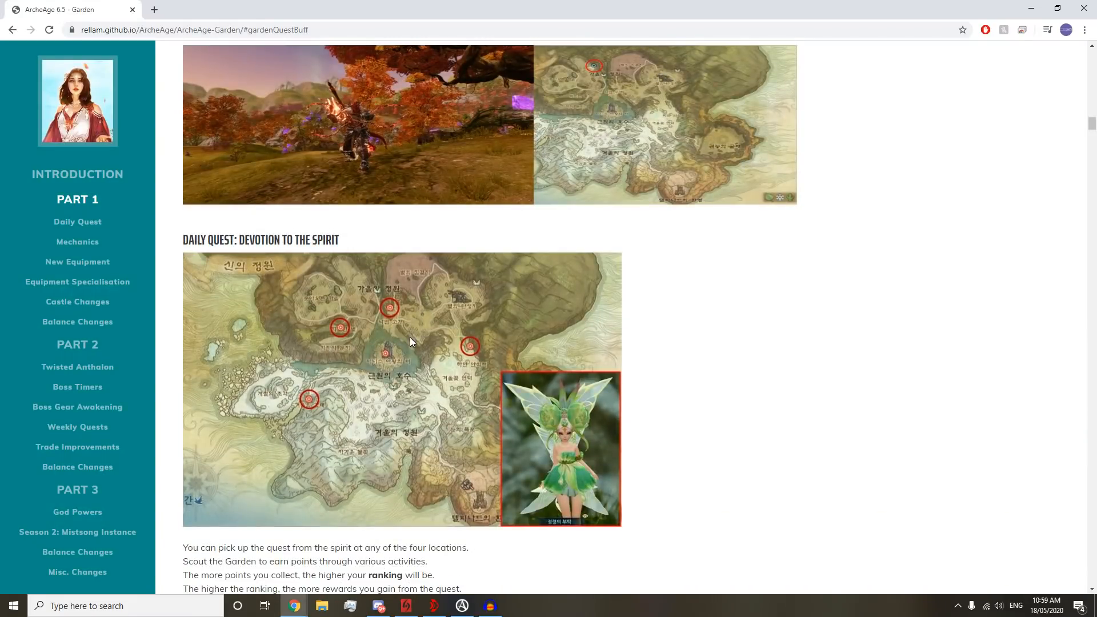
mouse_move(205, 241)
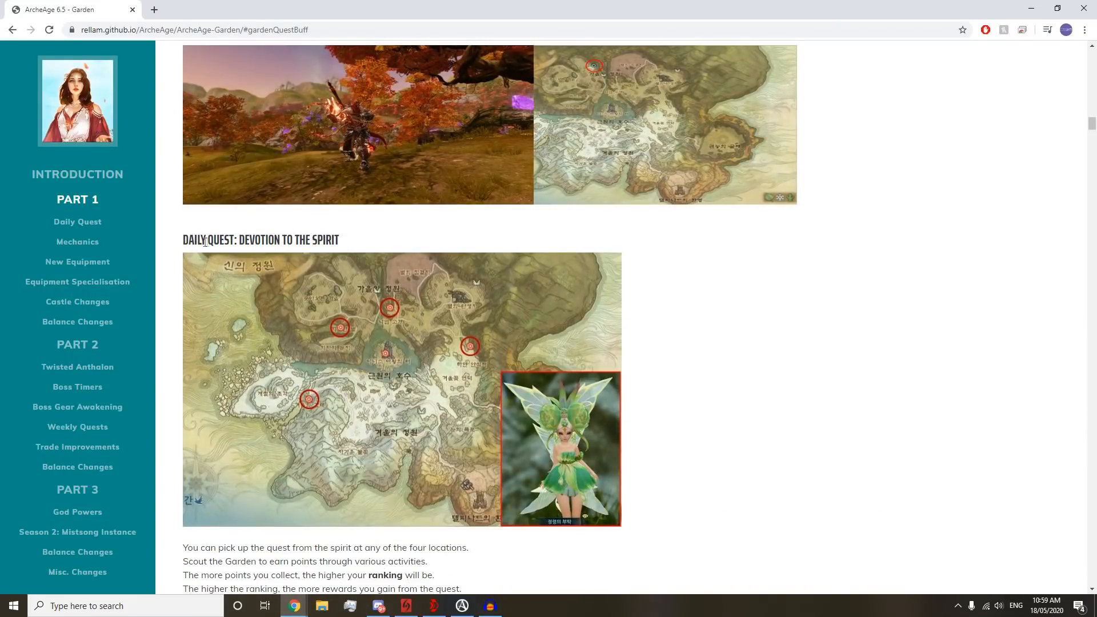
scroll(down, 3)
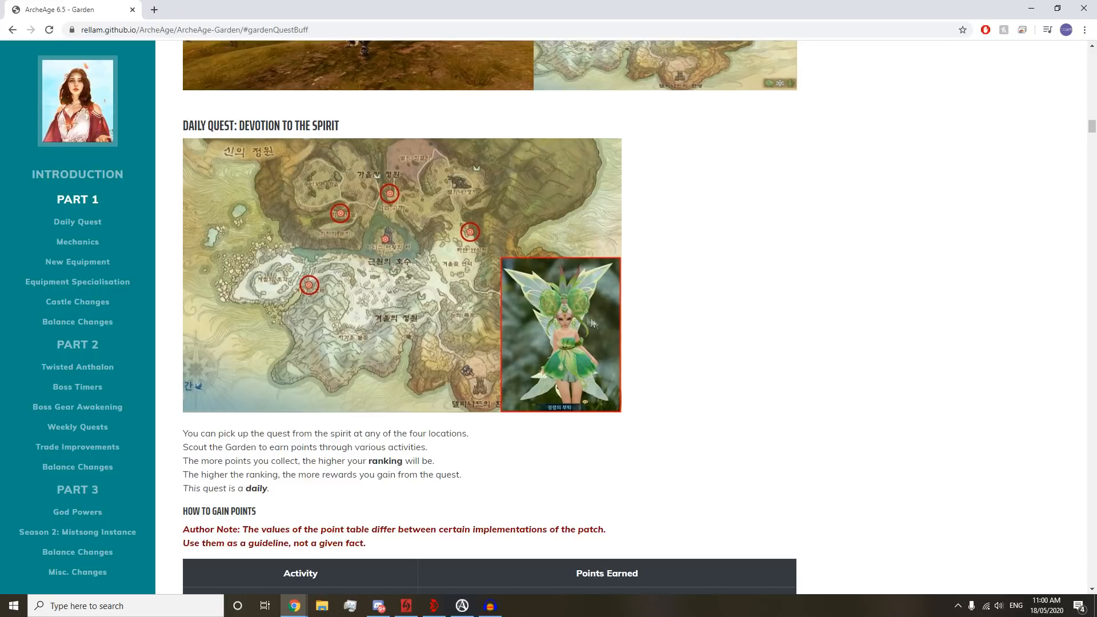
scroll(down, 3)
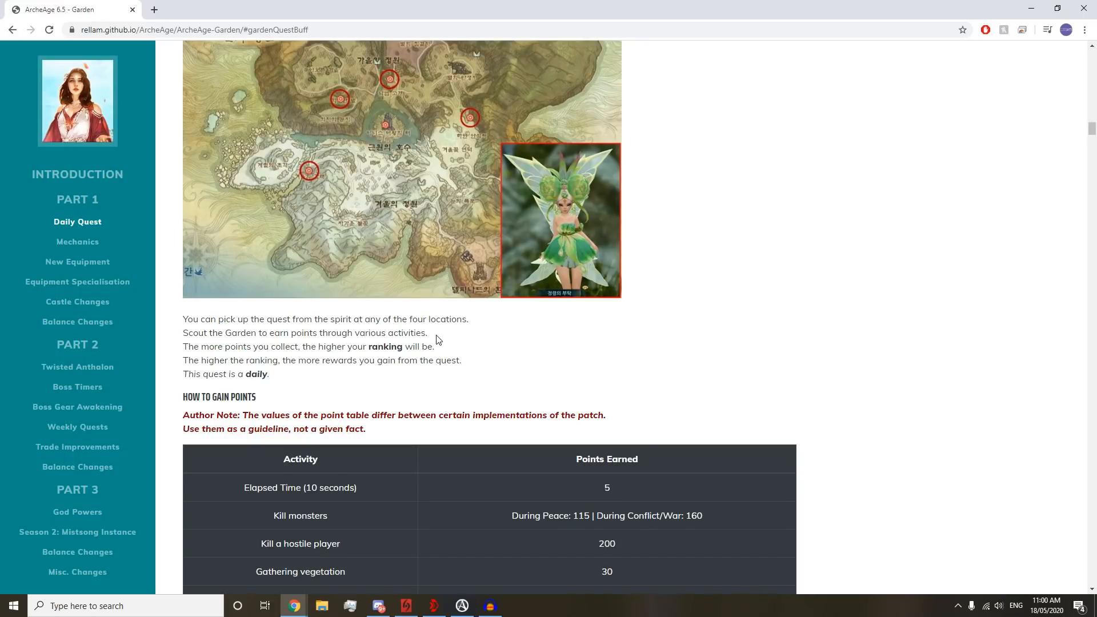
mouse_move(268, 359)
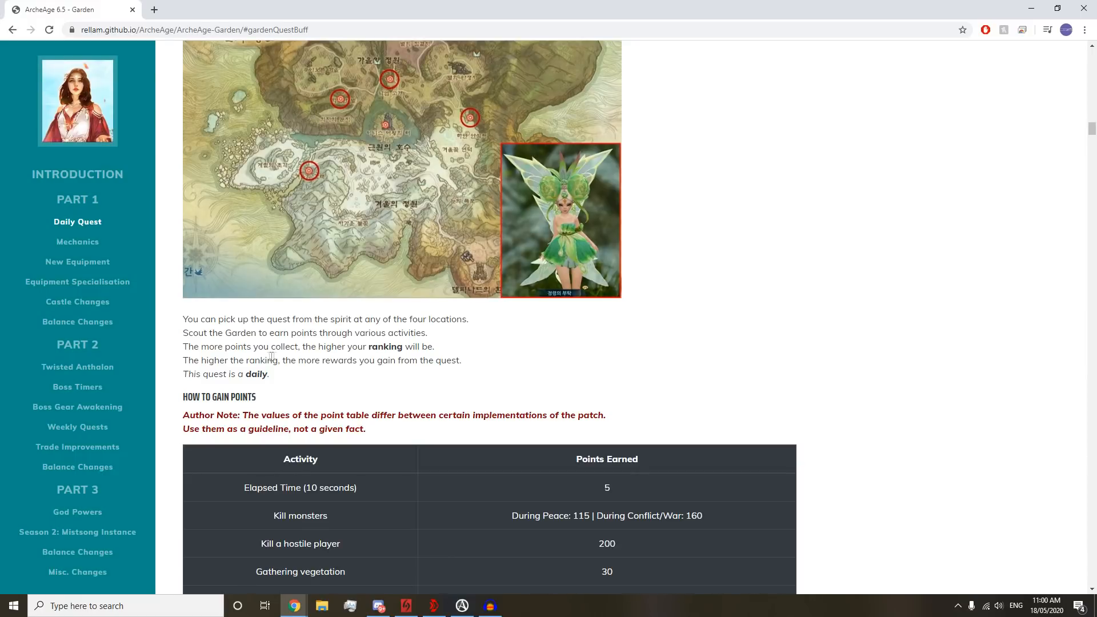
scroll(down, 3)
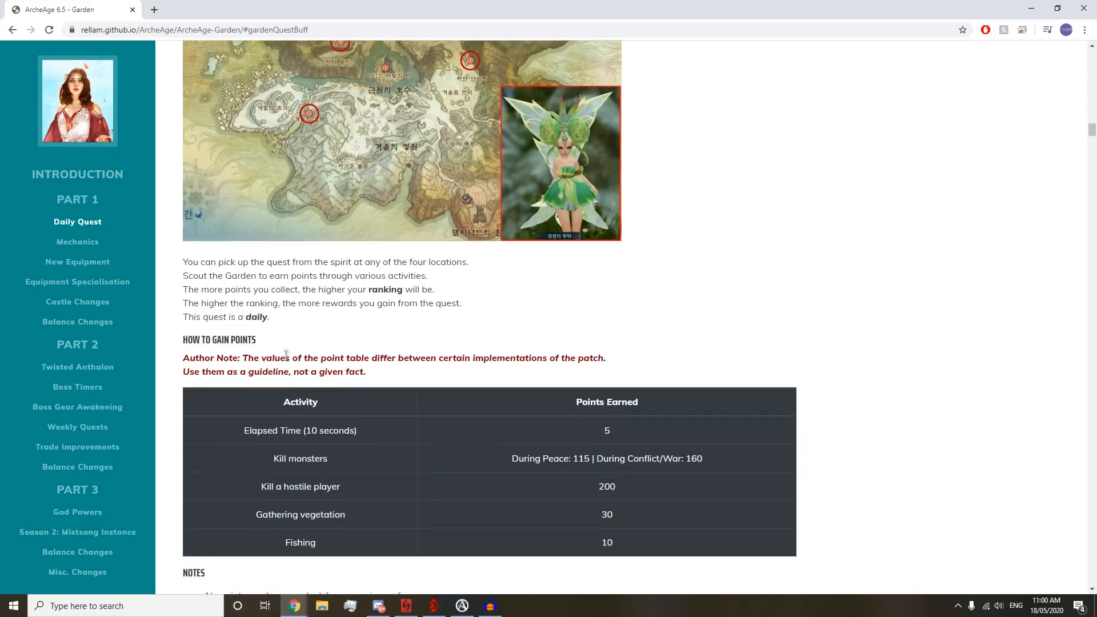
- Scroll past the points table to the scoring Notes and the Blessing of Spirits potion
scroll(down, 3)
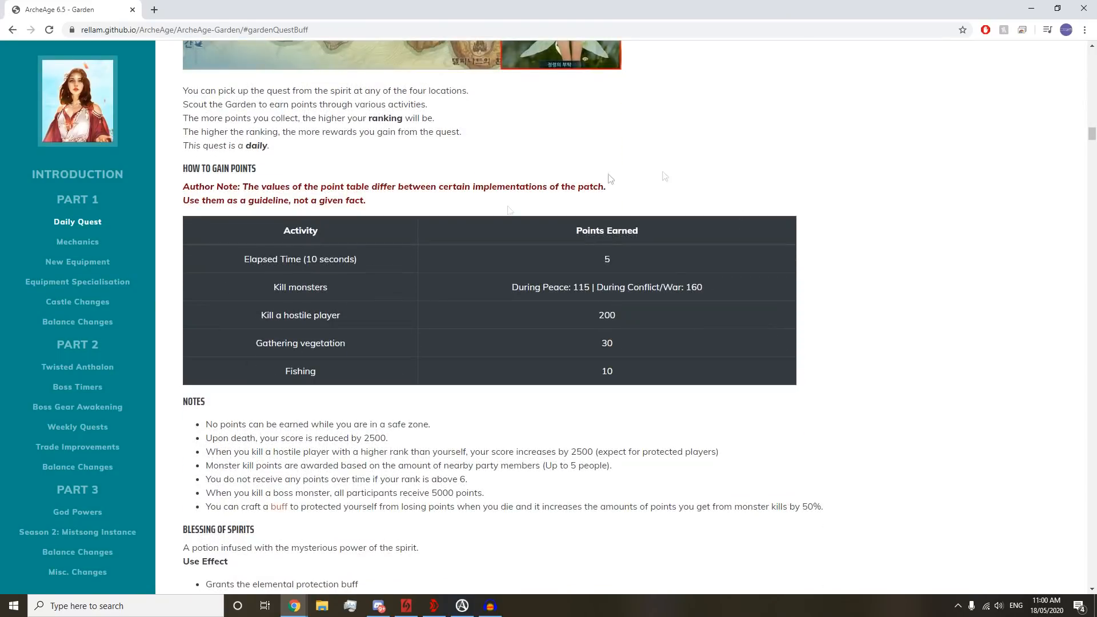
scroll(down, 3)
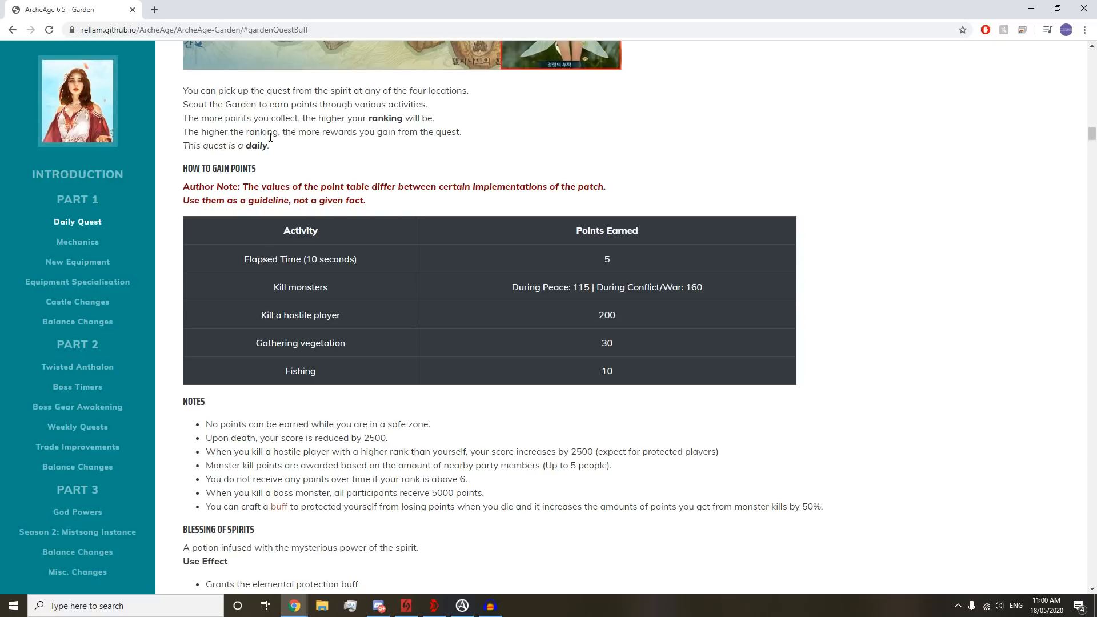
mouse_move(260, 183)
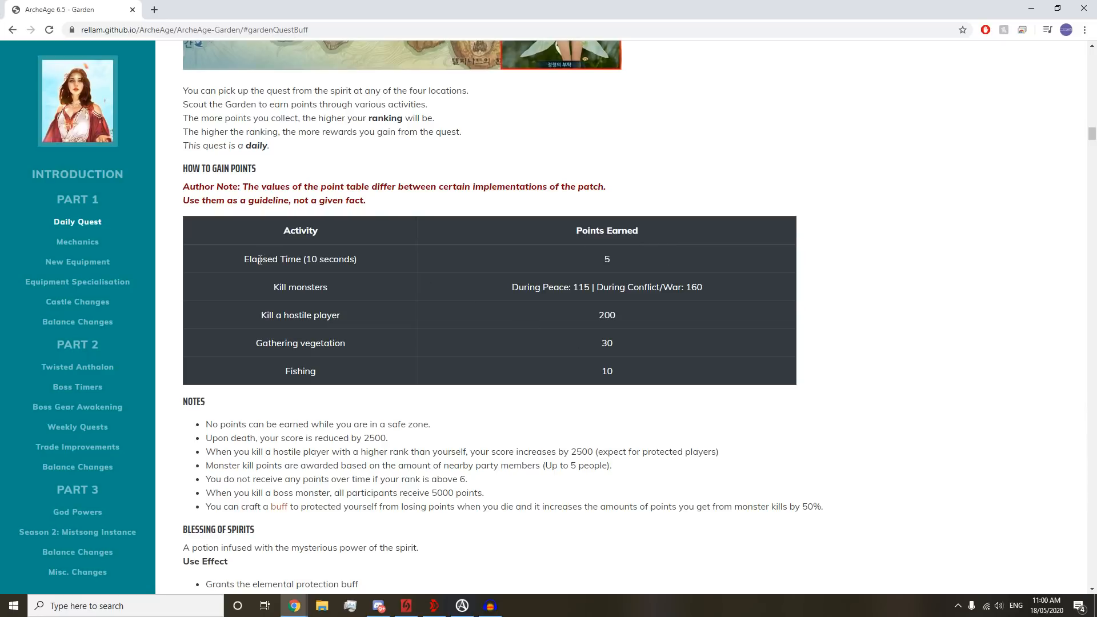
mouse_move(283, 289)
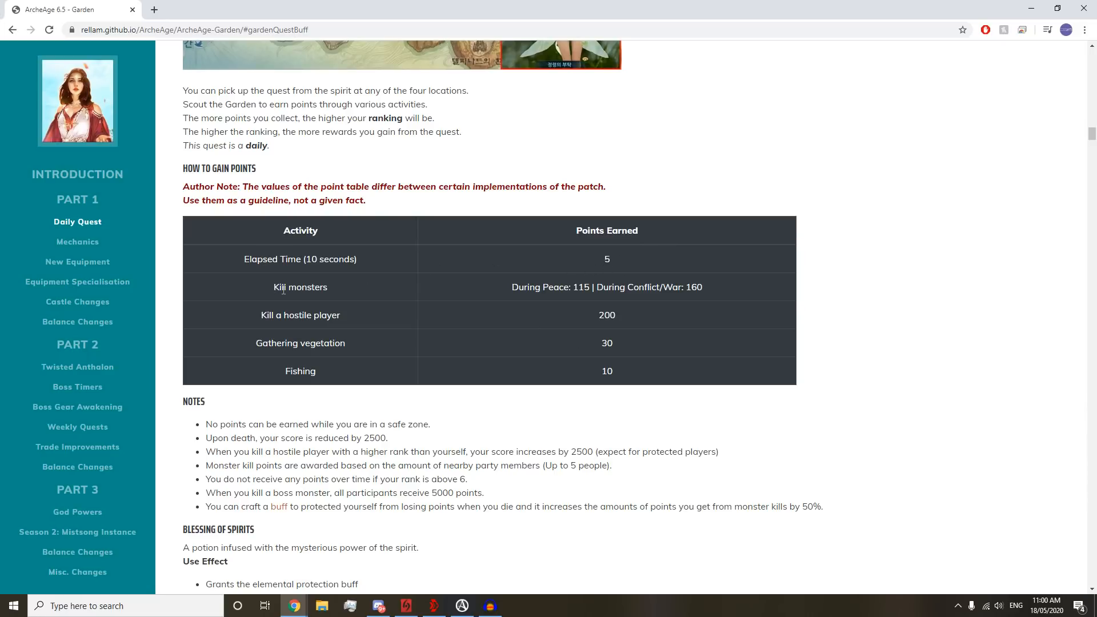
mouse_move(442, 308)
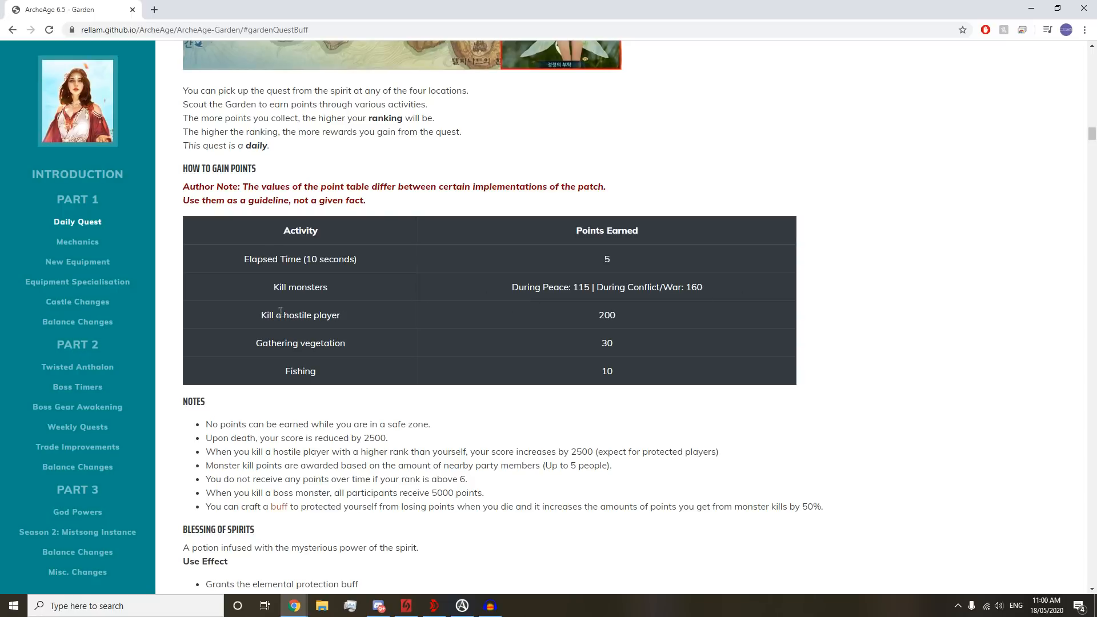
mouse_move(626, 351)
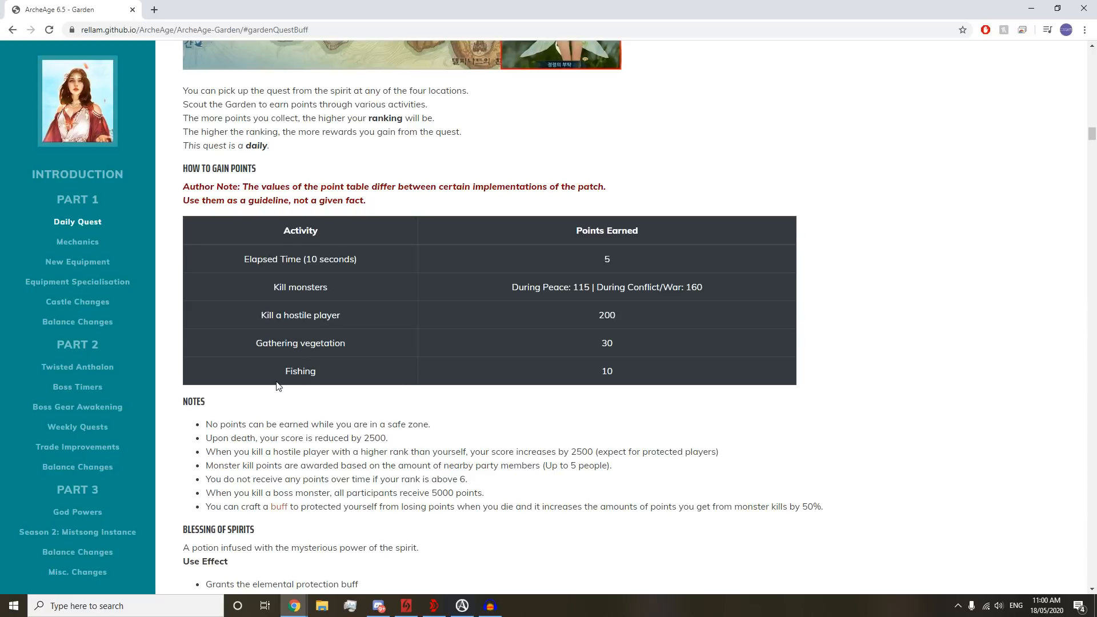
- Highlight the Blessing of Spirits lines on keeping points after death and the quest requirement
scroll(down, 3)
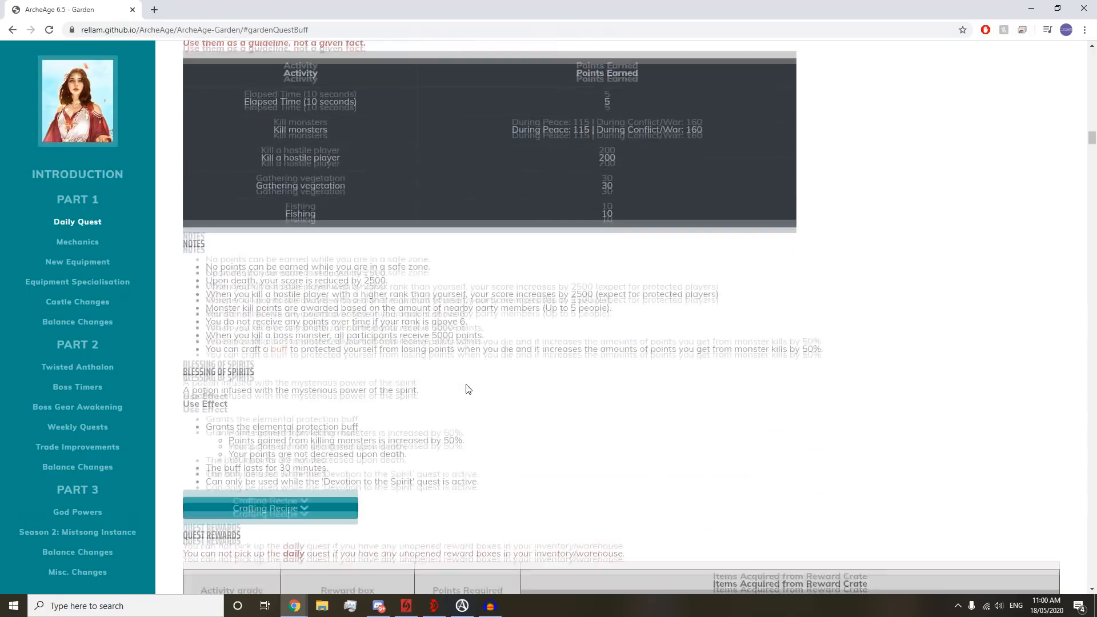
scroll(down, 3)
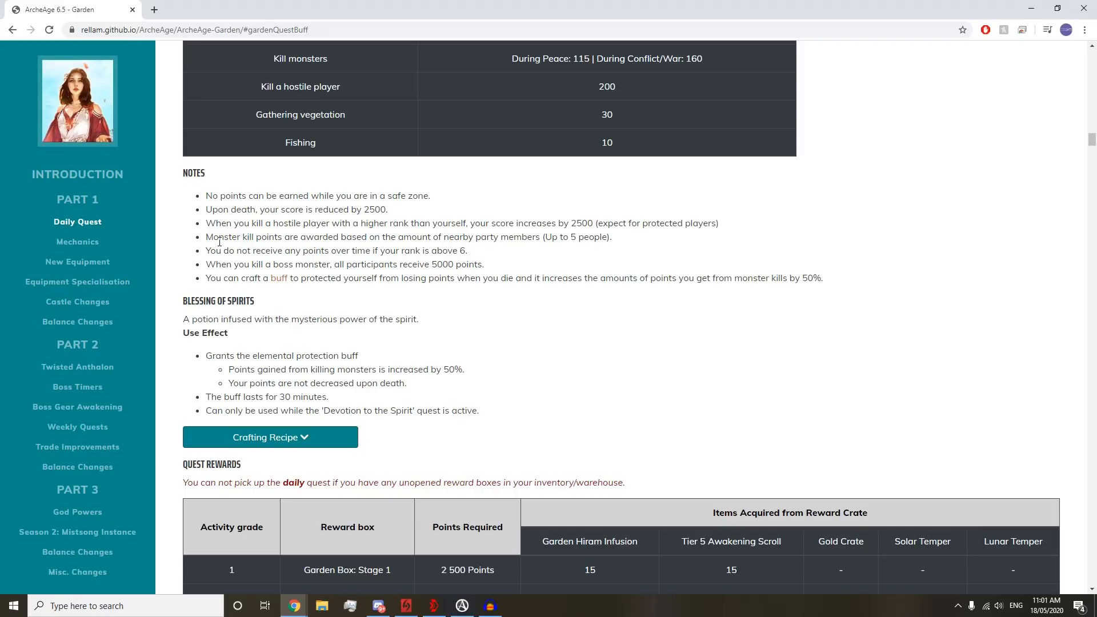
mouse_move(574, 248)
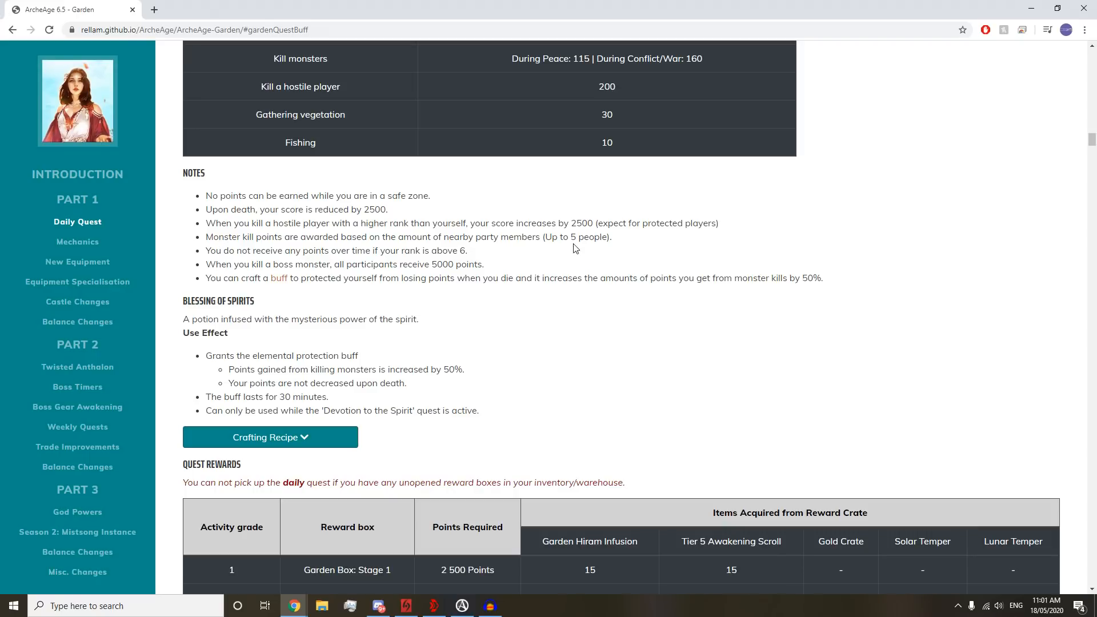
mouse_move(545, 253)
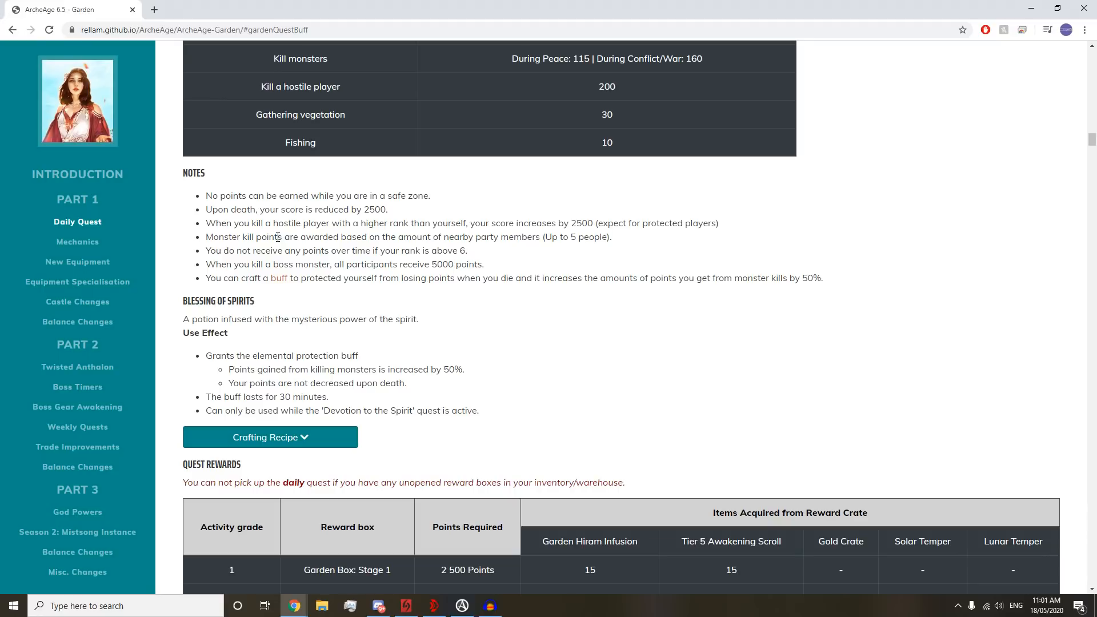
scroll(down, 3)
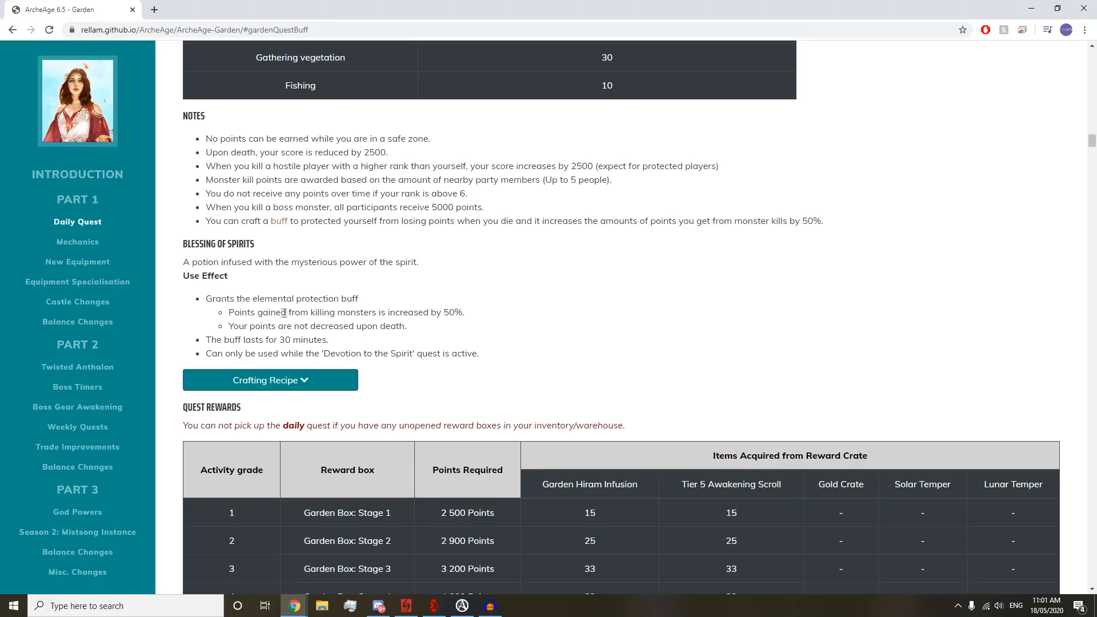
drag(239, 325, 415, 325)
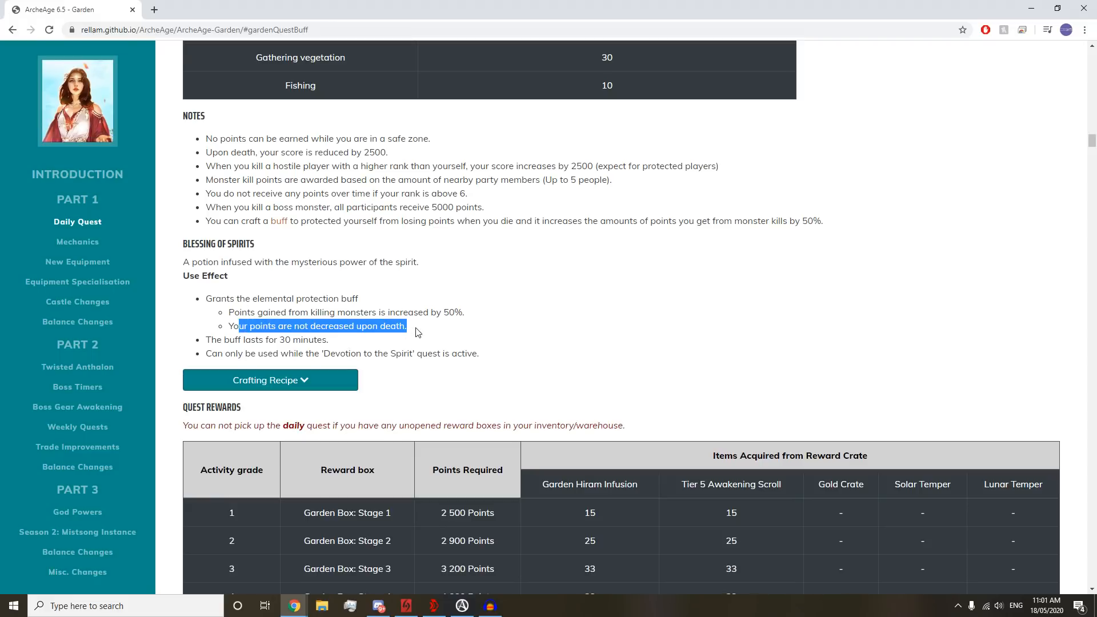
drag(405, 325, 353, 353)
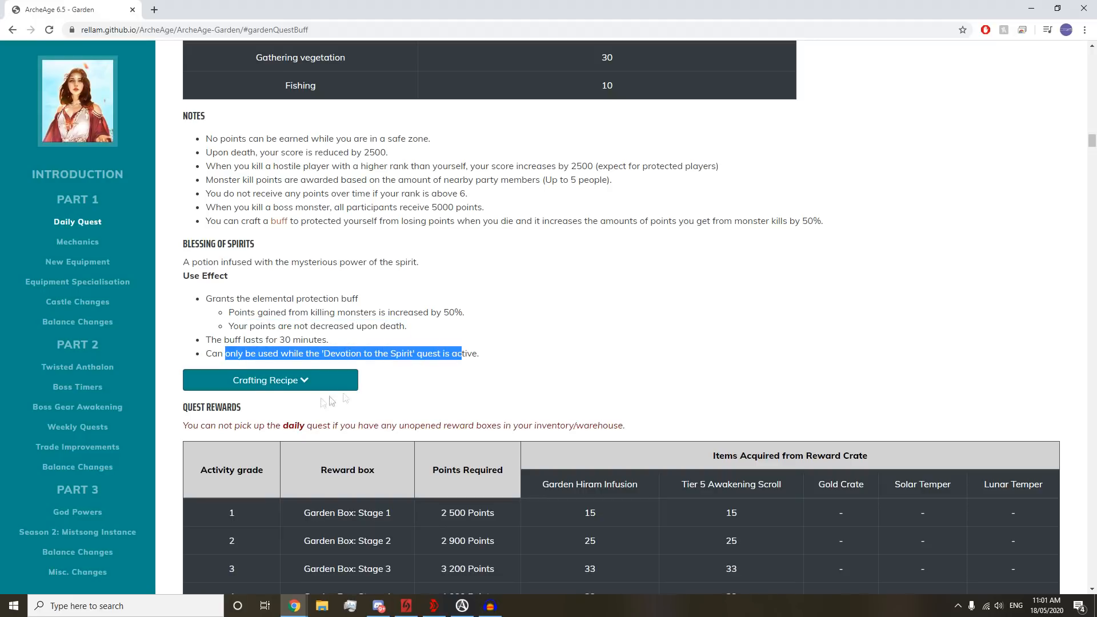
- Expand the Blessing of Spirits Crafting Recipe to list its Alchemy production details and four materials
click(269, 380)
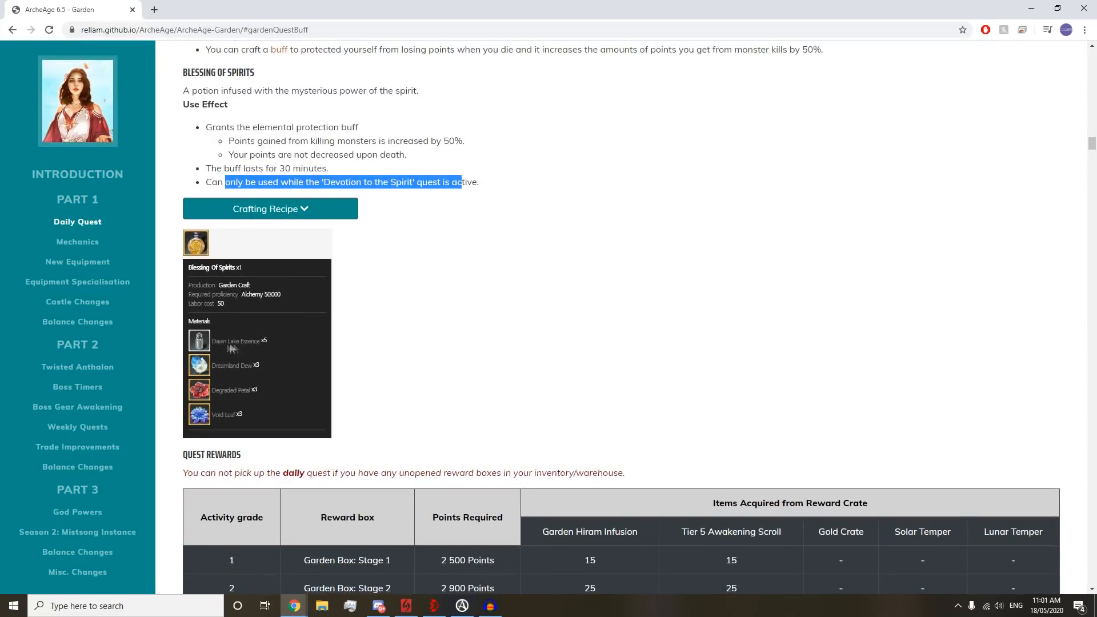
mouse_move(252, 378)
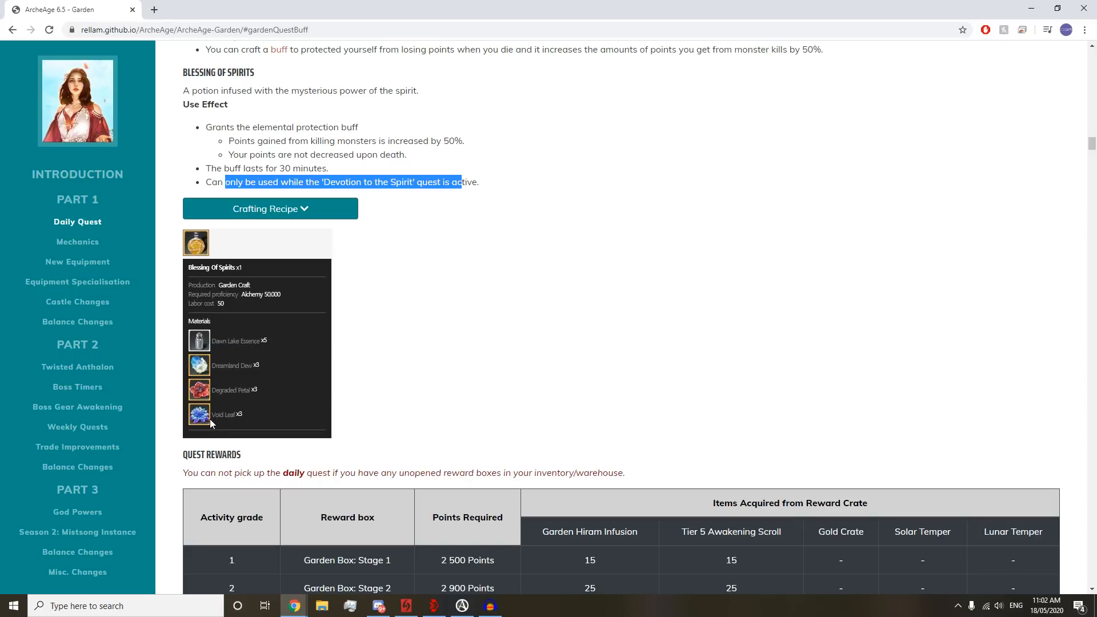
mouse_move(273, 352)
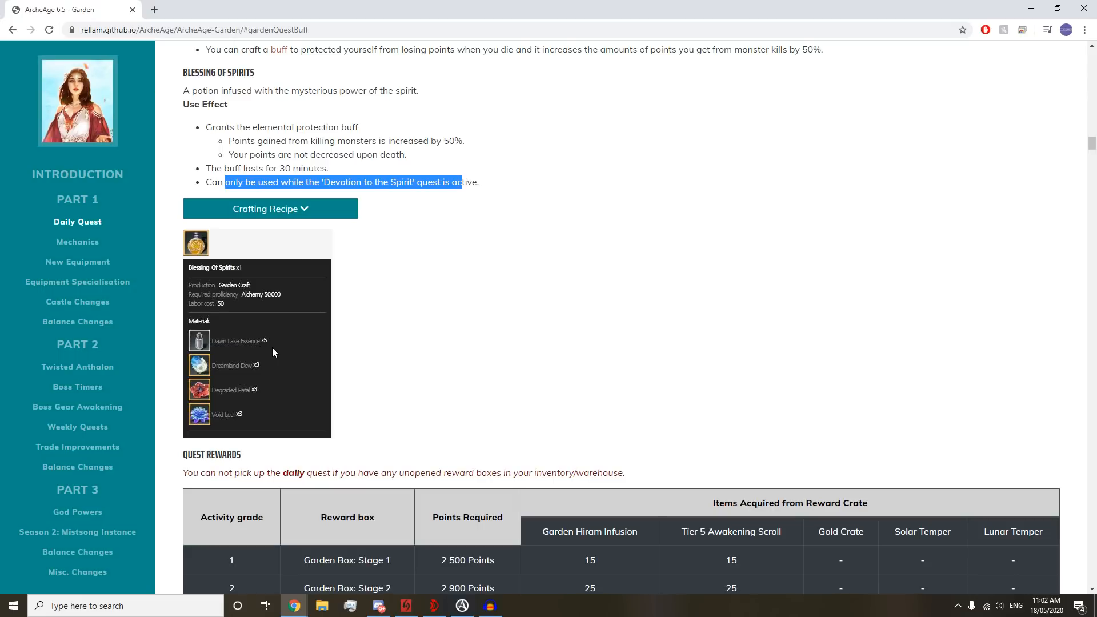
- Scroll through Quest Rewards, highlighting stage 12's Tier 5 Awakening Scroll and Lunar Temper counts
scroll(down, 3)
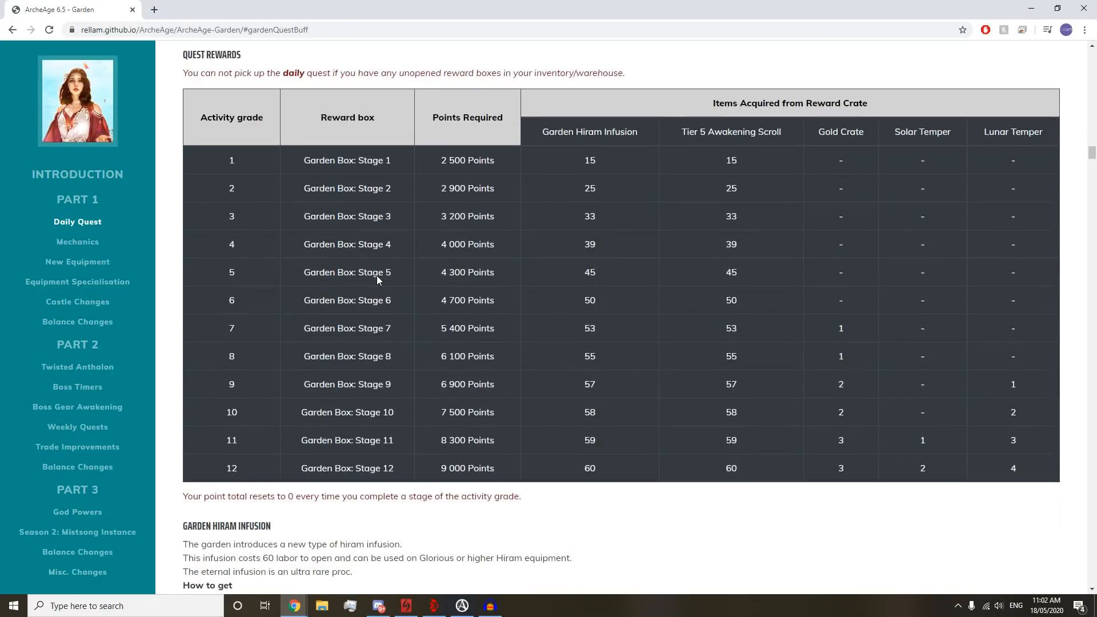
mouse_move(292, 389)
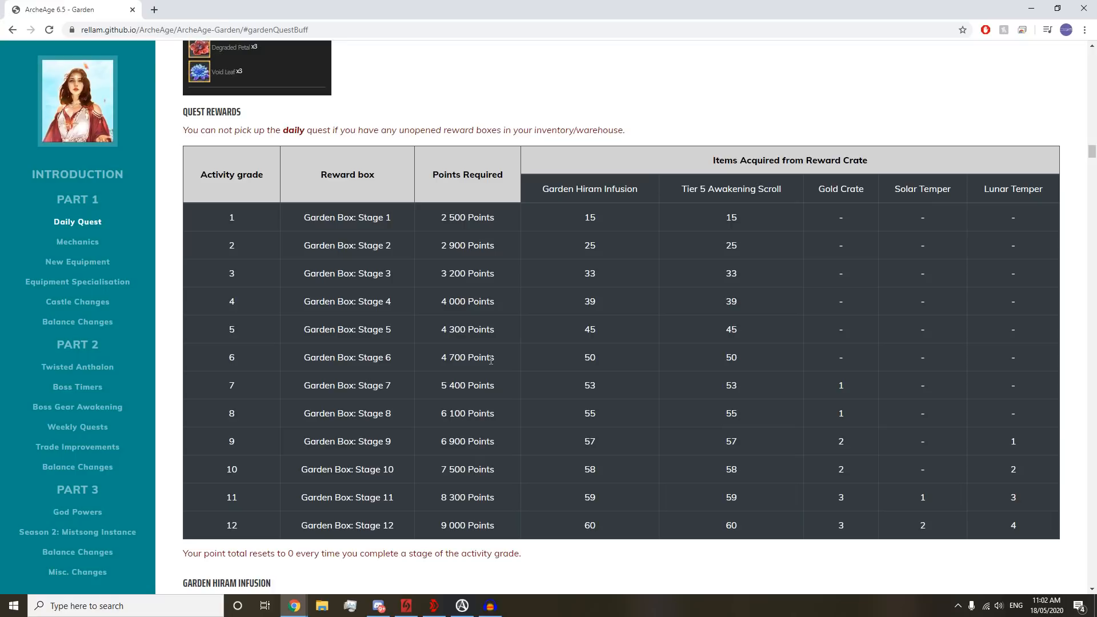
scroll(down, 3)
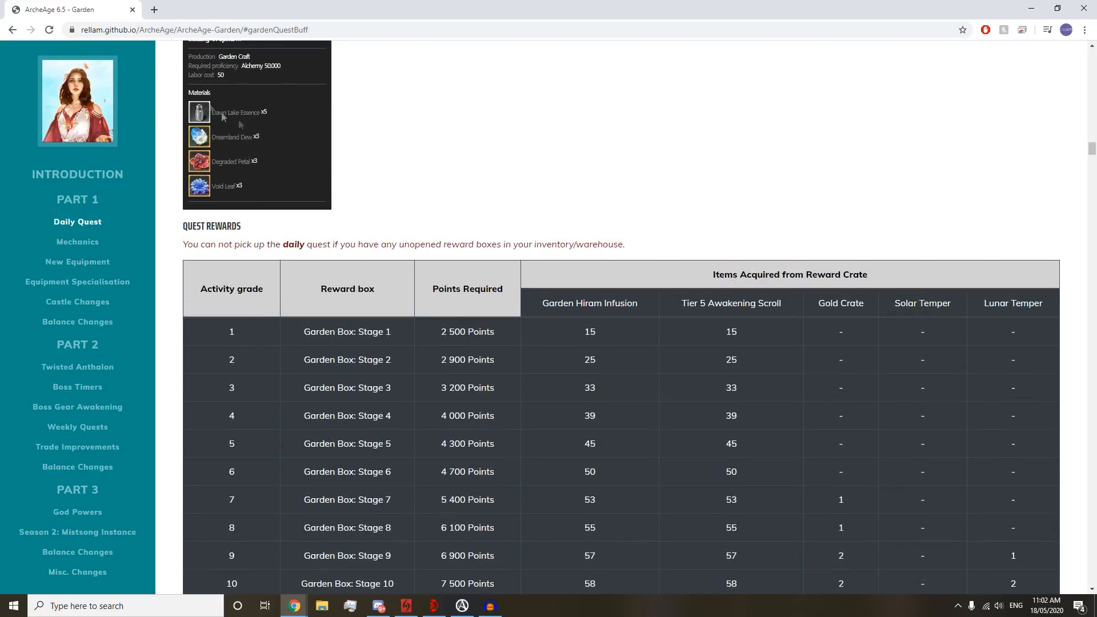
scroll(down, 3)
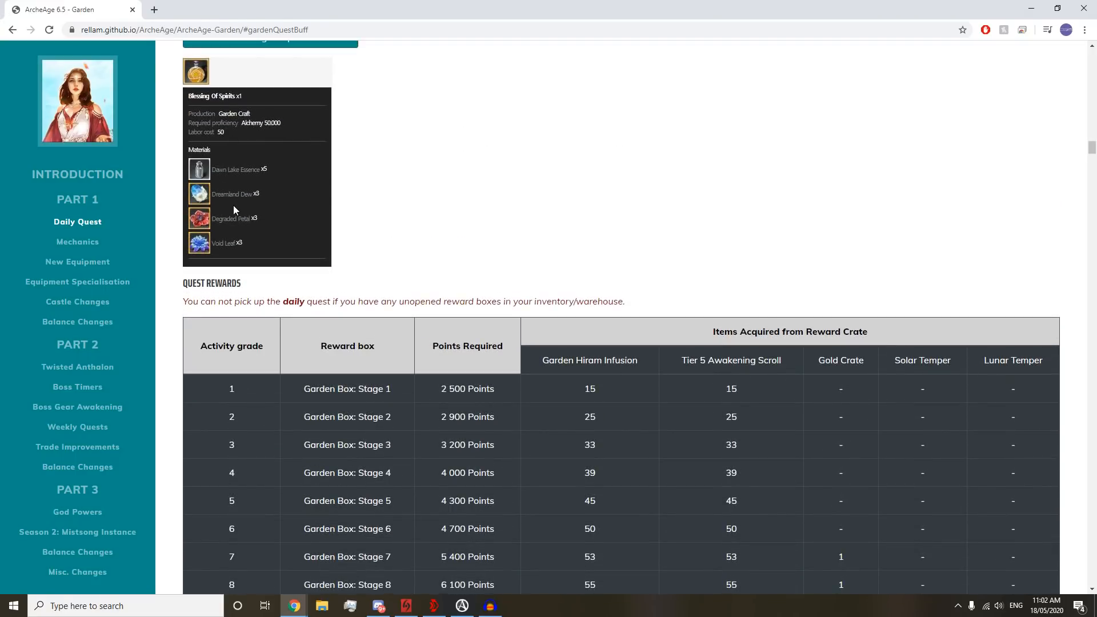
mouse_move(262, 196)
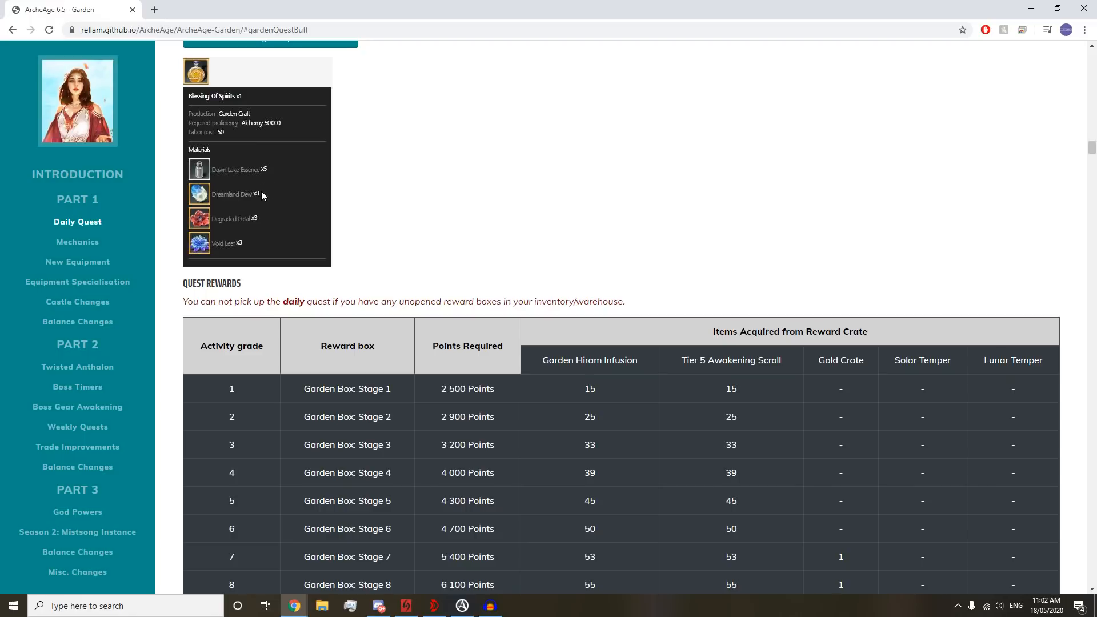
scroll(down, 3)
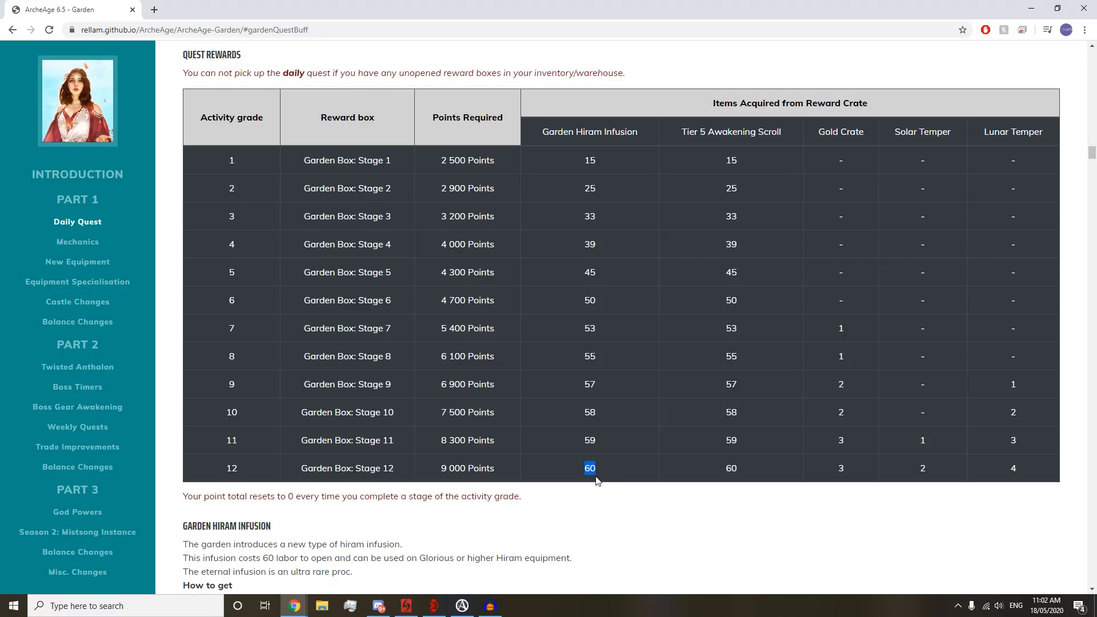
mouse_move(725, 160)
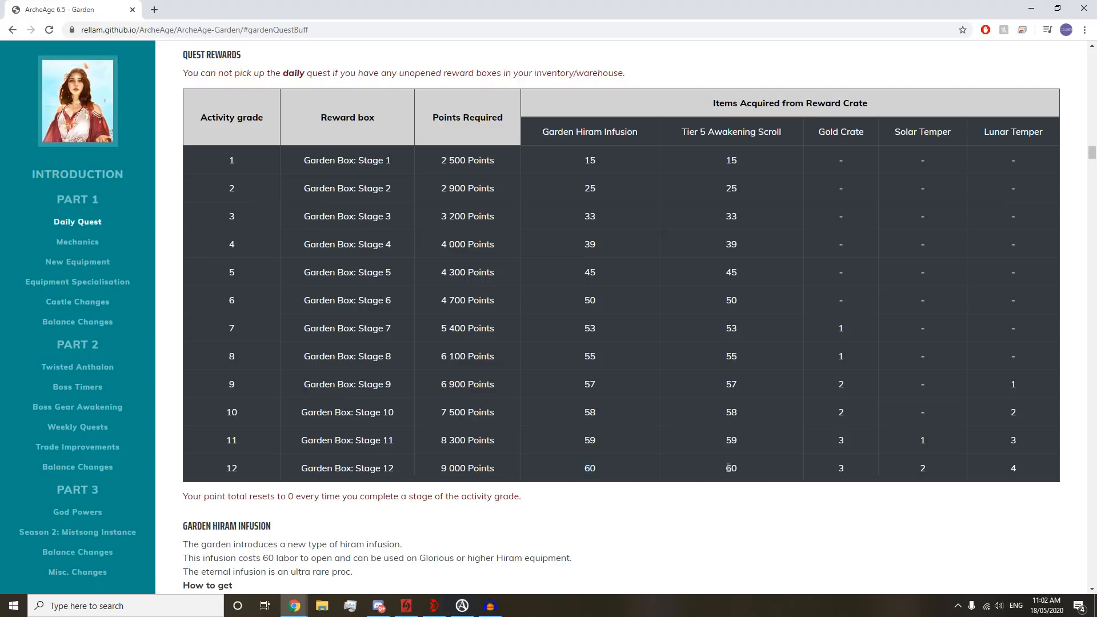
double_click(731, 468)
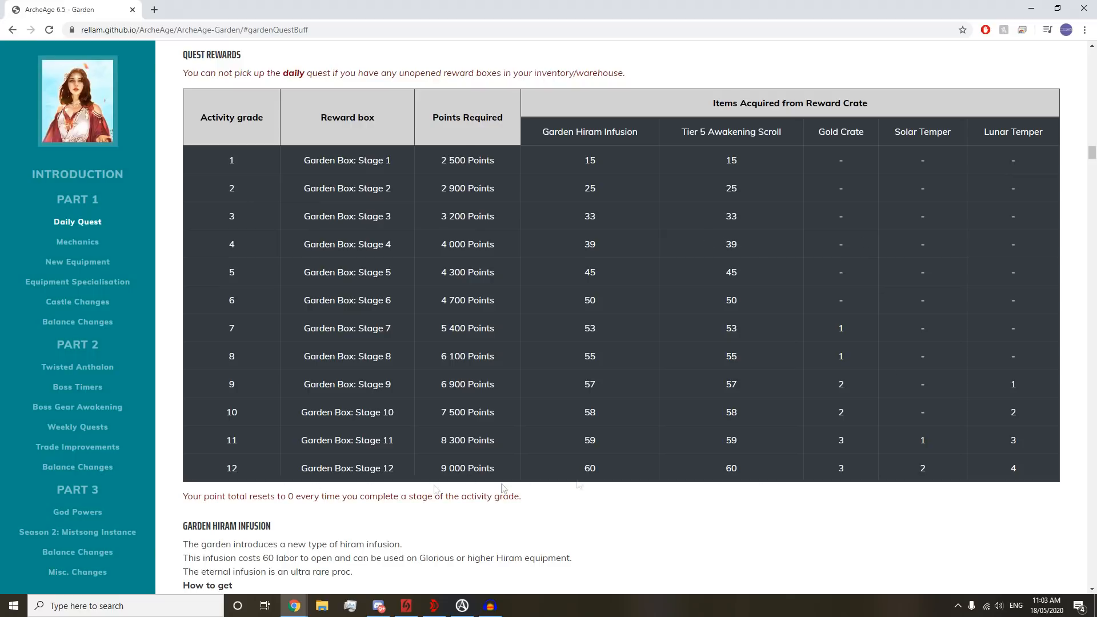
double_click(840, 468)
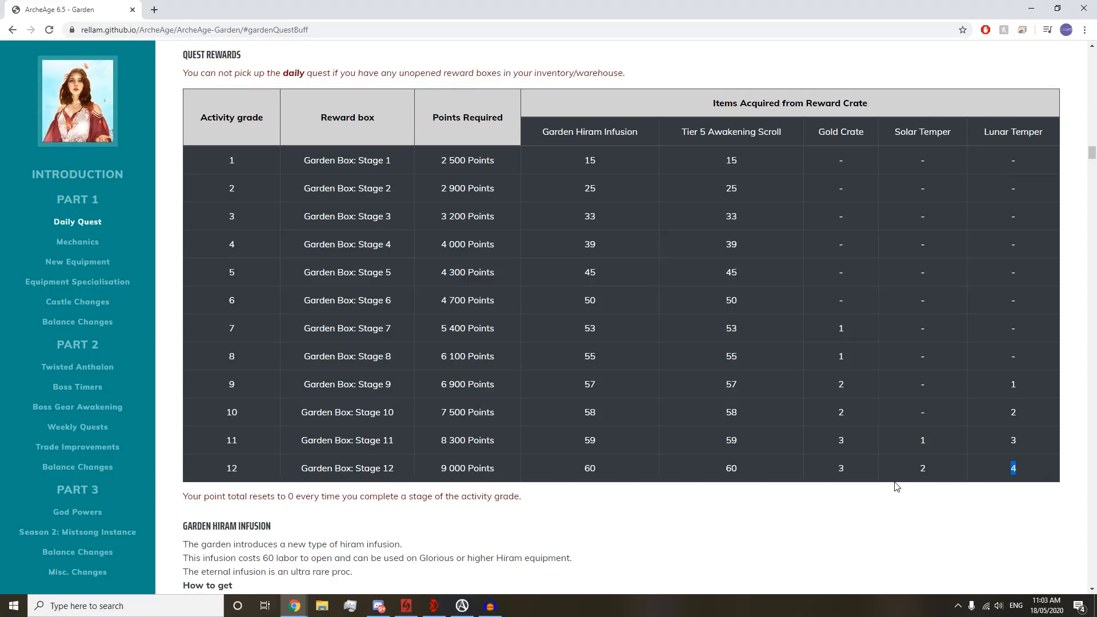
mouse_move(890, 486)
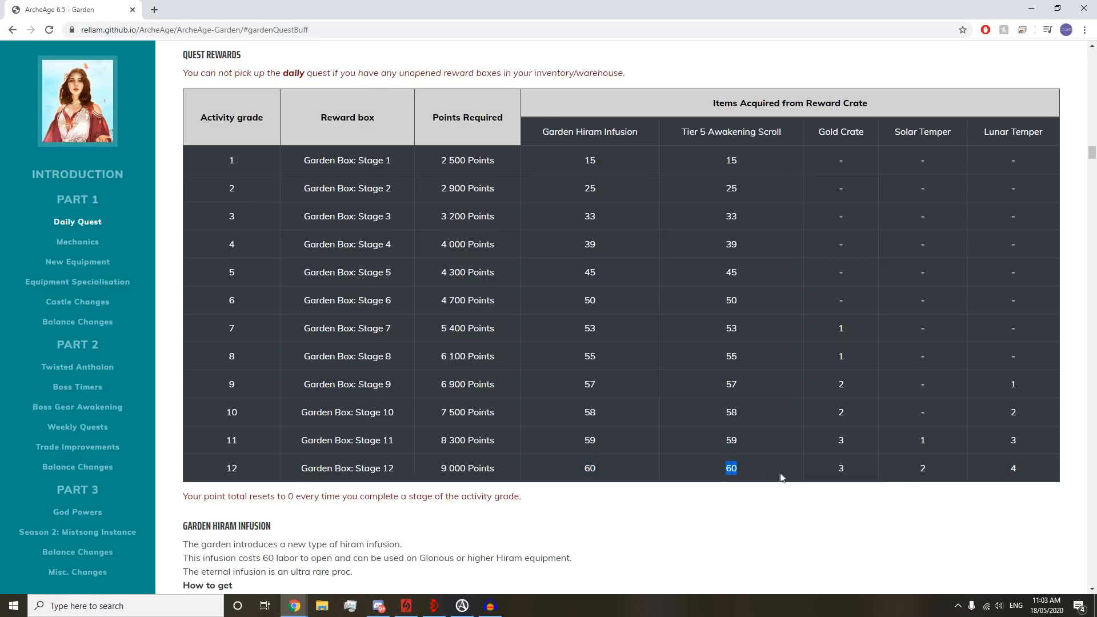
mouse_move(918, 478)
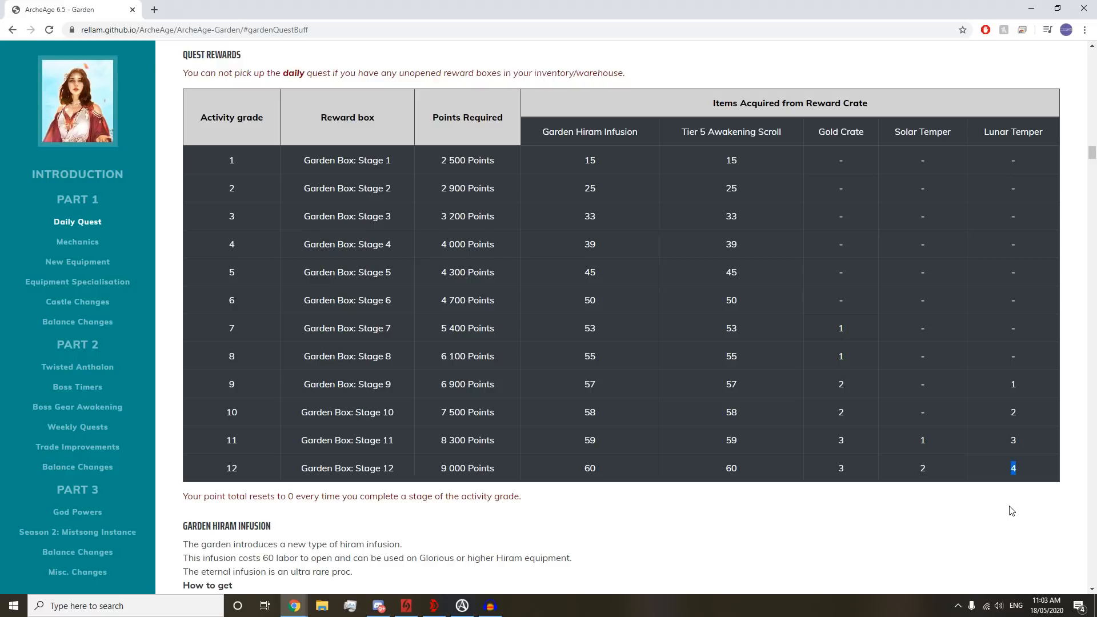
- Scroll to Garden Hiram Infusion and highlight the Epic and Eternal (400 000) experience values
scroll(down, 3)
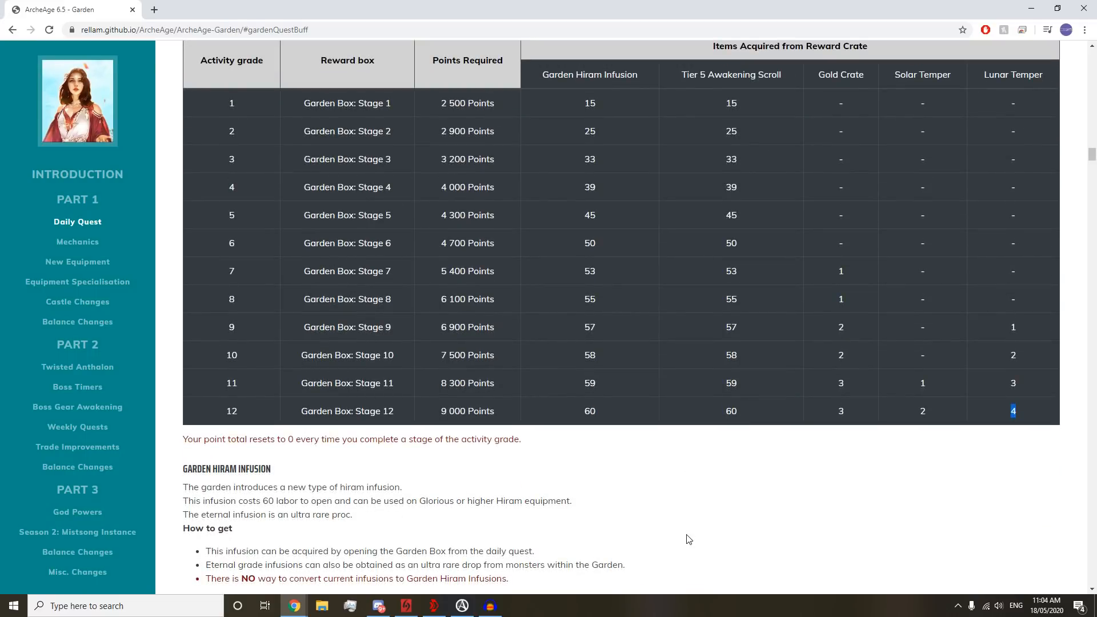
scroll(down, 3)
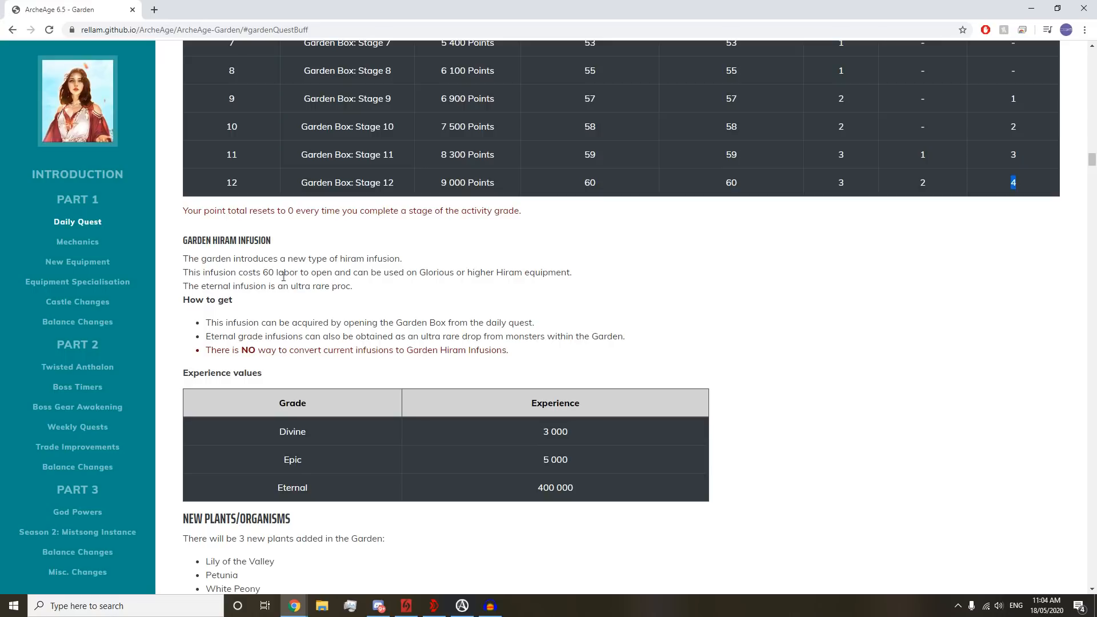
mouse_move(422, 282)
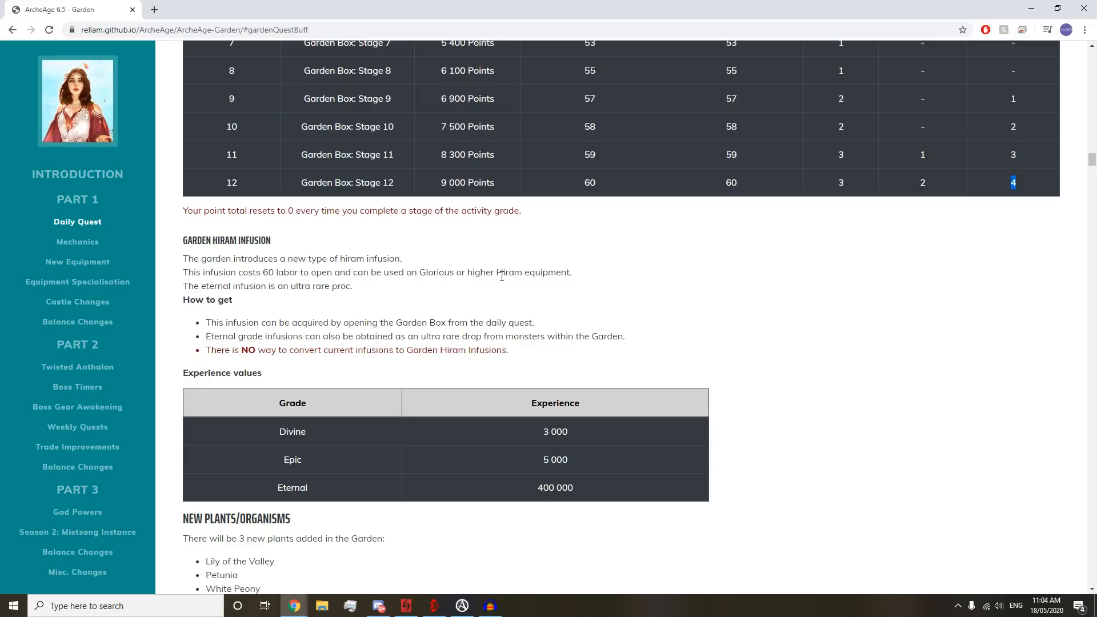
mouse_move(497, 268)
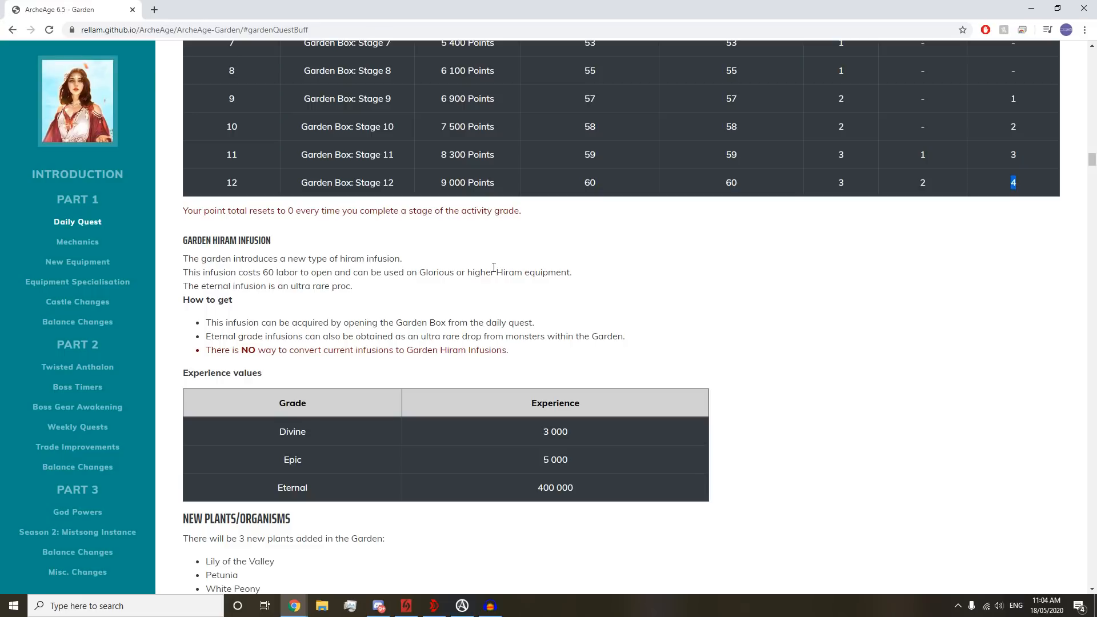
mouse_move(671, 324)
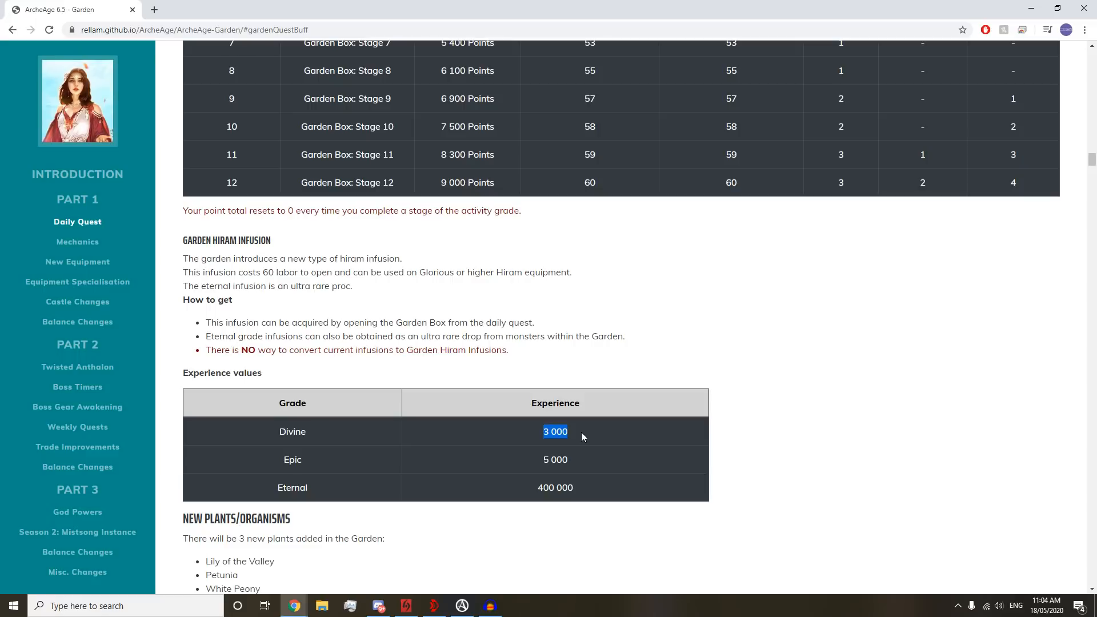
mouse_move(553, 476)
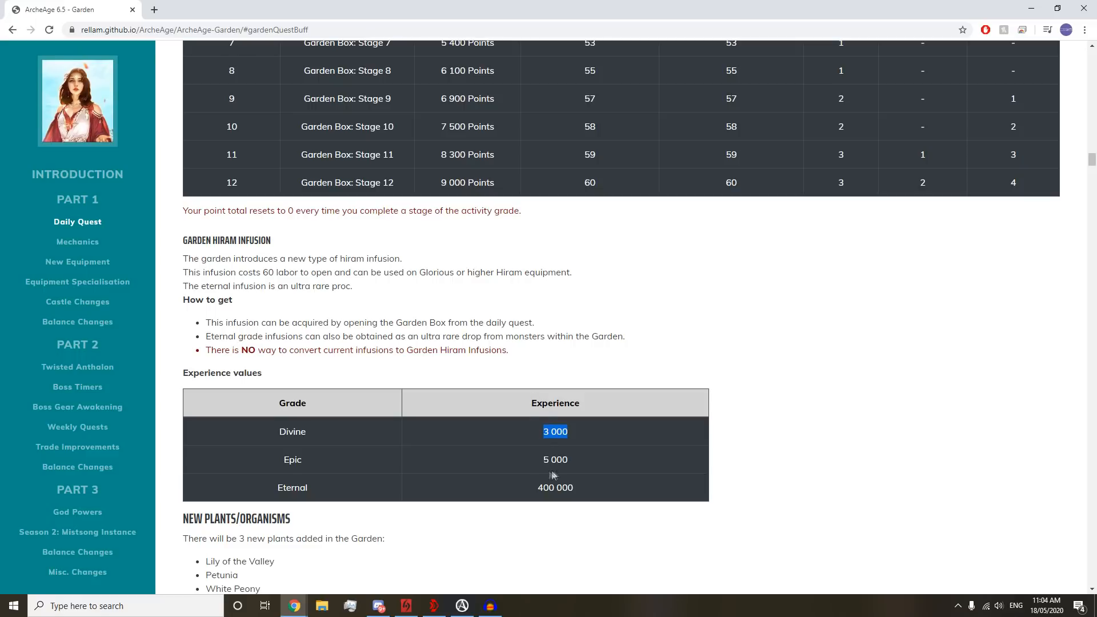
mouse_move(595, 437)
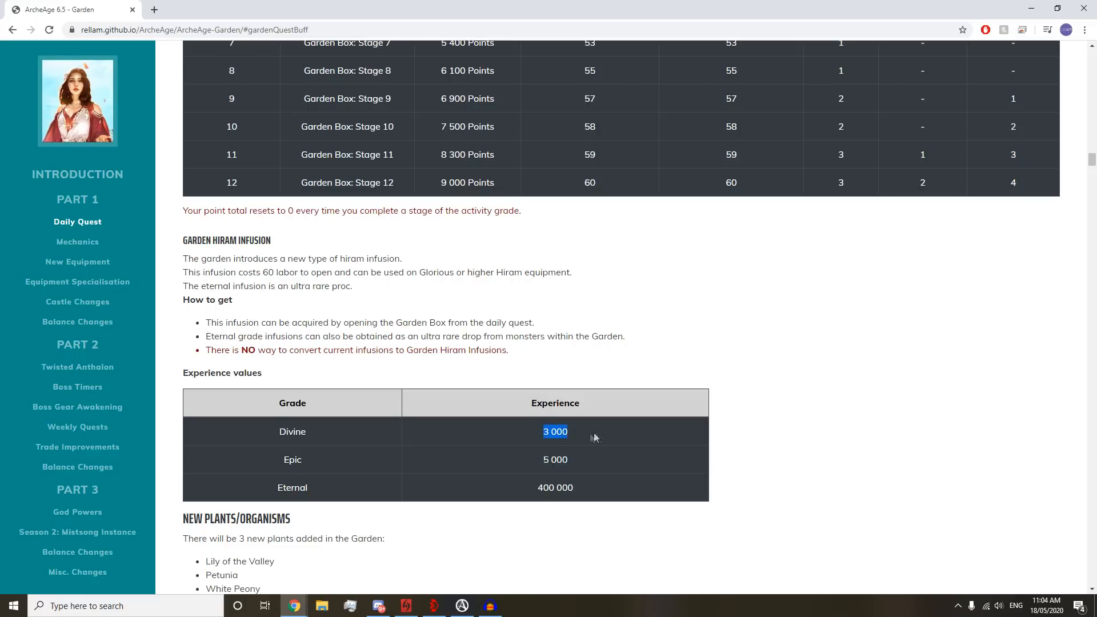
double_click(554, 460)
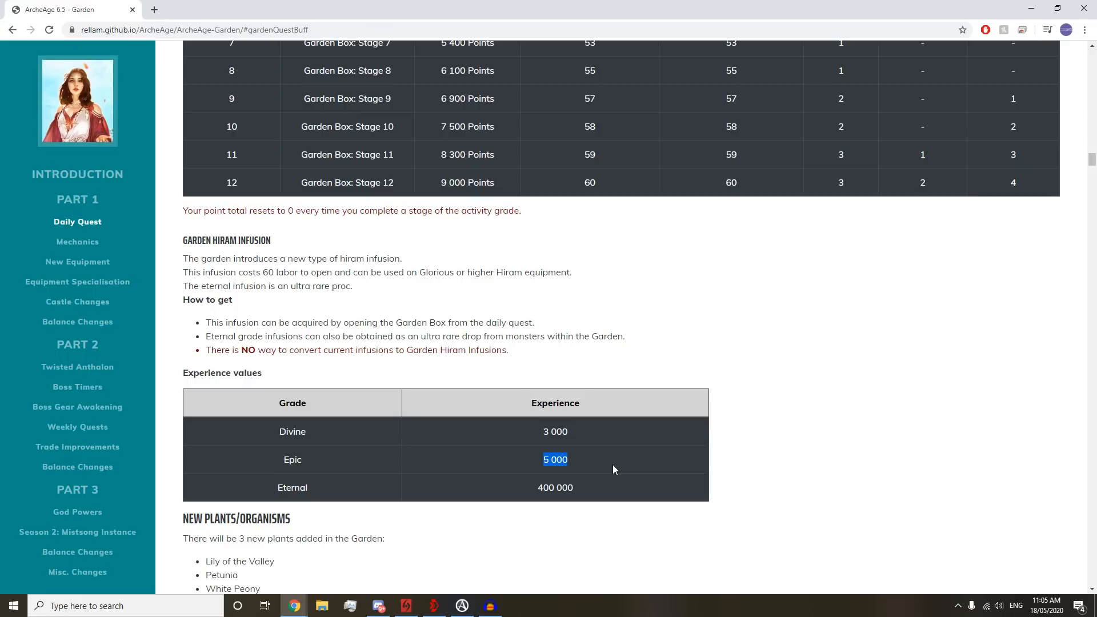
mouse_move(527, 430)
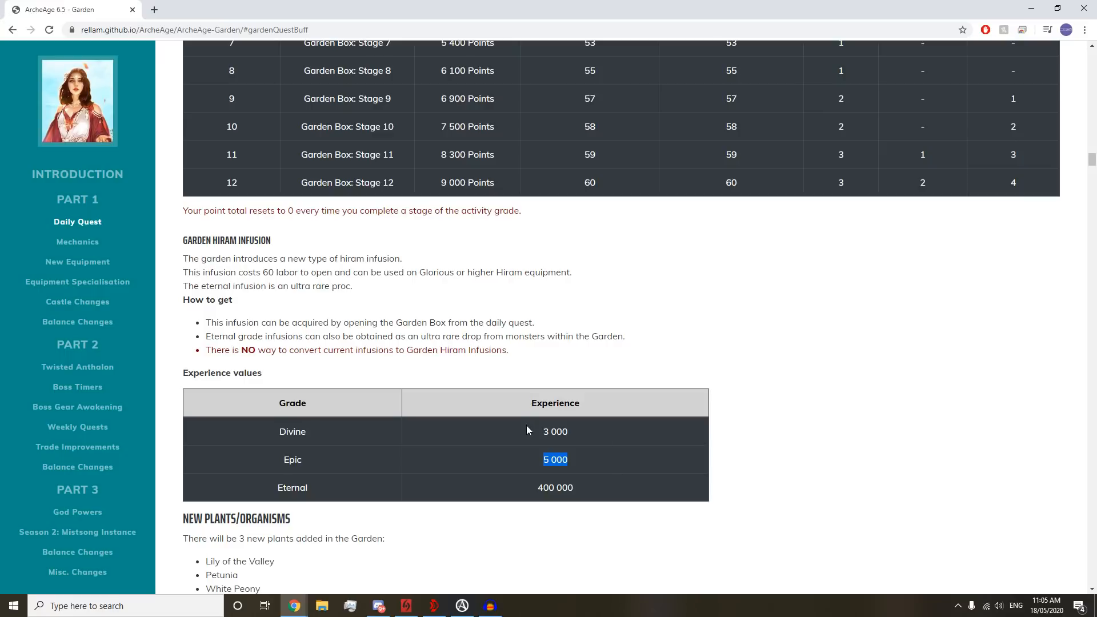
mouse_move(601, 467)
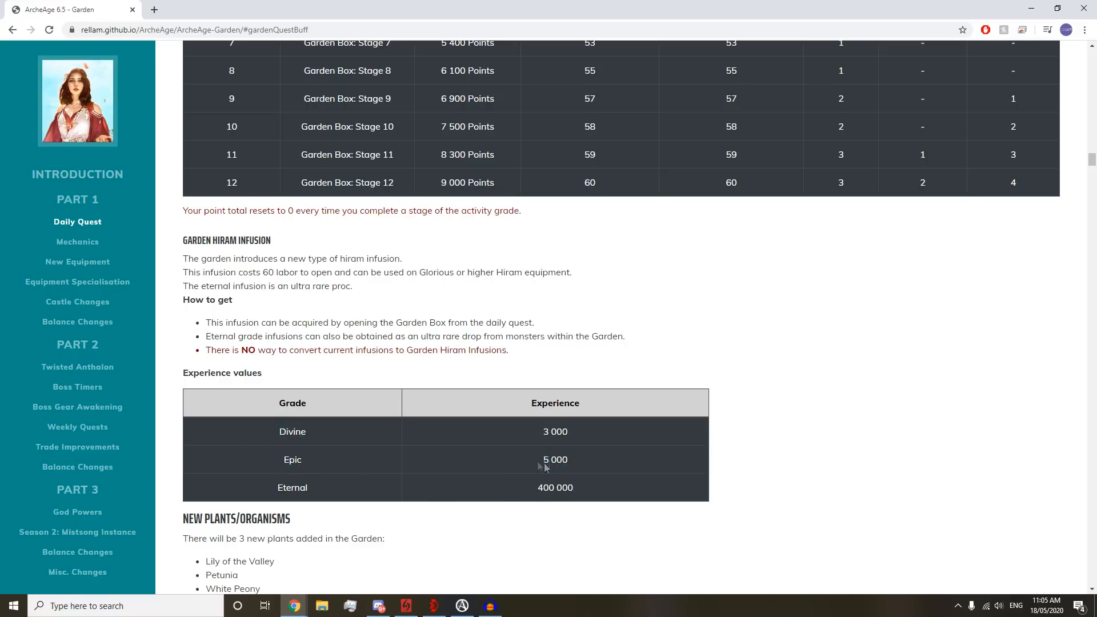
double_click(555, 487)
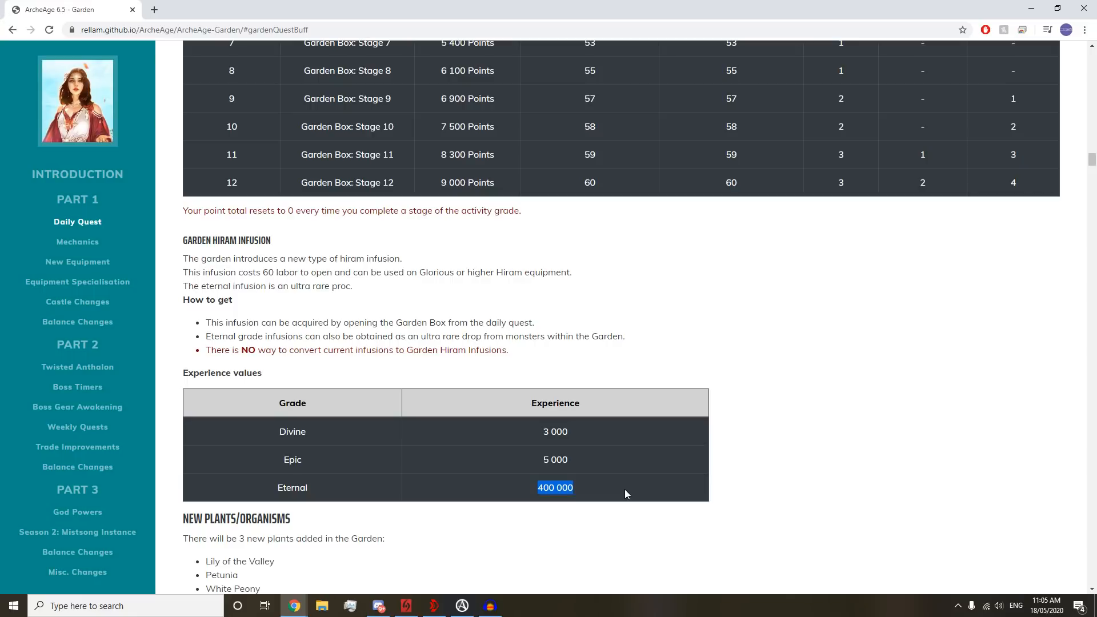
mouse_move(584, 459)
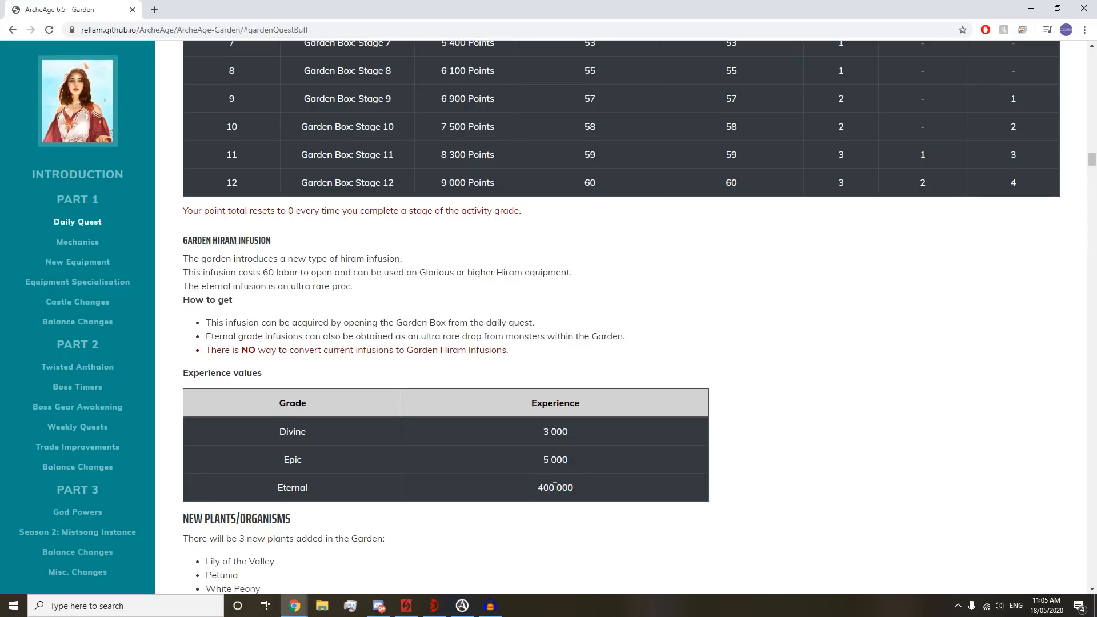
- Scroll to New Plants/Organisms and expand the Flower Map showing safe zones
scroll(down, 3)
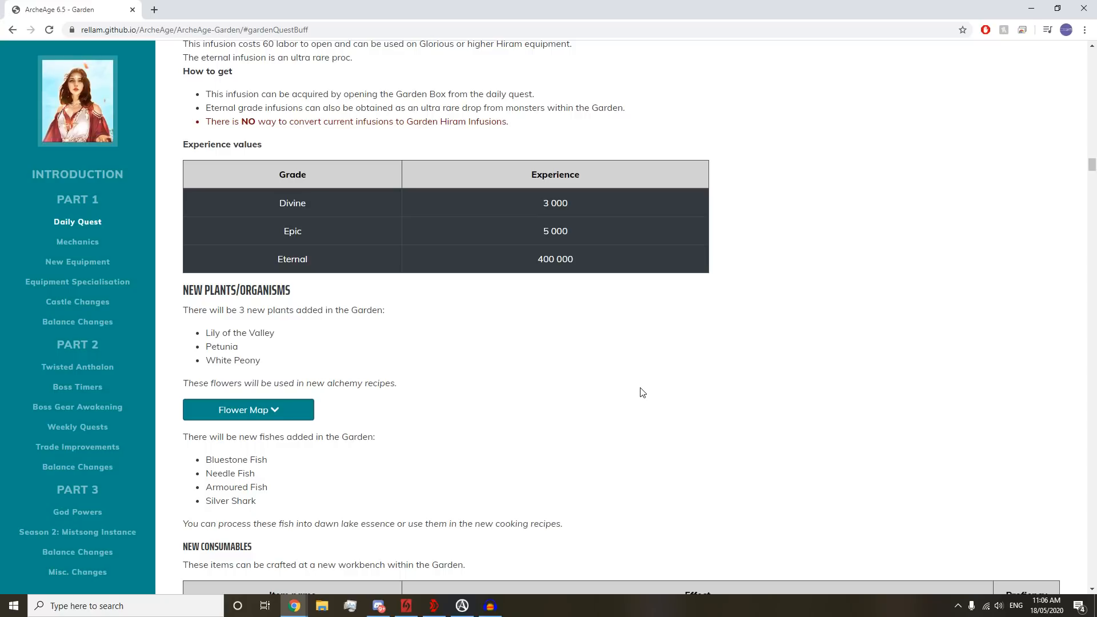
scroll(down, 3)
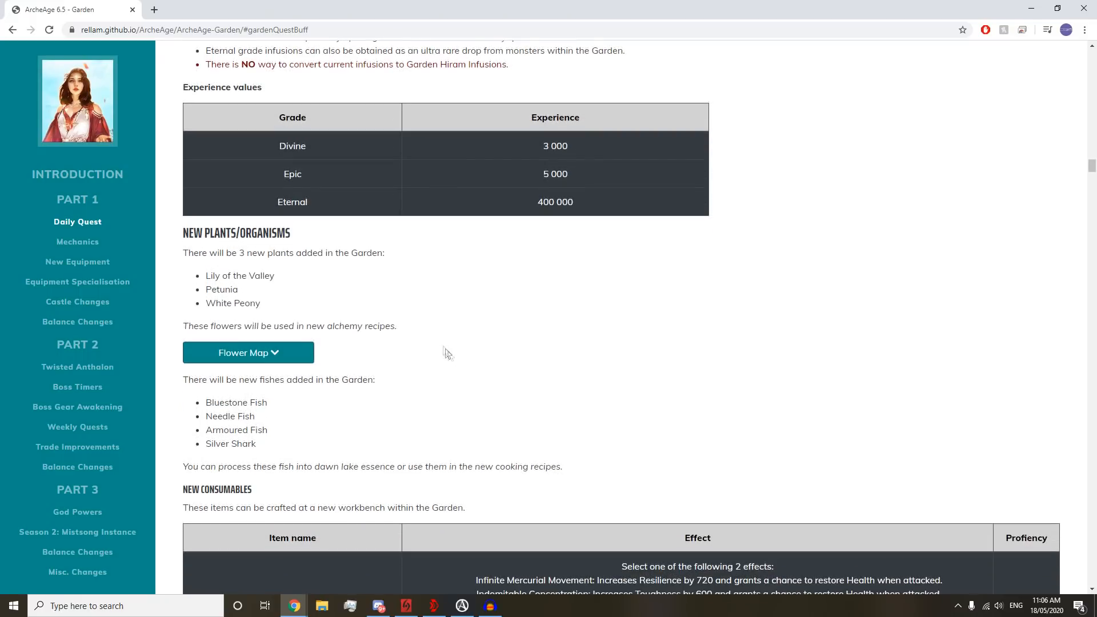
click(248, 352)
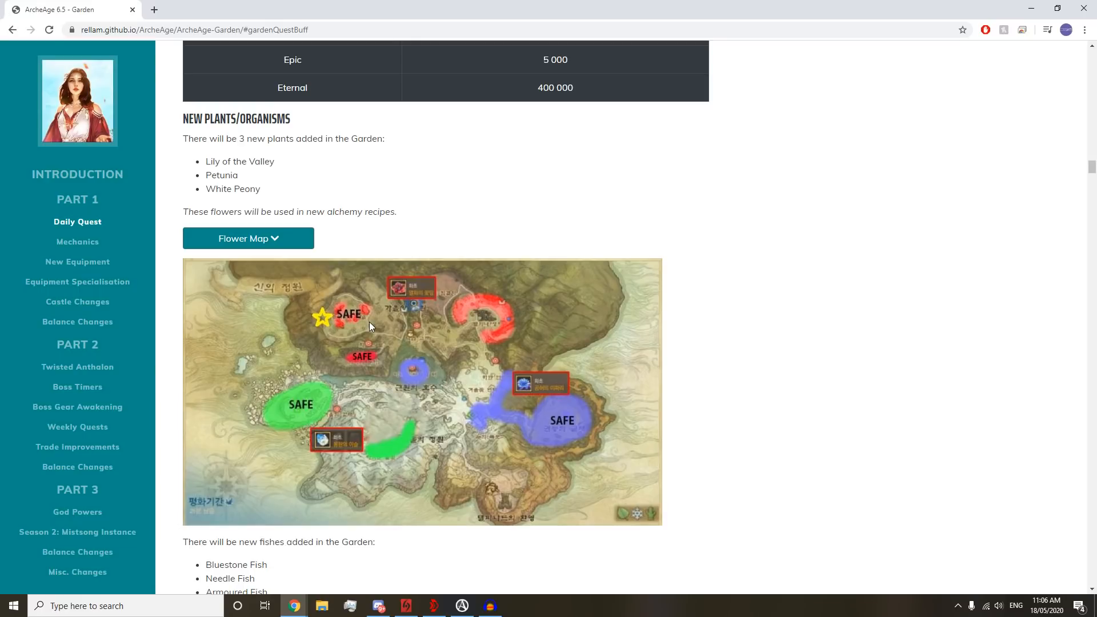
mouse_move(368, 314)
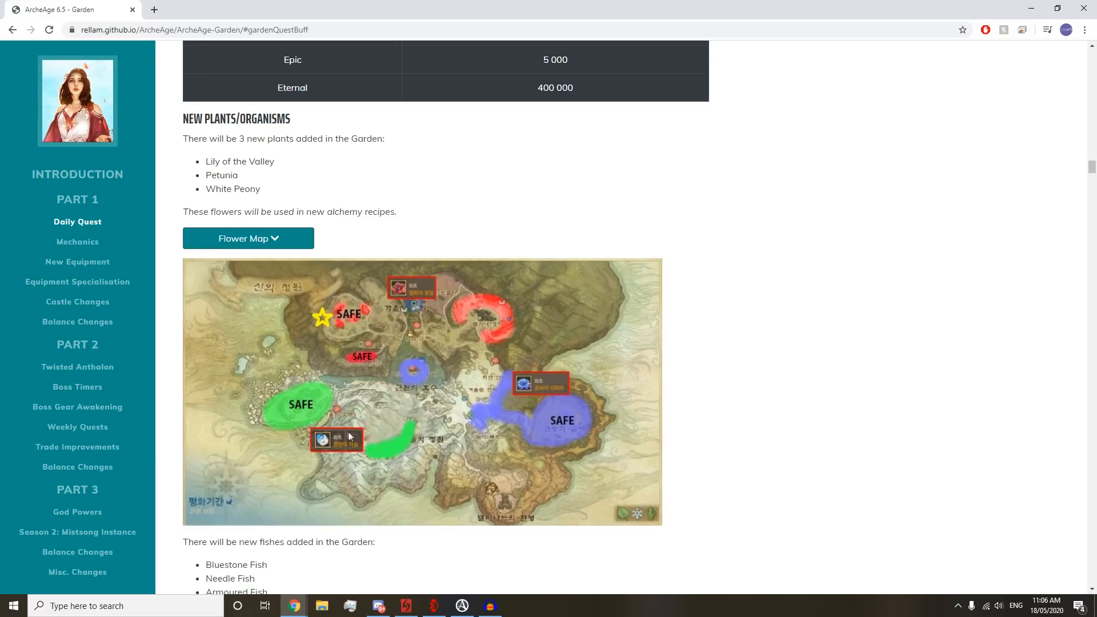
mouse_move(319, 405)
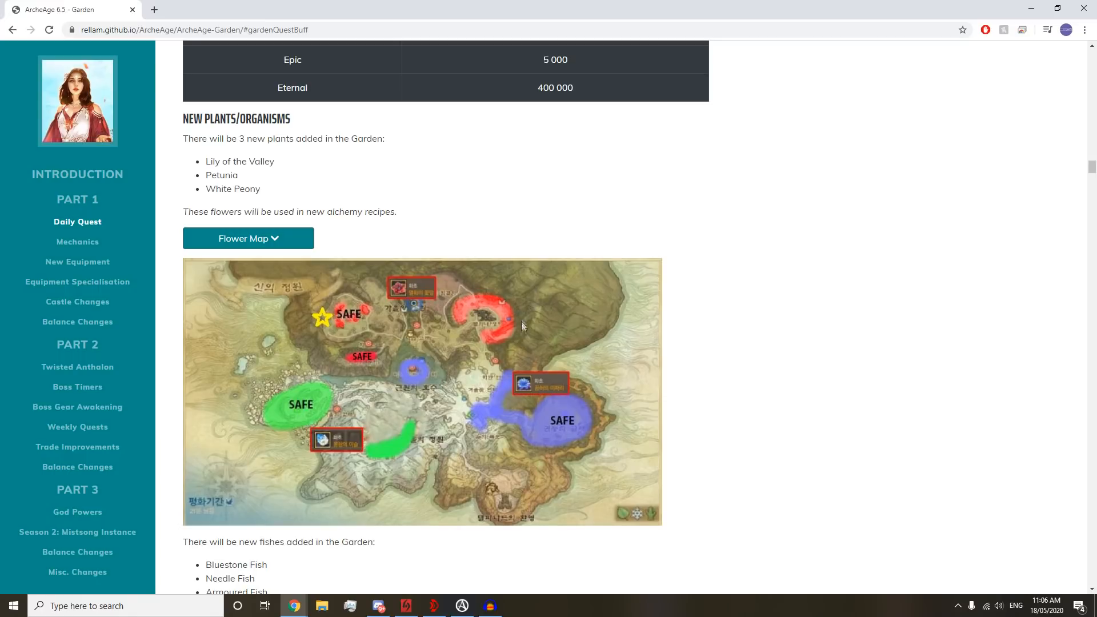
mouse_move(448, 321)
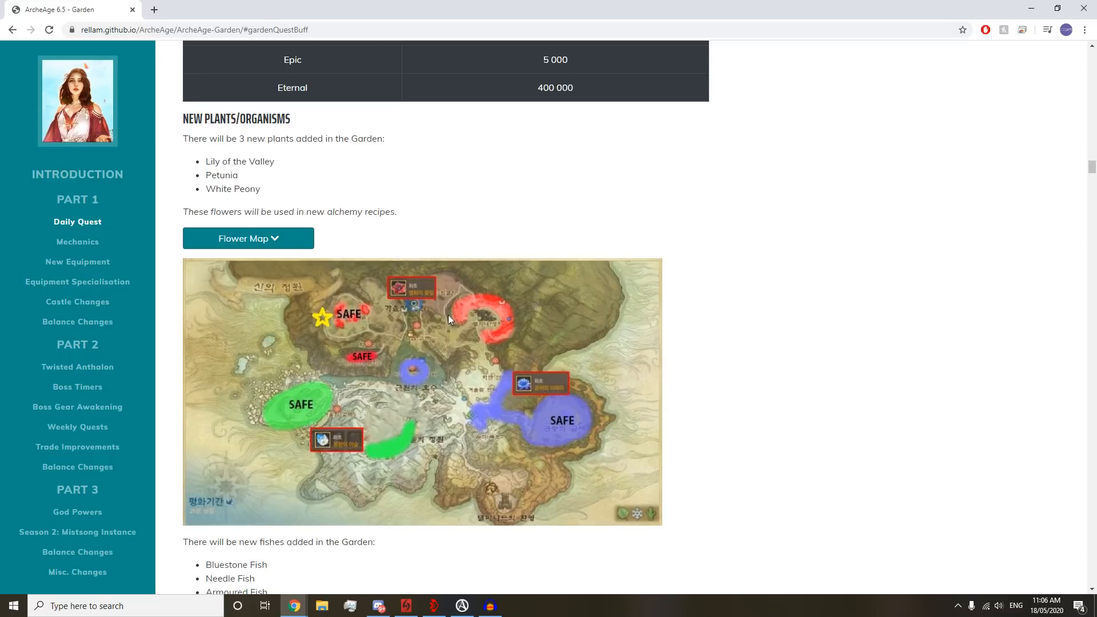
mouse_move(436, 322)
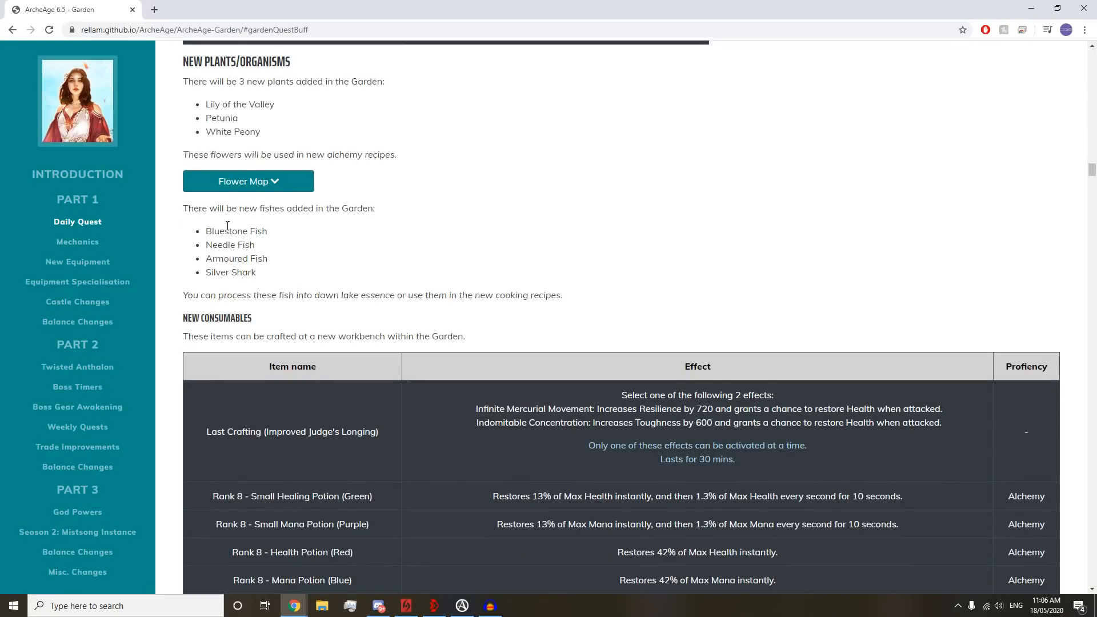
- Highlight Silver Shark in the new fishes list and scroll toward New Consumables
double_click(219, 231)
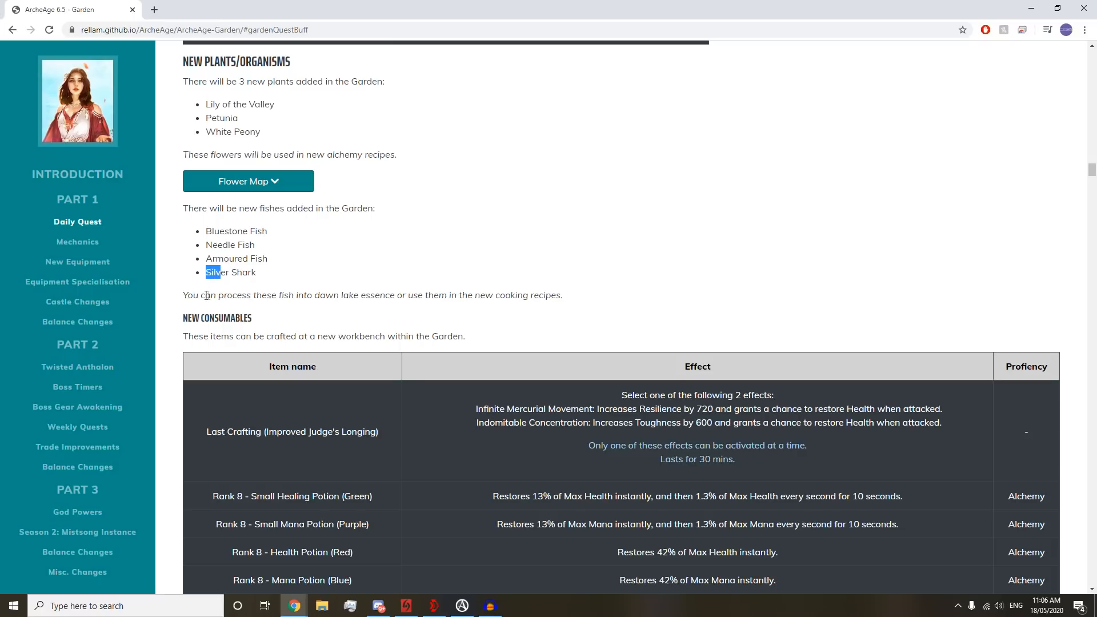
mouse_move(319, 285)
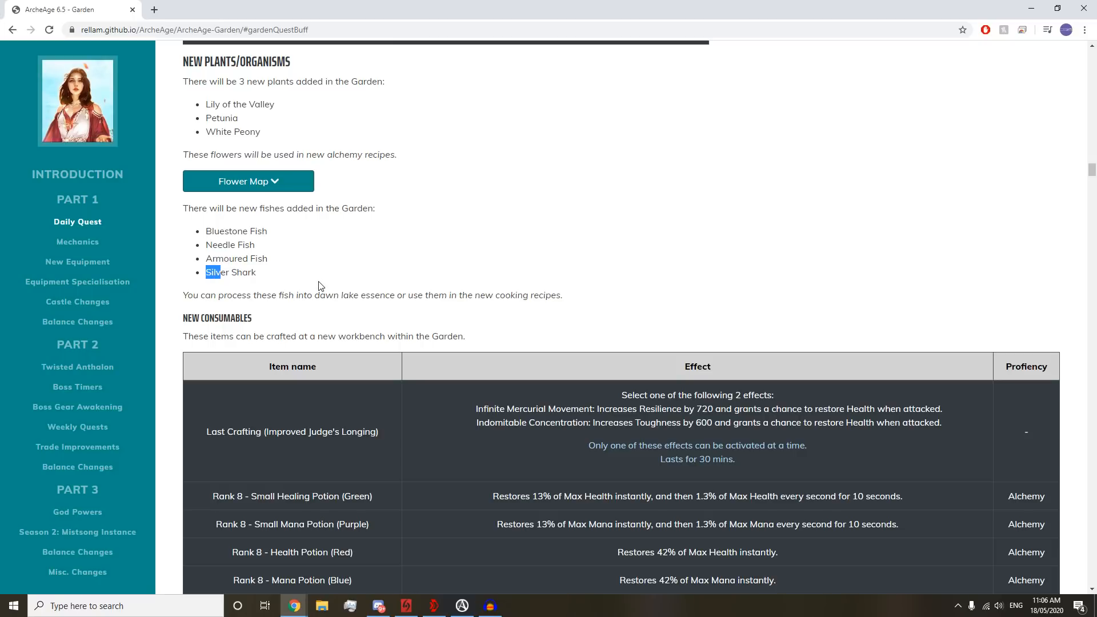
scroll(down, 3)
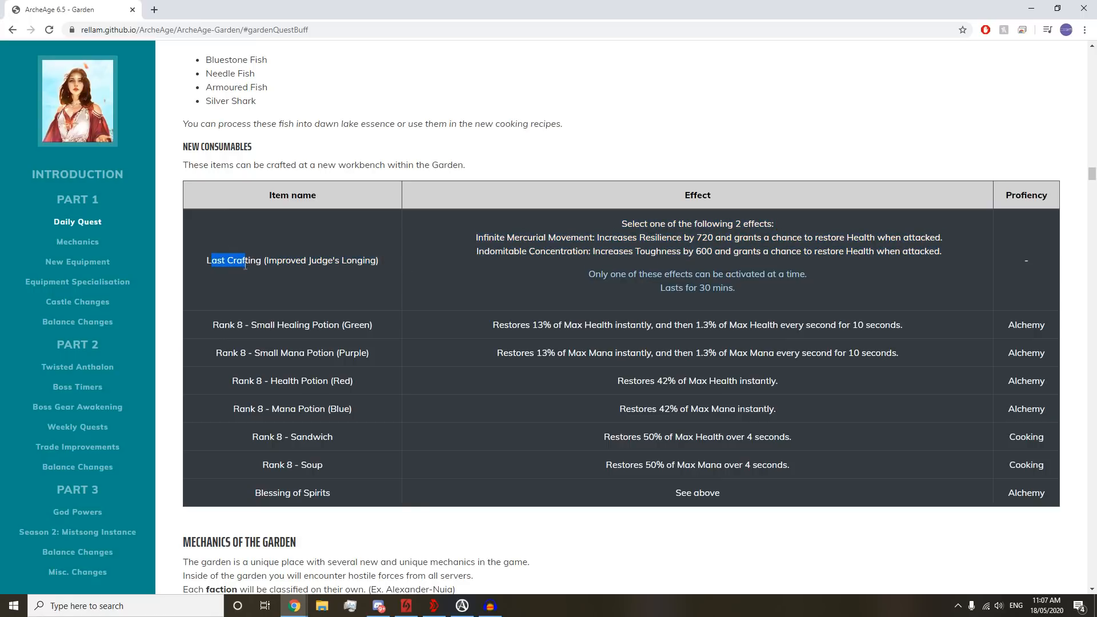
mouse_move(652, 234)
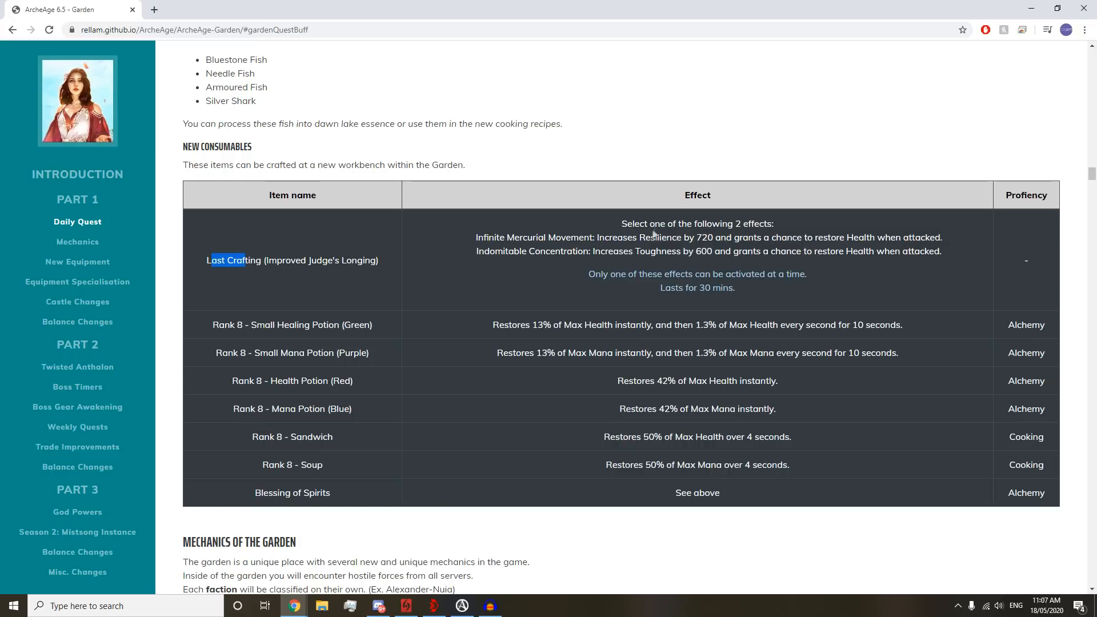
mouse_move(651, 237)
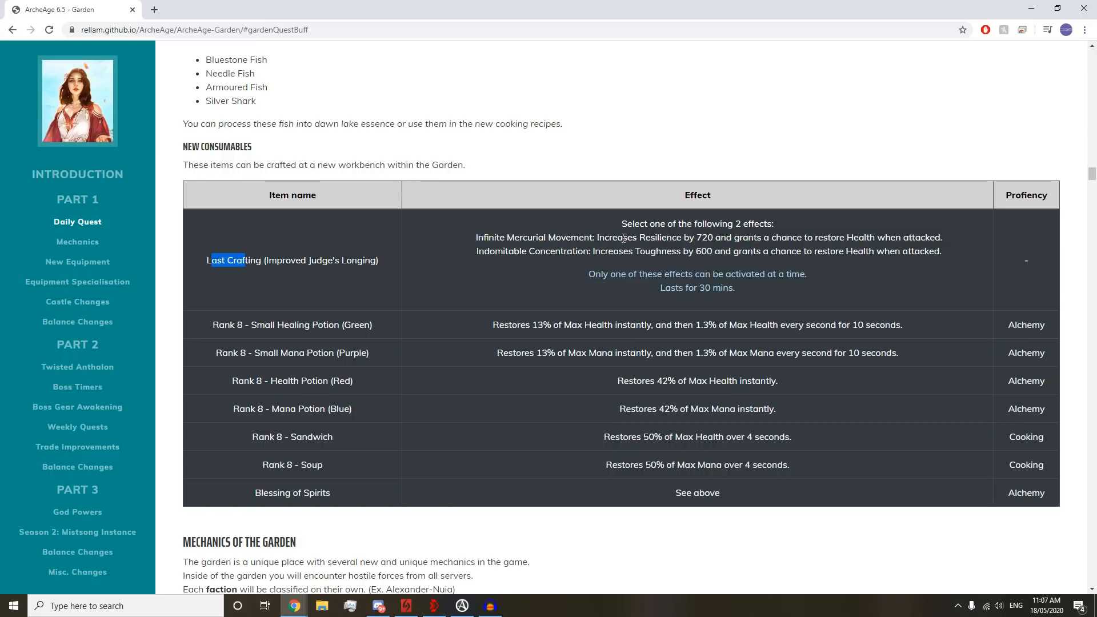
- Highlight the 600 Toughness bonus, 42% Health Potion restore and Sandwich health effect
double_click(701, 237)
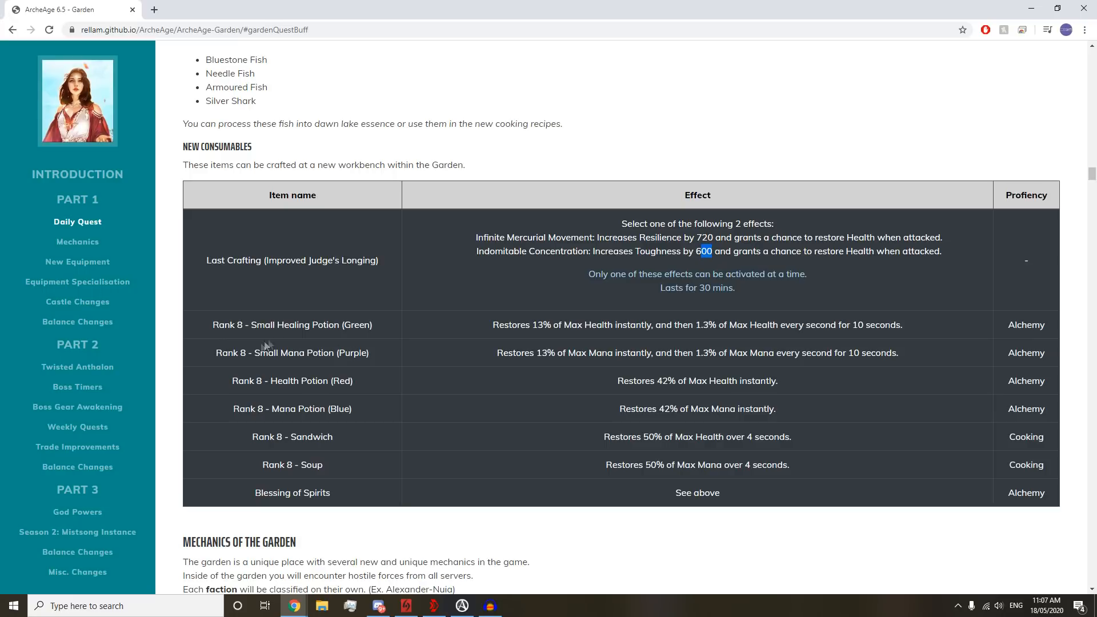
mouse_move(325, 393)
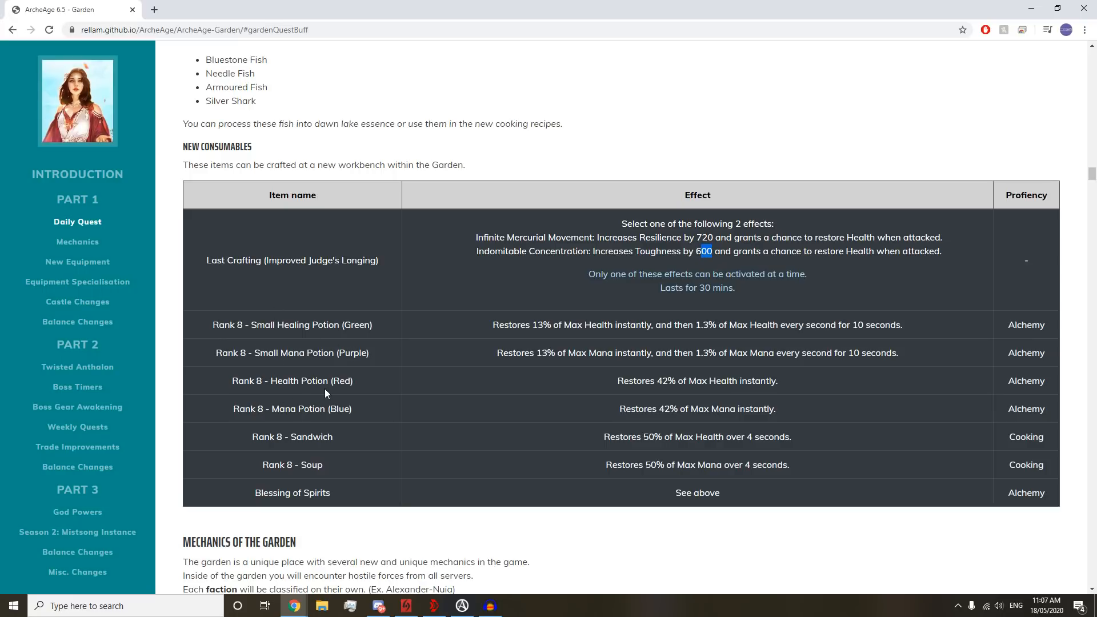
mouse_move(335, 355)
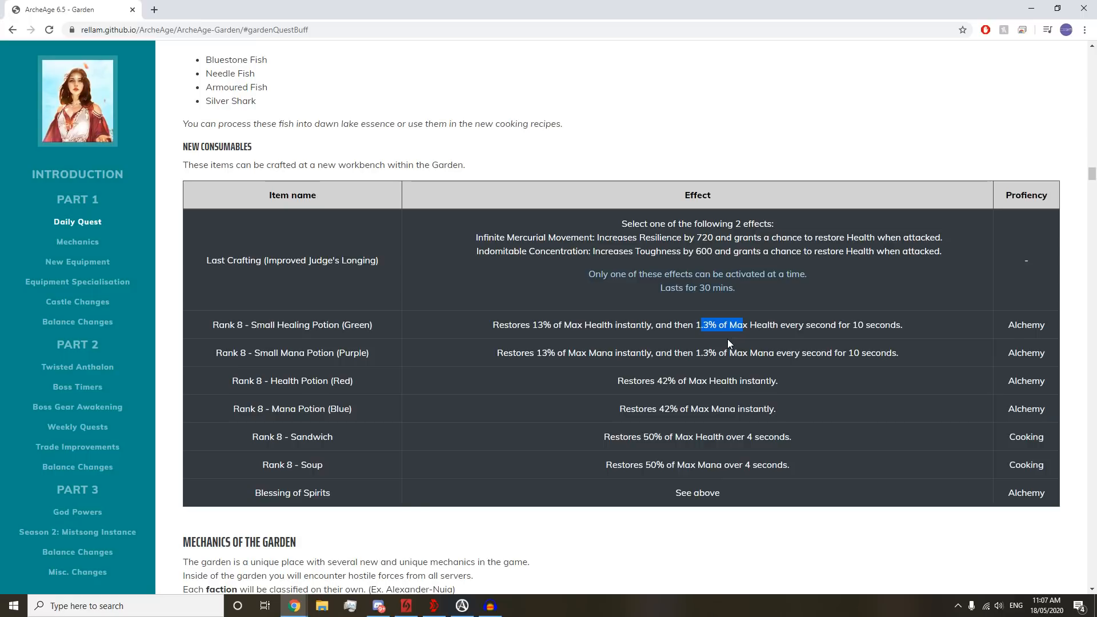
mouse_move(708, 352)
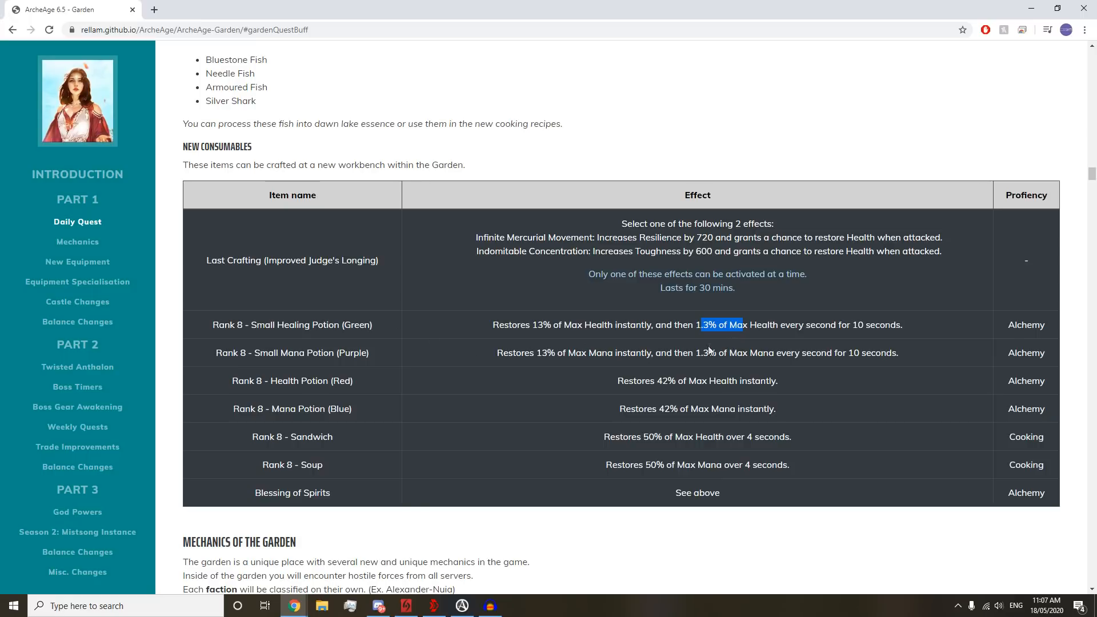
double_click(664, 381)
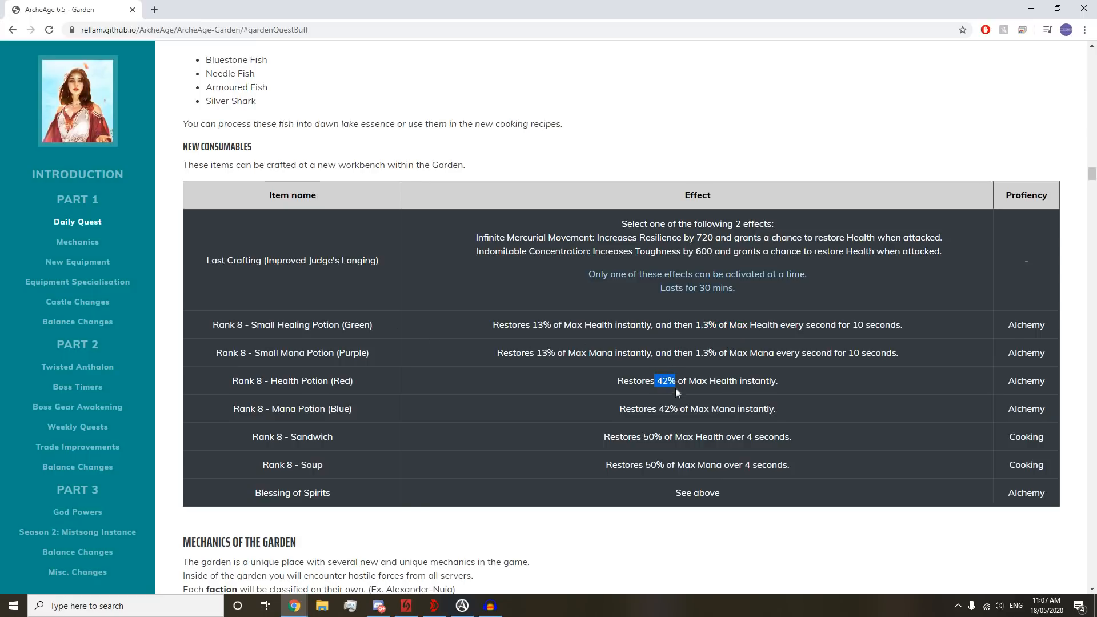
mouse_move(638, 400)
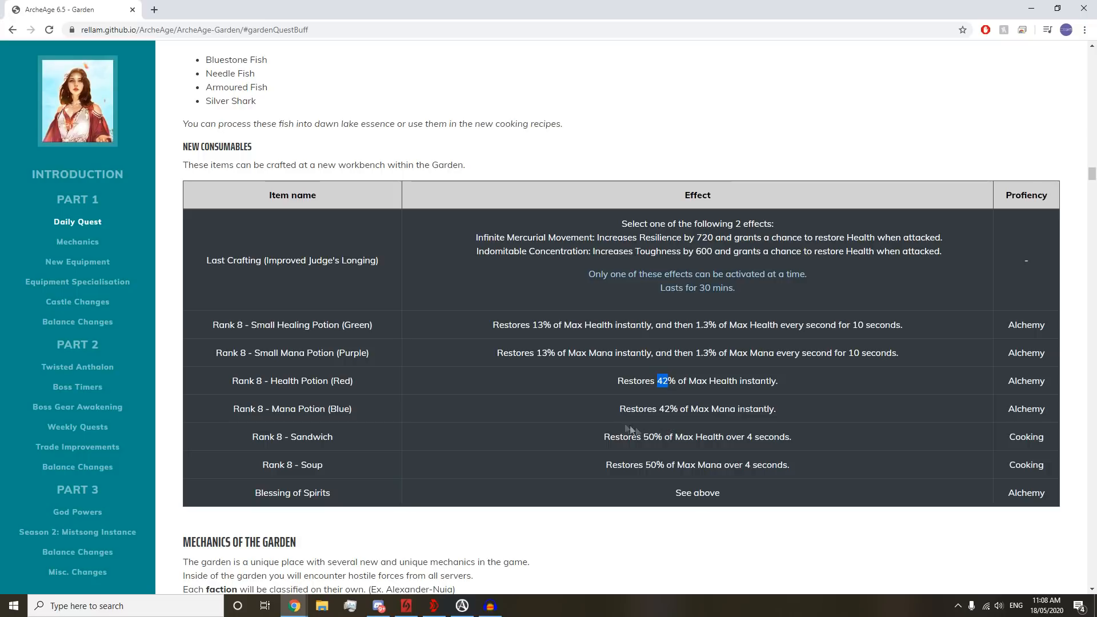
scroll(down, 3)
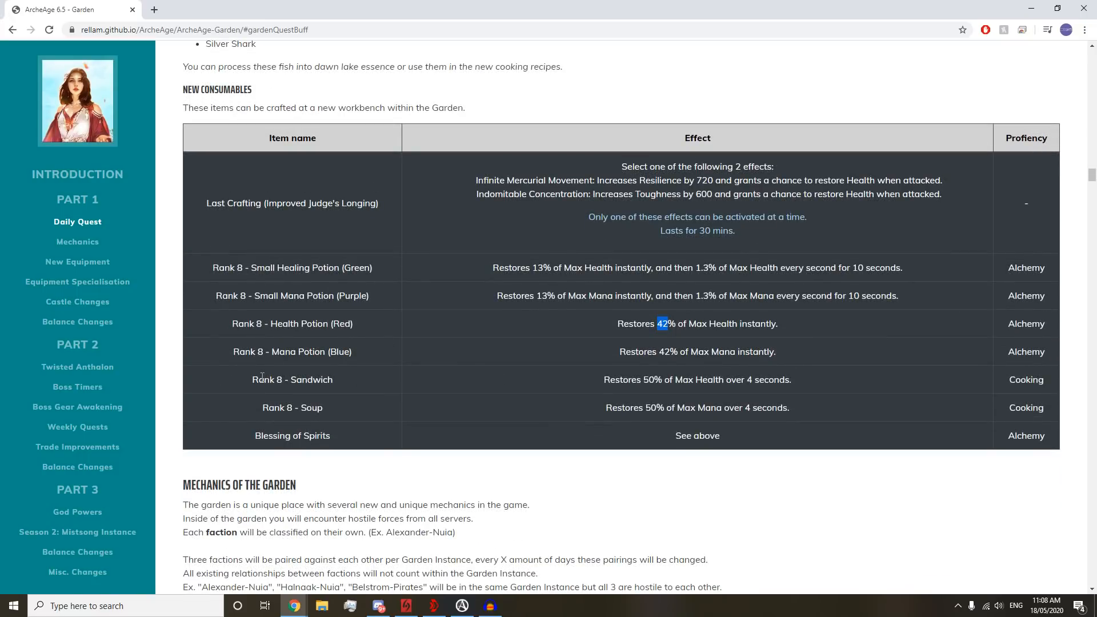
double_click(292, 407)
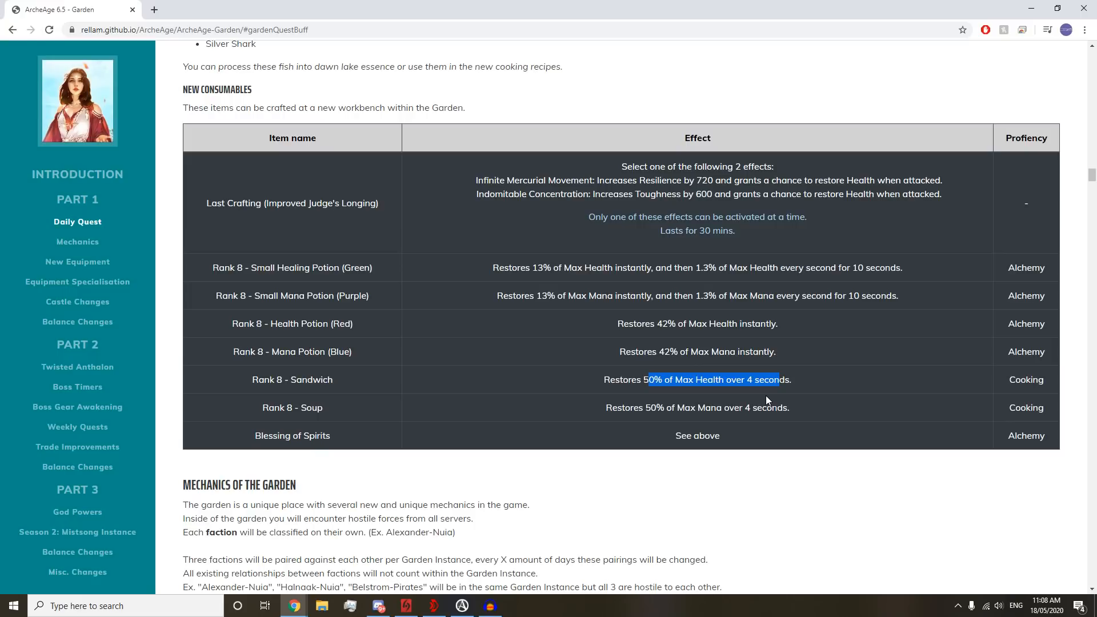
mouse_move(755, 396)
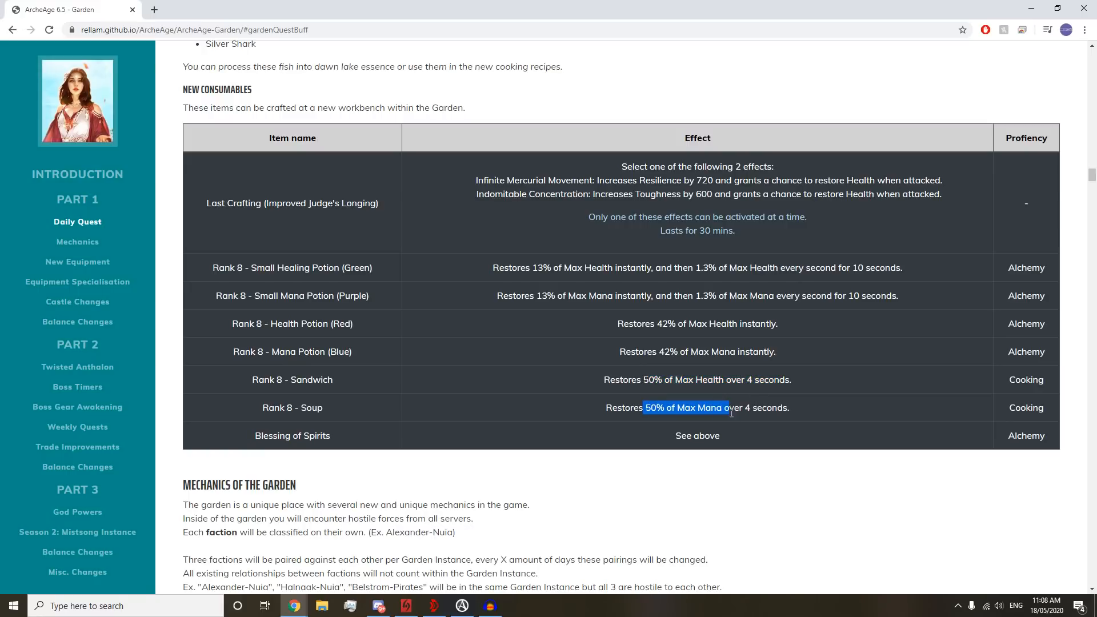
mouse_move(722, 428)
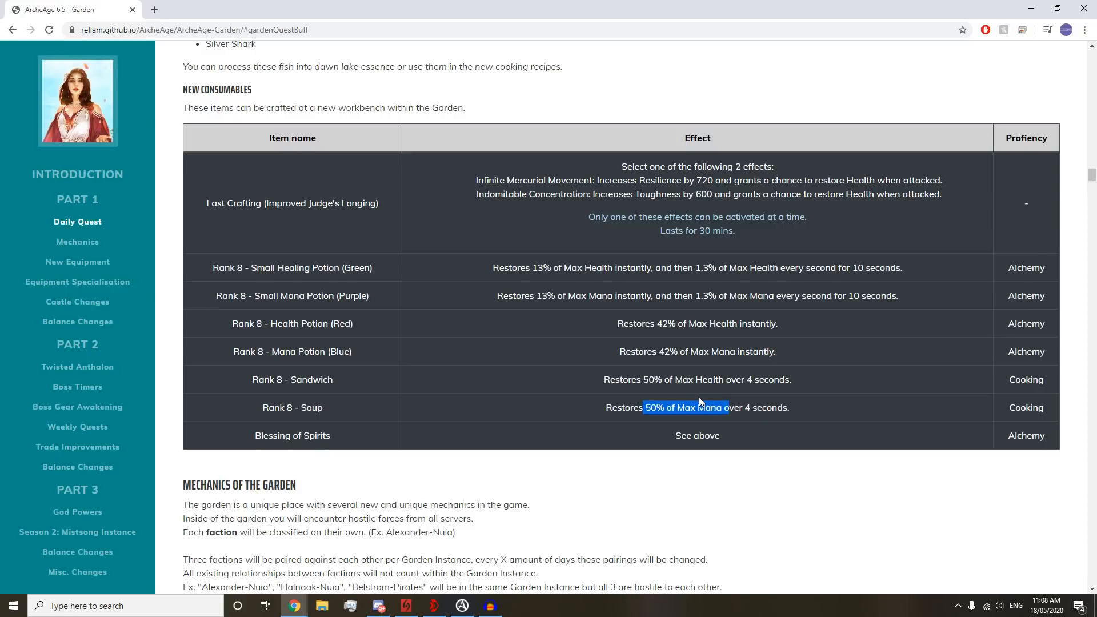
mouse_move(264, 429)
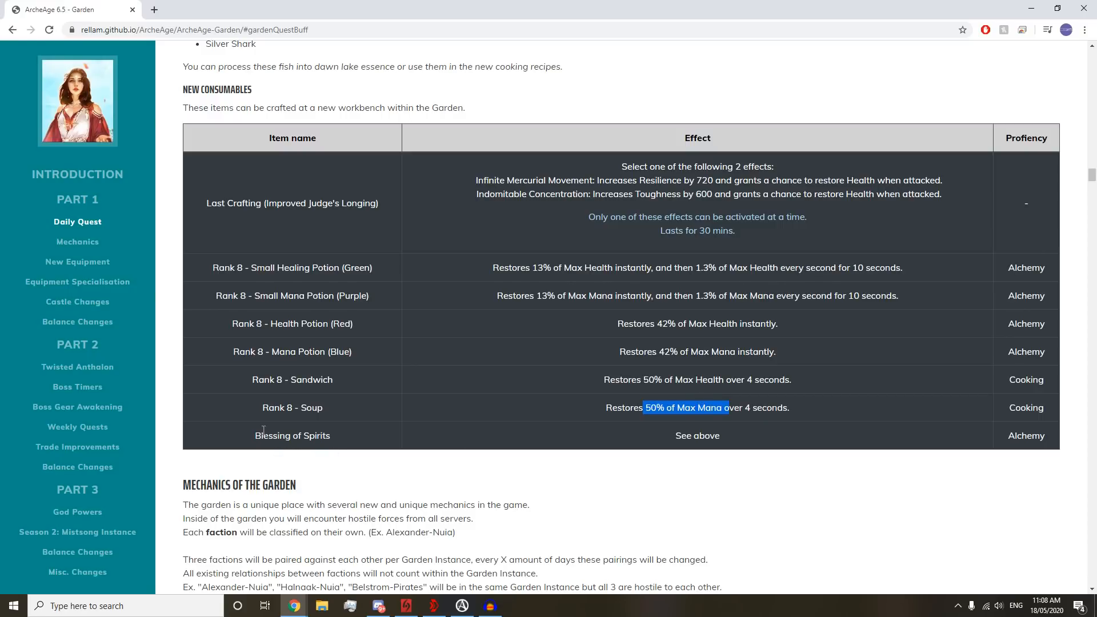
- Scroll past Mechanics of the Garden to the Tier 5 Sublime Hiram equipment
scroll(down, 3)
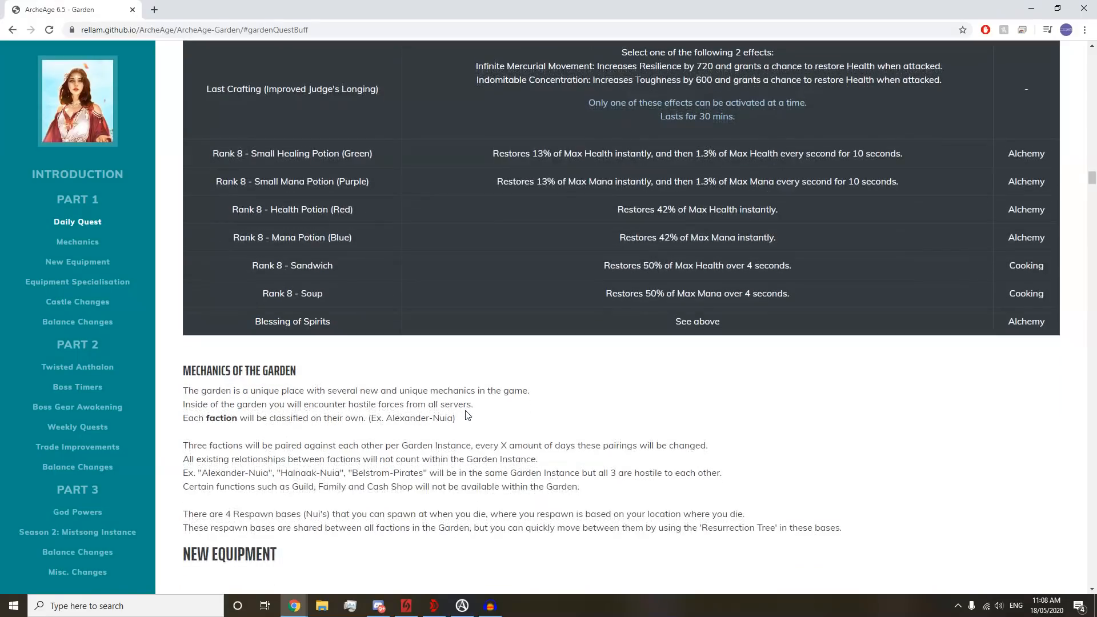
scroll(down, 3)
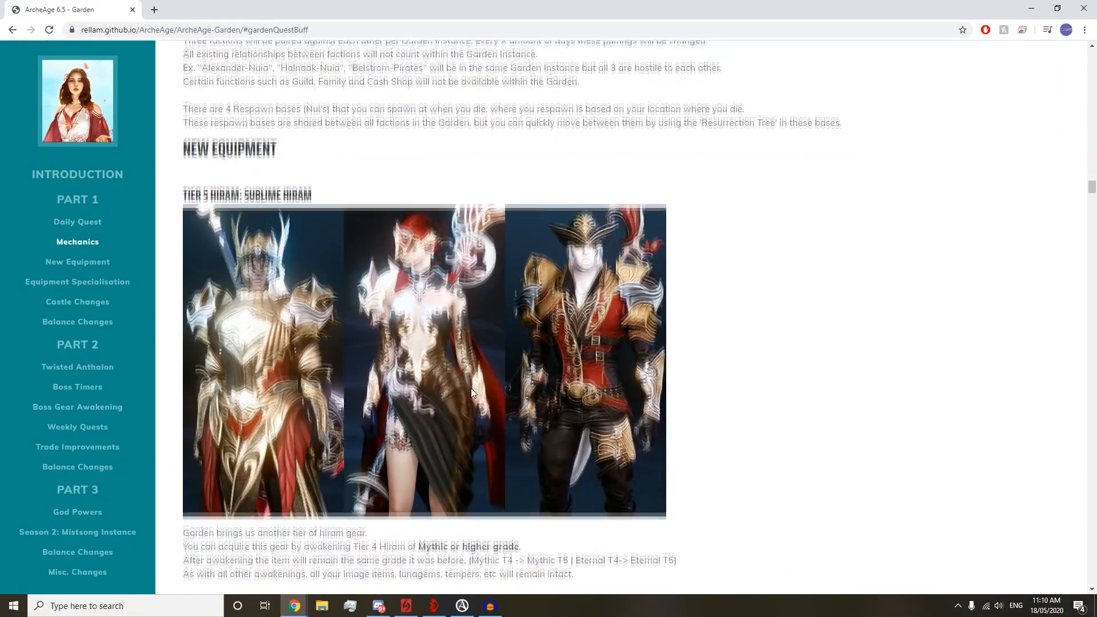
- Scroll down to the Glorious and Sublime Glorious Awakening Scroll cards
scroll(down, 3)
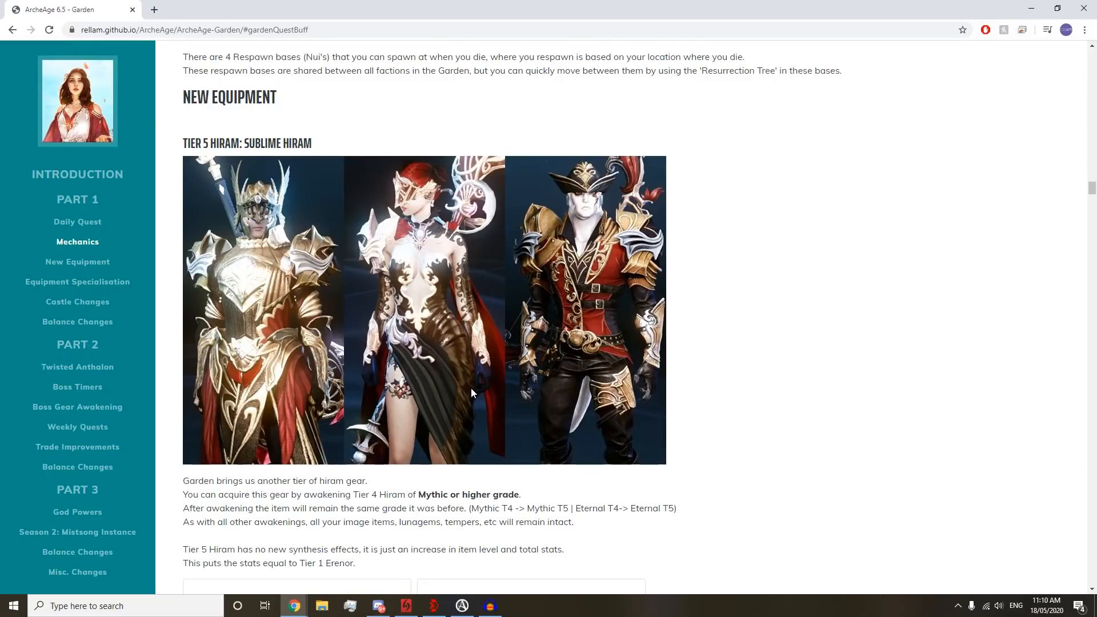
mouse_move(579, 423)
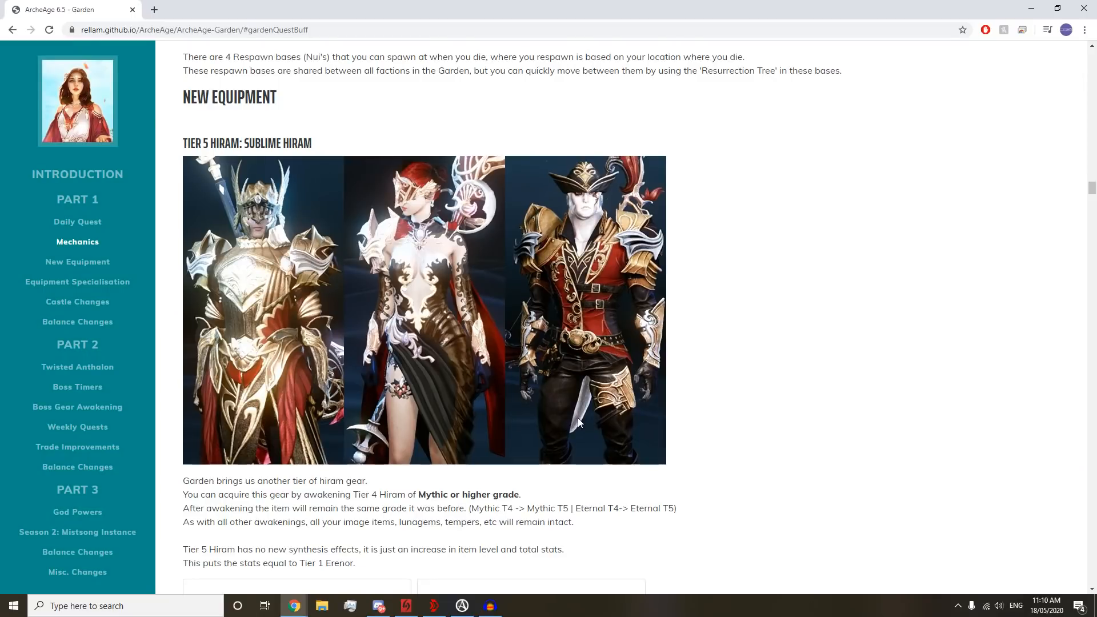
mouse_move(262, 319)
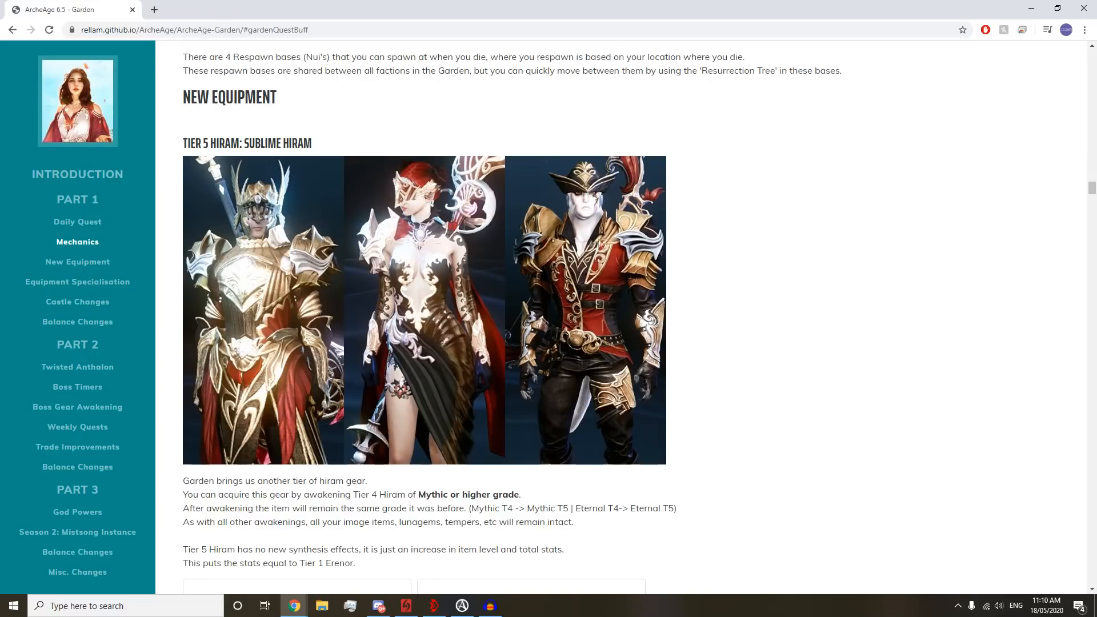
mouse_move(585, 292)
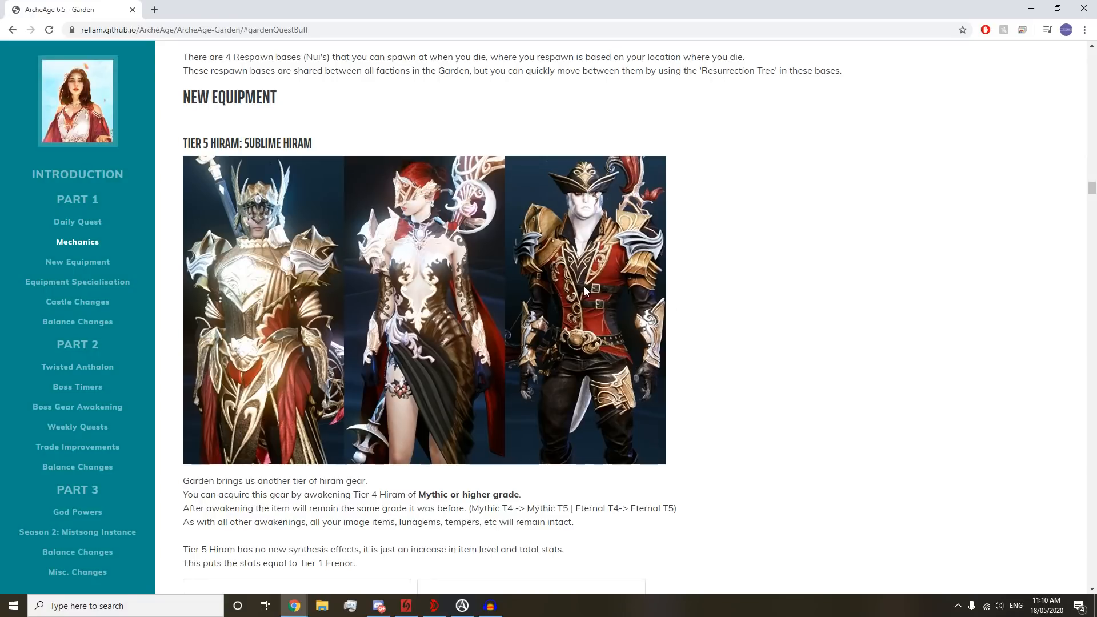
mouse_move(408, 252)
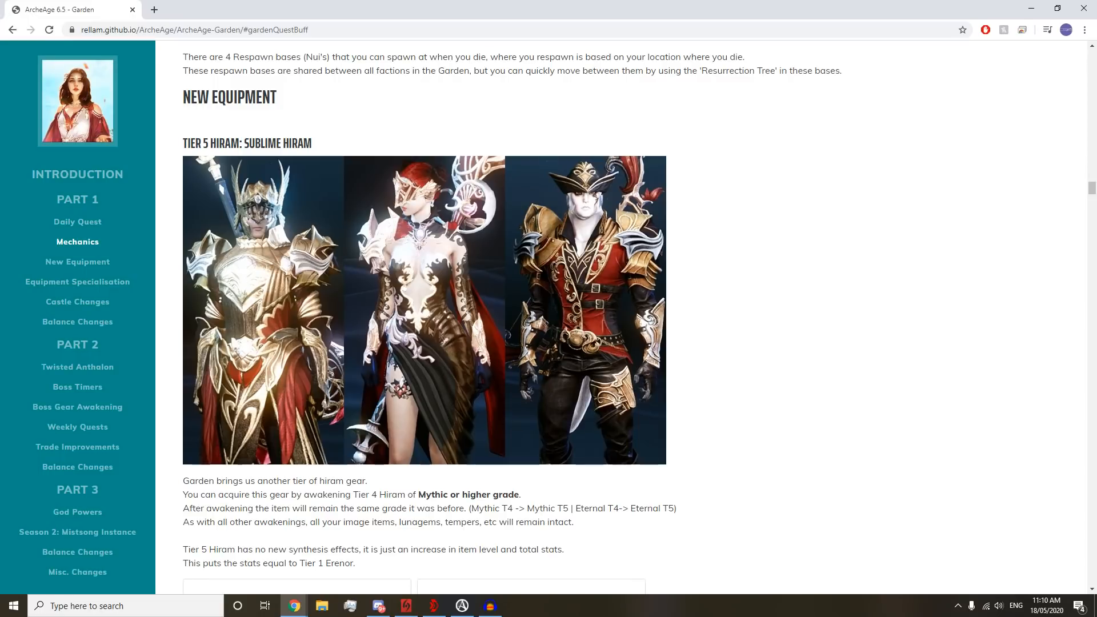
mouse_move(411, 302)
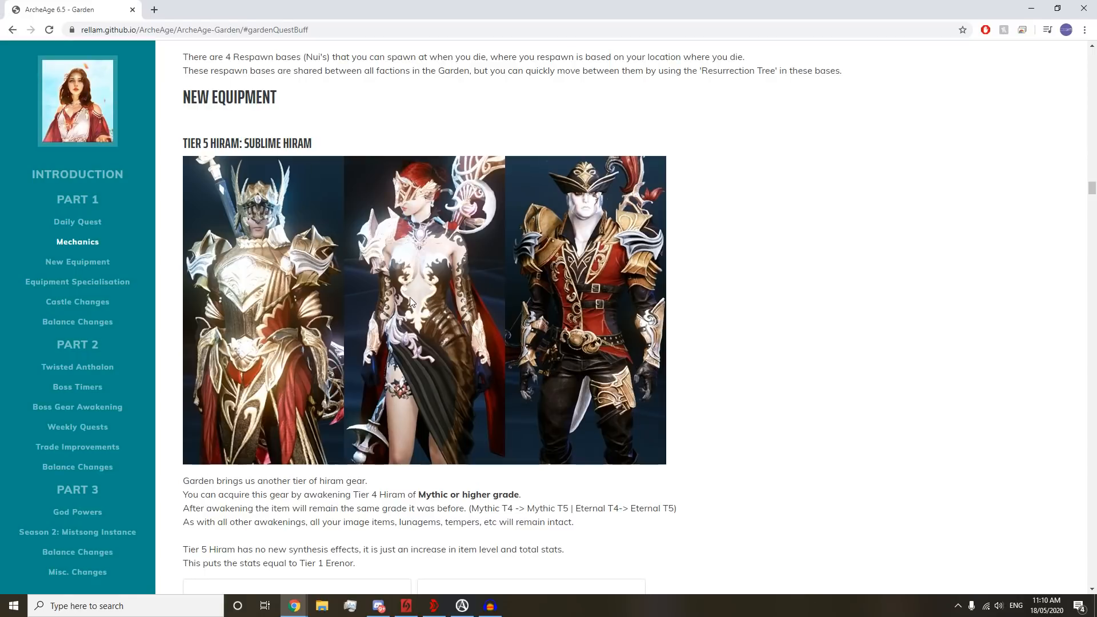
mouse_move(396, 367)
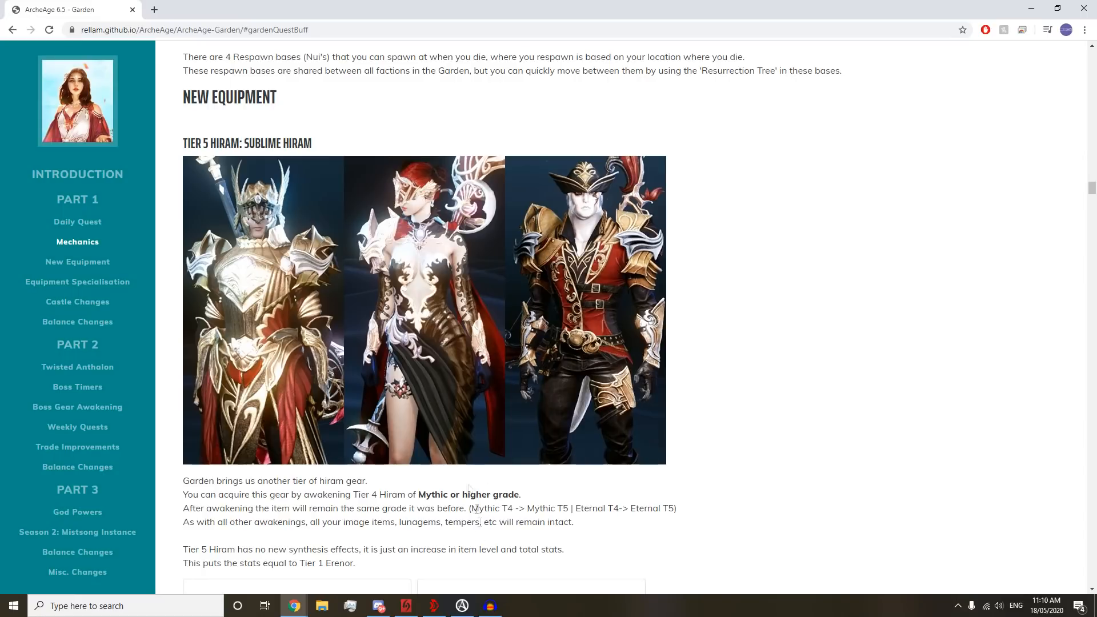
mouse_move(428, 416)
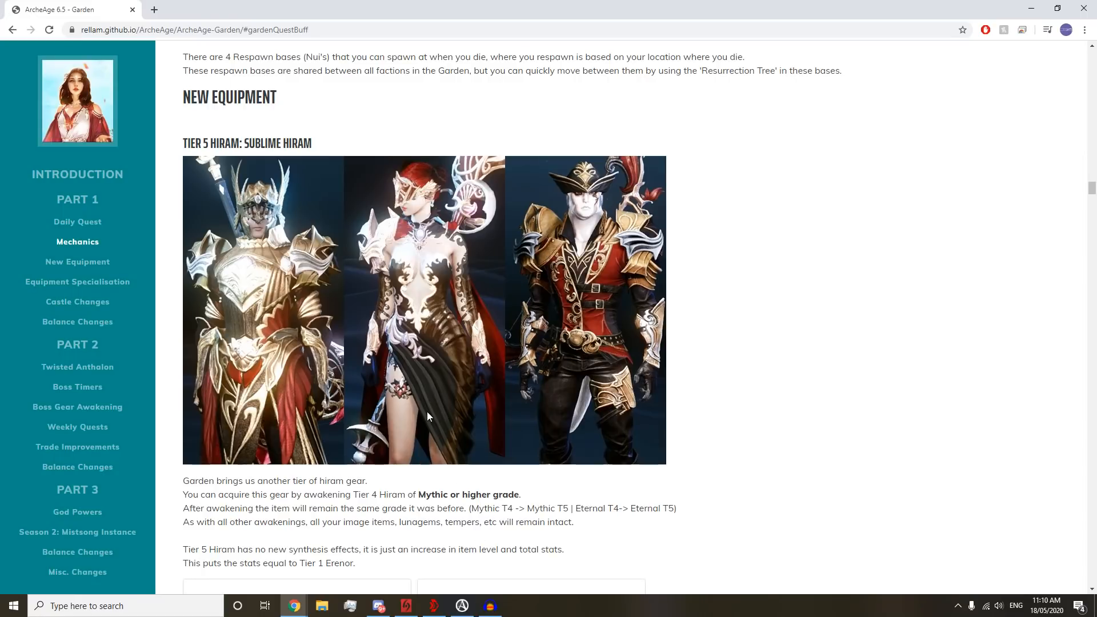
mouse_move(402, 372)
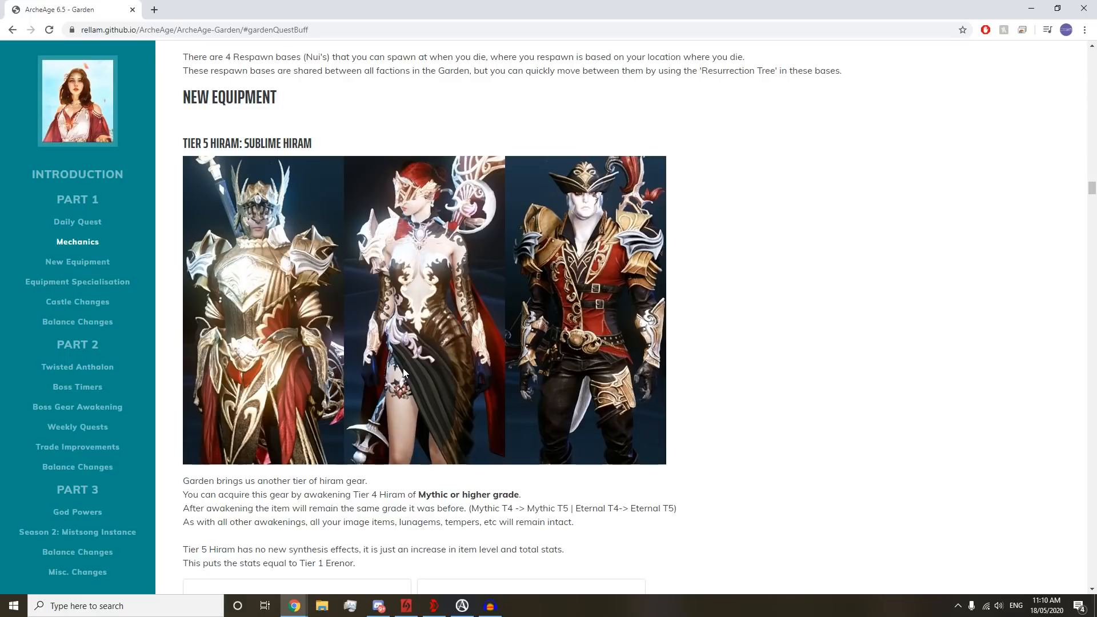
mouse_move(486, 342)
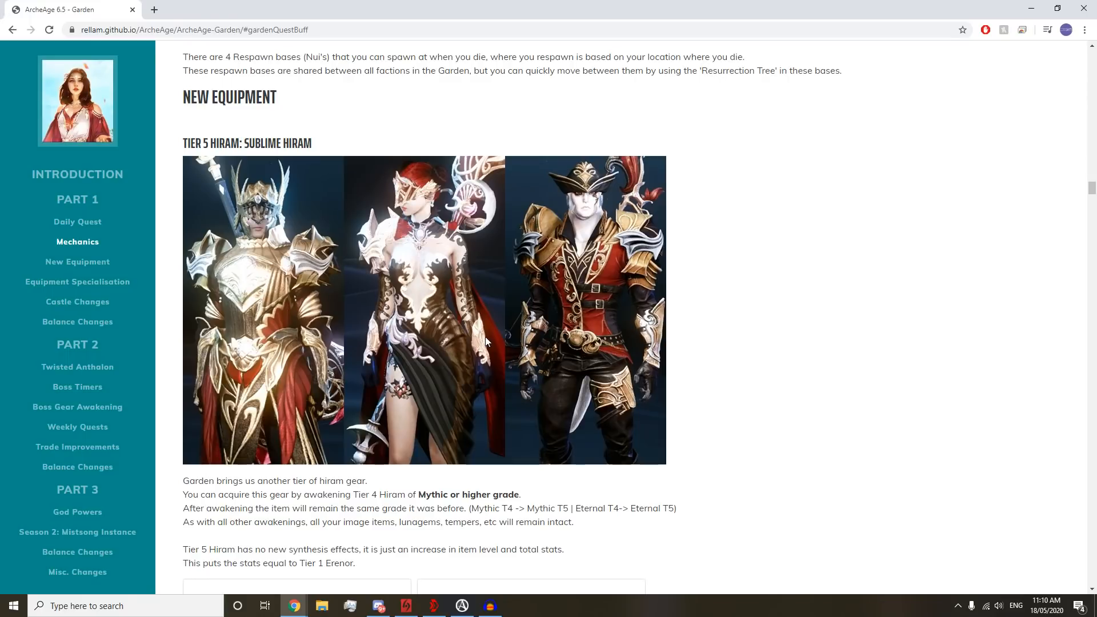
mouse_move(487, 342)
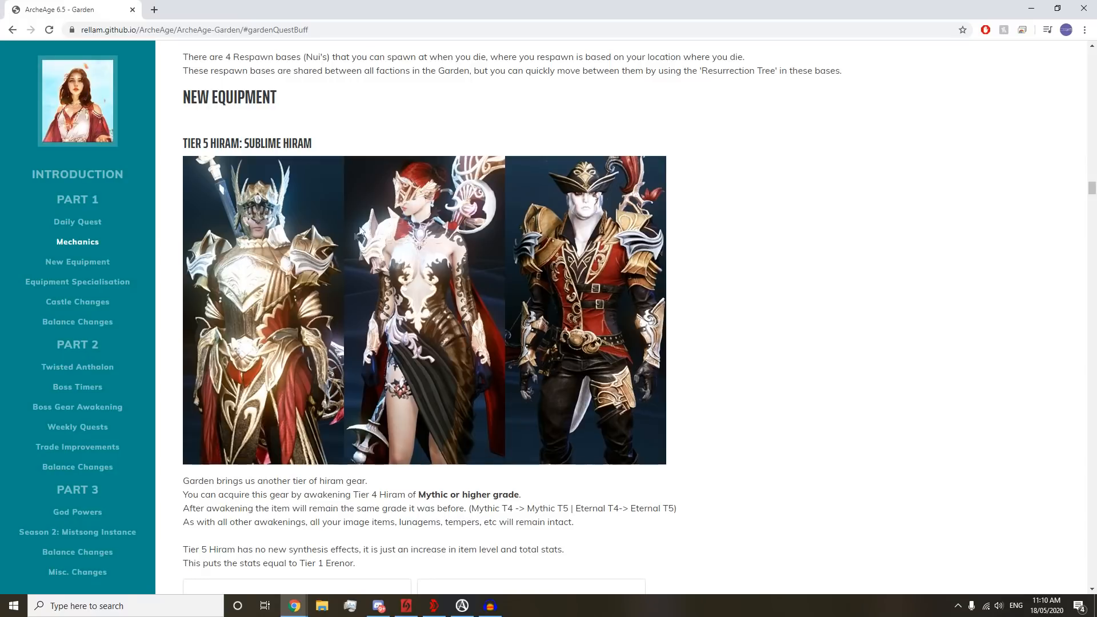
mouse_move(389, 306)
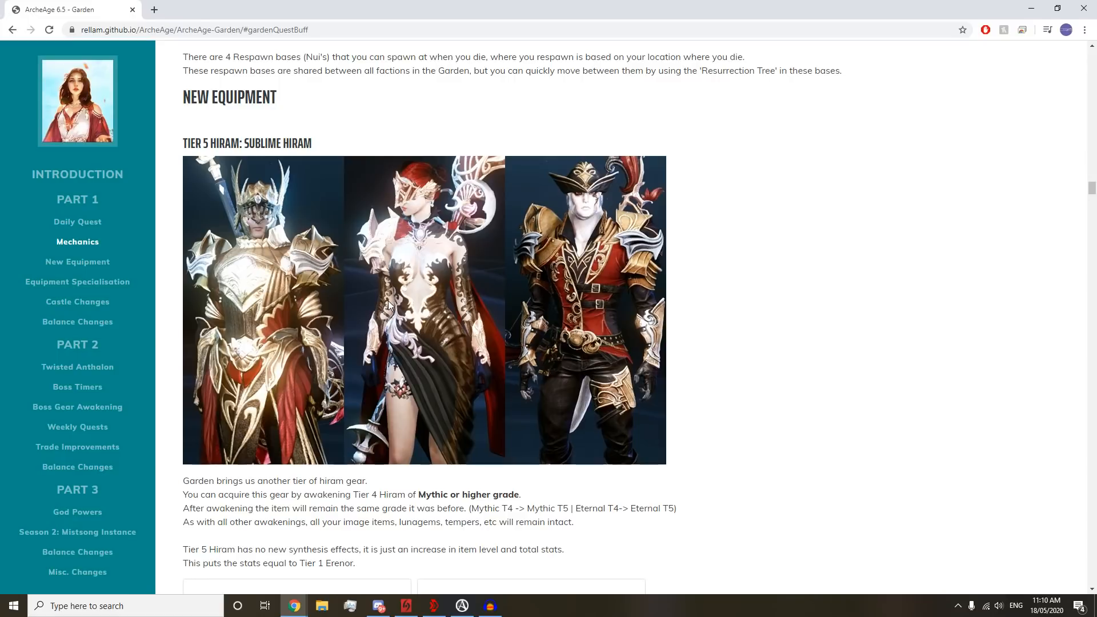
scroll(down, 3)
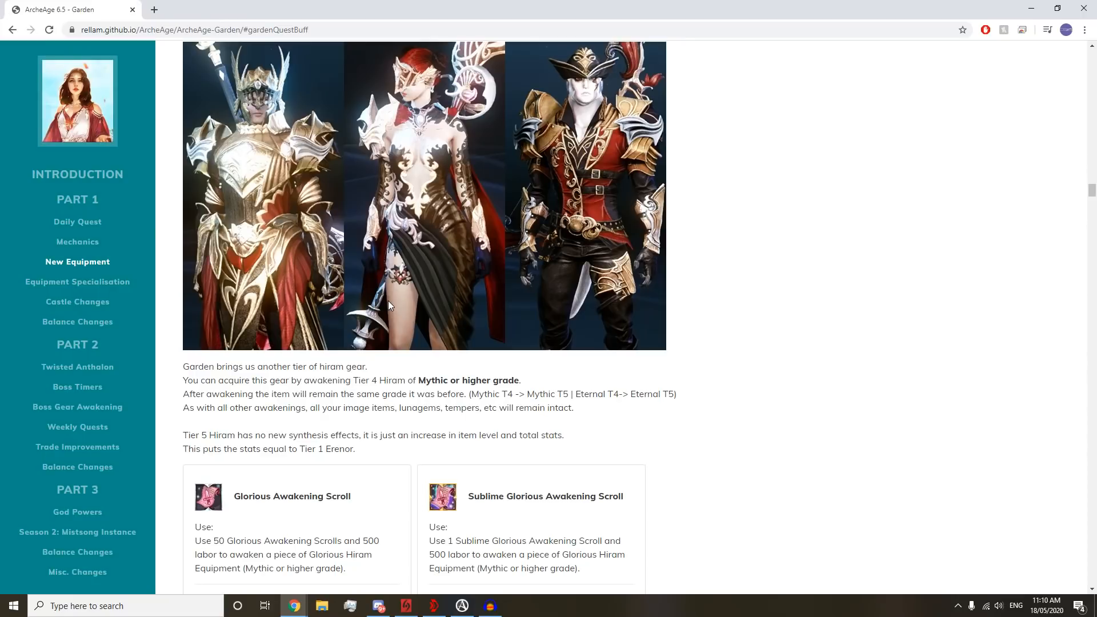
scroll(down, 3)
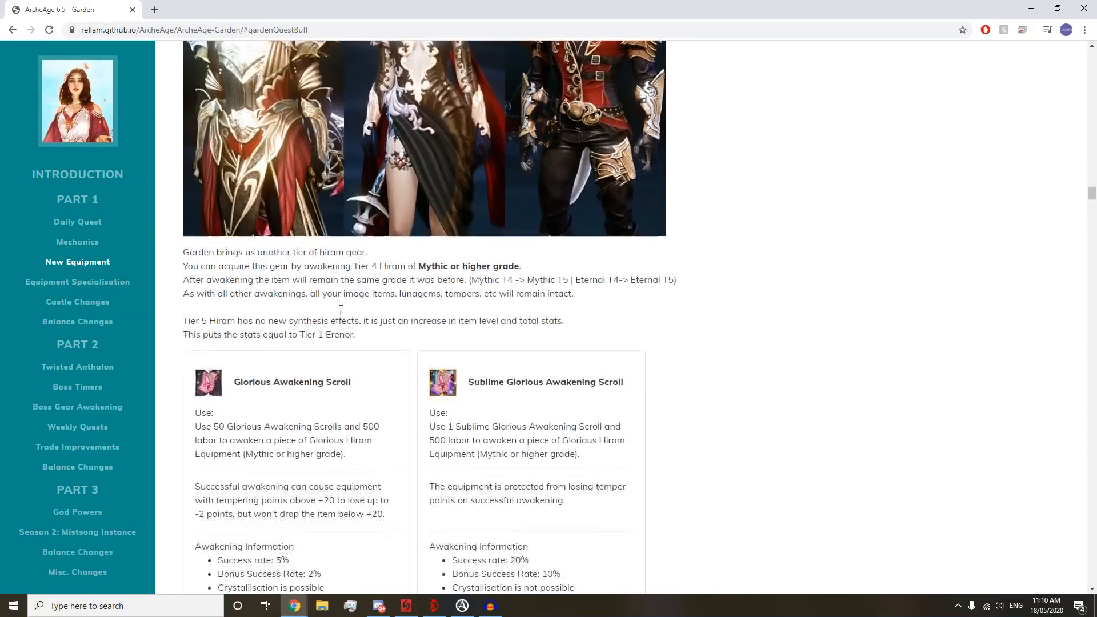
scroll(down, 3)
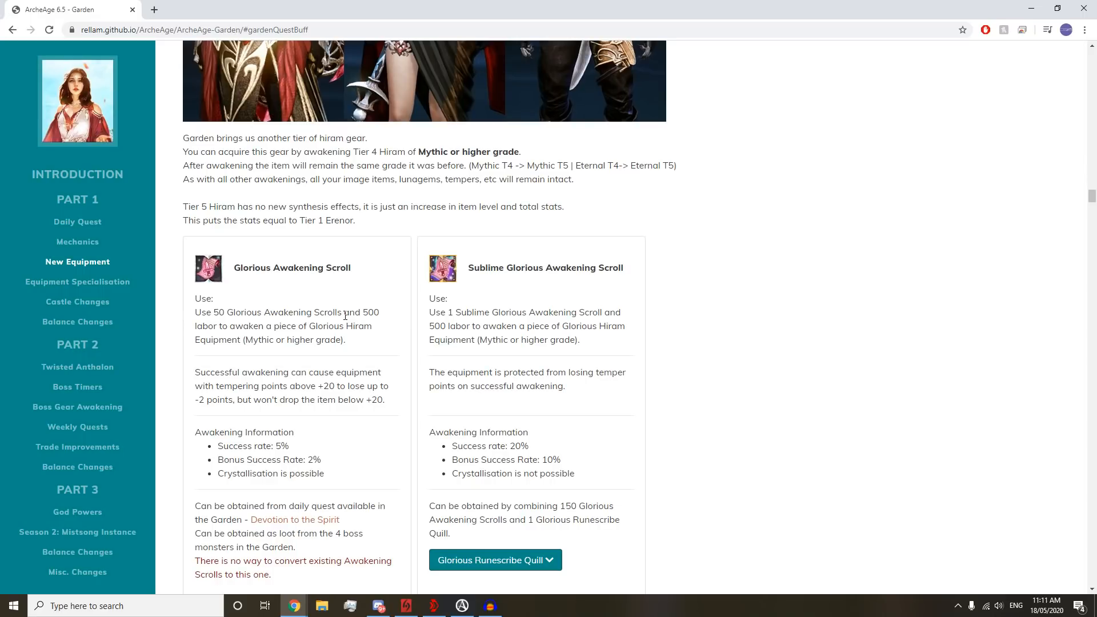
mouse_move(352, 298)
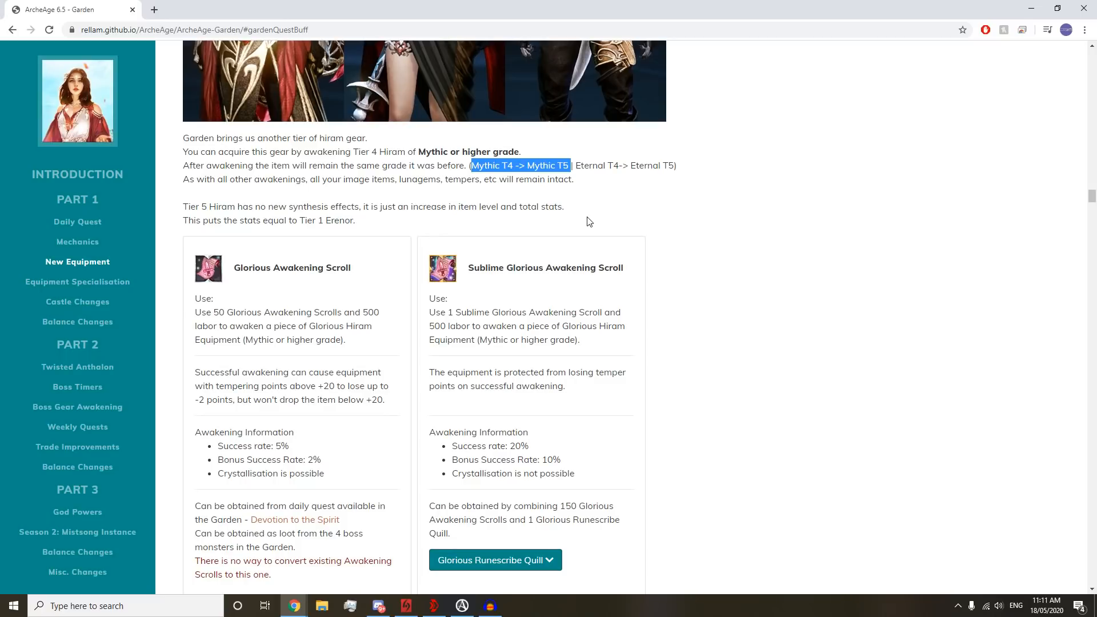
mouse_move(585, 220)
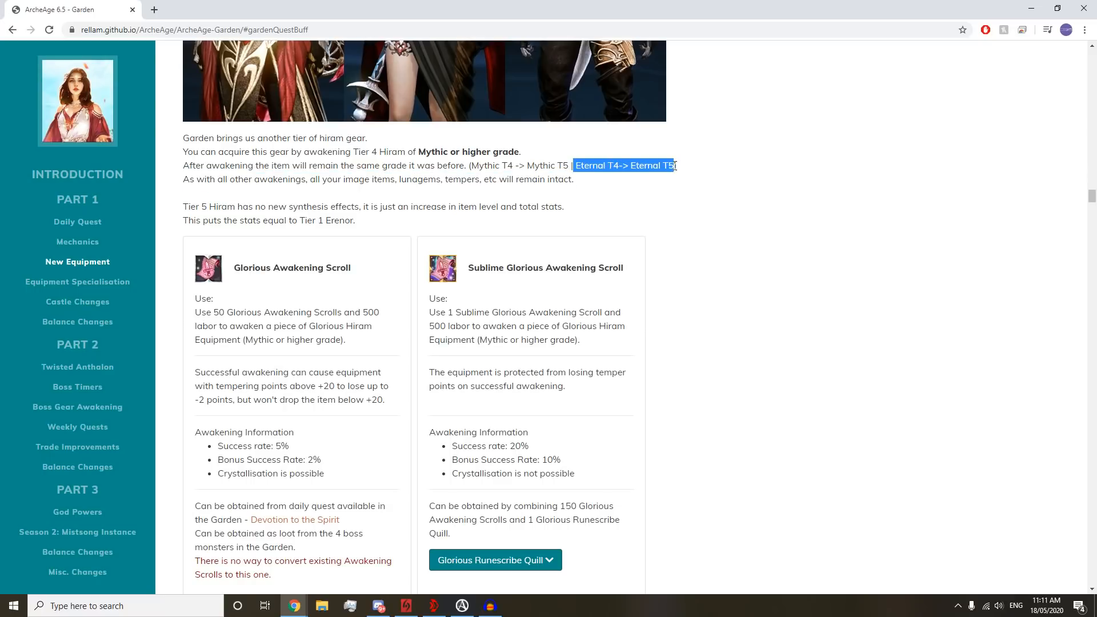
mouse_move(671, 201)
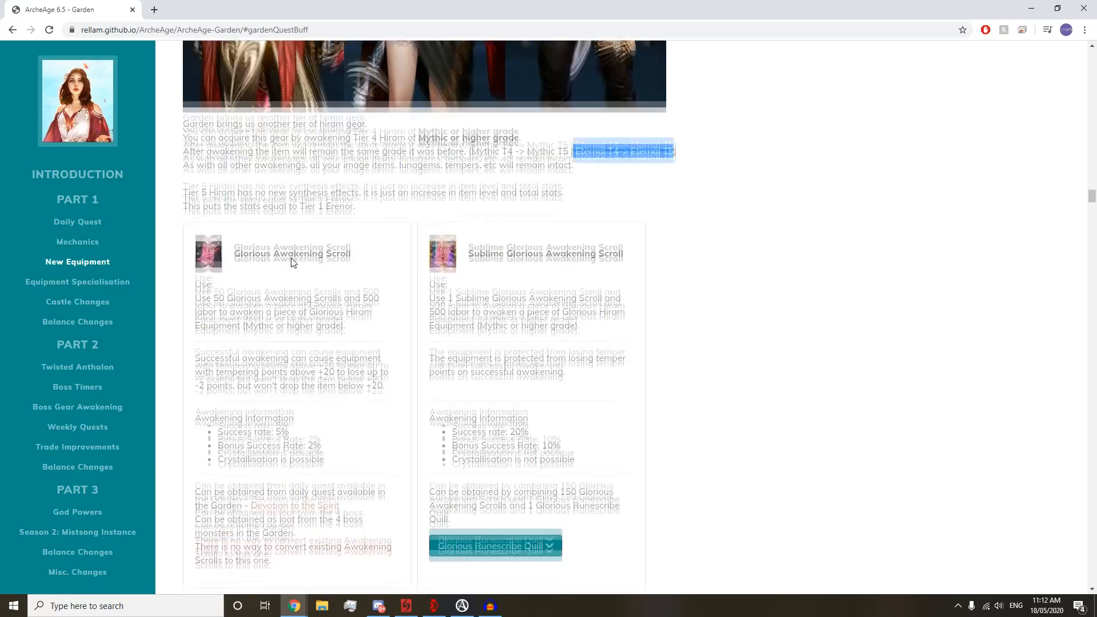
- Scroll past the Hiram awakening scrolls to the Tier 3 Liberated Erenor heading
scroll(down, 3)
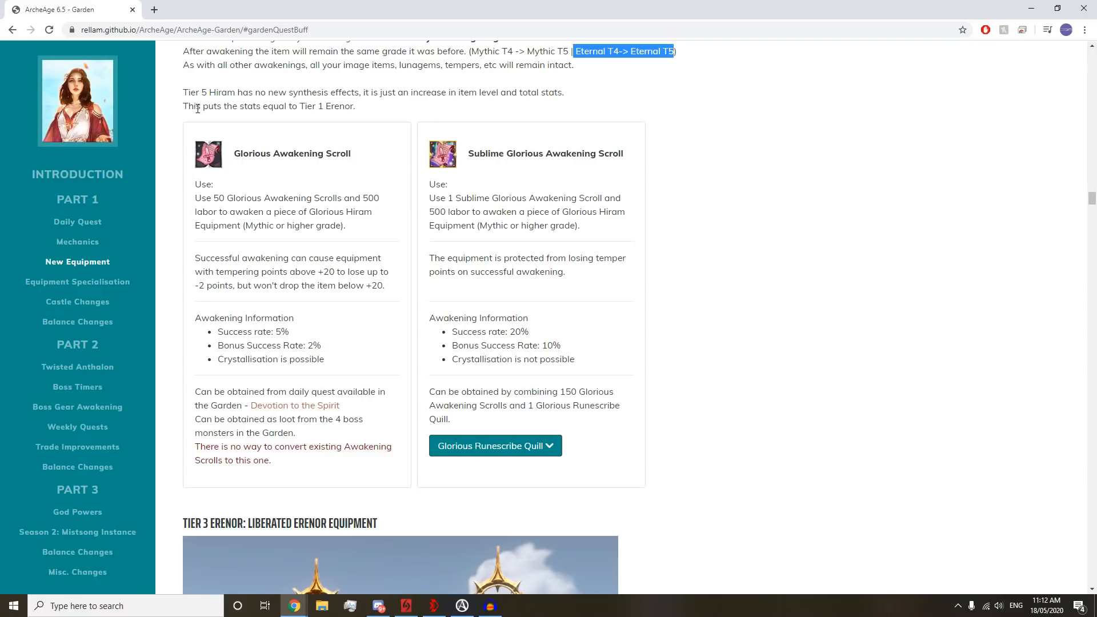
mouse_move(312, 103)
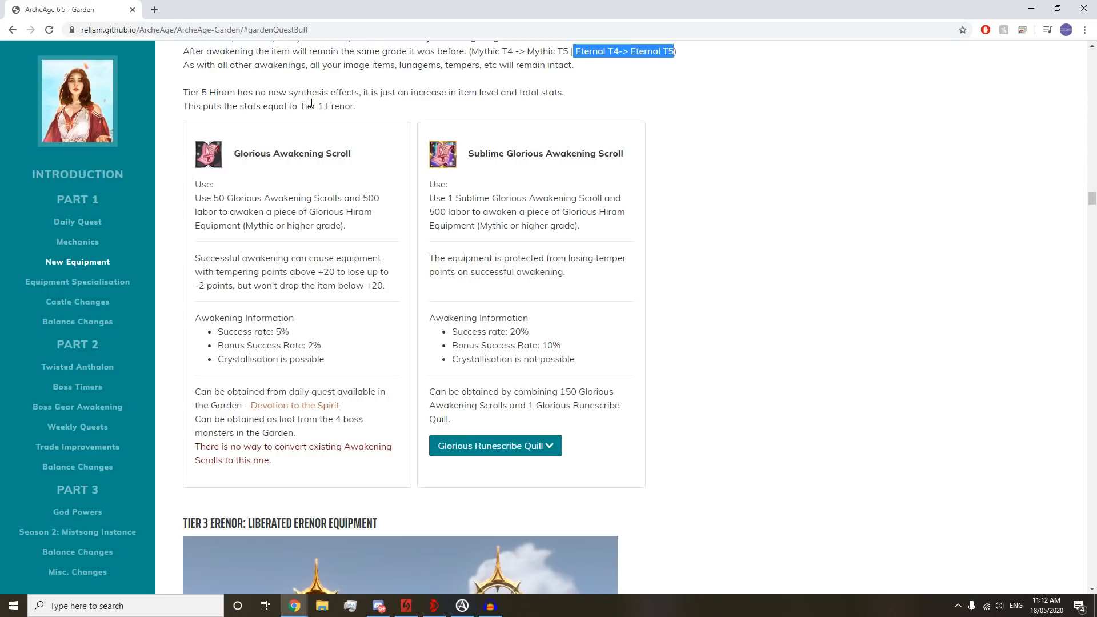
scroll(down, 3)
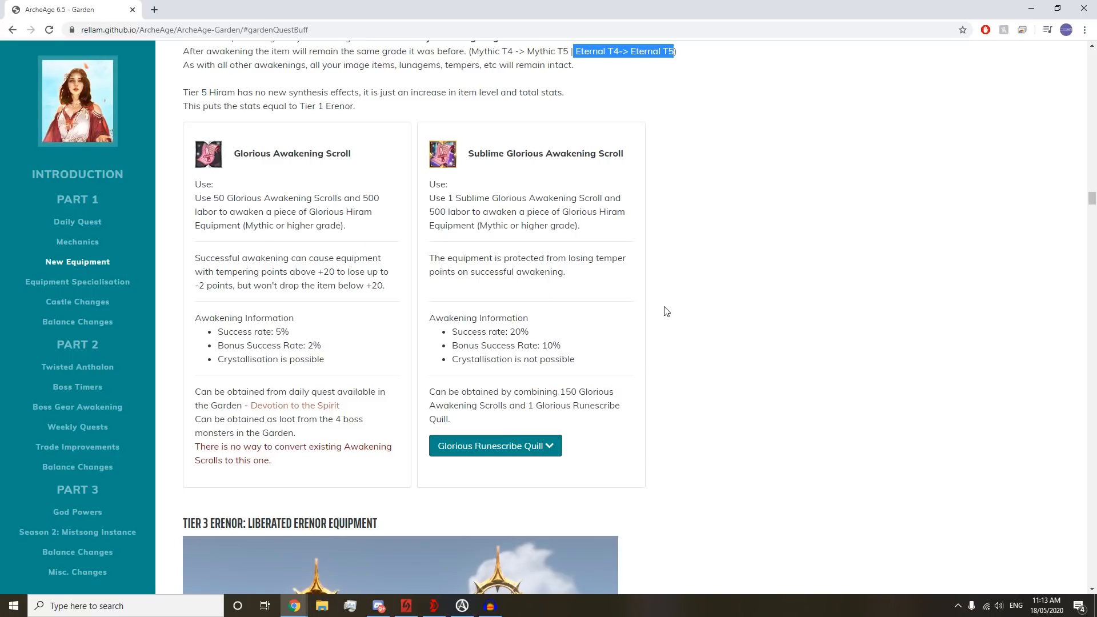
scroll(down, 3)
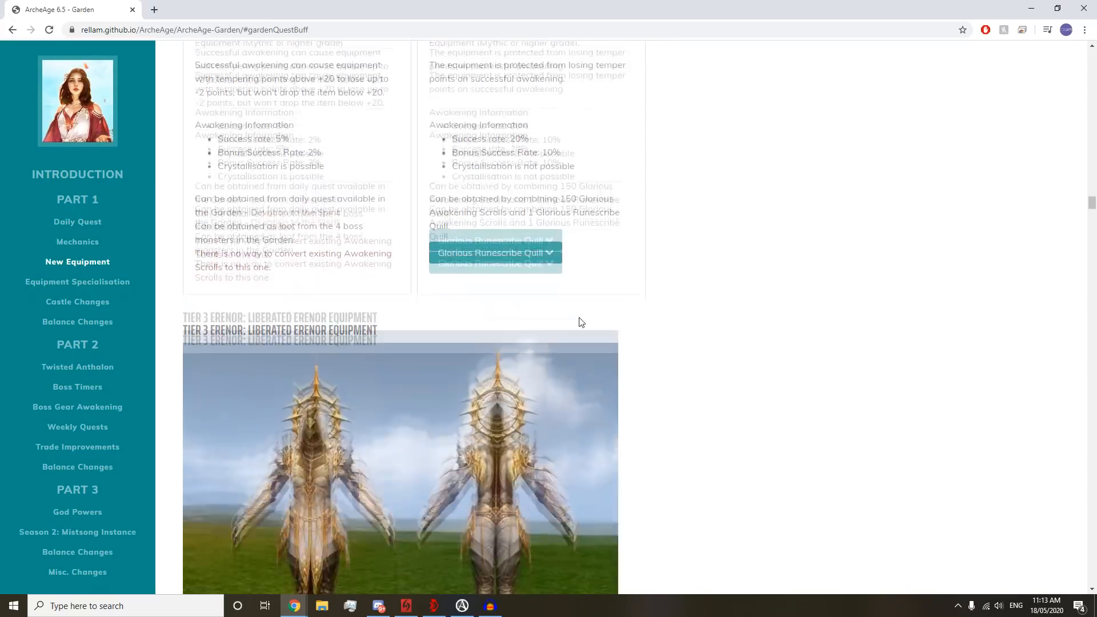
- Scroll through the Liberated Erenor section to the awakening scroll cards and recipe
scroll(down, 3)
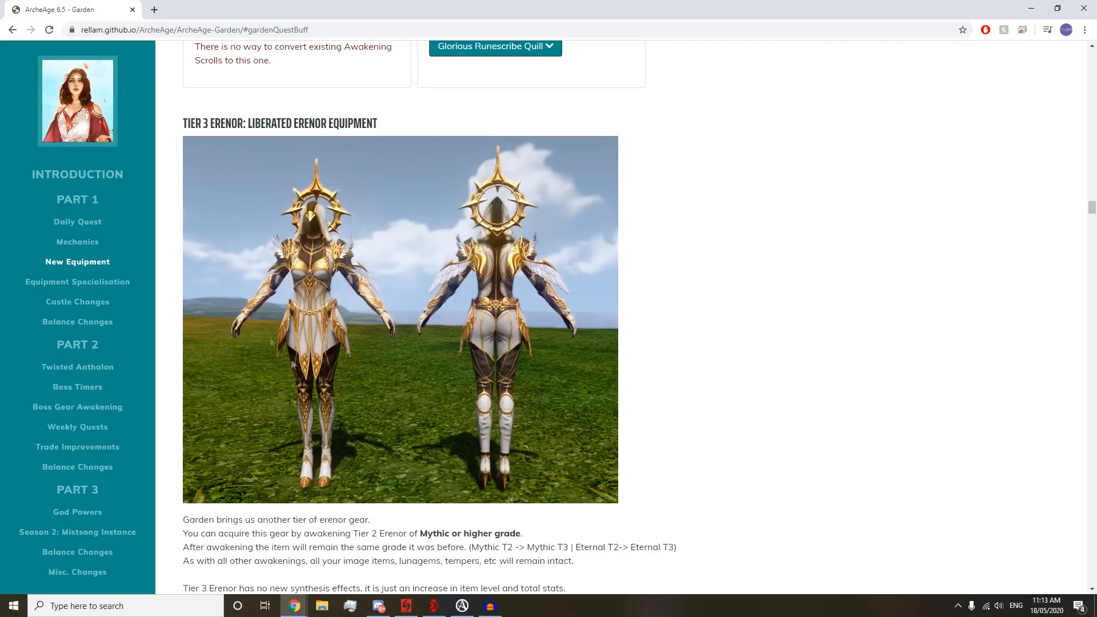
mouse_move(339, 331)
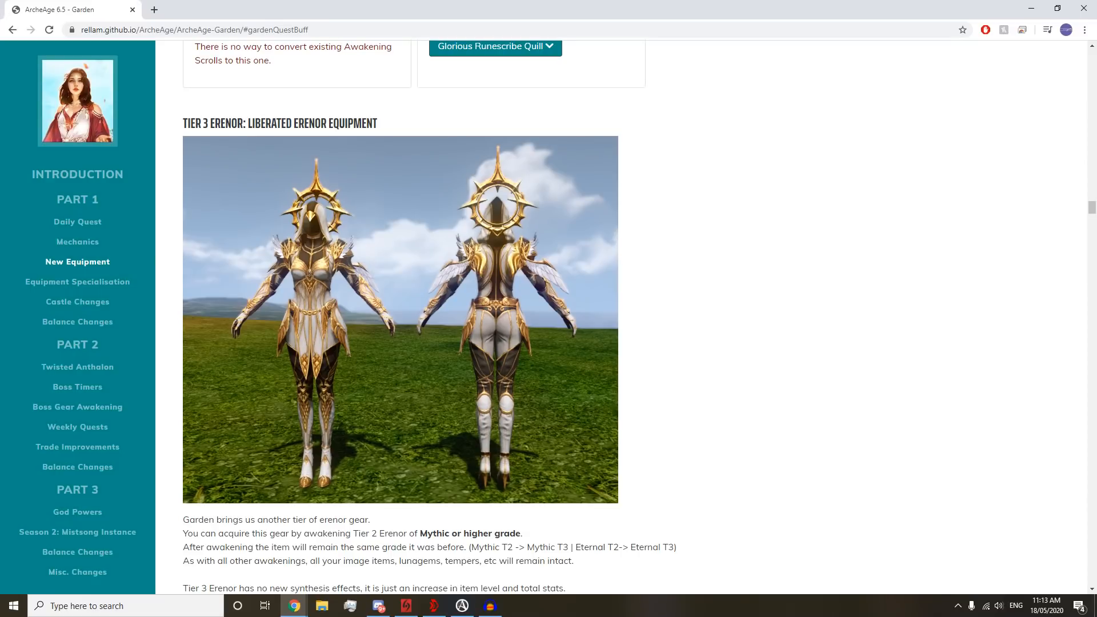
scroll(down, 3)
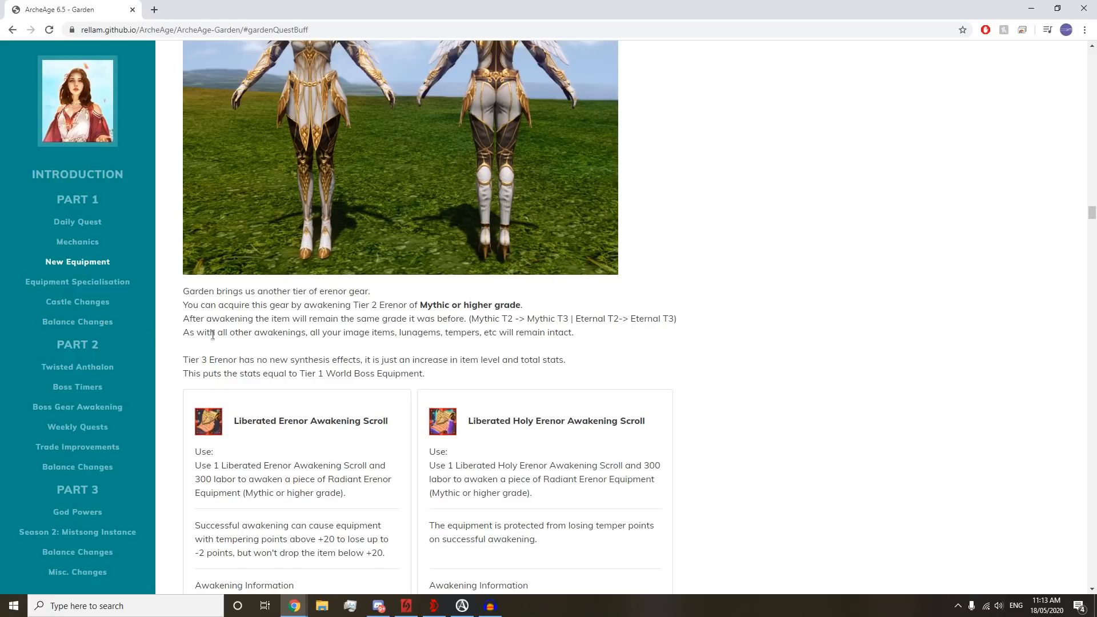
mouse_move(234, 346)
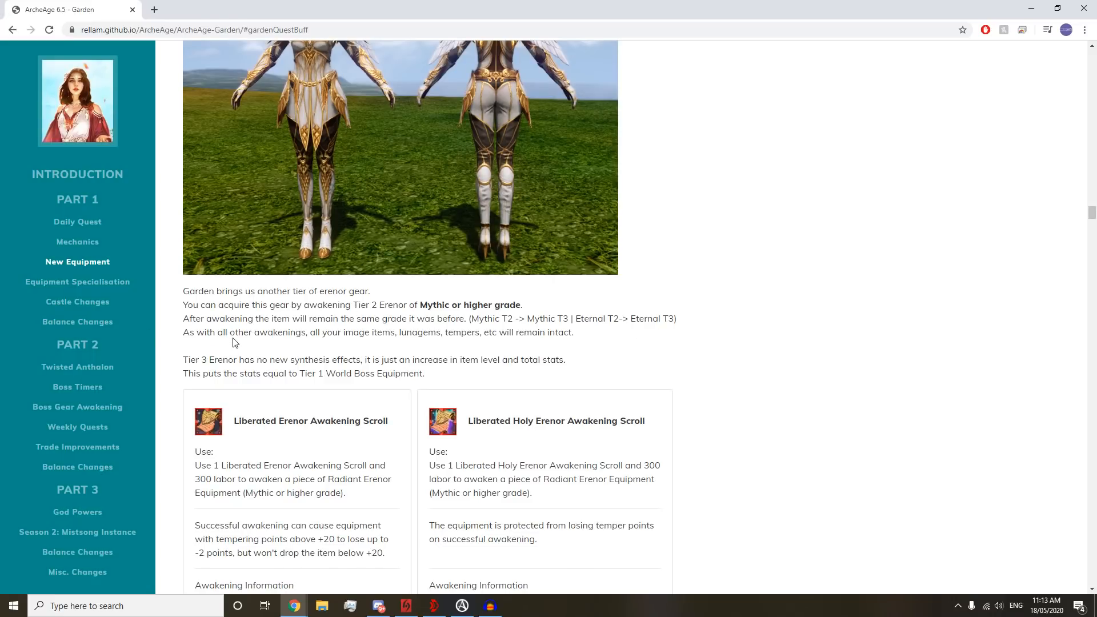
scroll(down, 3)
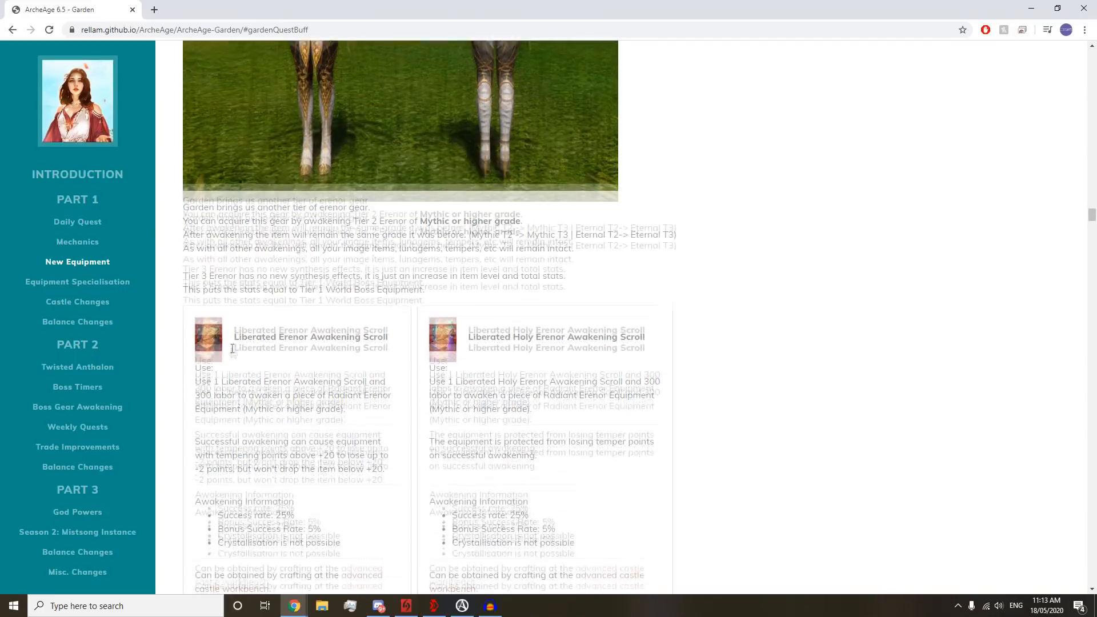
scroll(down, 3)
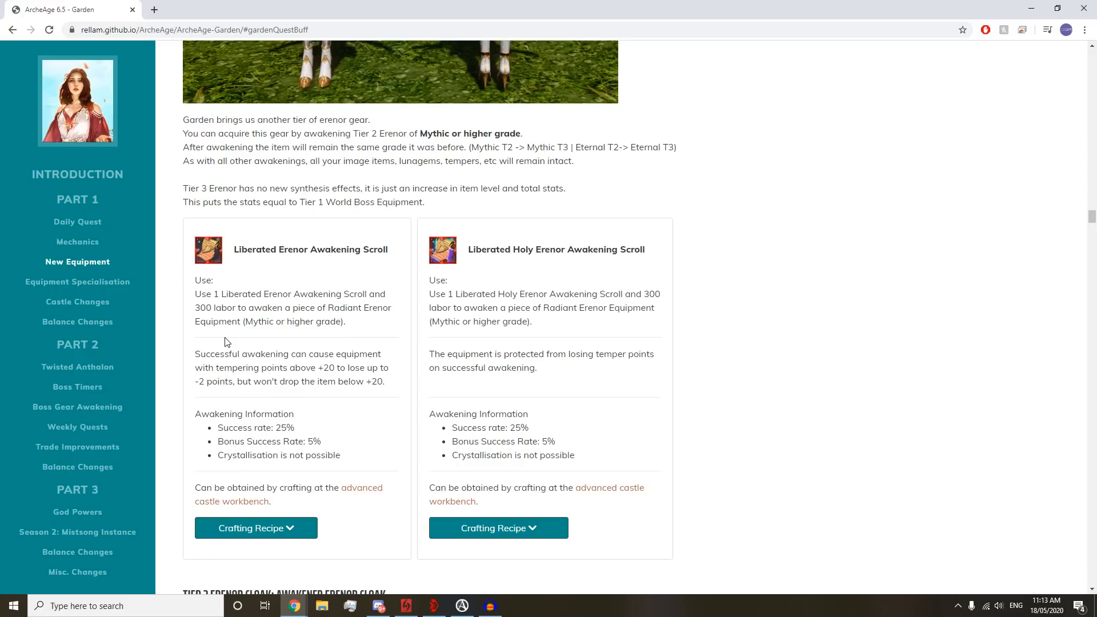
mouse_move(223, 340)
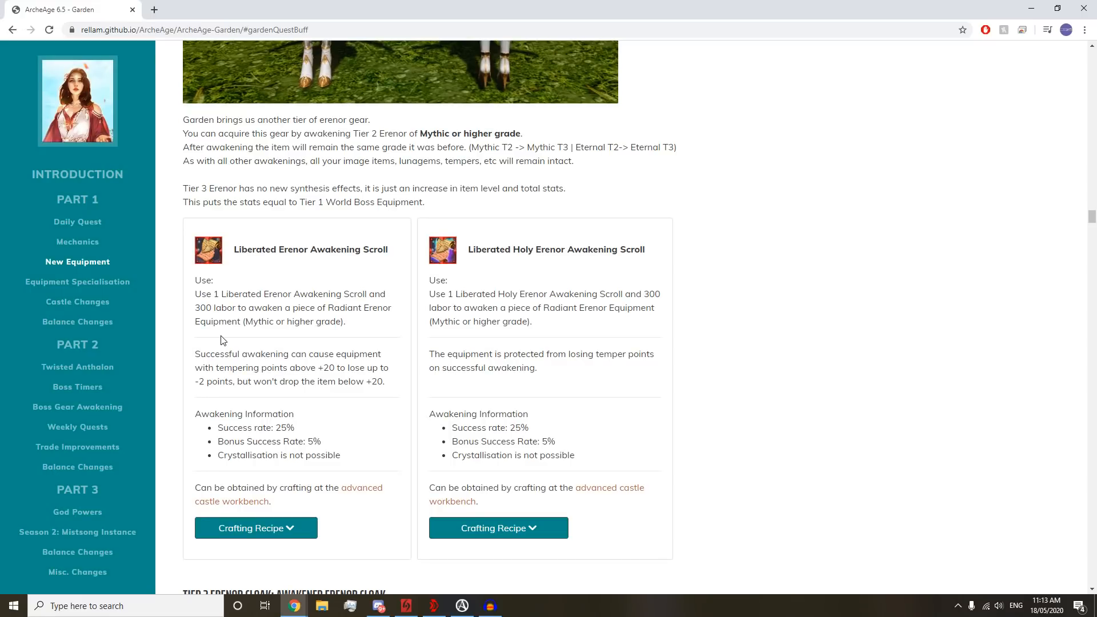
scroll(down, 3)
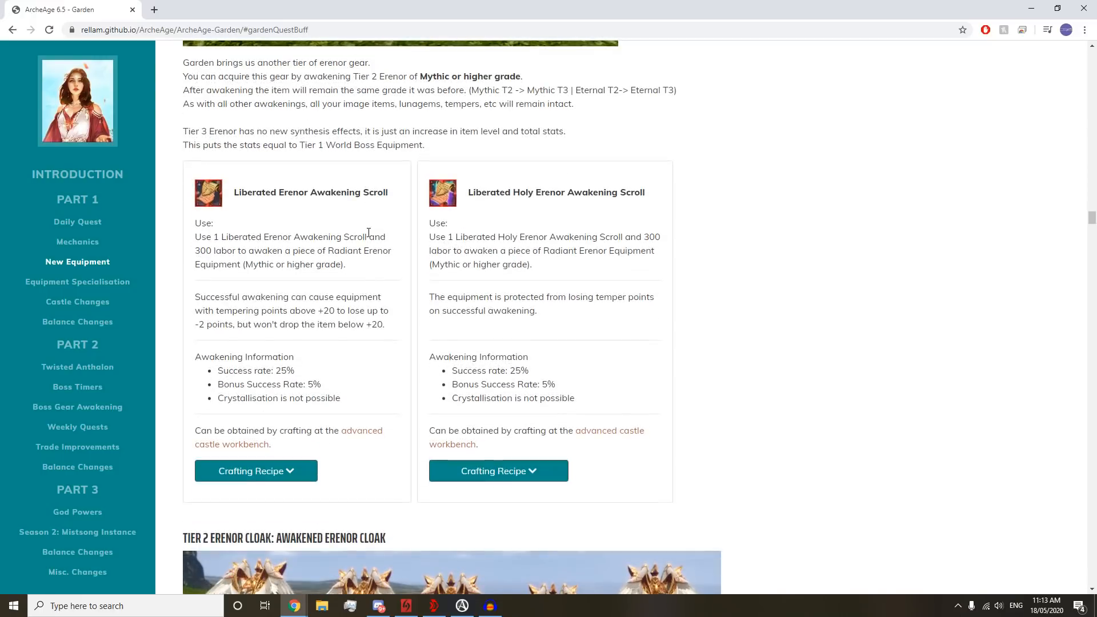
scroll(down, 3)
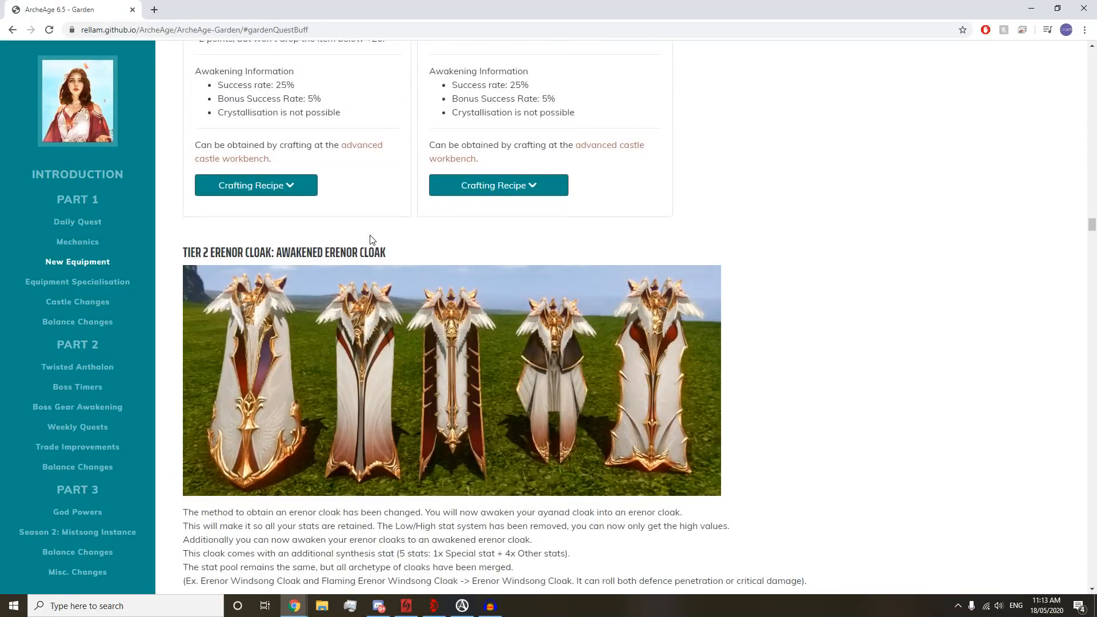
scroll(down, 3)
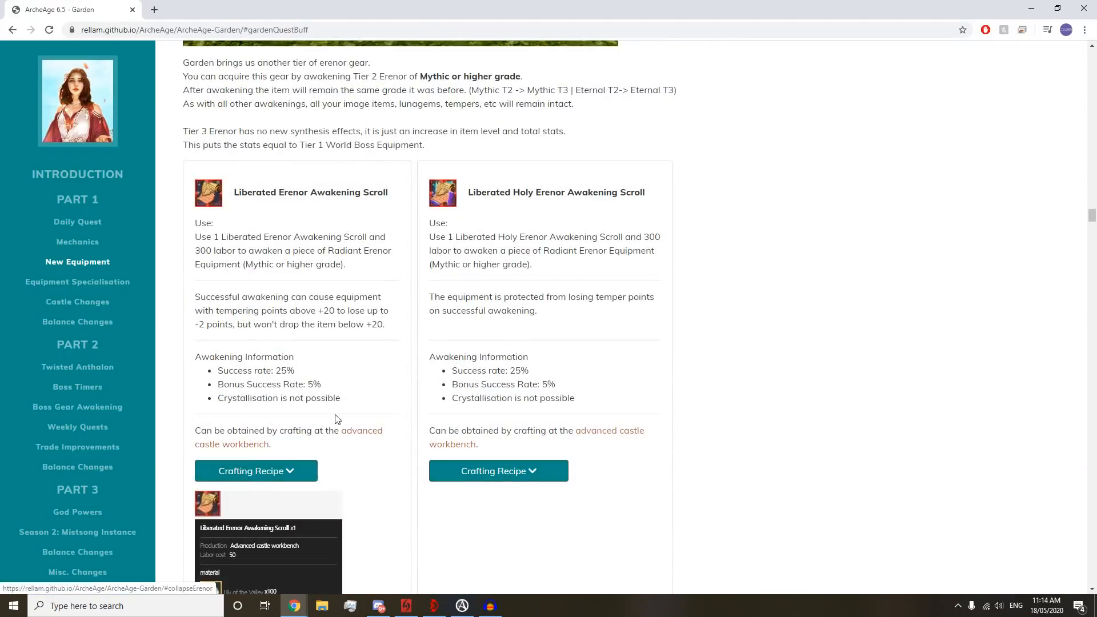
- Highlight the crystallisation-not-possible line and temper point protection note in the scroll cards
scroll(down, 3)
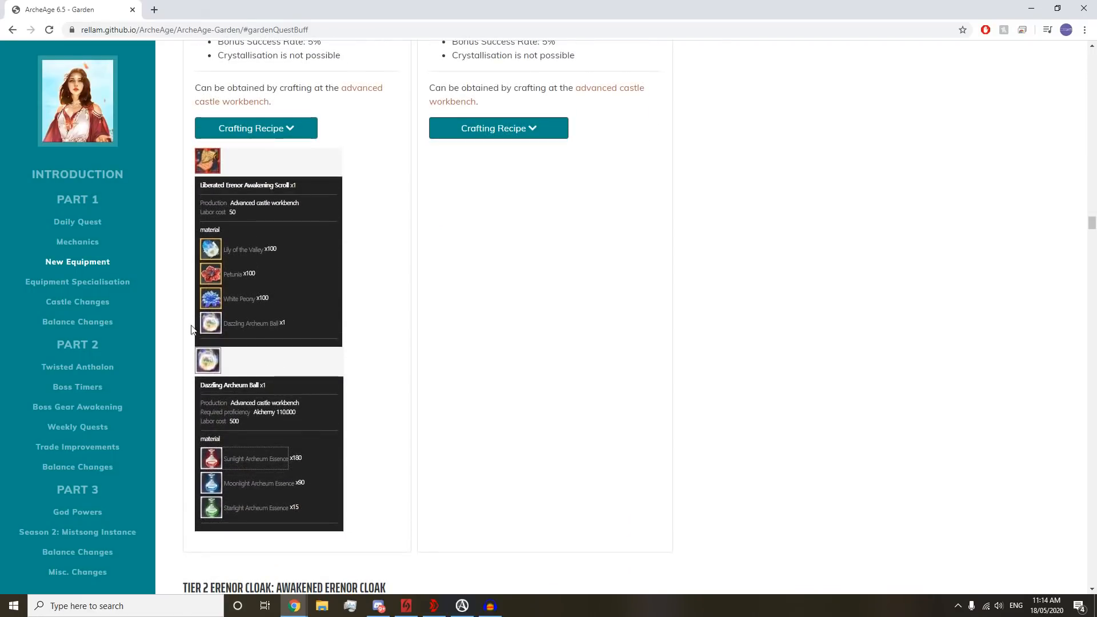
mouse_move(215, 313)
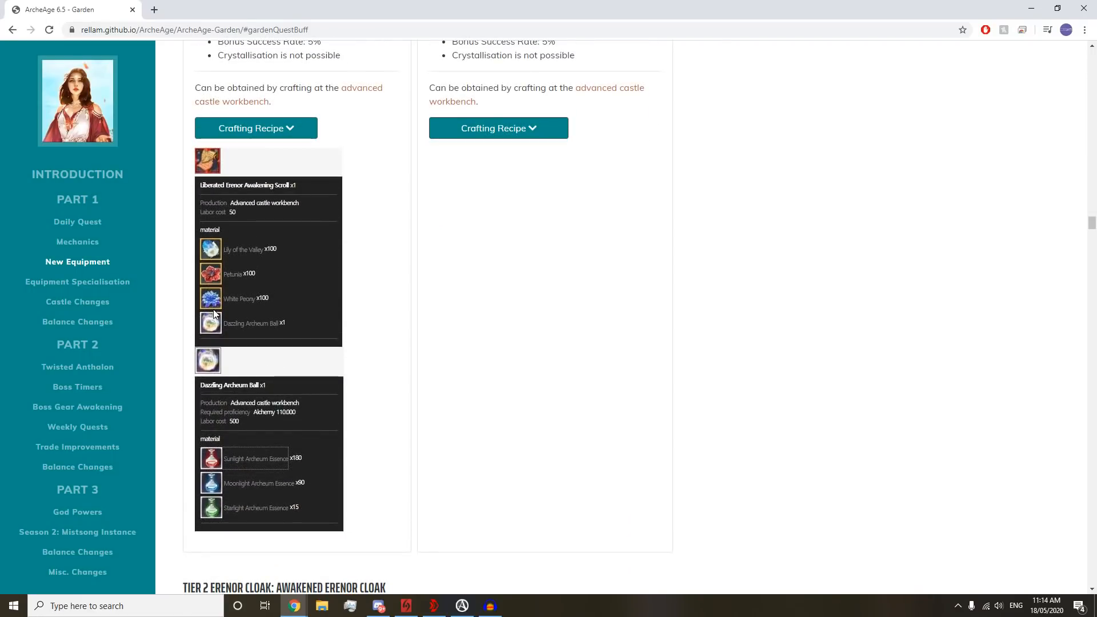
scroll(up, 3)
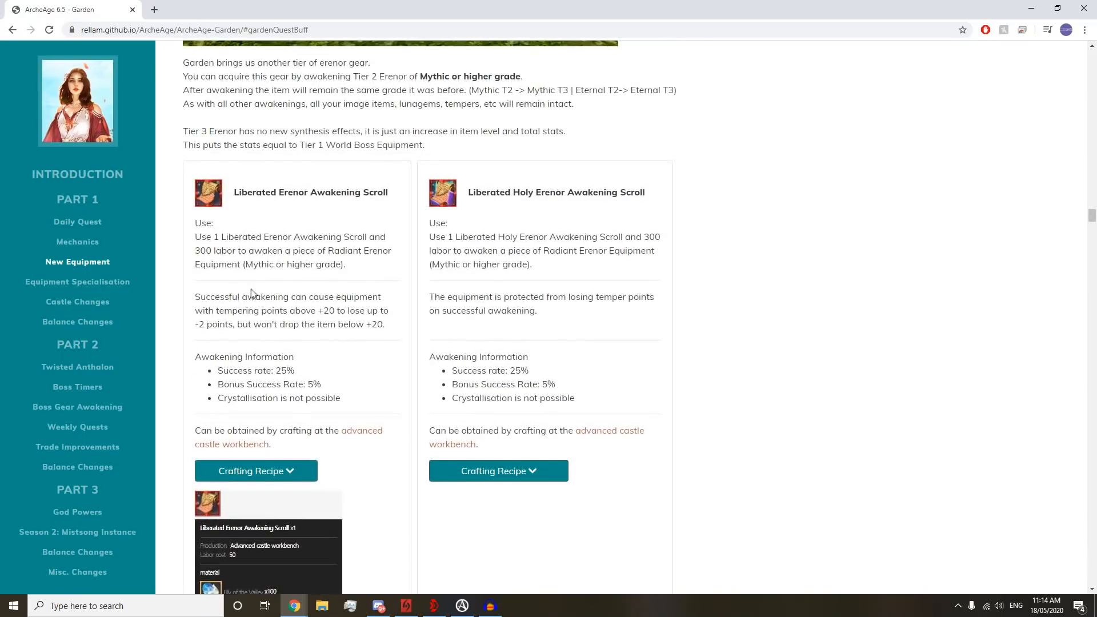
scroll(down, 3)
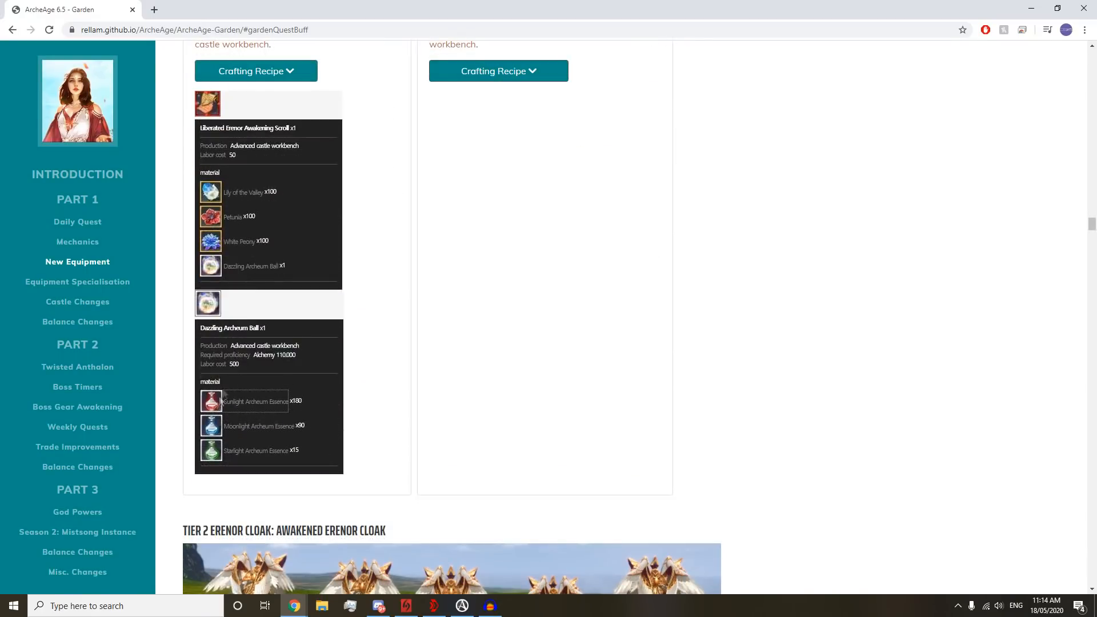
scroll(up, 3)
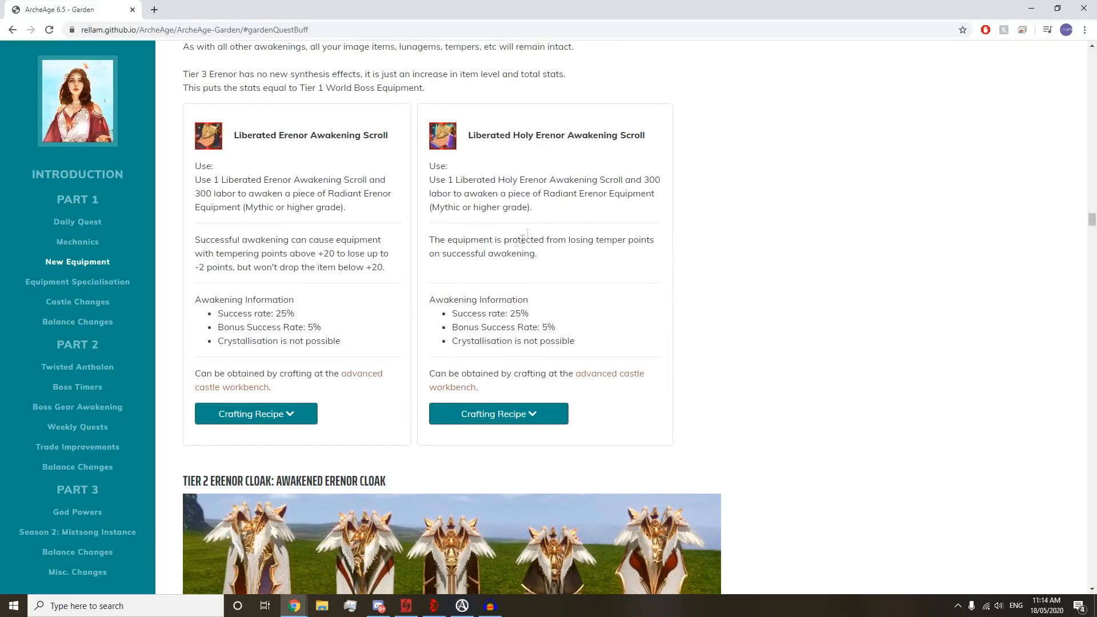
double_click(468, 340)
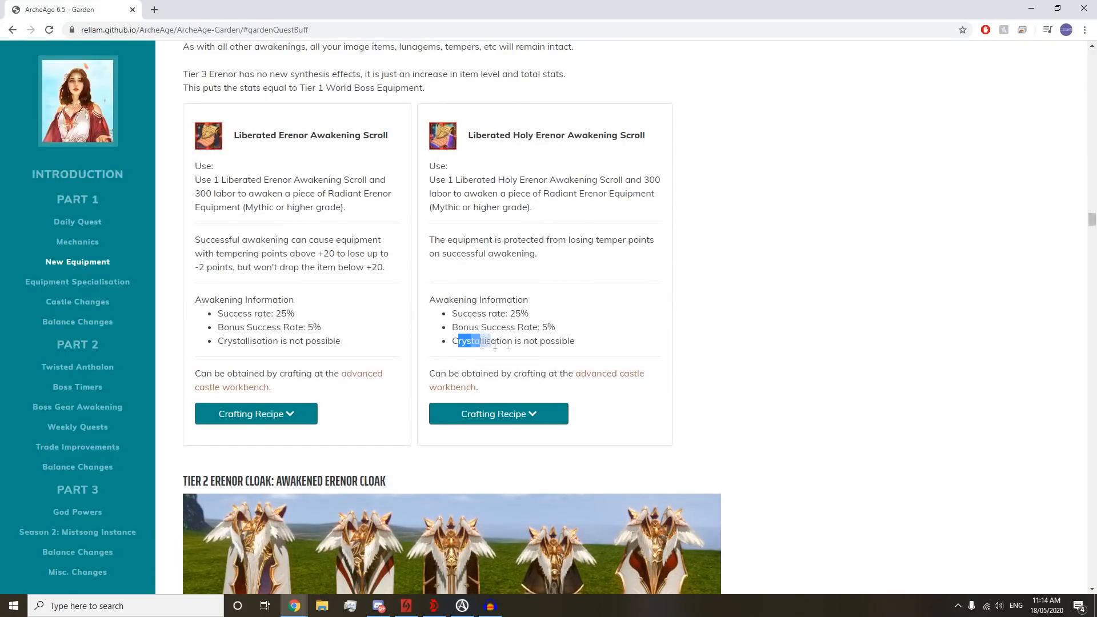
drag(458, 341, 552, 341)
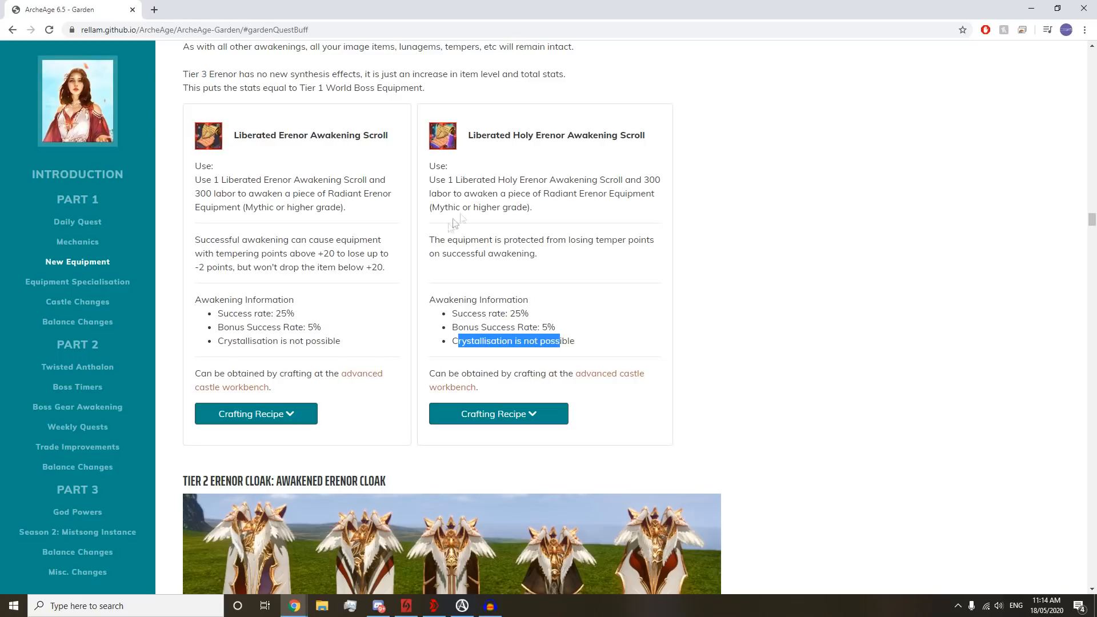
mouse_move(252, 287)
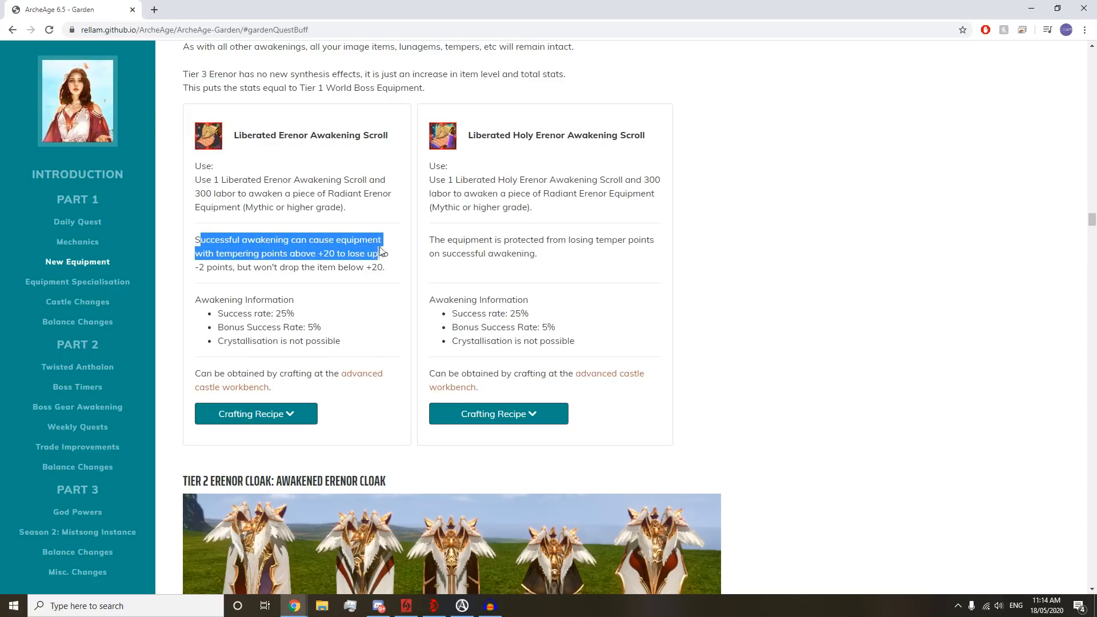
click(320, 264)
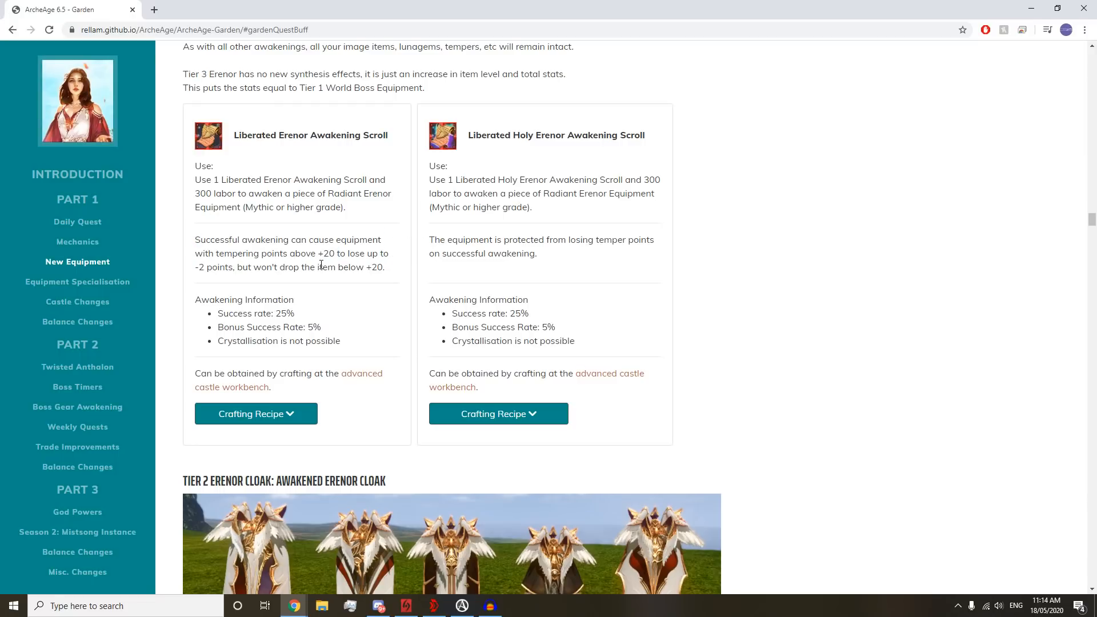
double_click(208, 268)
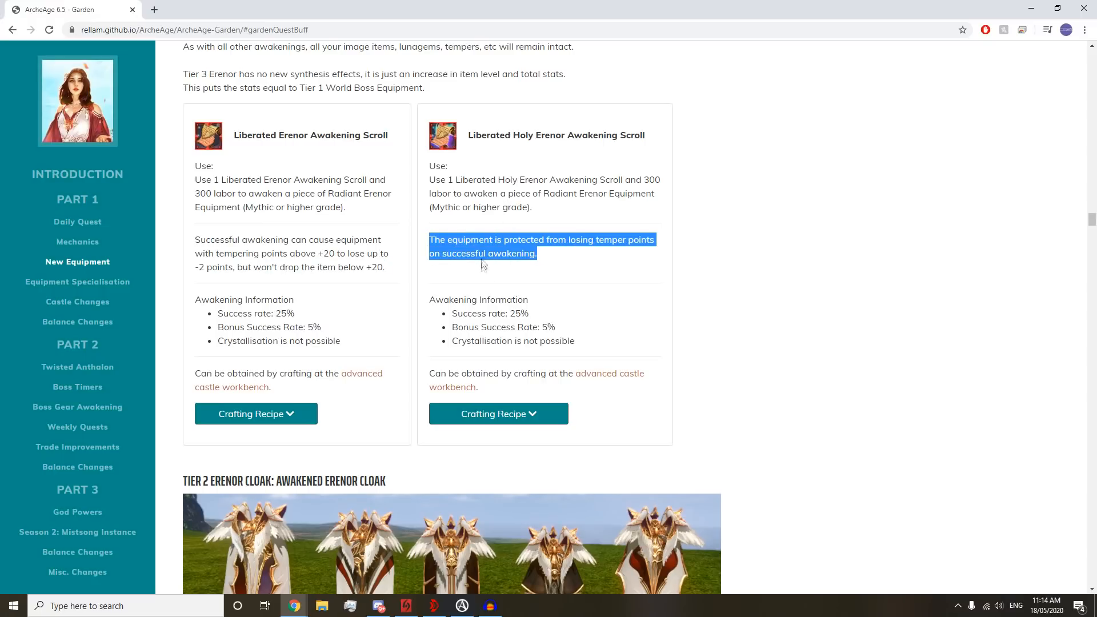
- Expand the Liberated Holy Erenor recipe, toggle the Liberated Erenor recipe, and scroll on
click(498, 413)
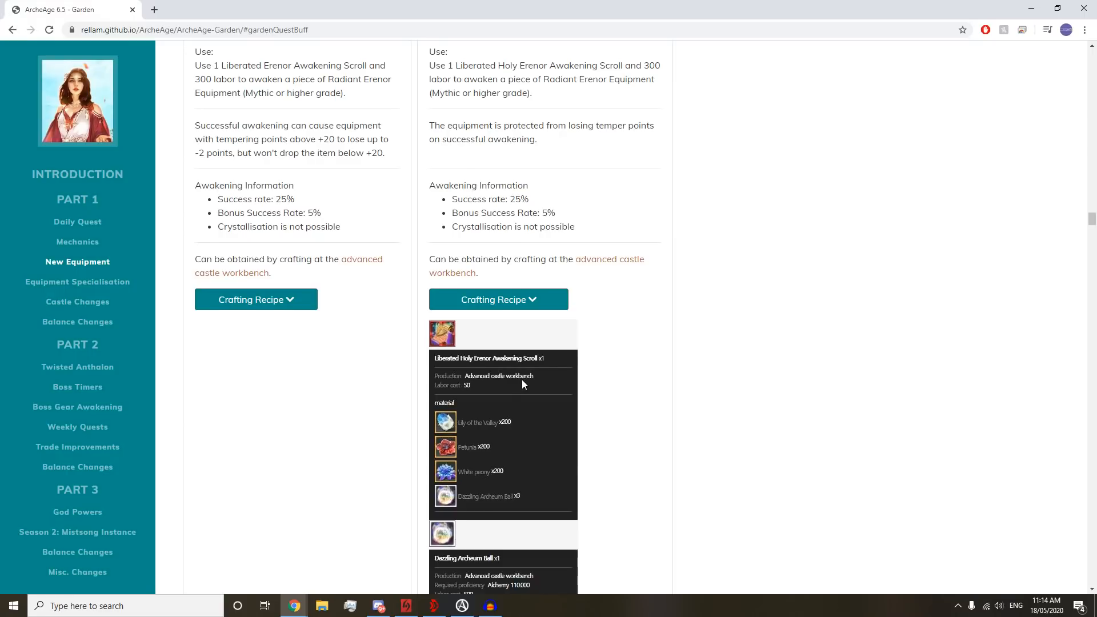
click(255, 299)
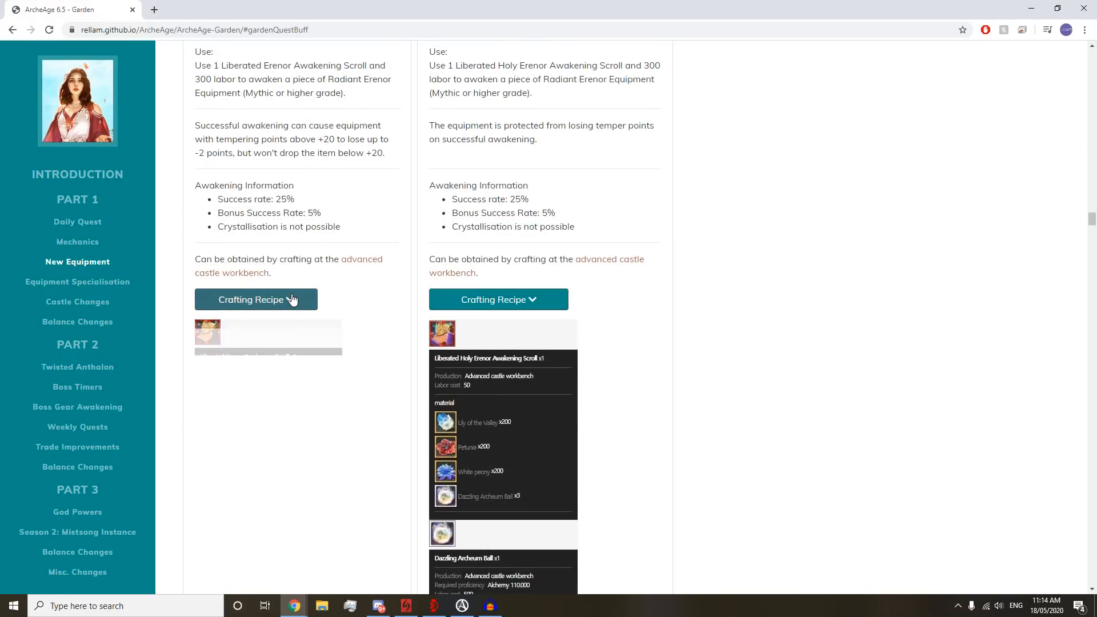
click(256, 299)
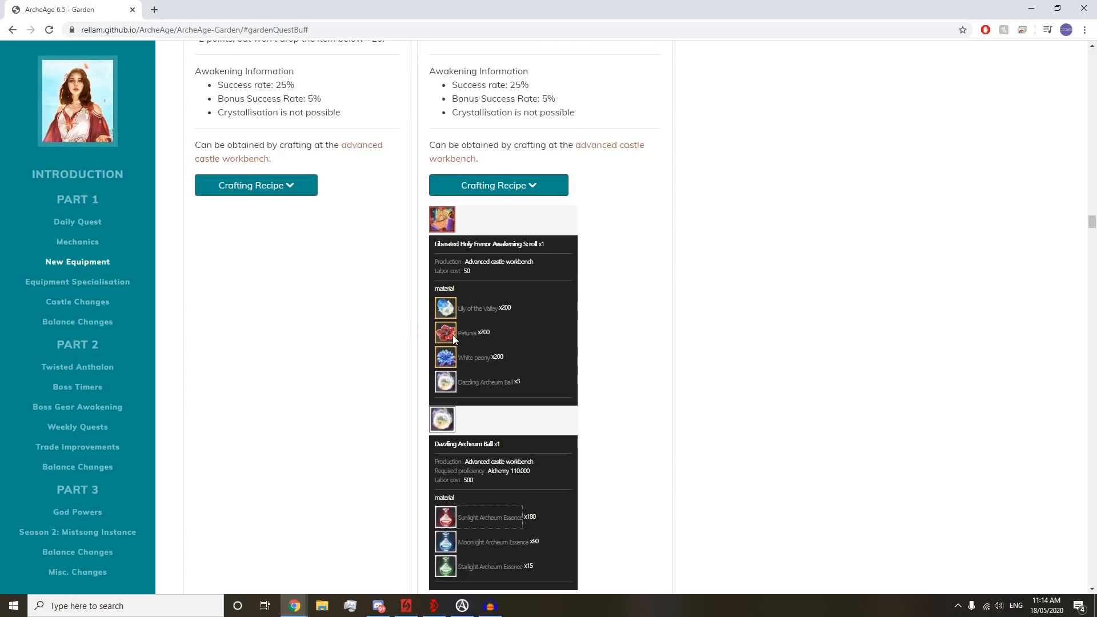
mouse_move(467, 507)
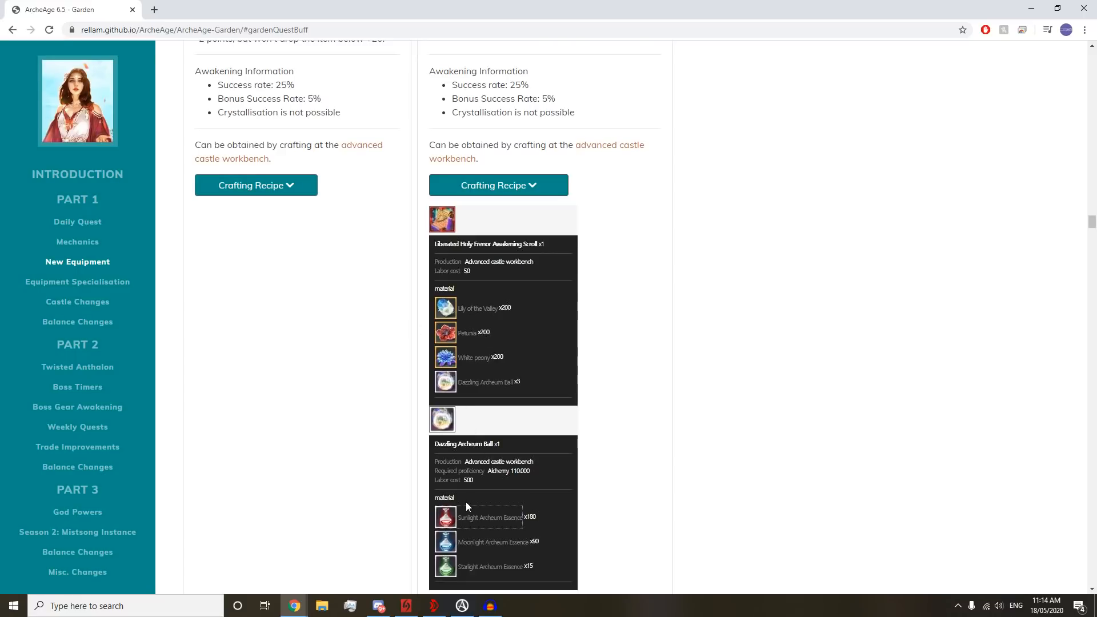
scroll(down, 3)
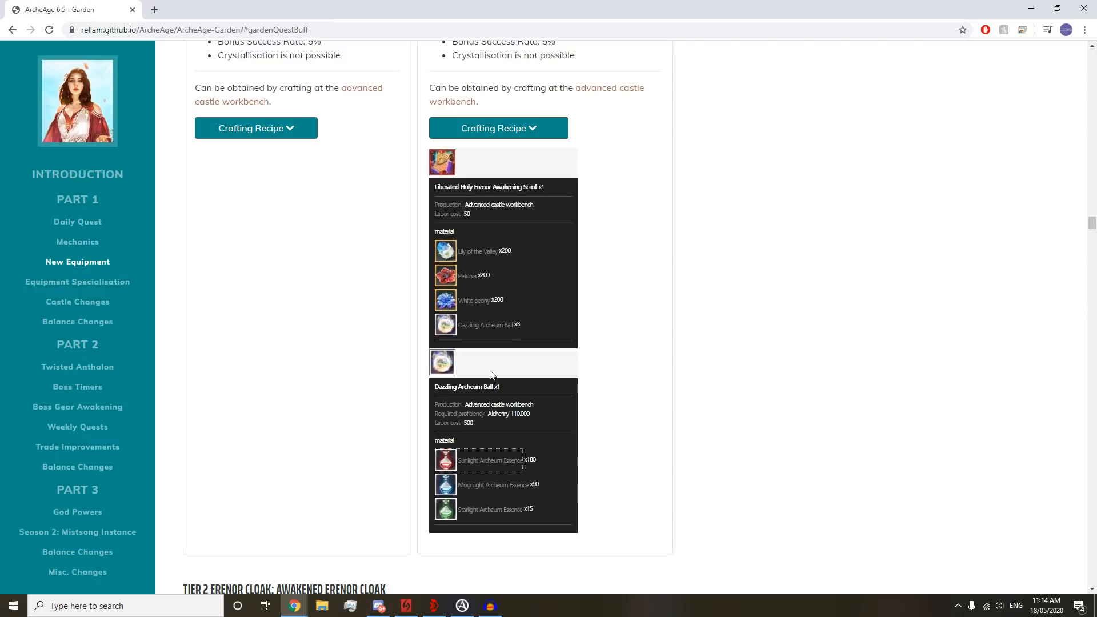
mouse_move(518, 343)
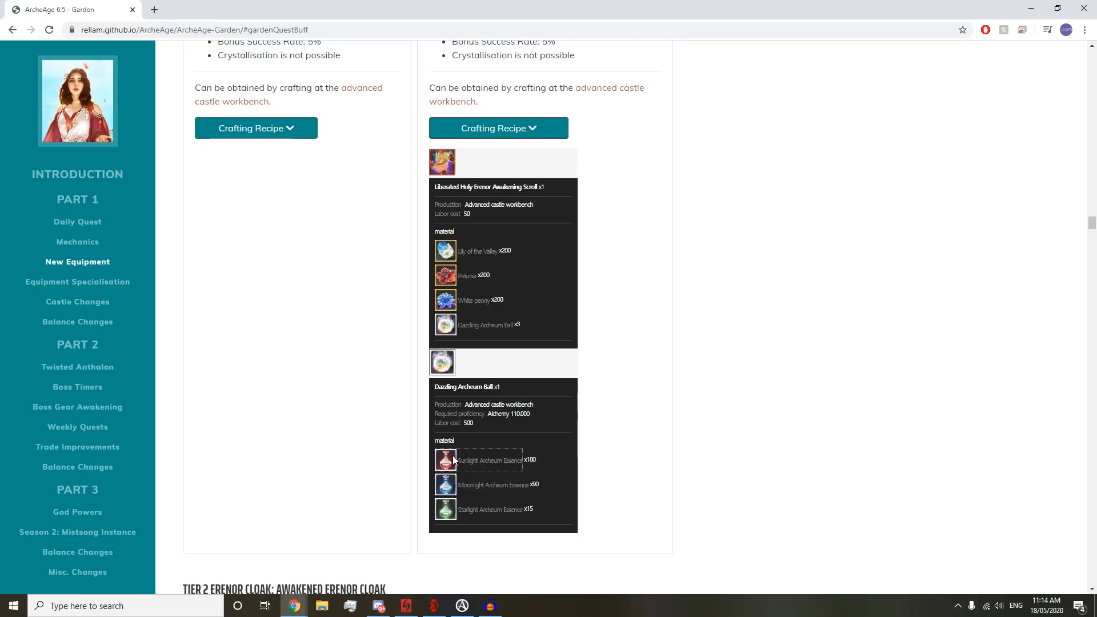
mouse_move(455, 485)
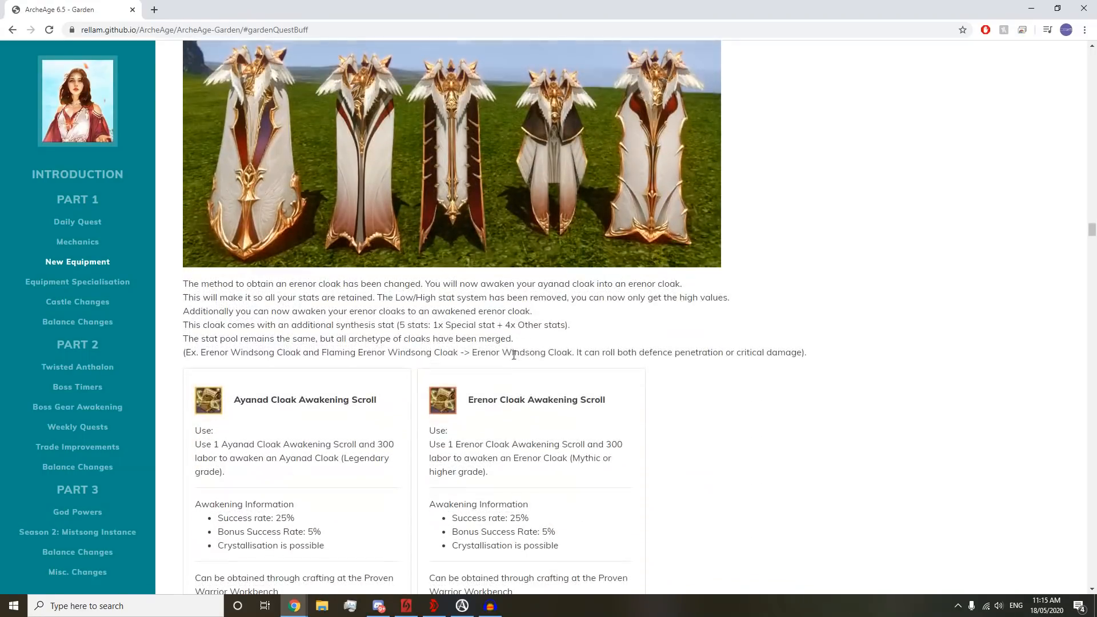
scroll(down, 3)
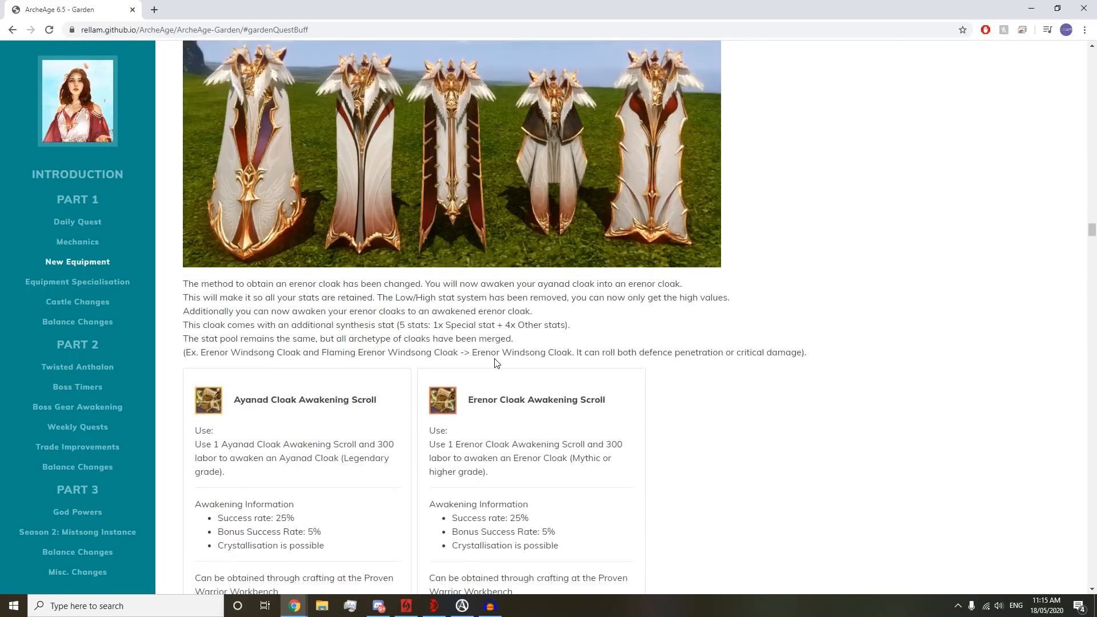
scroll(down, 3)
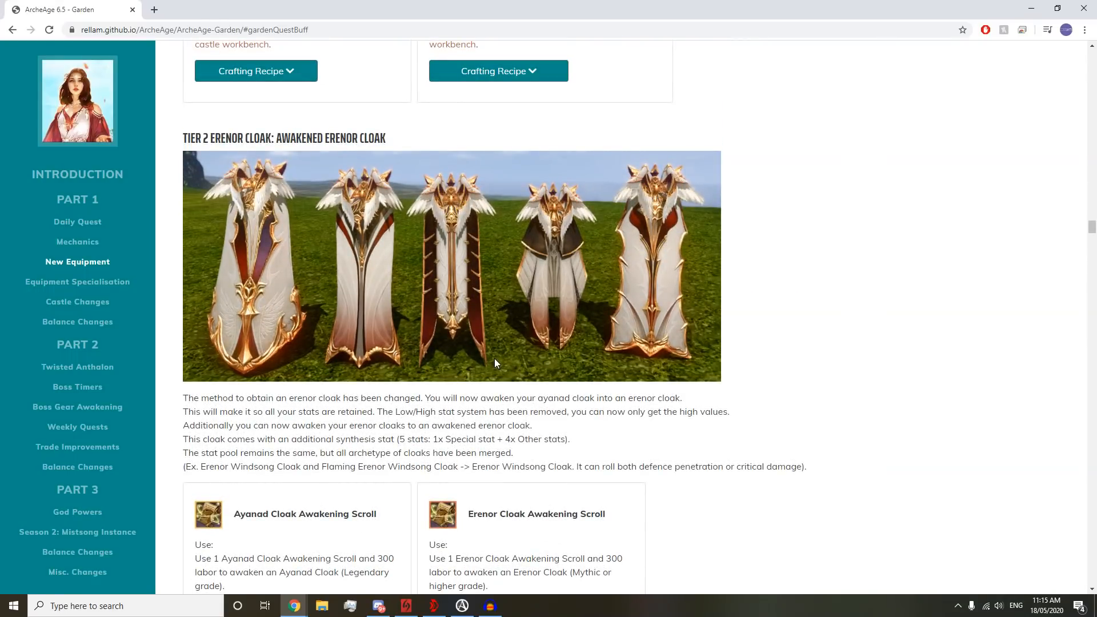
scroll(down, 3)
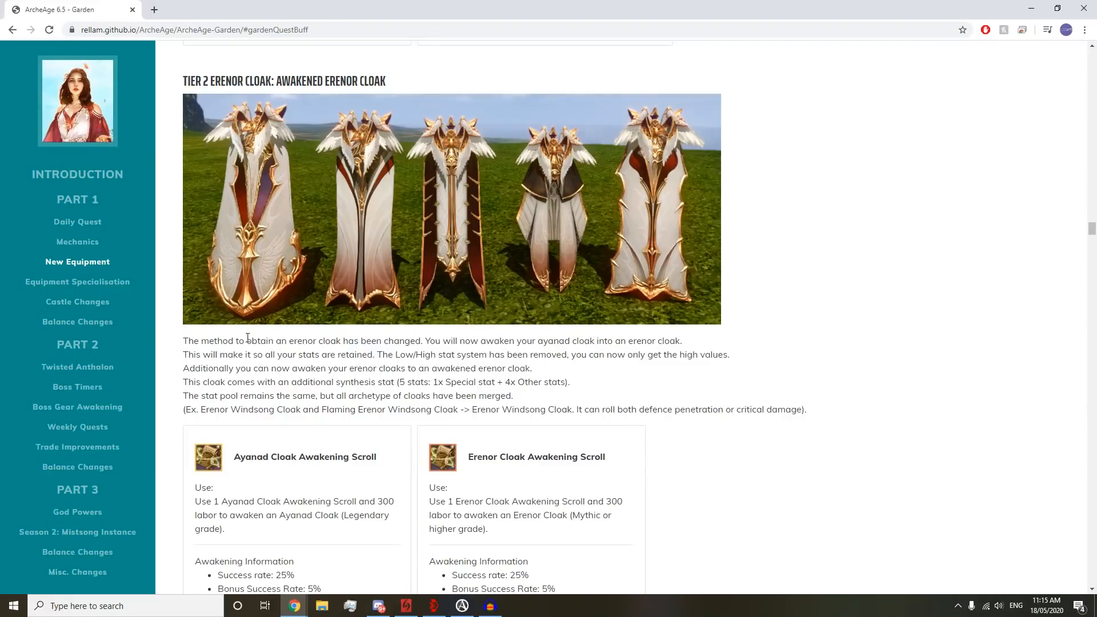
mouse_move(436, 359)
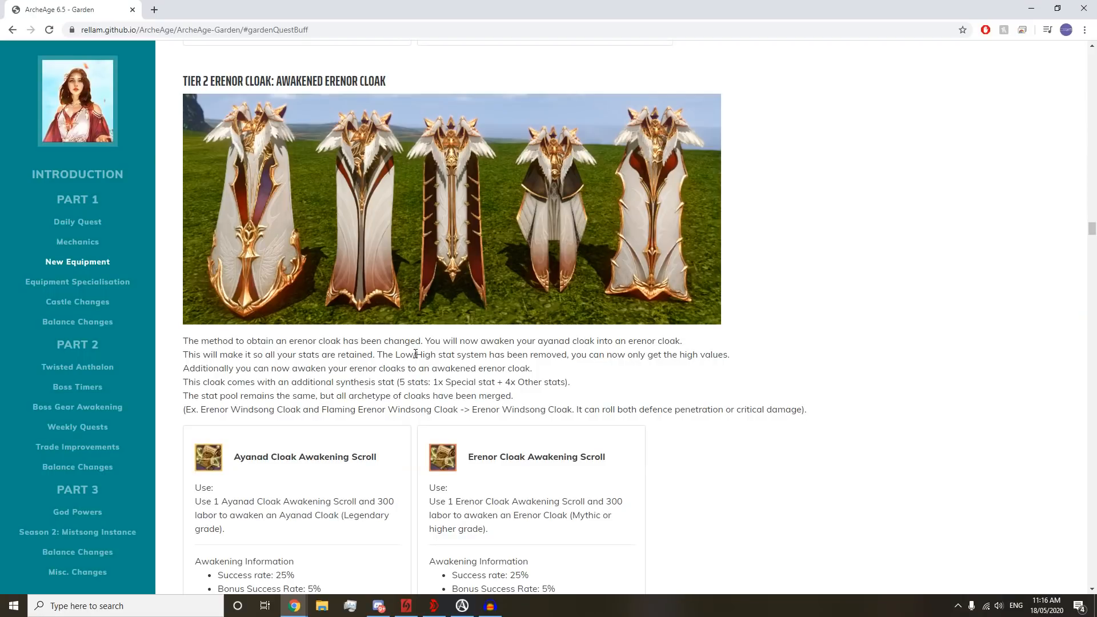
- Toggle the Ayanad Cloak Awakening Scroll recipe and move on to Equipment Specialisation
scroll(down, 3)
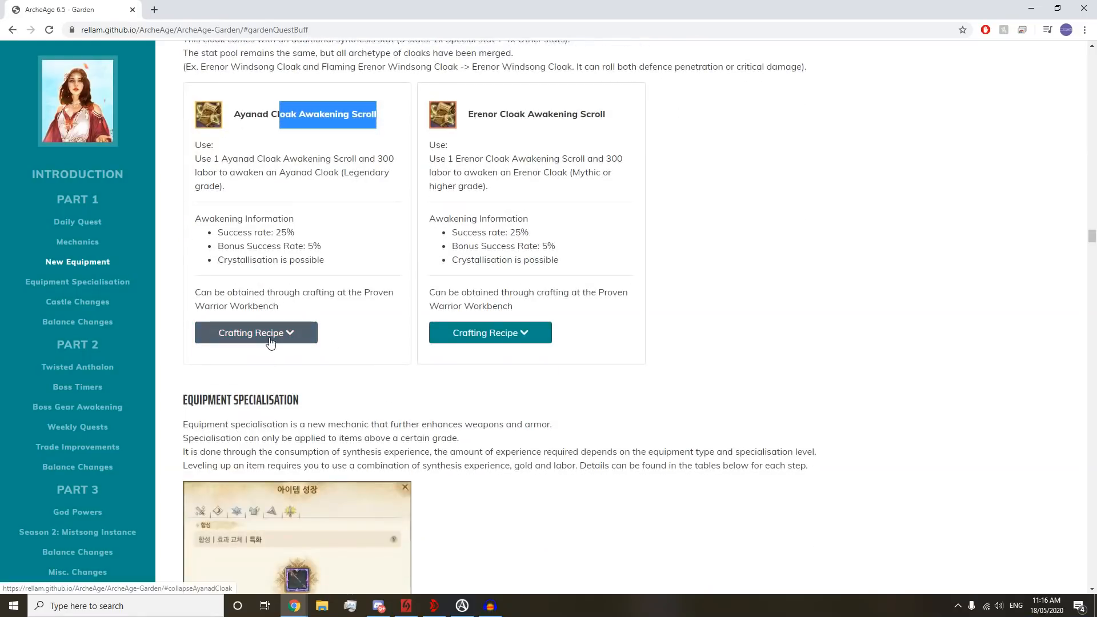
click(256, 332)
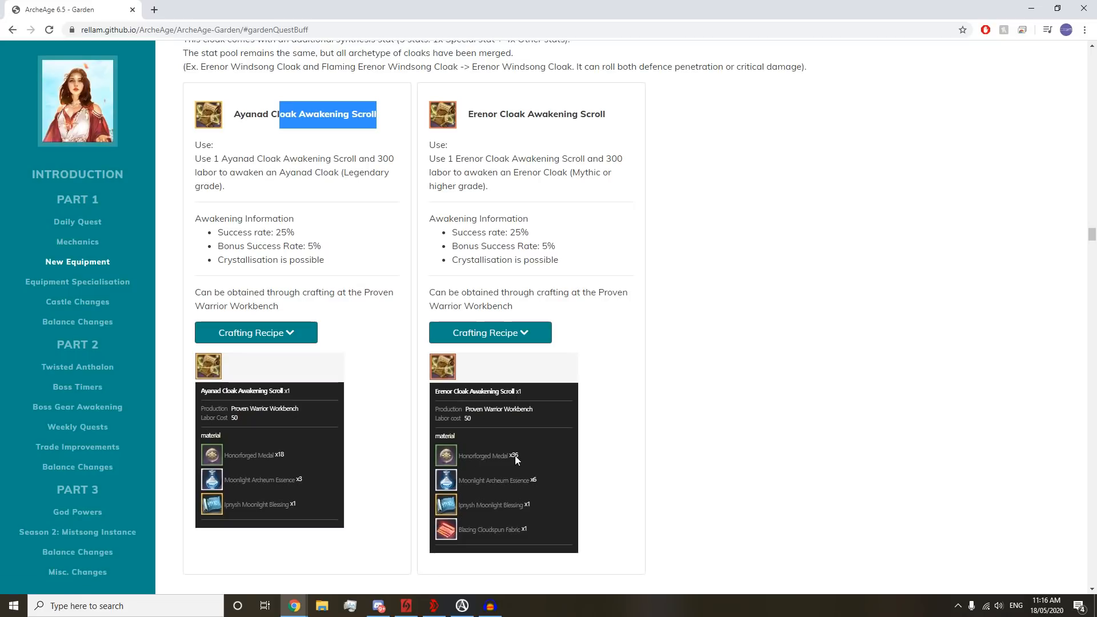
mouse_move(513, 461)
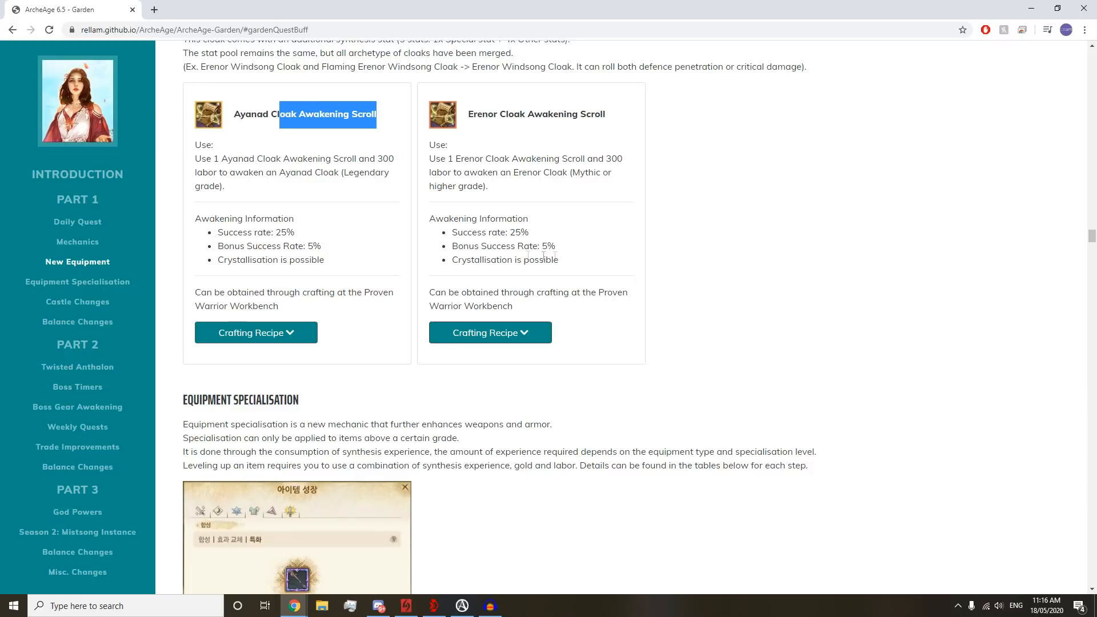
double_click(518, 232)
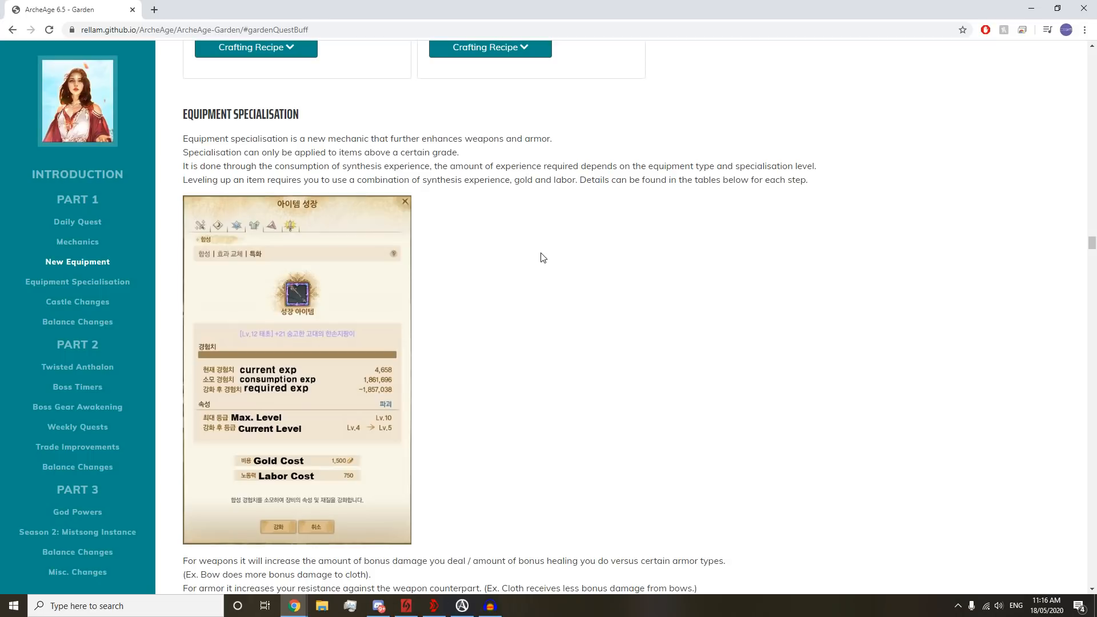
mouse_move(458, 263)
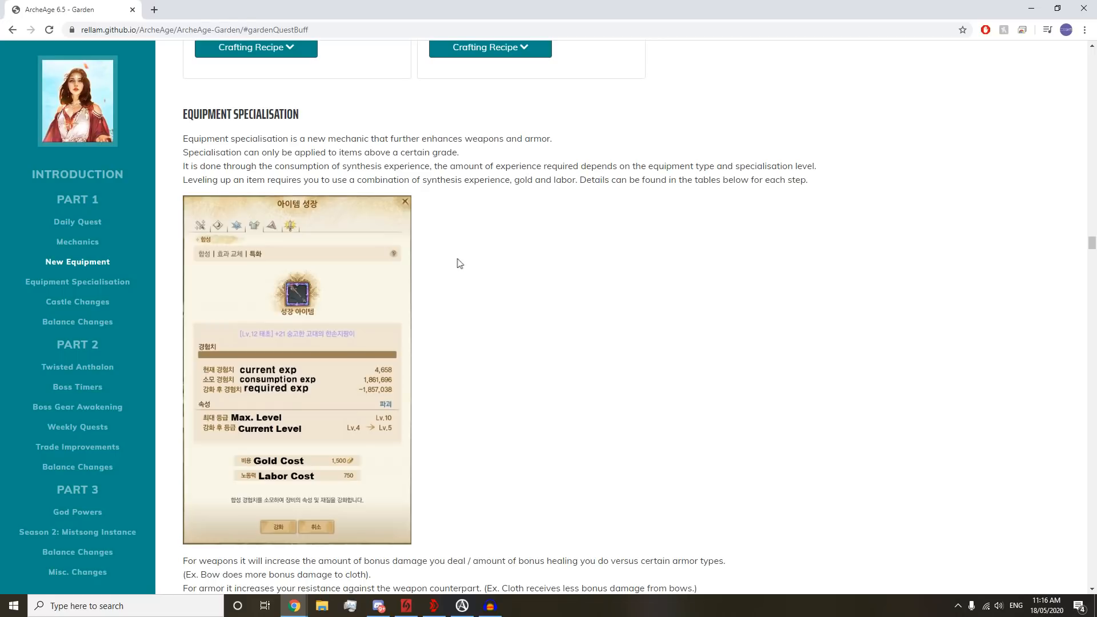
mouse_move(442, 249)
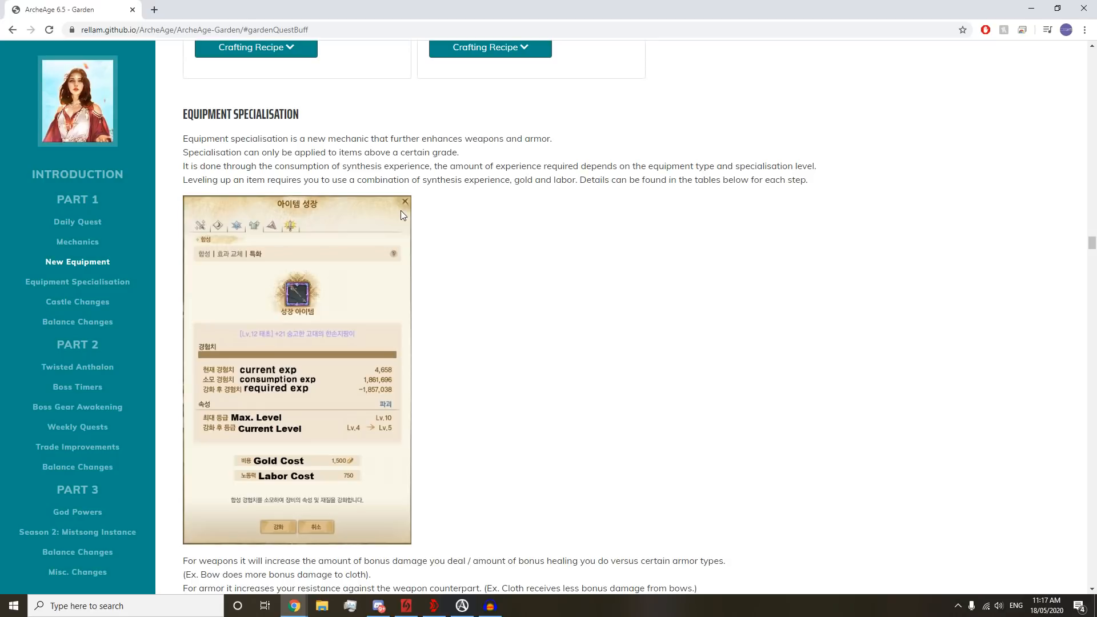
mouse_move(381, 213)
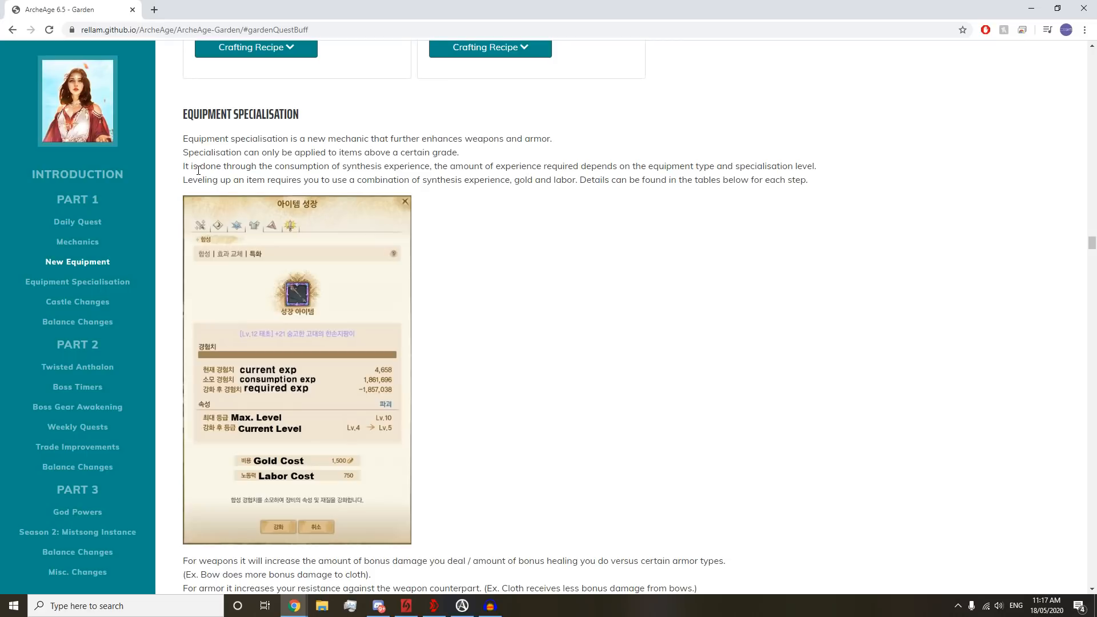
mouse_move(222, 202)
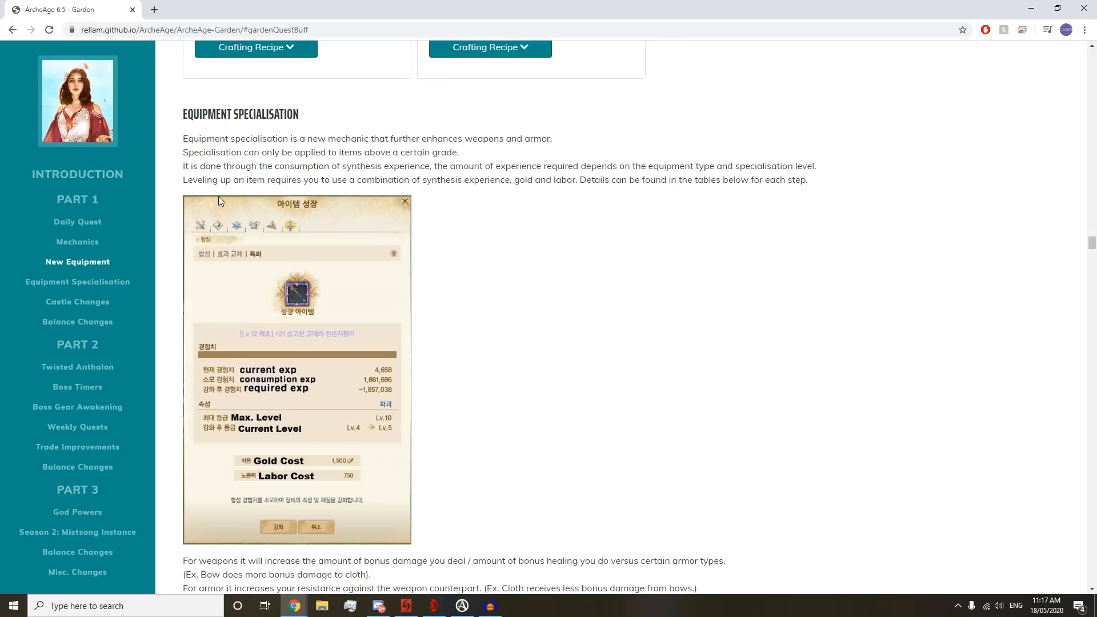
mouse_move(577, 200)
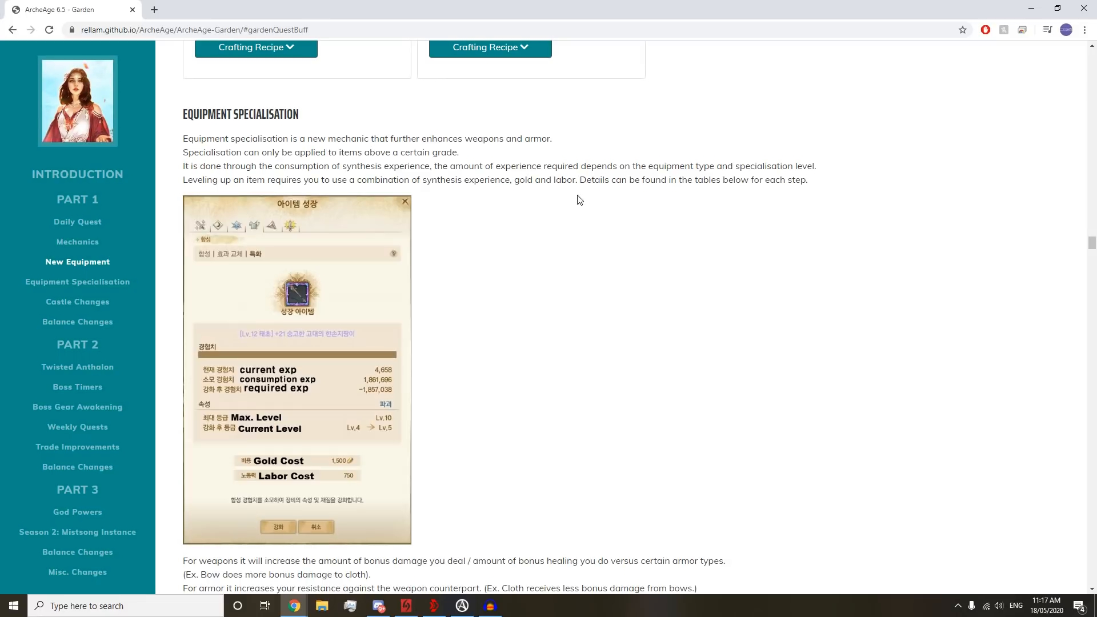
mouse_move(611, 205)
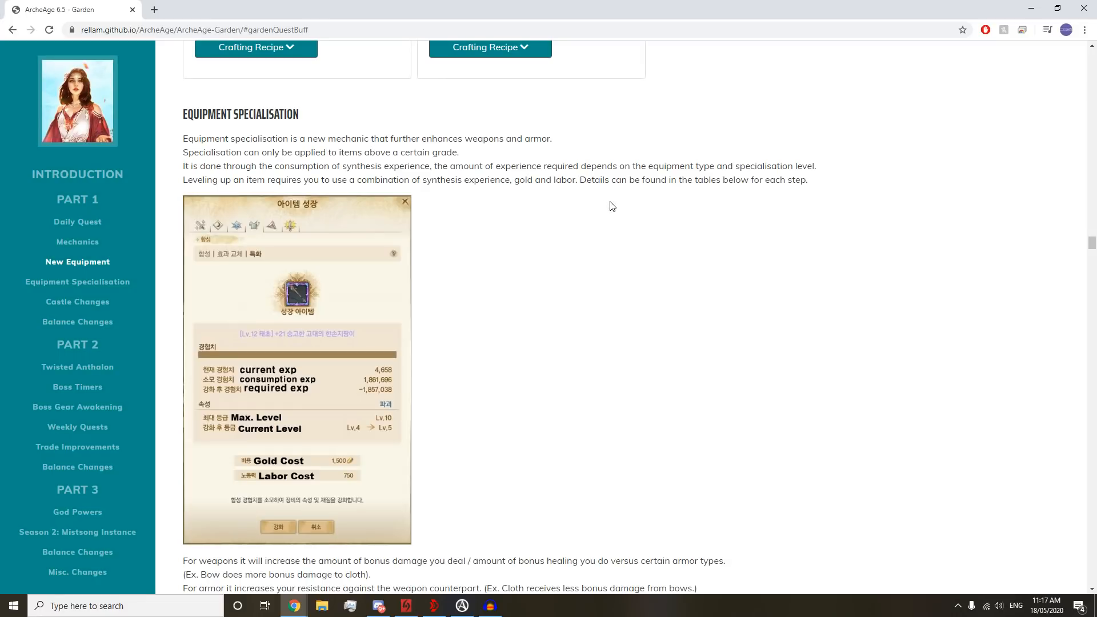
- Scroll through Equipment Specialisation to its introduction and item-growth screenshot
scroll(down, 3)
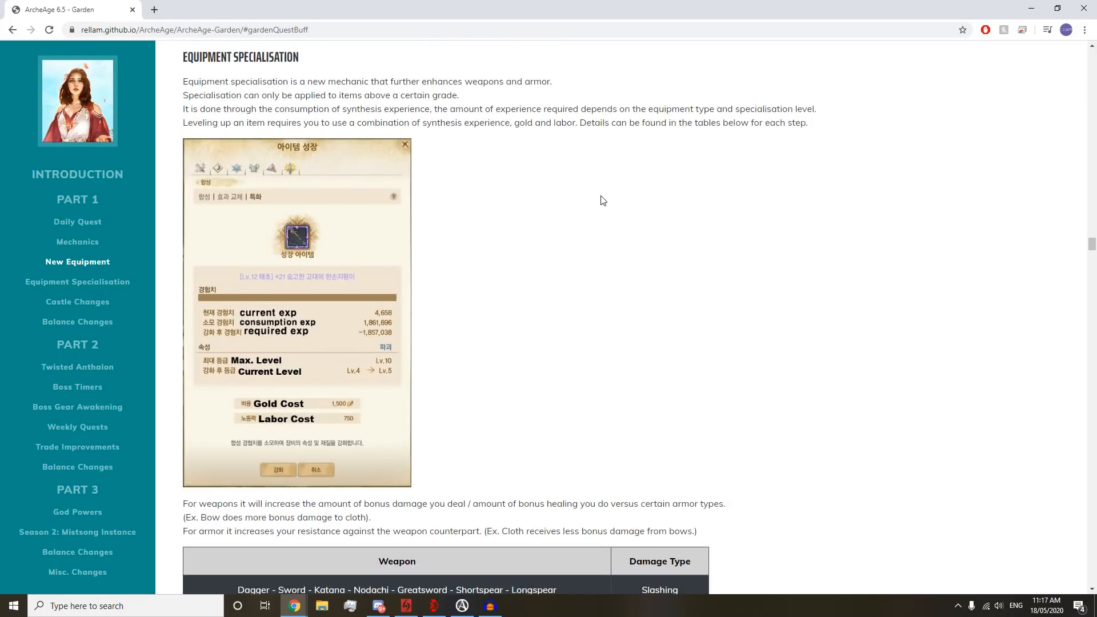
mouse_move(608, 199)
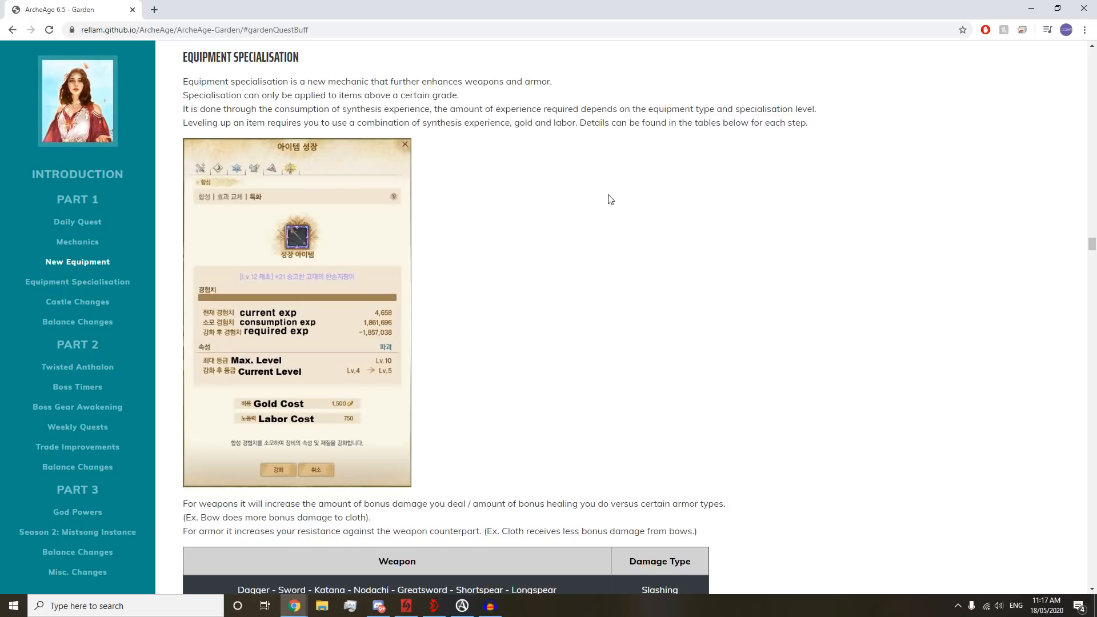
mouse_move(606, 200)
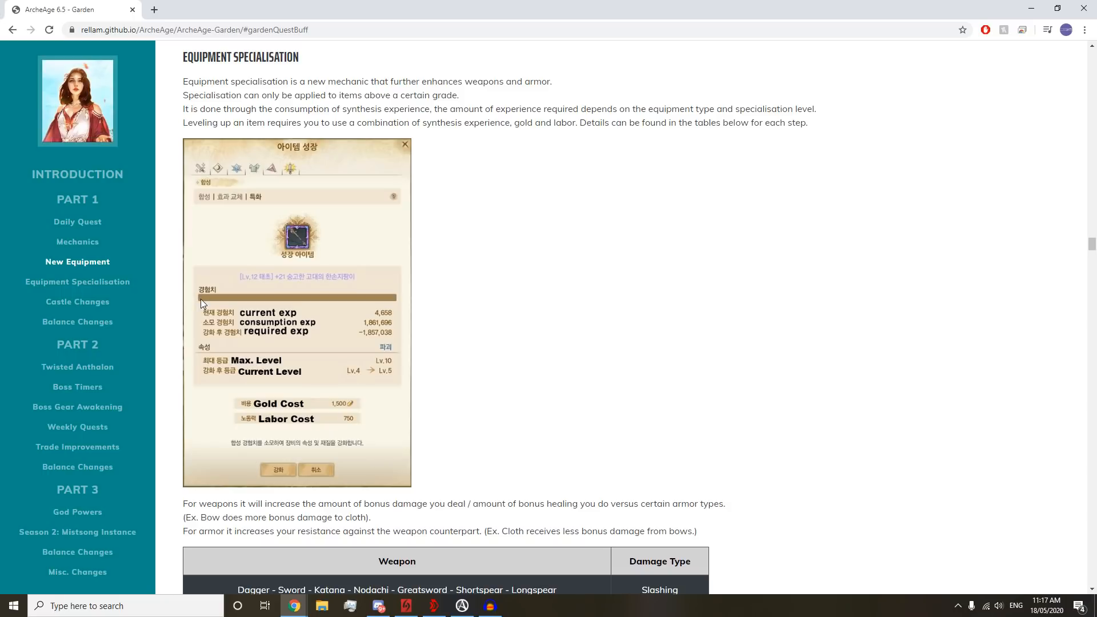
mouse_move(373, 341)
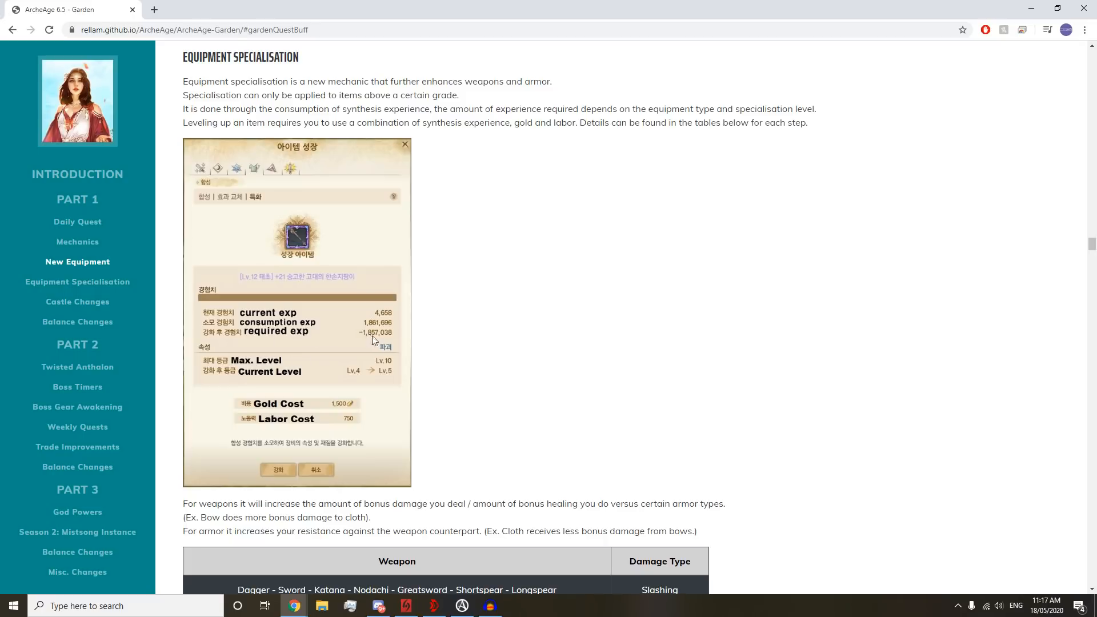
mouse_move(389, 341)
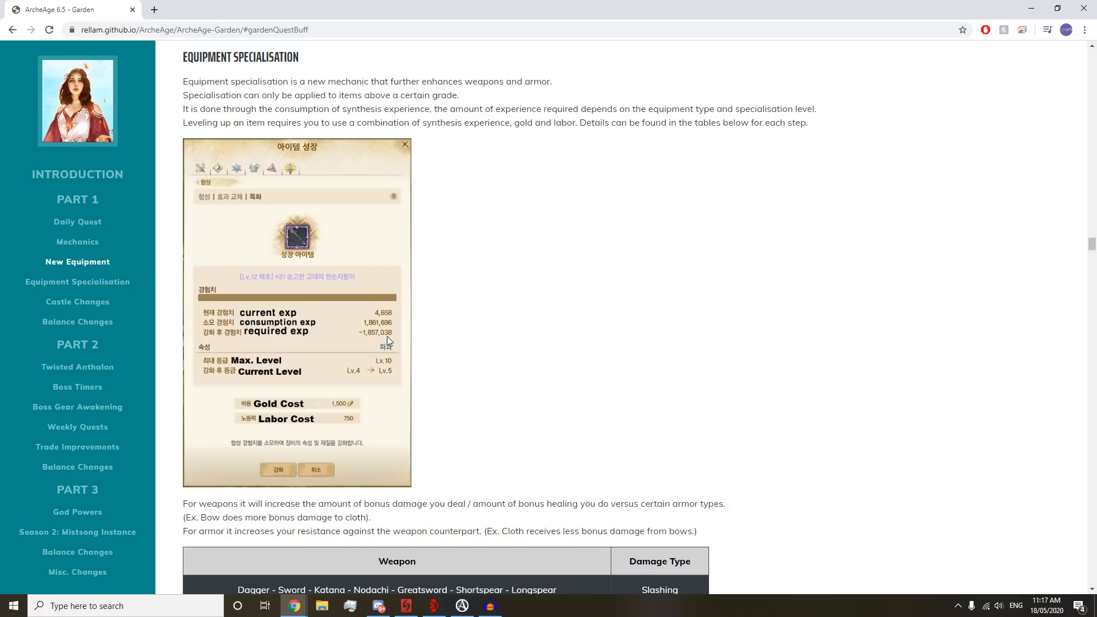
mouse_move(77, 302)
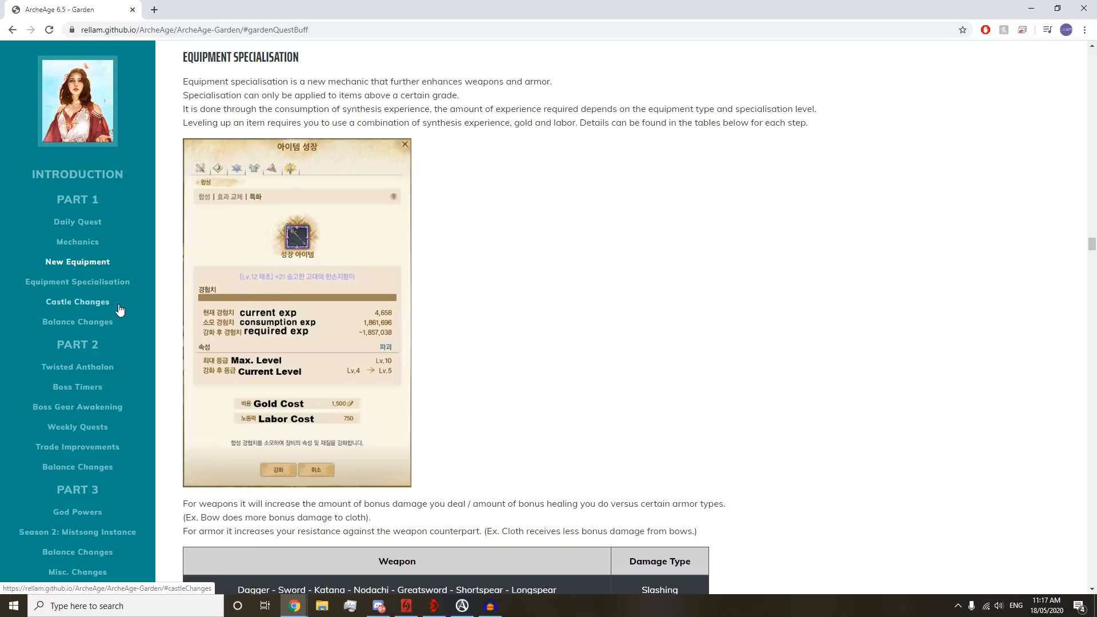
mouse_move(367, 340)
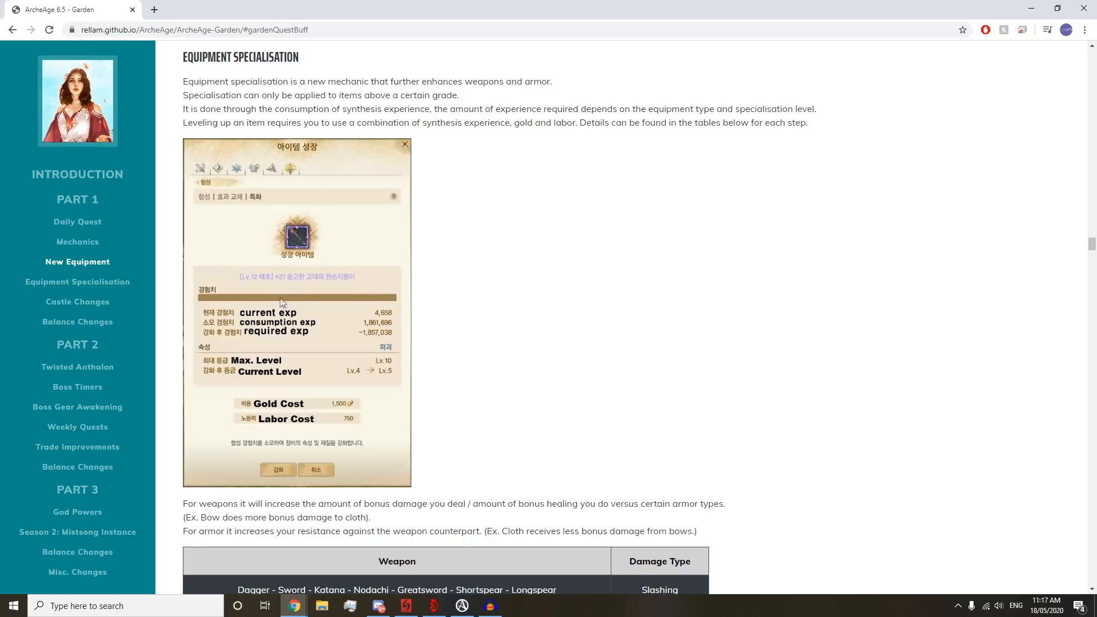
mouse_move(199, 305)
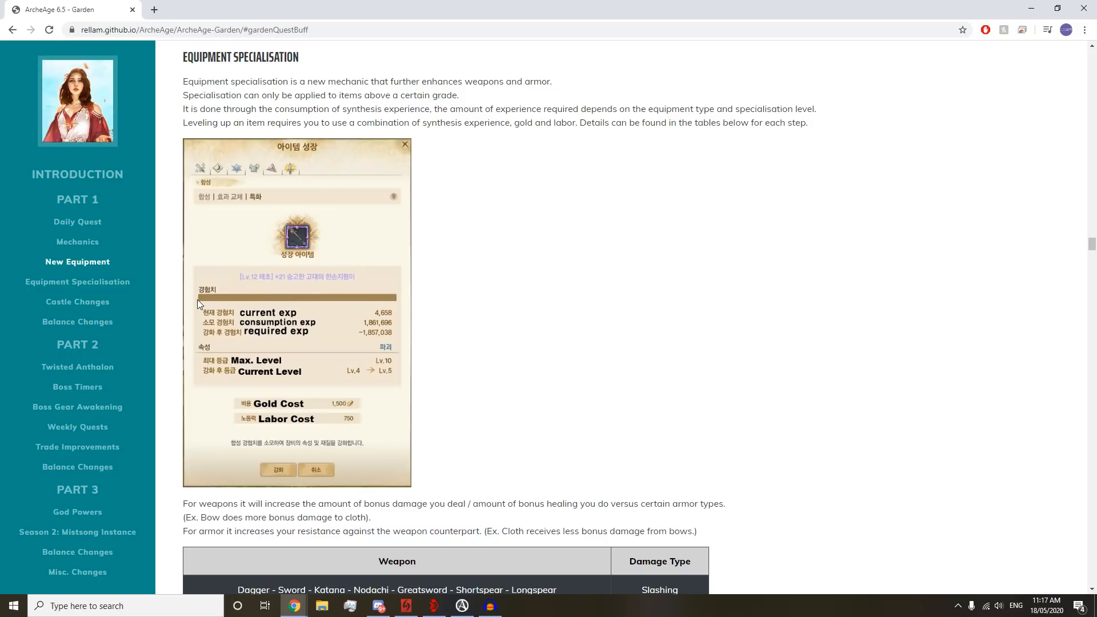
scroll(down, 3)
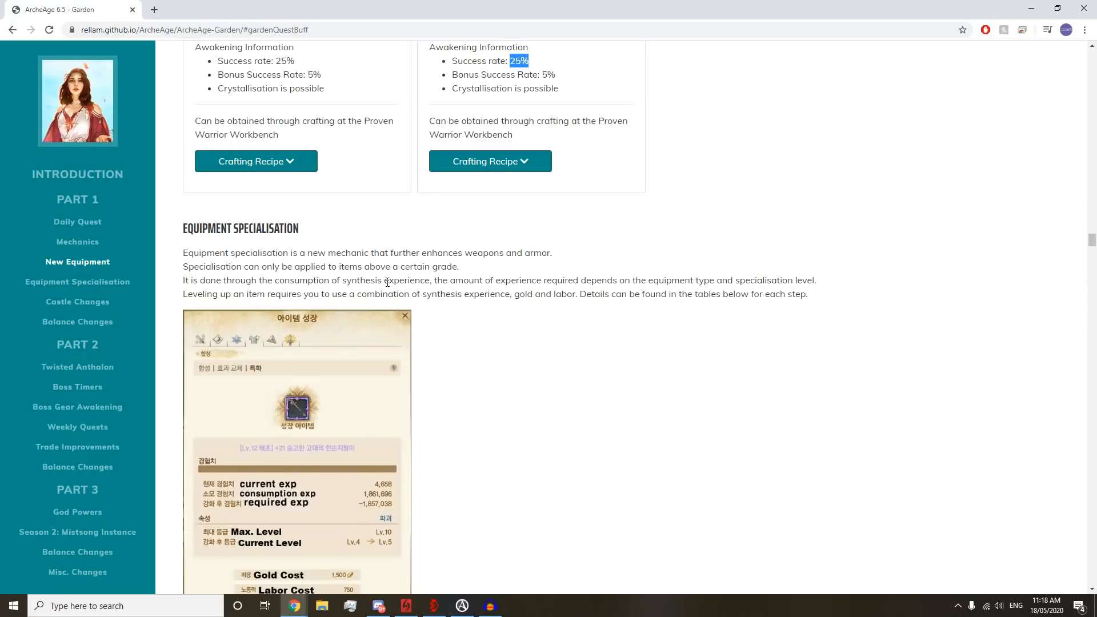
- Scroll to the weapon damage-type table and highlight the Club - Greatclub row
scroll(down, 3)
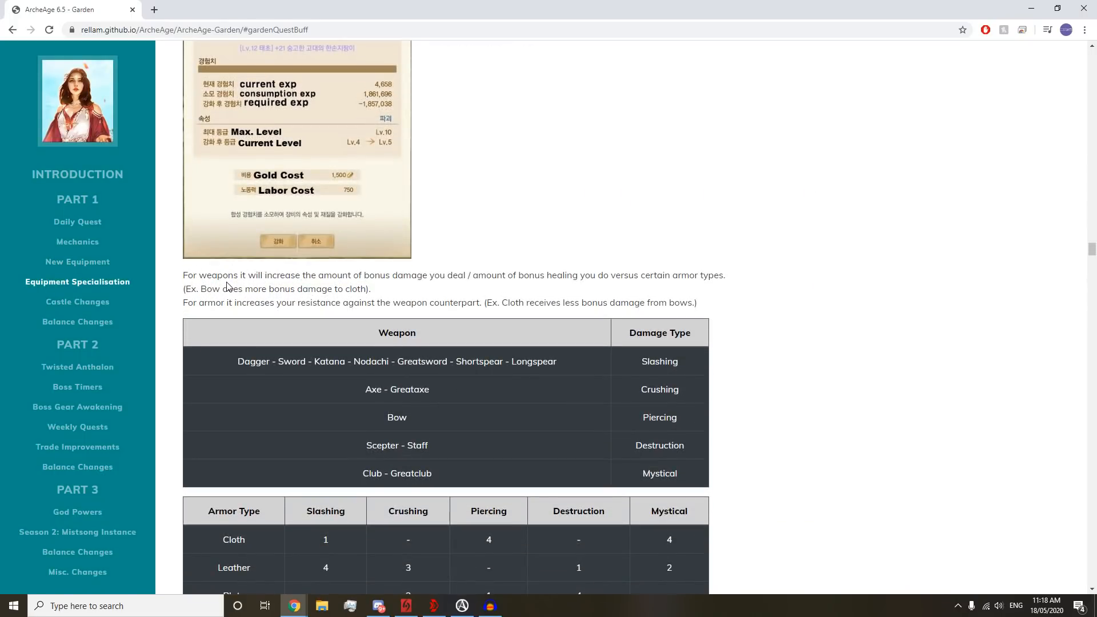
mouse_move(487, 292)
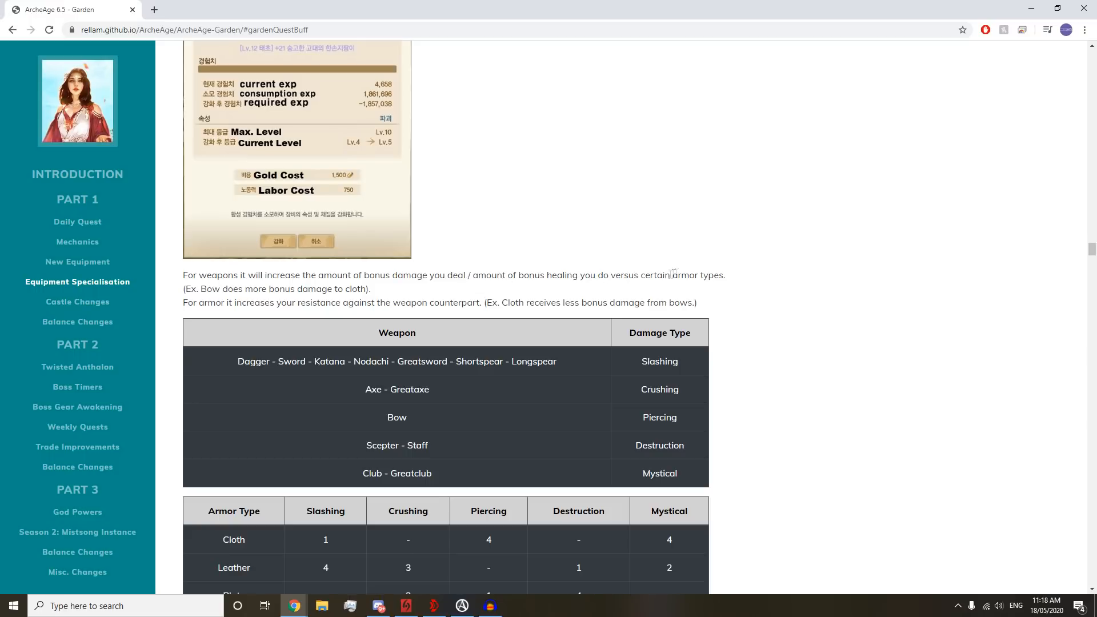
scroll(down, 3)
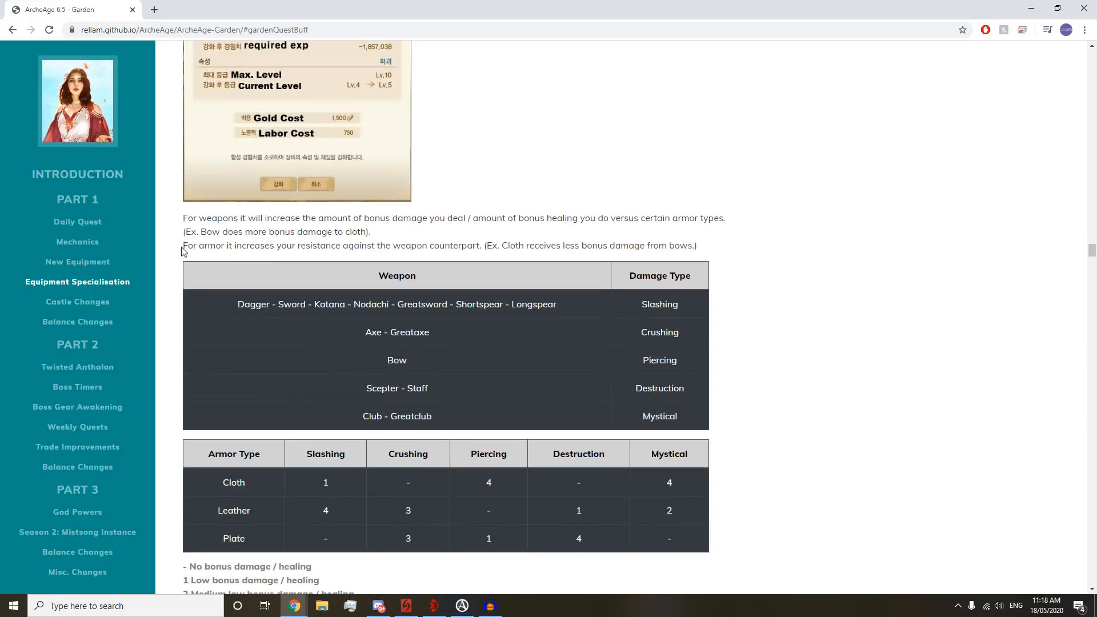
mouse_move(436, 244)
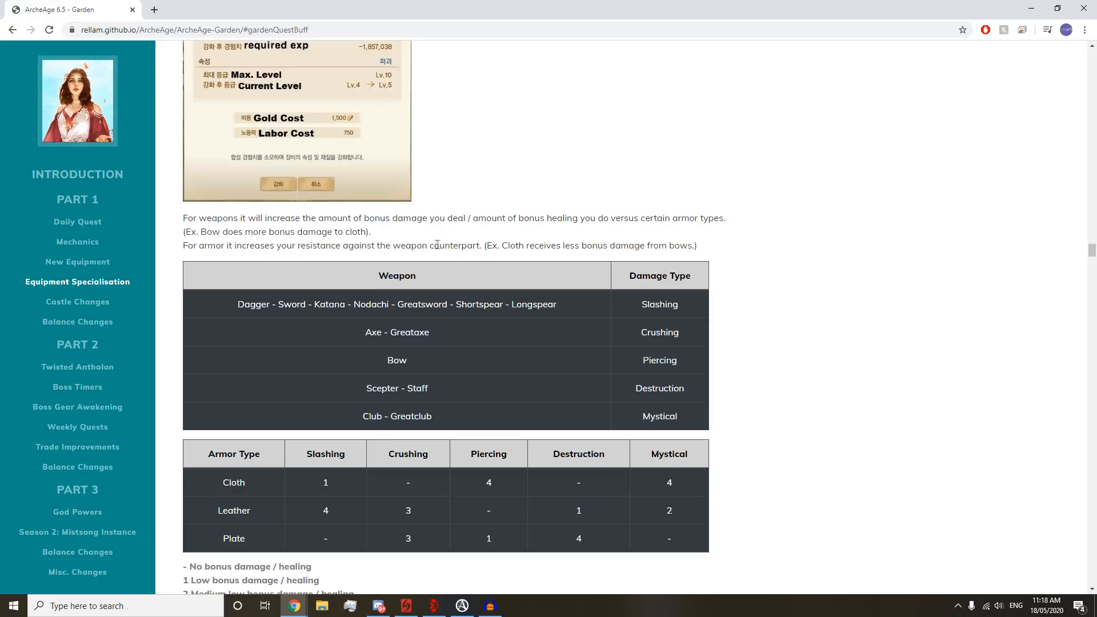
mouse_move(517, 221)
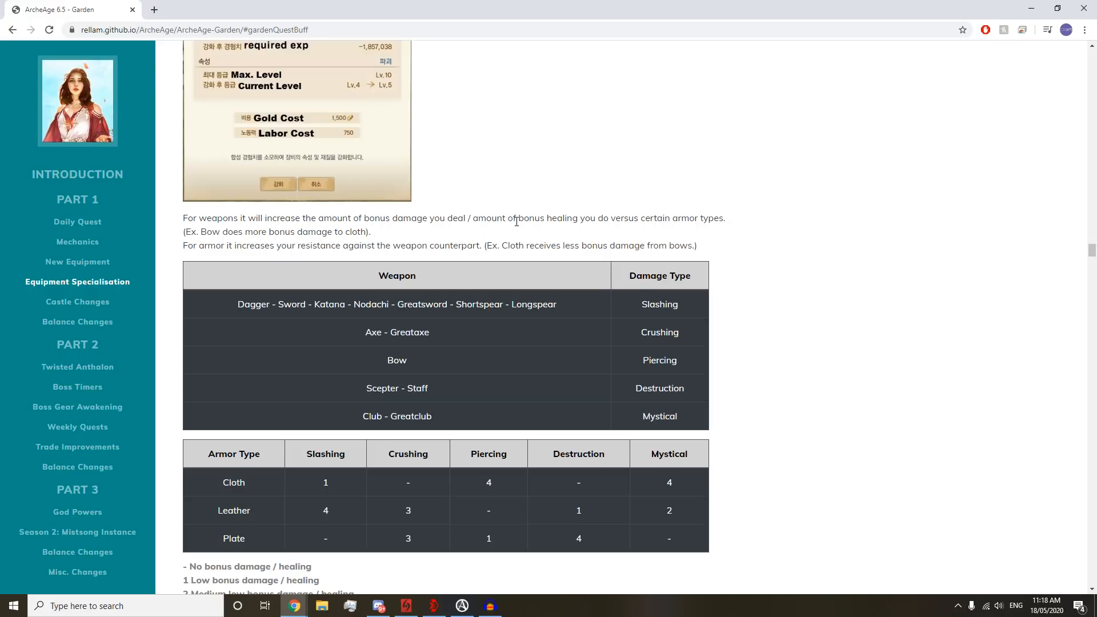
scroll(down, 3)
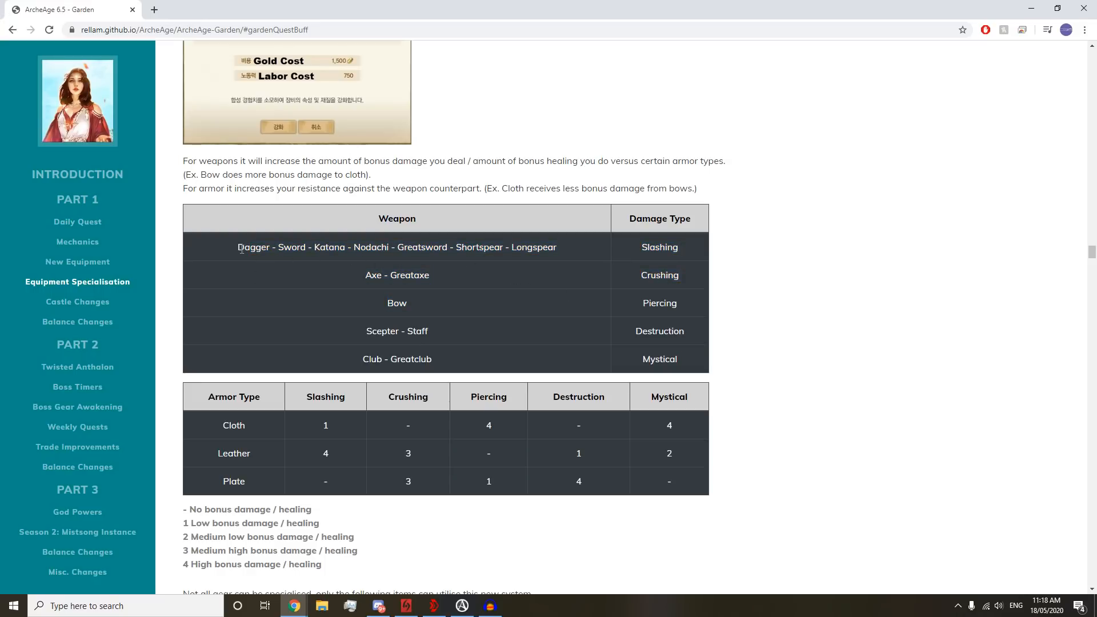
drag(239, 247, 557, 247)
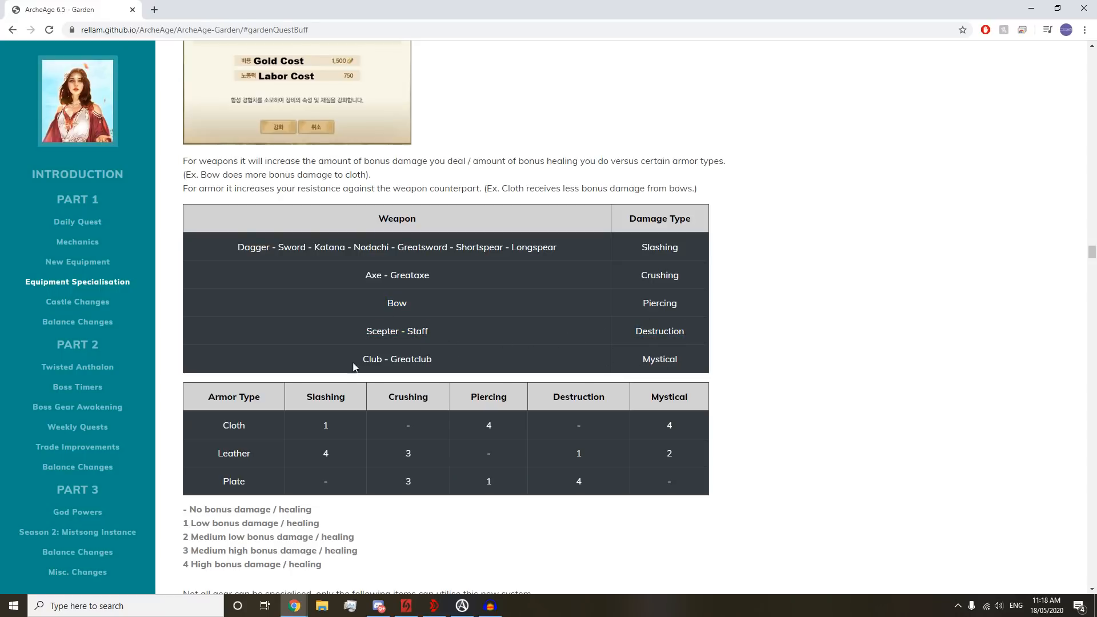
double_click(397, 359)
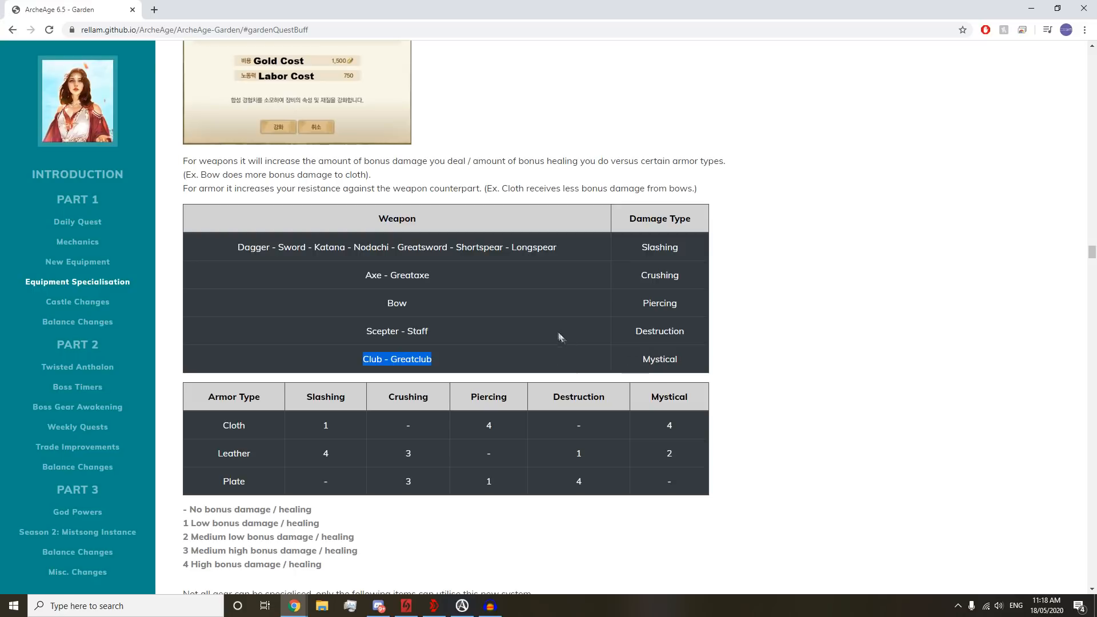
- Highlight Cloth's Mystical bonus of 4 and Leather's 2, then clear the selection
scroll(down, 3)
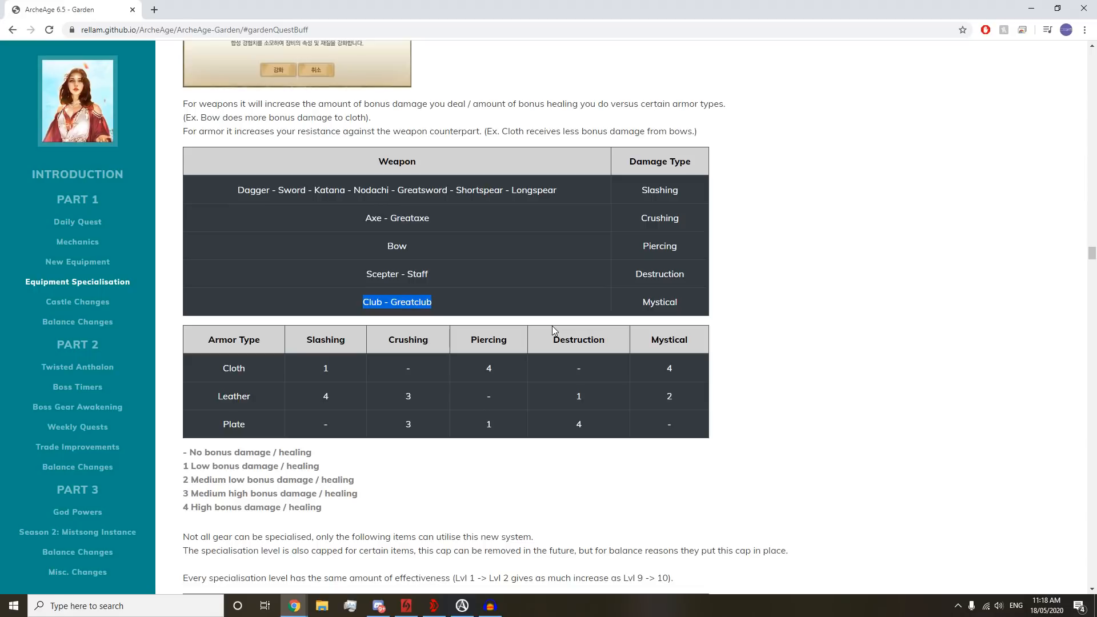
mouse_move(667, 355)
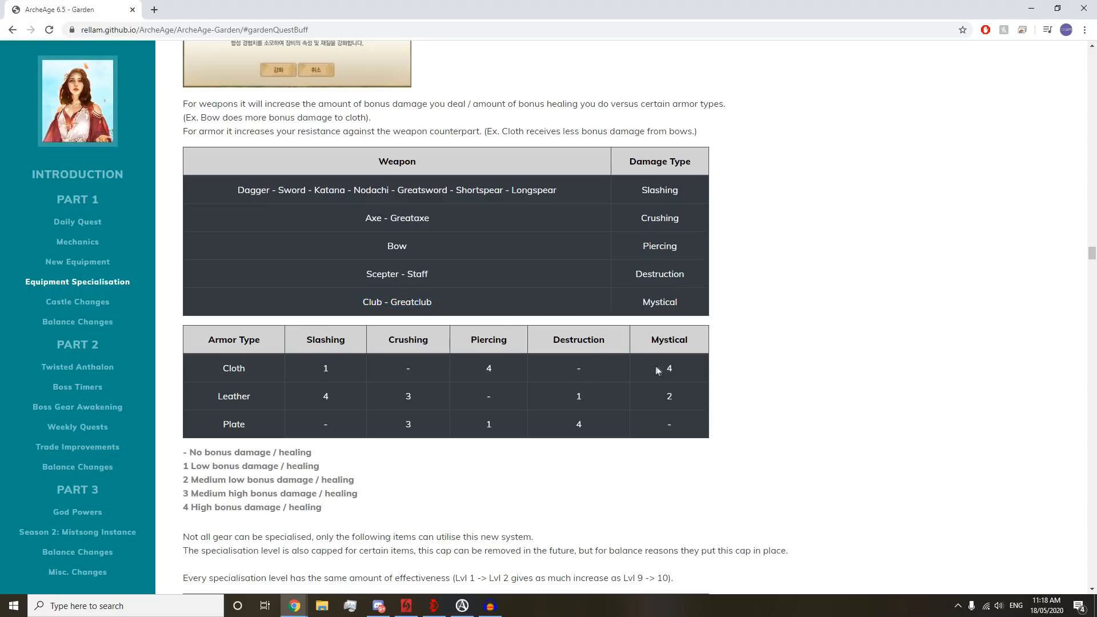
double_click(668, 368)
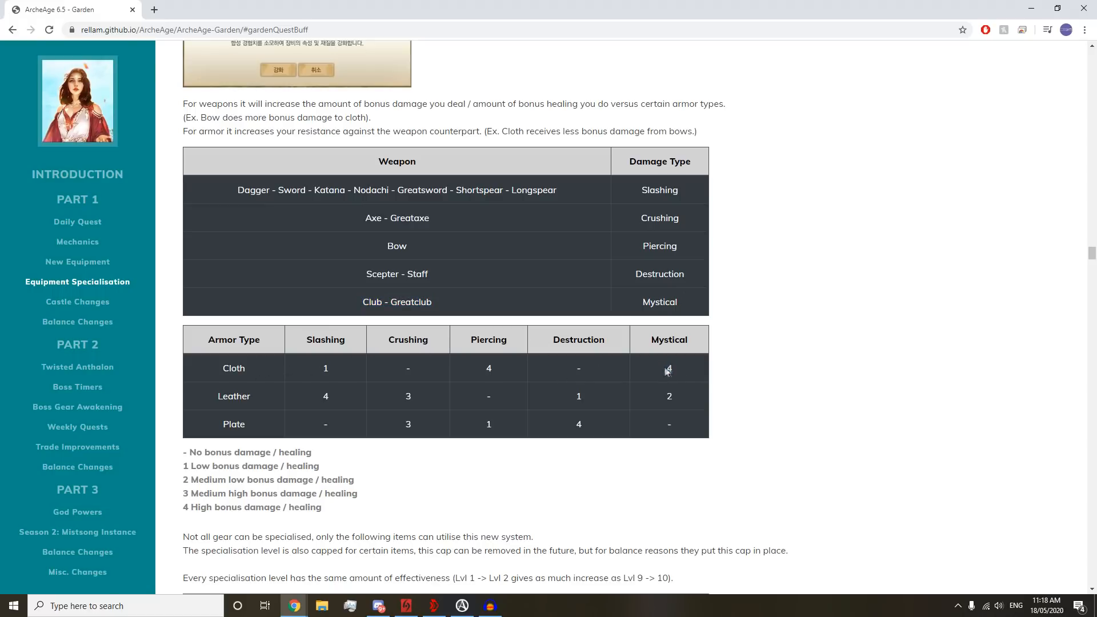
double_click(668, 368)
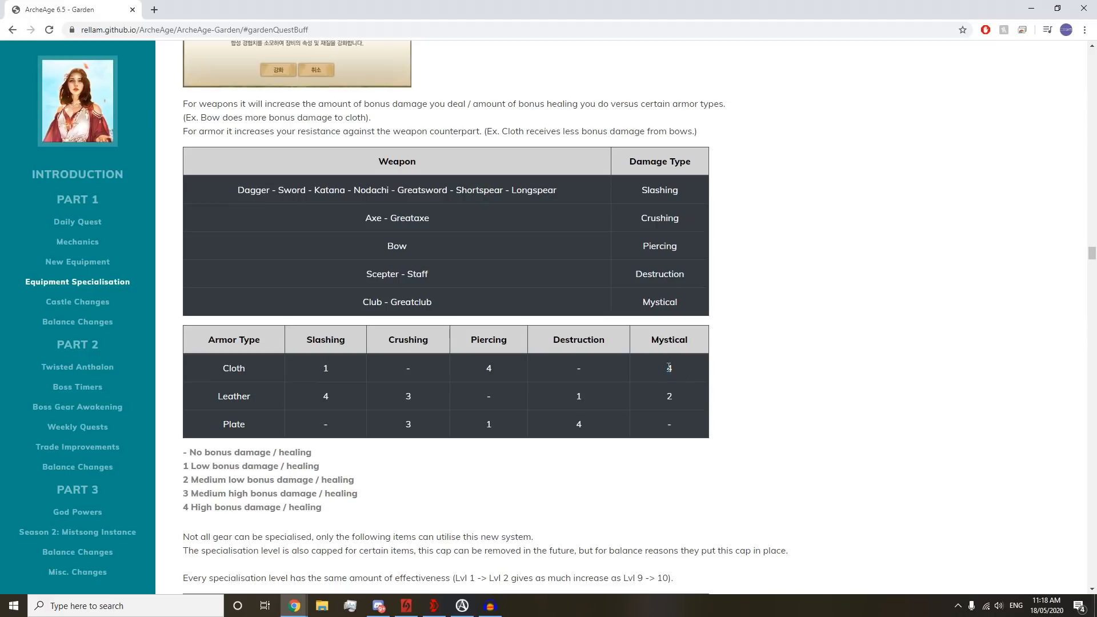
double_click(669, 368)
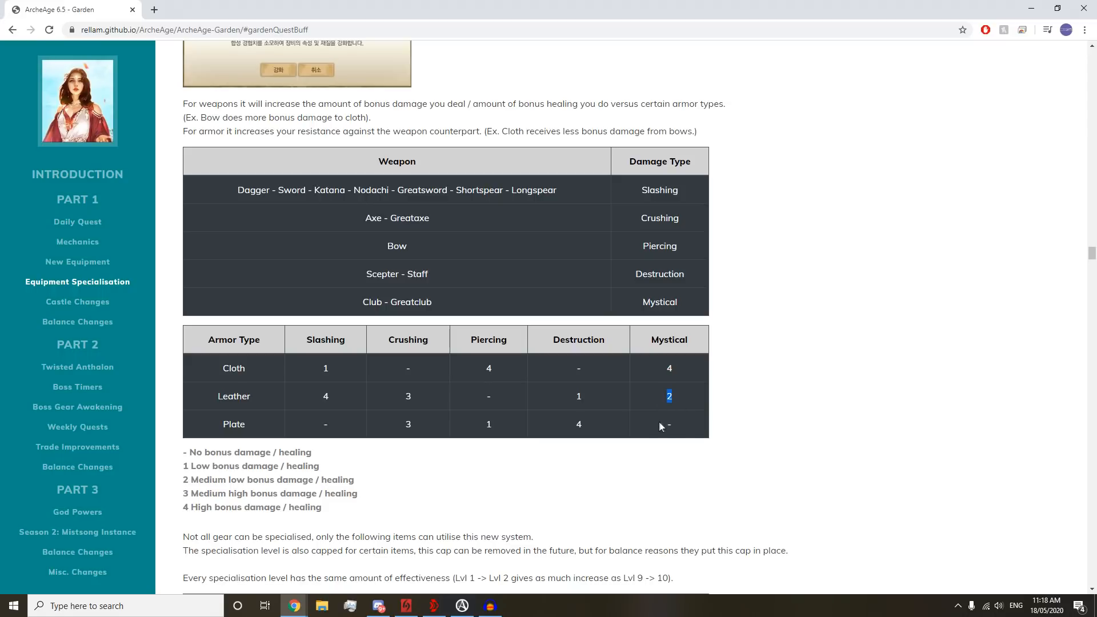
click(669, 424)
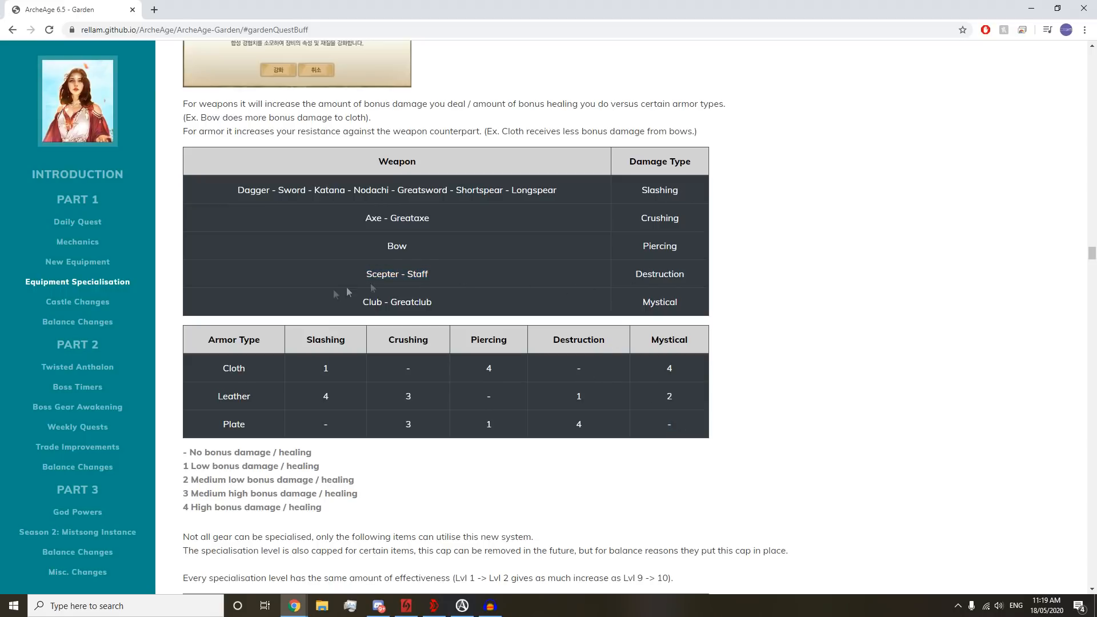
mouse_move(580, 420)
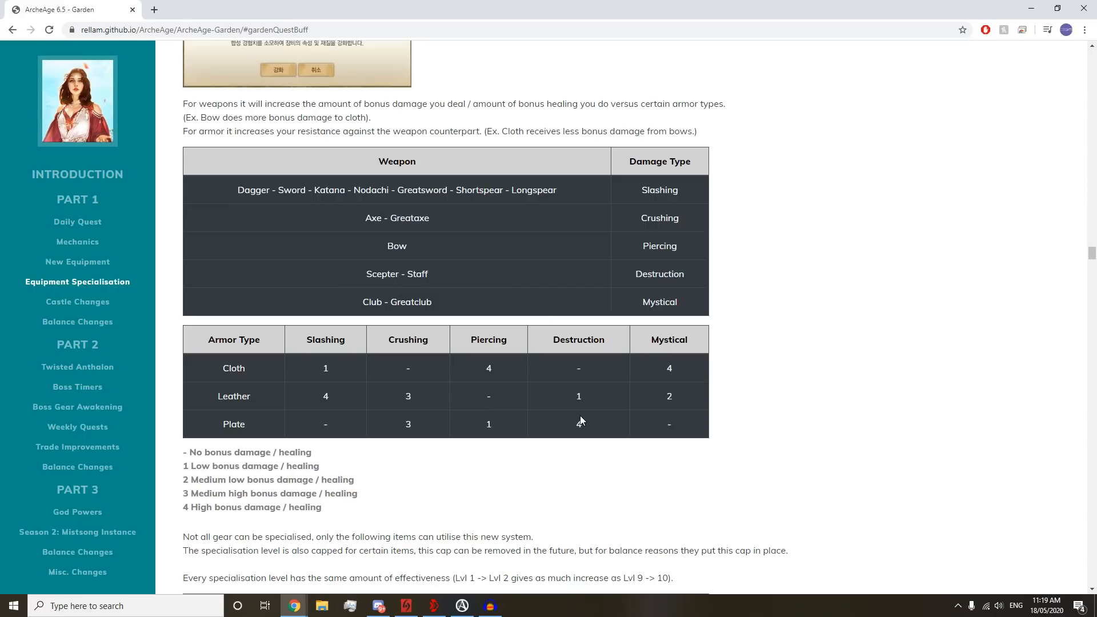
- Highlight Cloth's empty Destruction bonus and the slashing weapons Dagger through Longspear
double_click(578, 424)
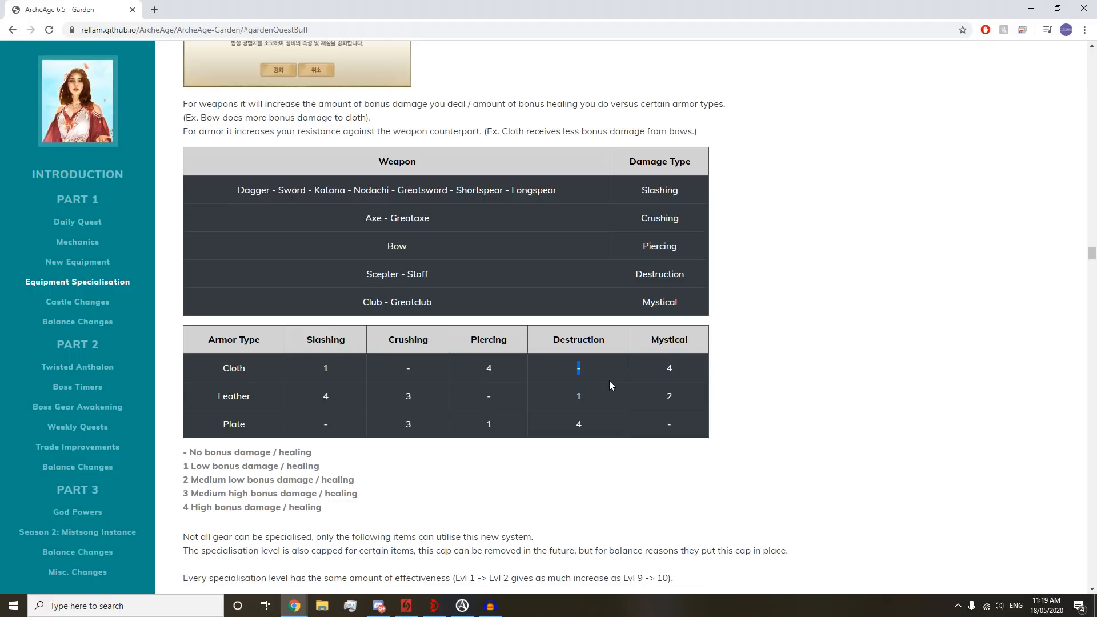
mouse_move(633, 258)
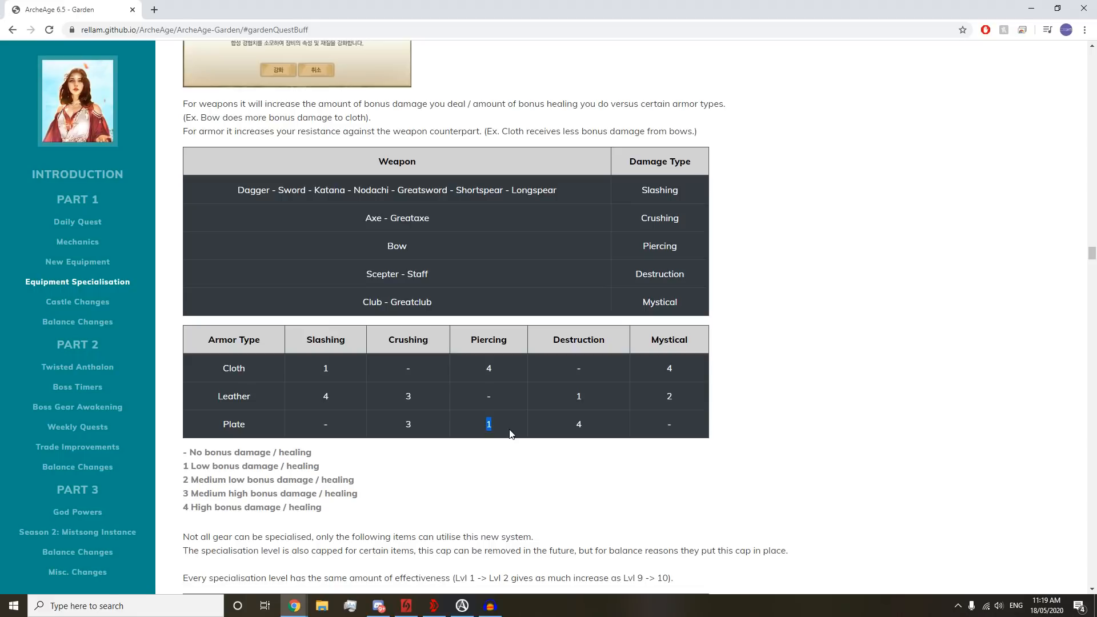
mouse_move(508, 432)
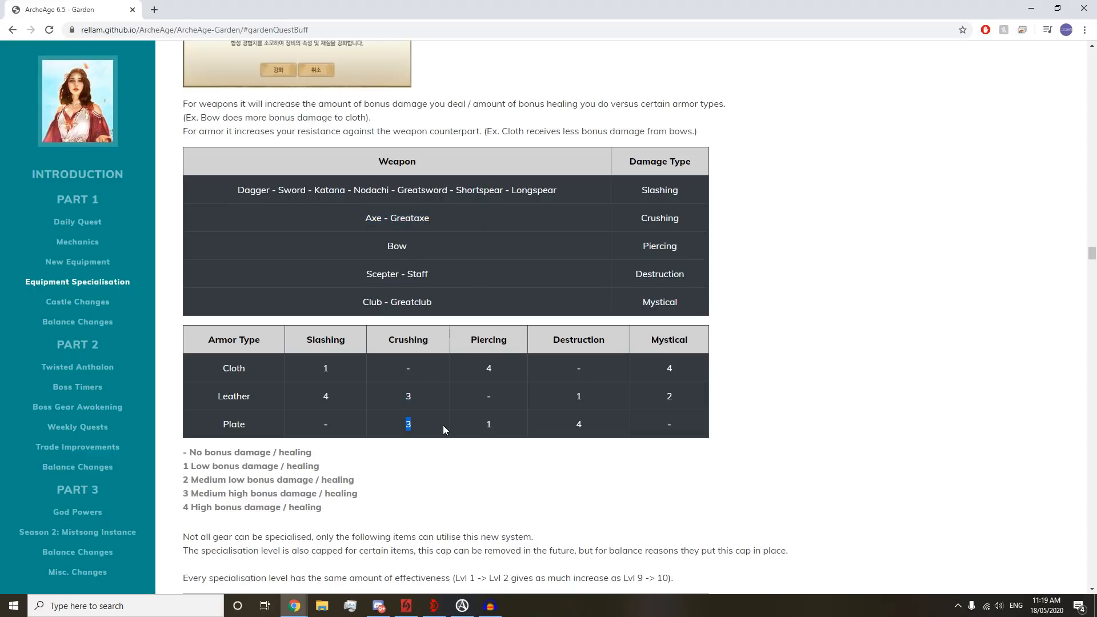
mouse_move(430, 424)
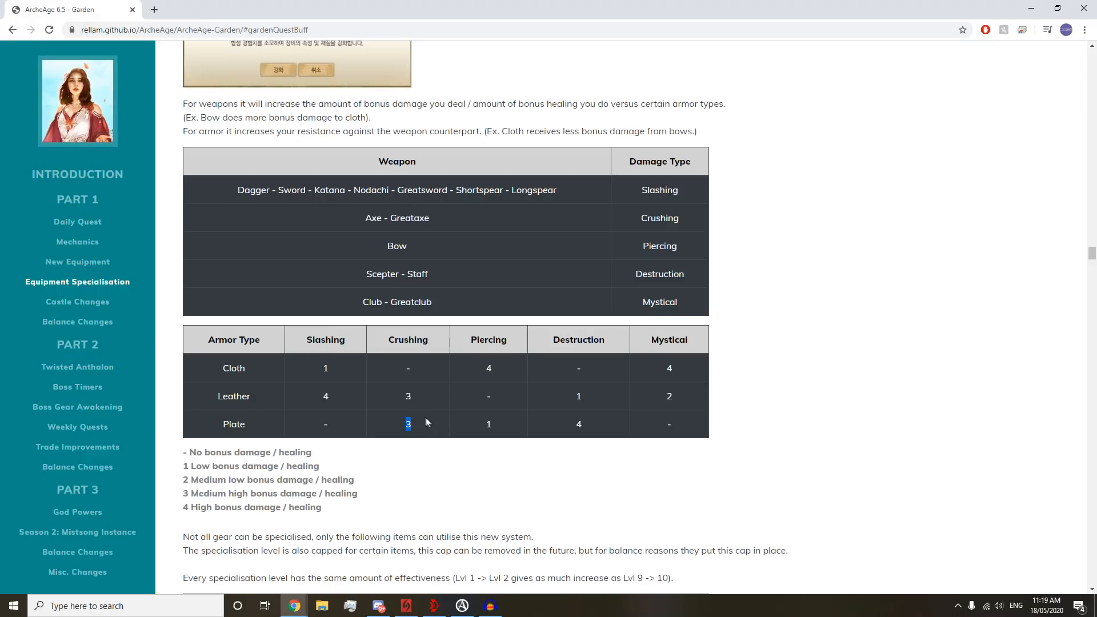
click(408, 396)
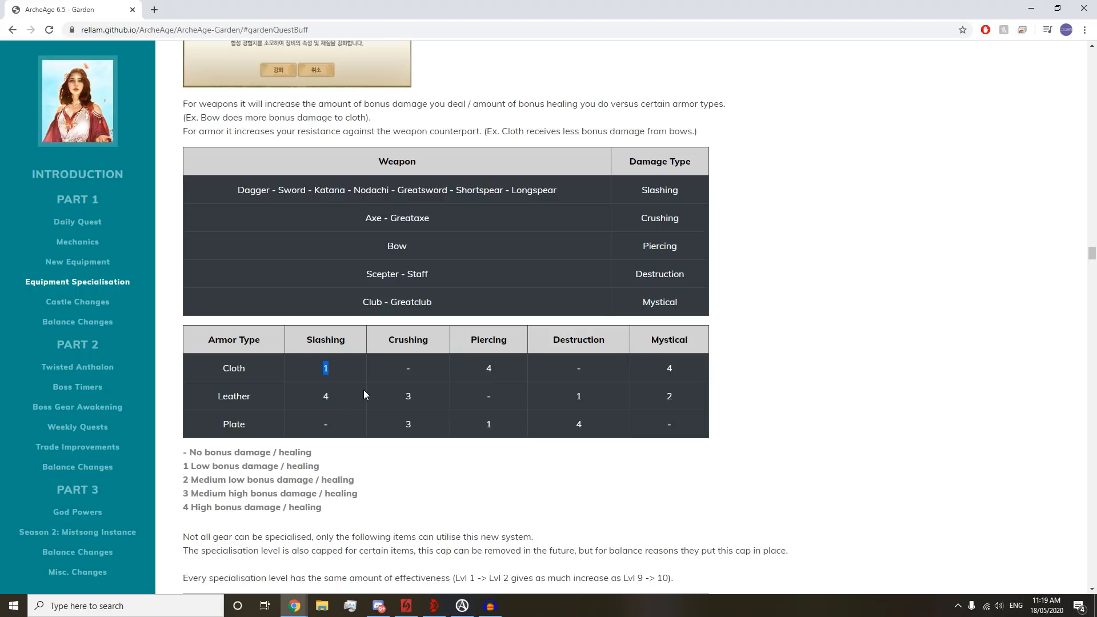
mouse_move(231, 195)
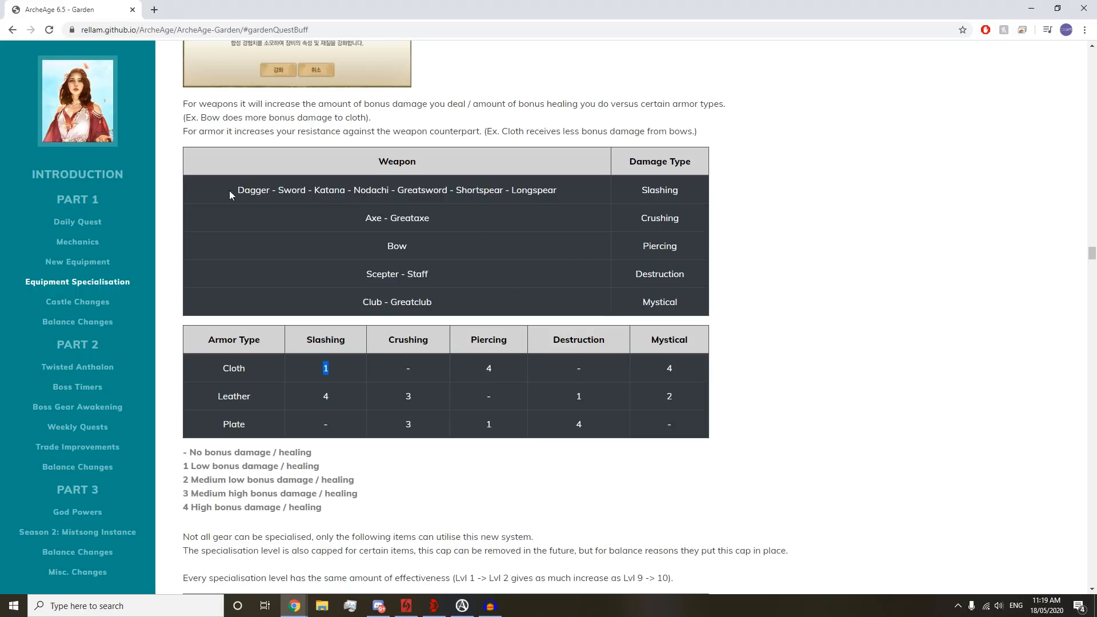
drag(237, 189, 557, 190)
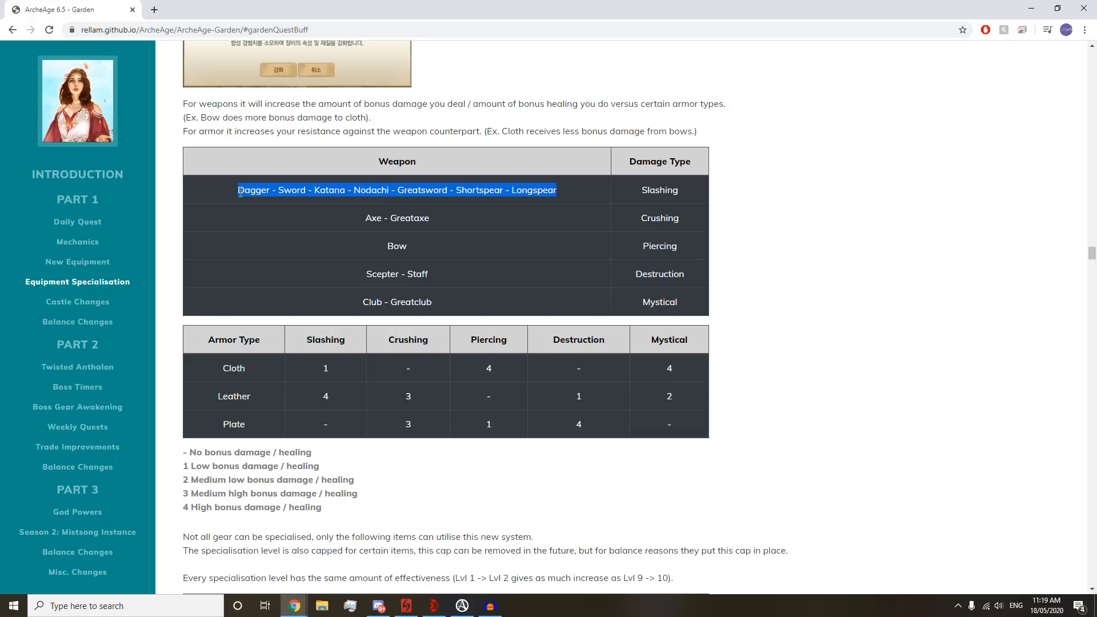
mouse_move(247, 214)
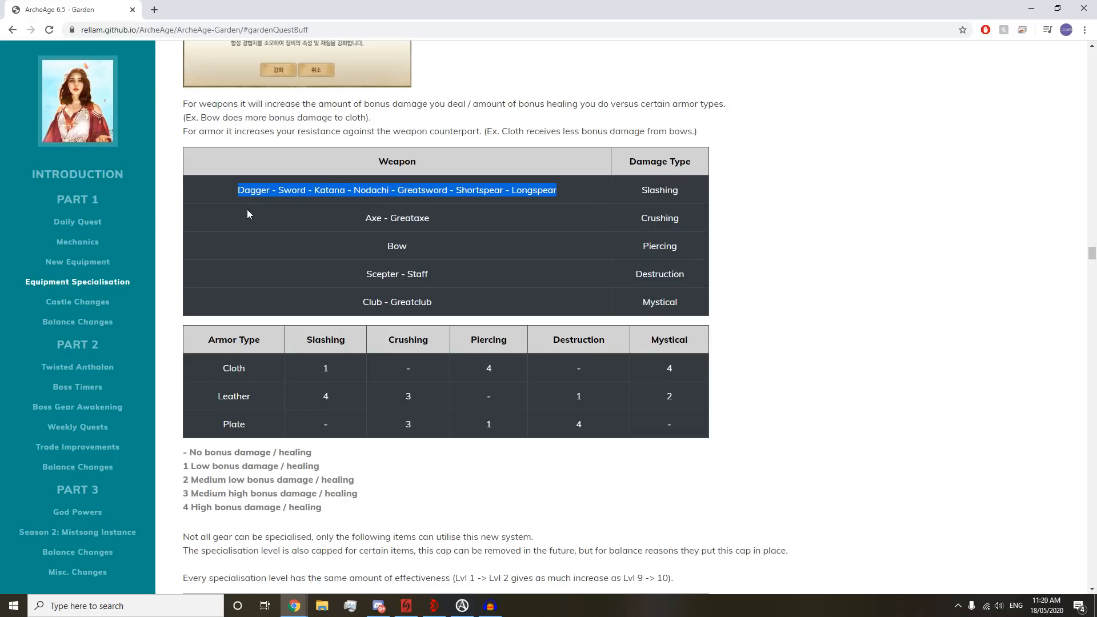
mouse_move(301, 237)
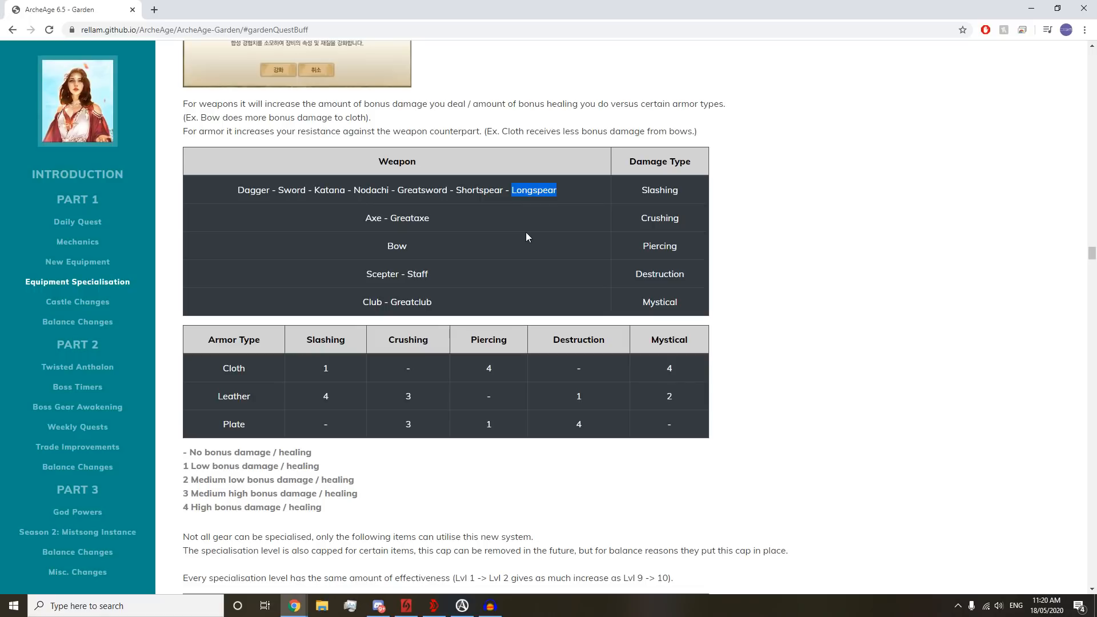
mouse_move(312, 417)
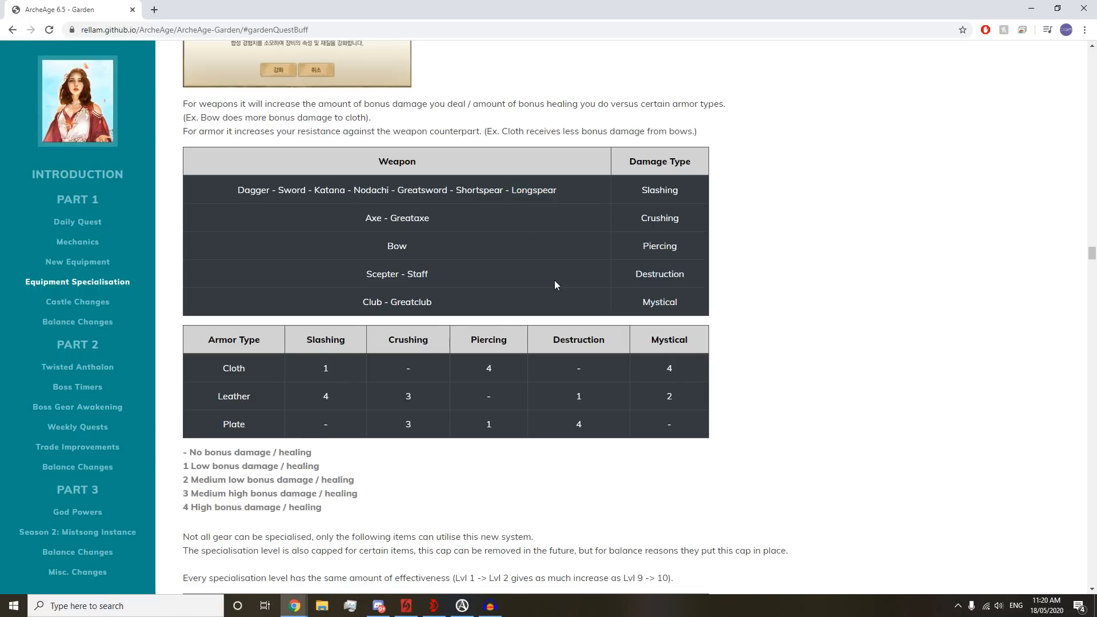
mouse_move(517, 289)
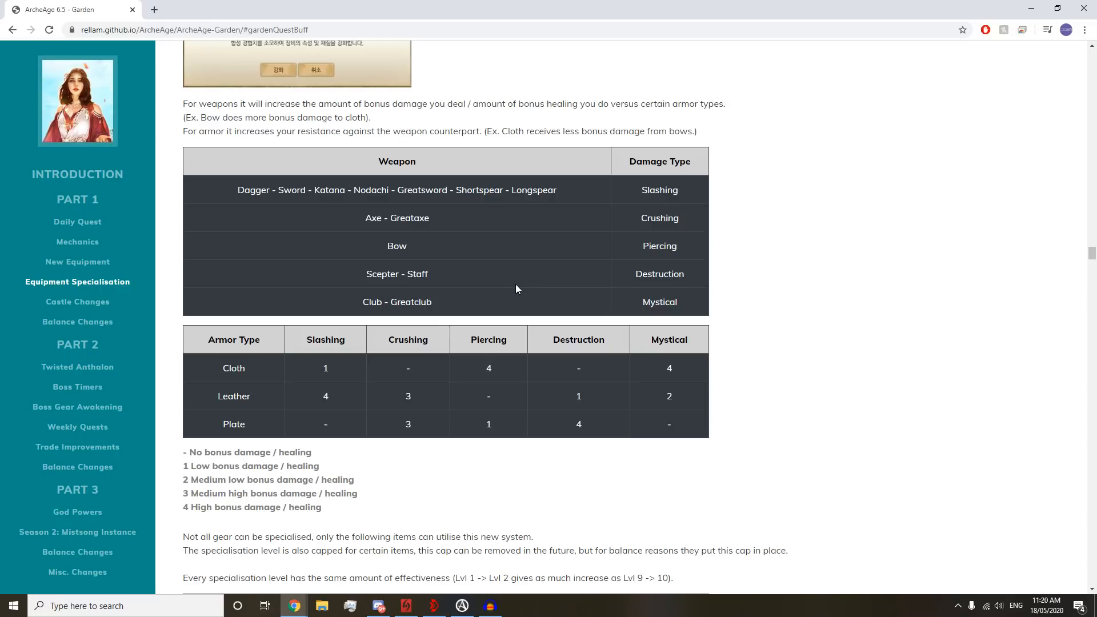
double_click(397, 218)
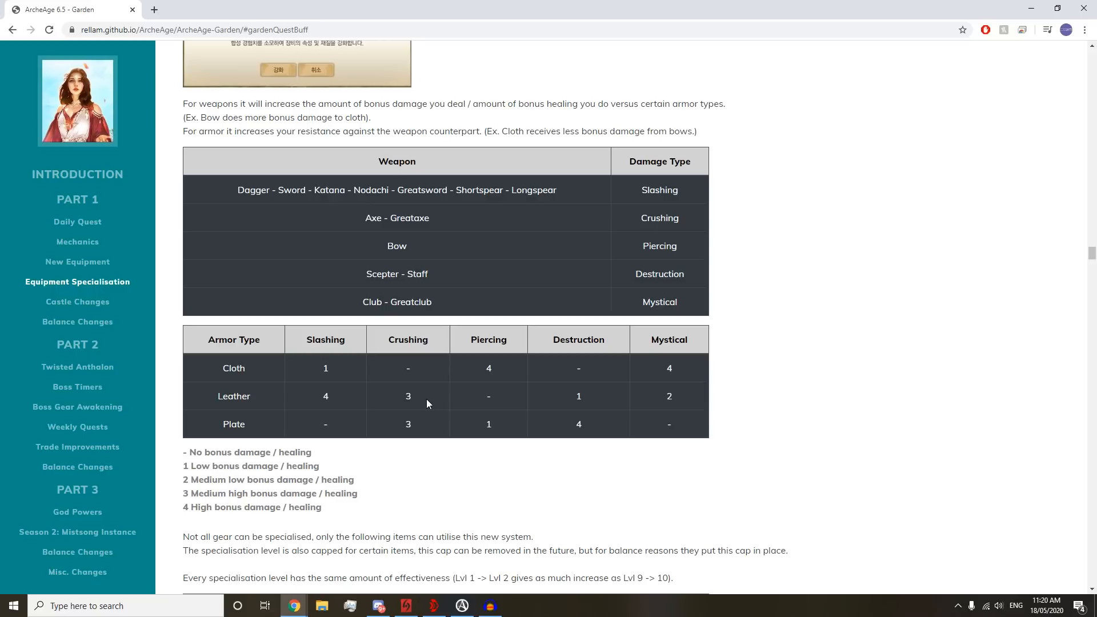
- Scroll down to the Equipment Type specialisation level-limit table
scroll(down, 3)
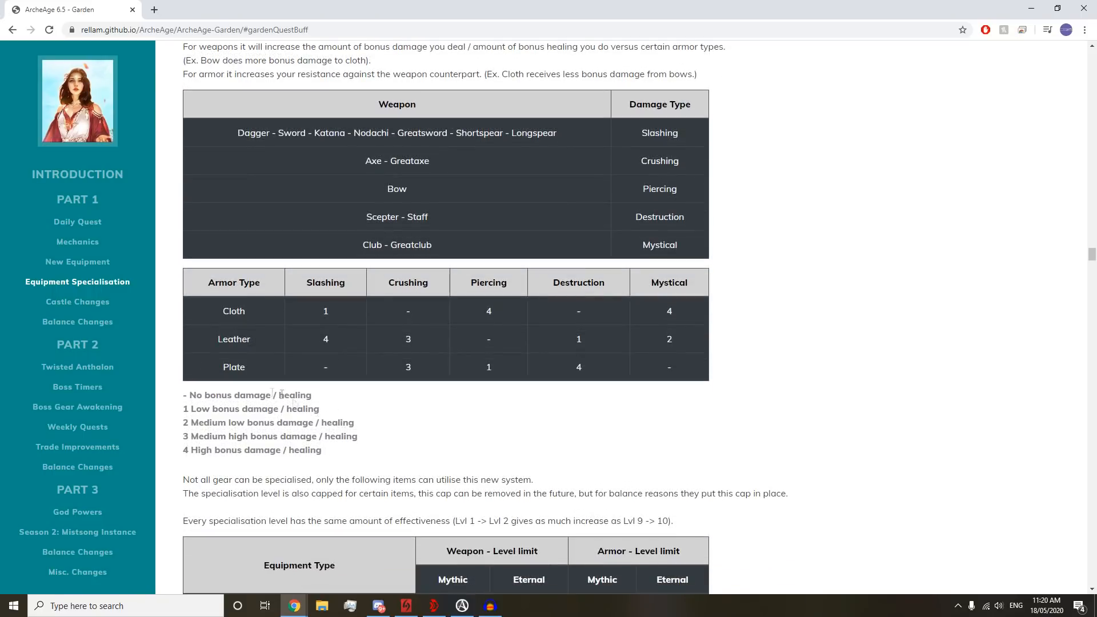
scroll(down, 3)
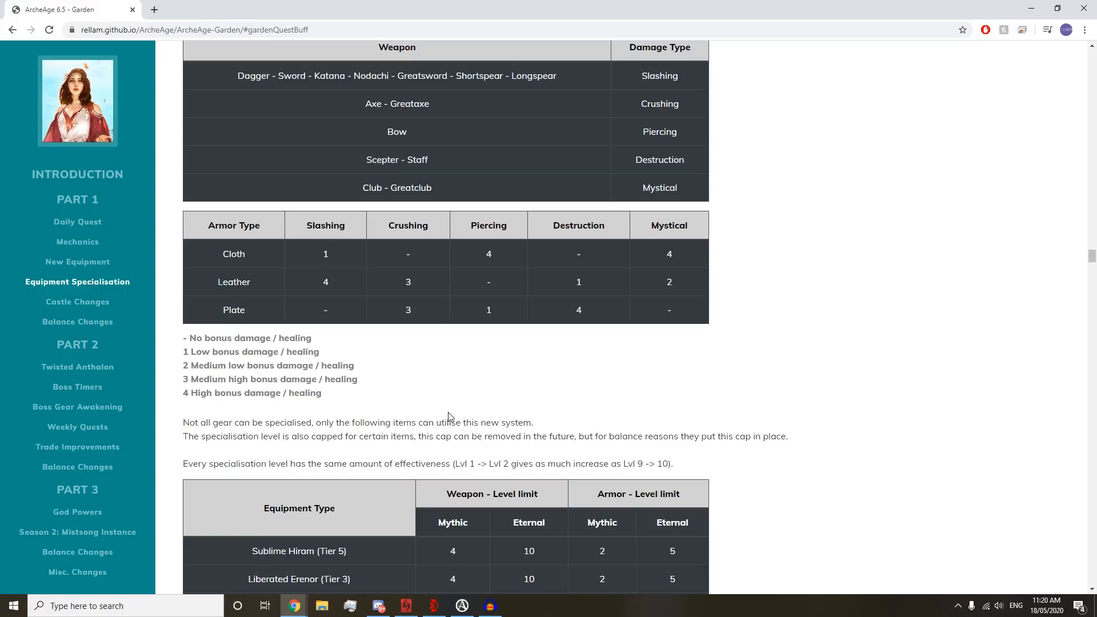
scroll(down, 3)
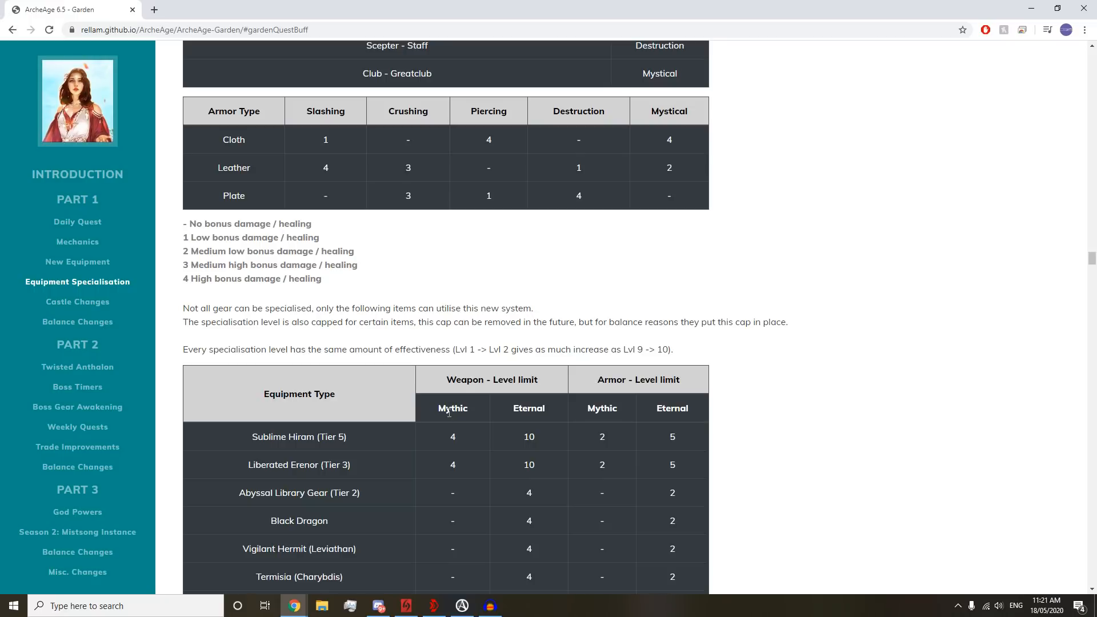
scroll(down, 3)
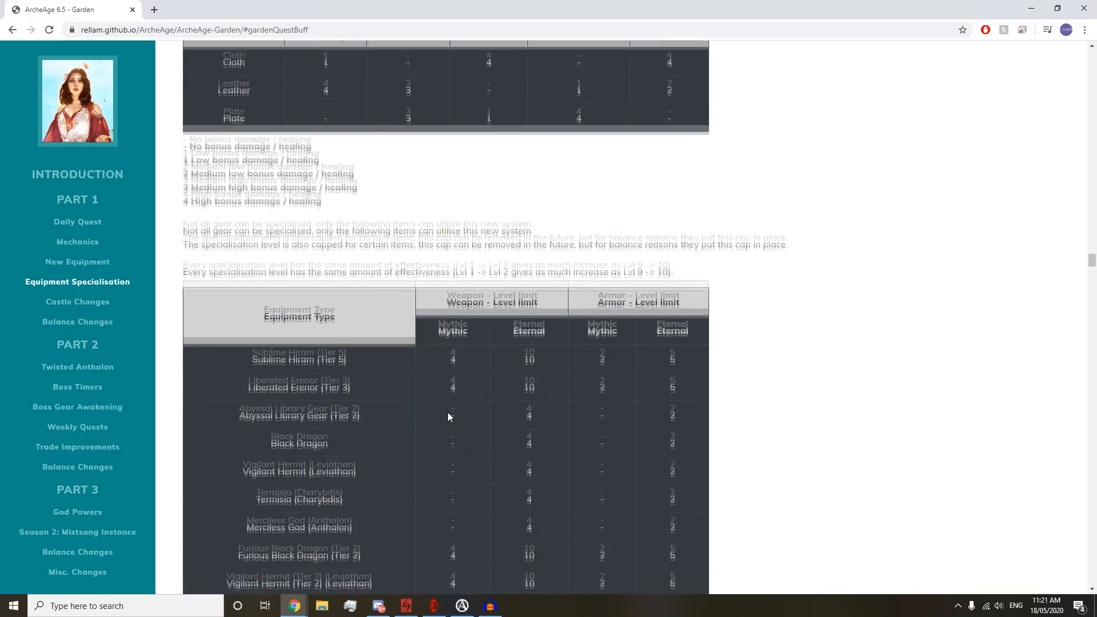
- Highlight eternal limits for Furious Black Dragon, Termisia (Tier 2) and Liberated Erenor weapons
scroll(down, 3)
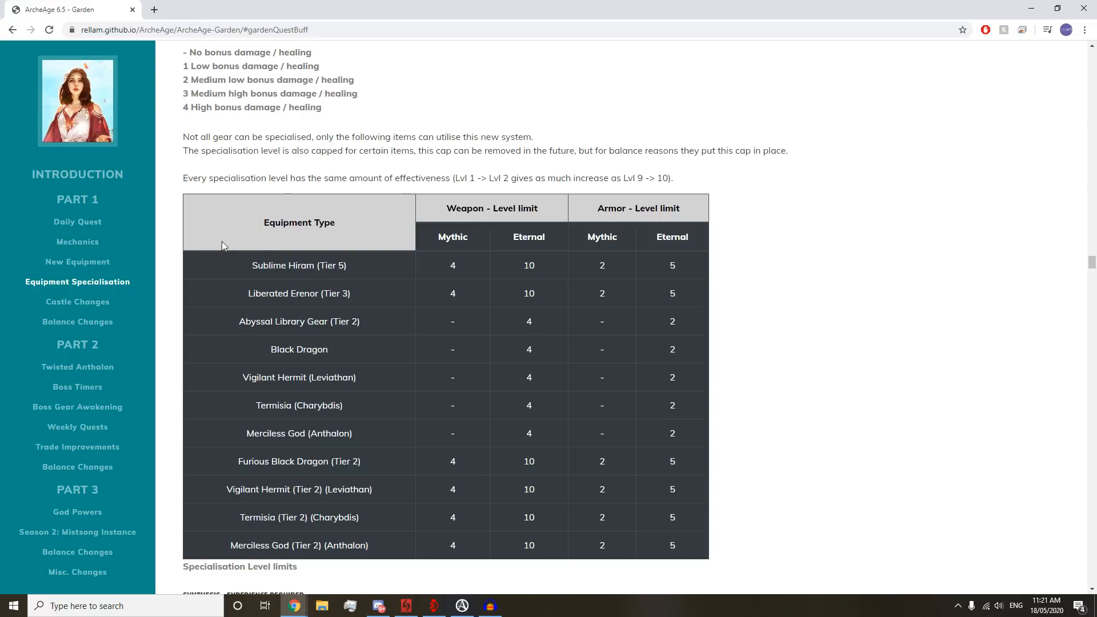
mouse_move(260, 376)
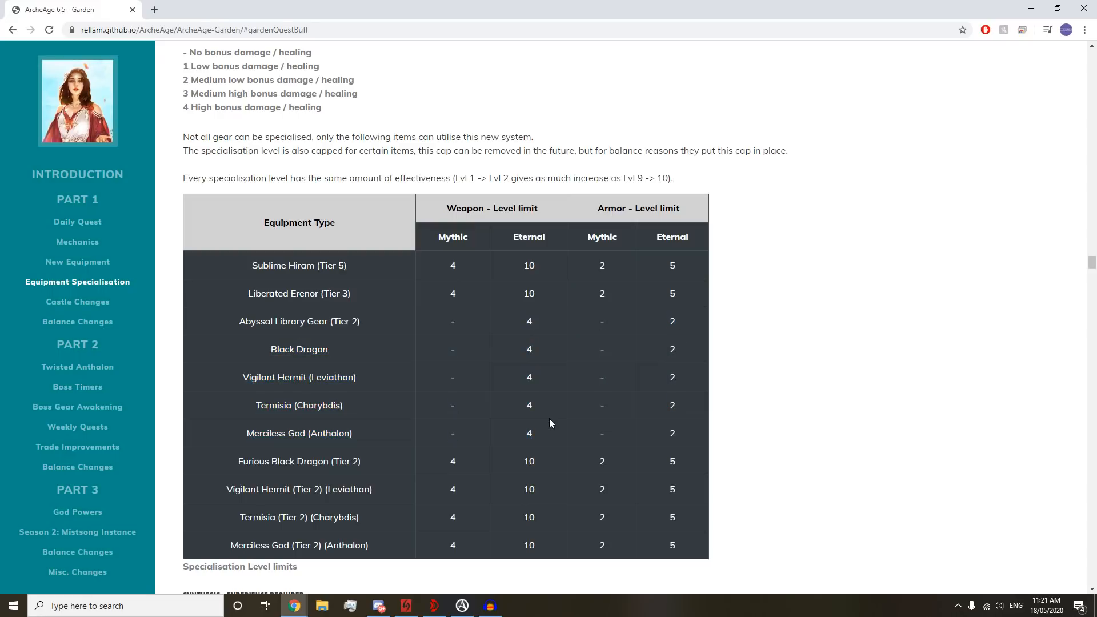
mouse_move(440, 418)
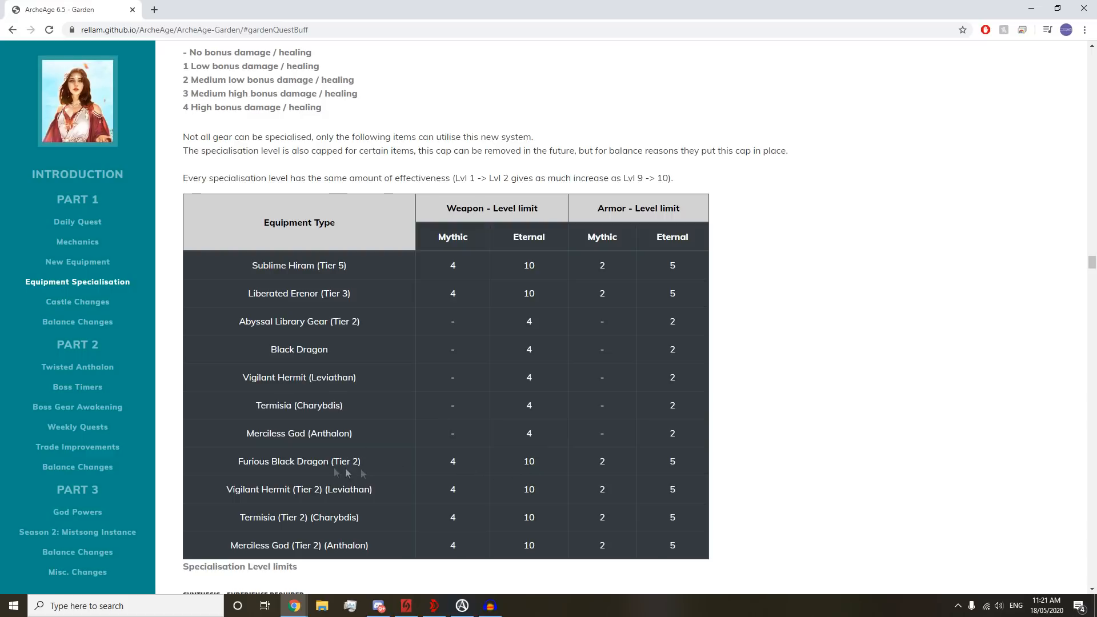
double_click(528, 461)
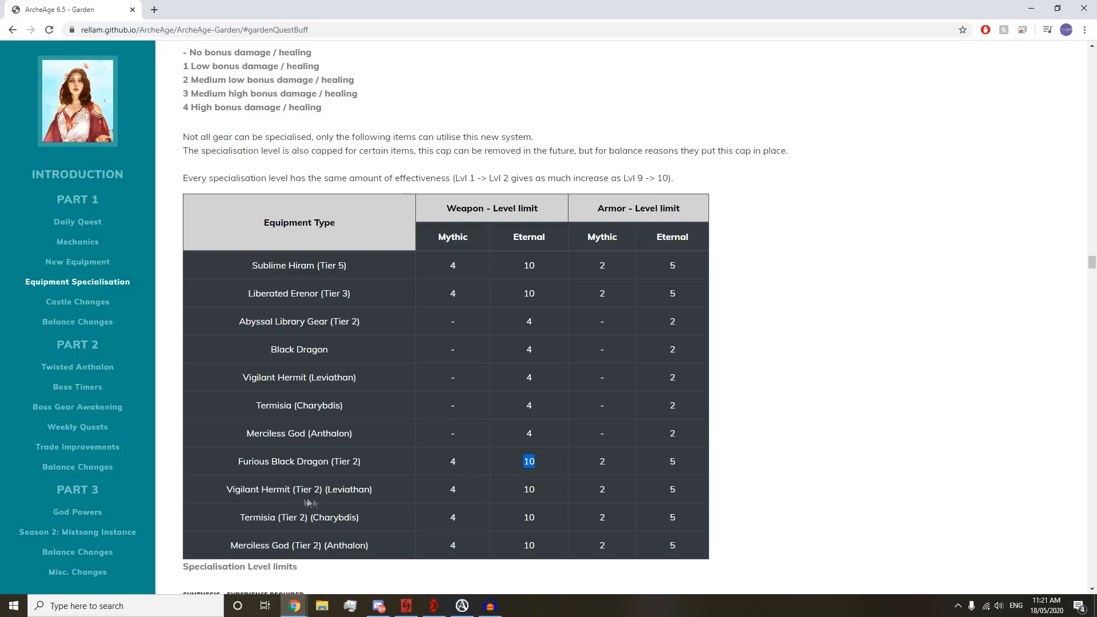
double_click(529, 489)
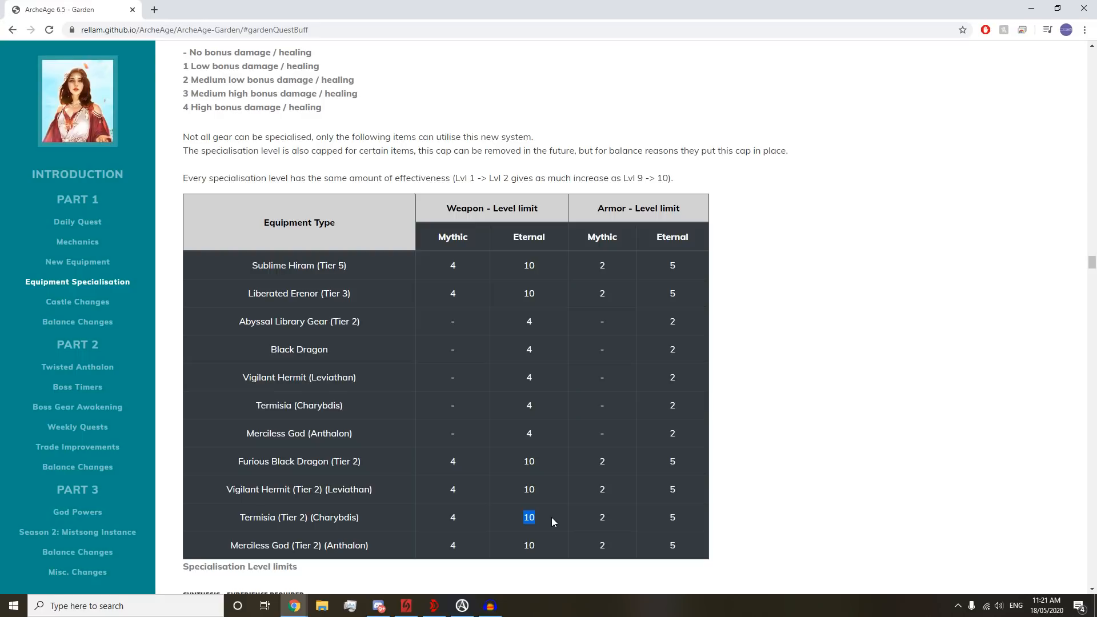
mouse_move(505, 299)
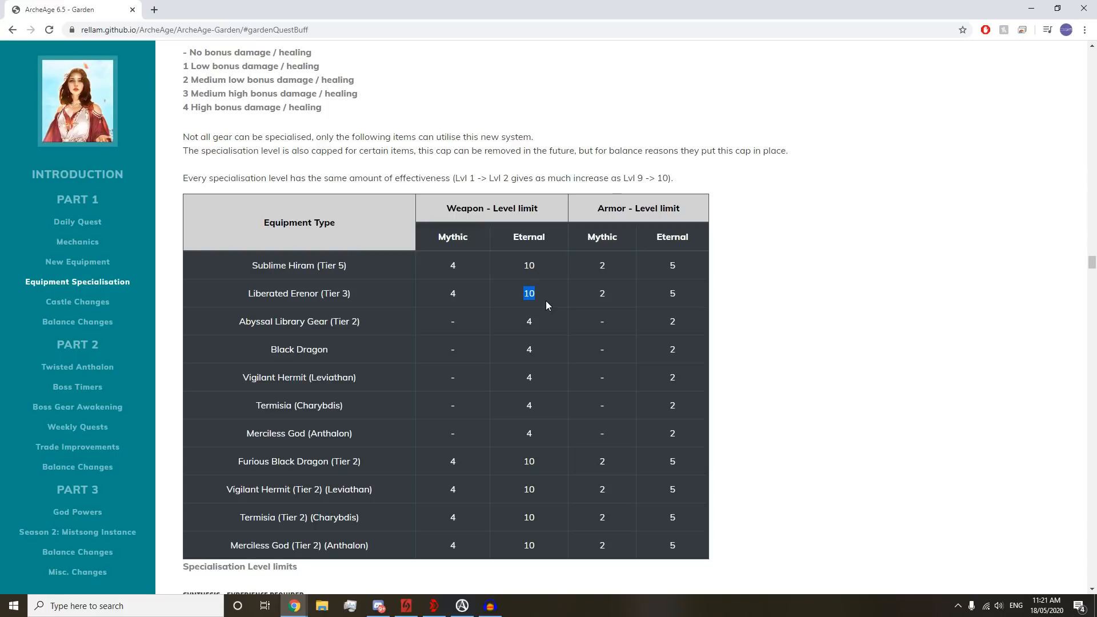
double_click(670, 321)
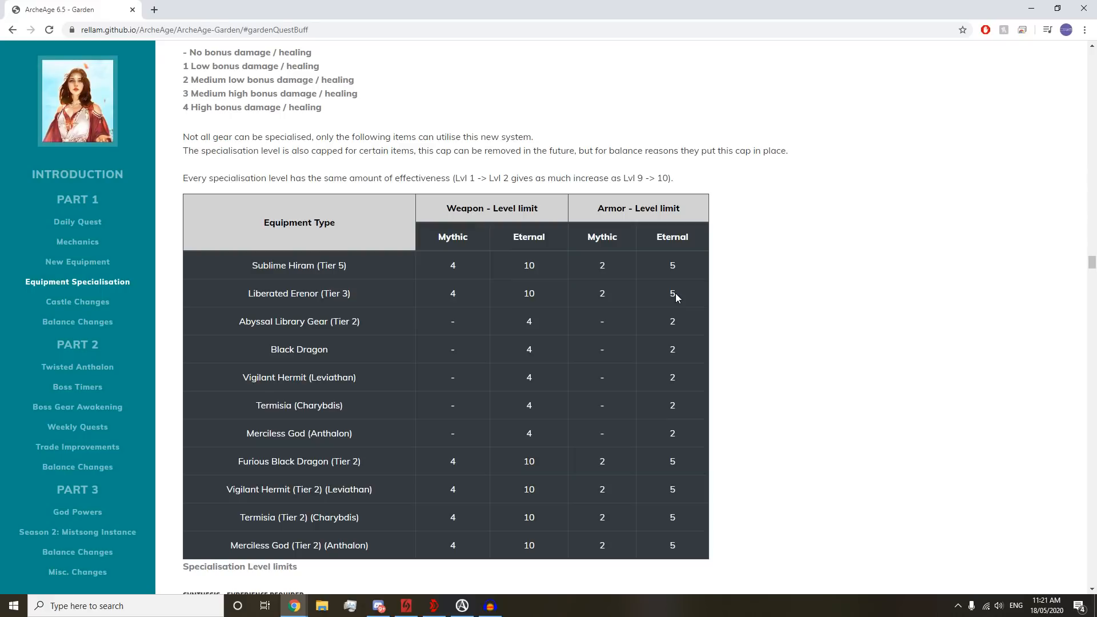
mouse_move(757, 274)
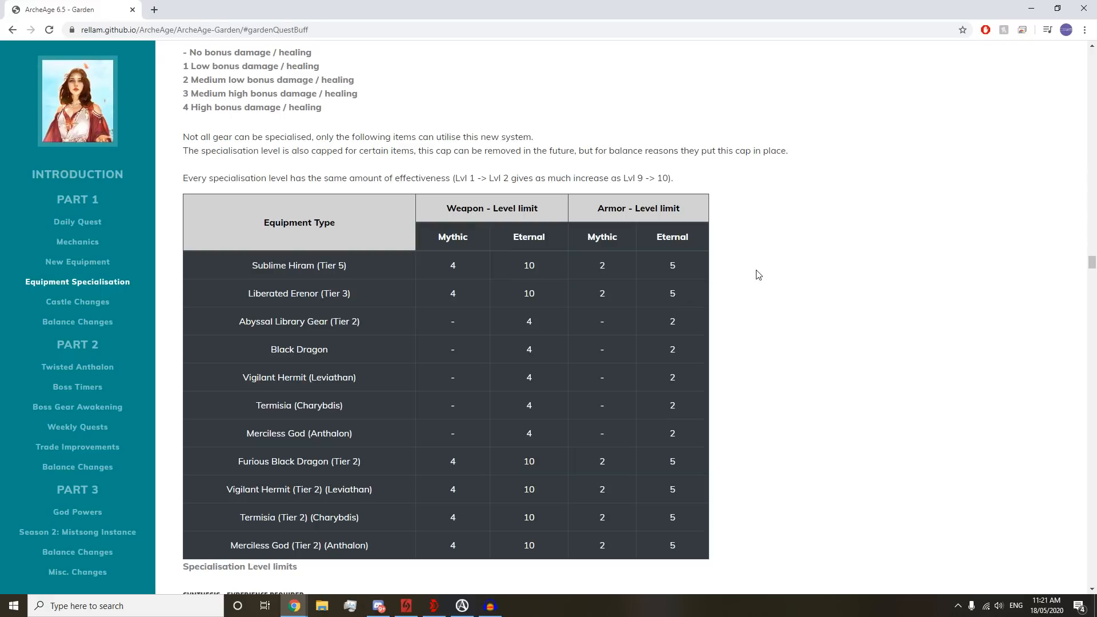
mouse_move(735, 277)
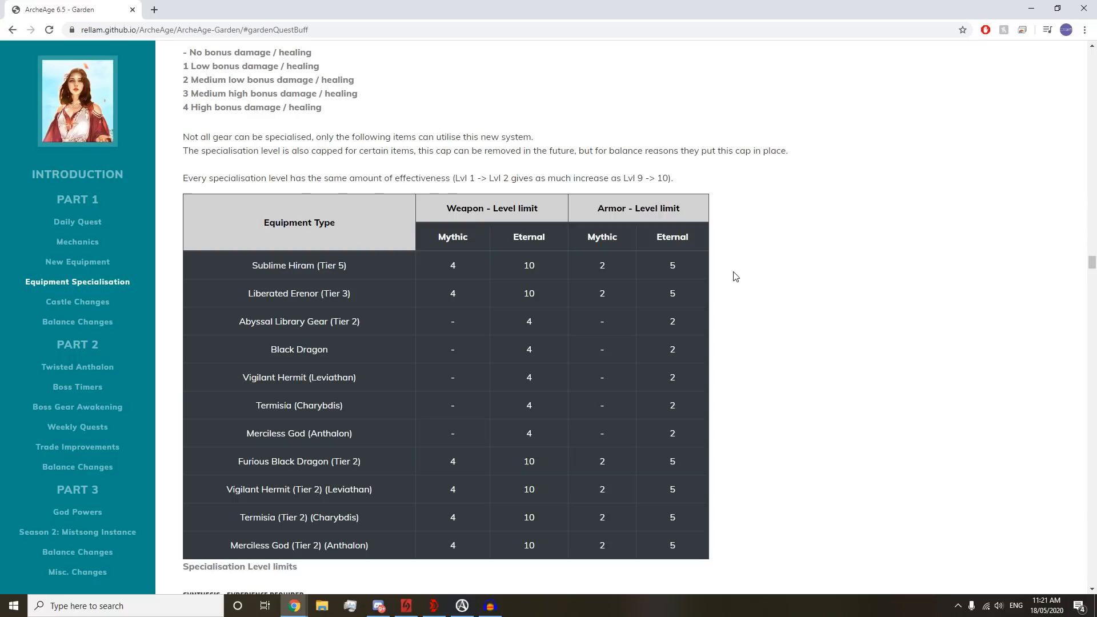
scroll(down, 3)
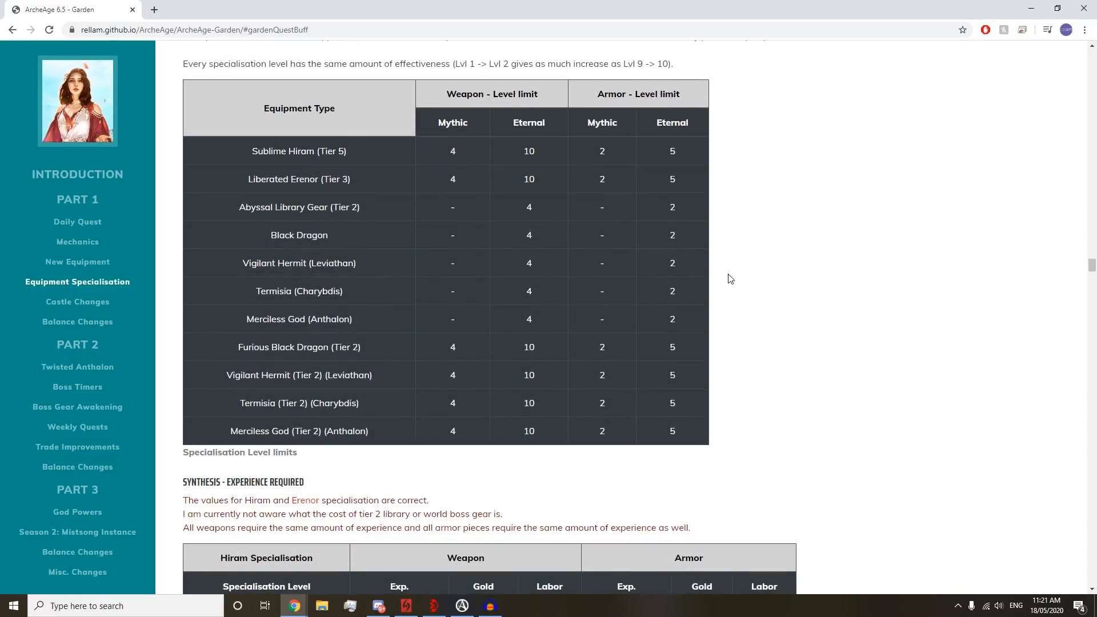
- Scroll past the Hiram and Erenor experience tables, clearing the Erenor total highlight
scroll(down, 3)
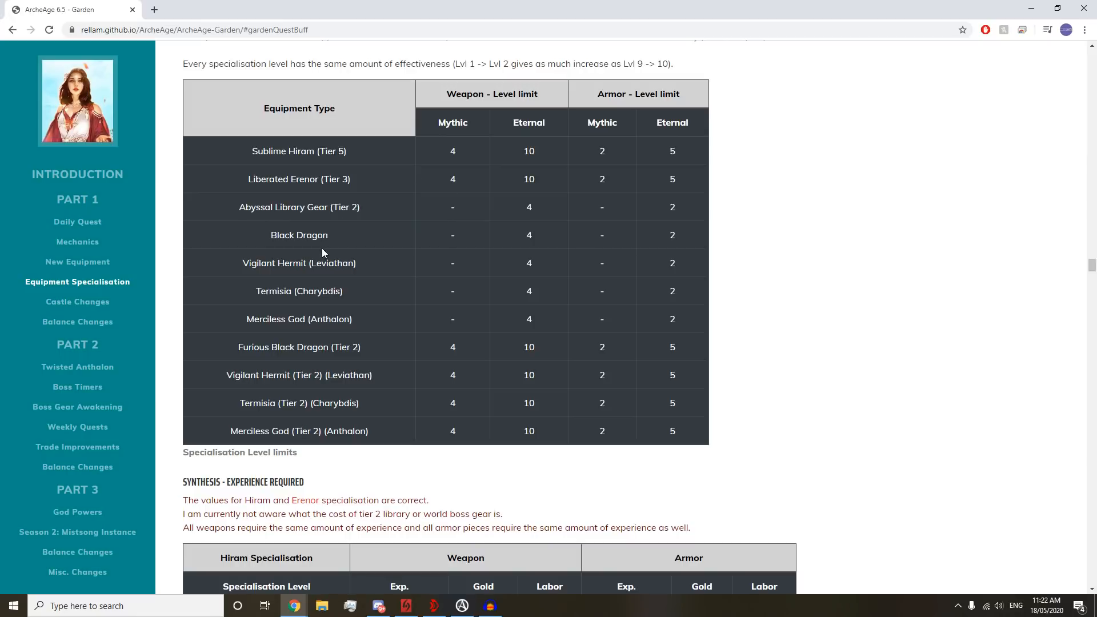
mouse_move(729, 380)
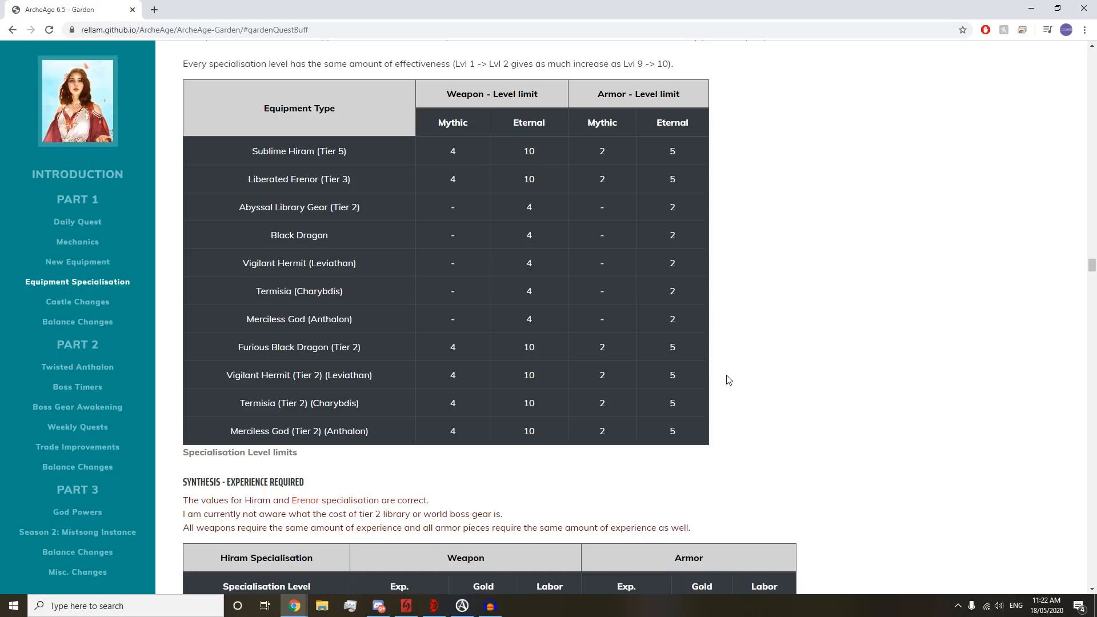
mouse_move(714, 378)
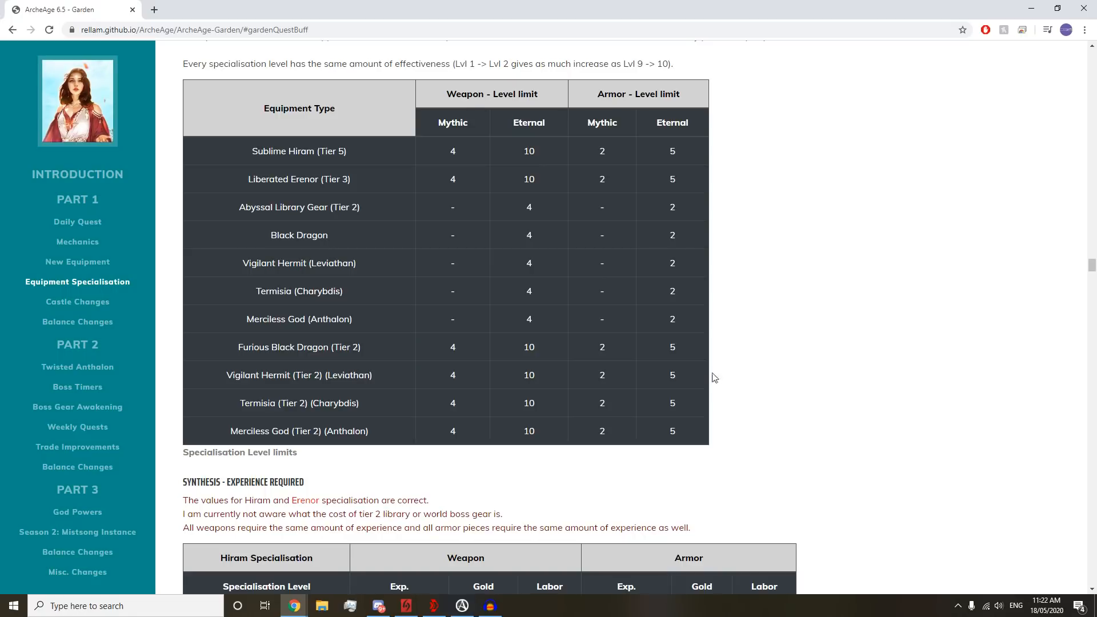
scroll(down, 3)
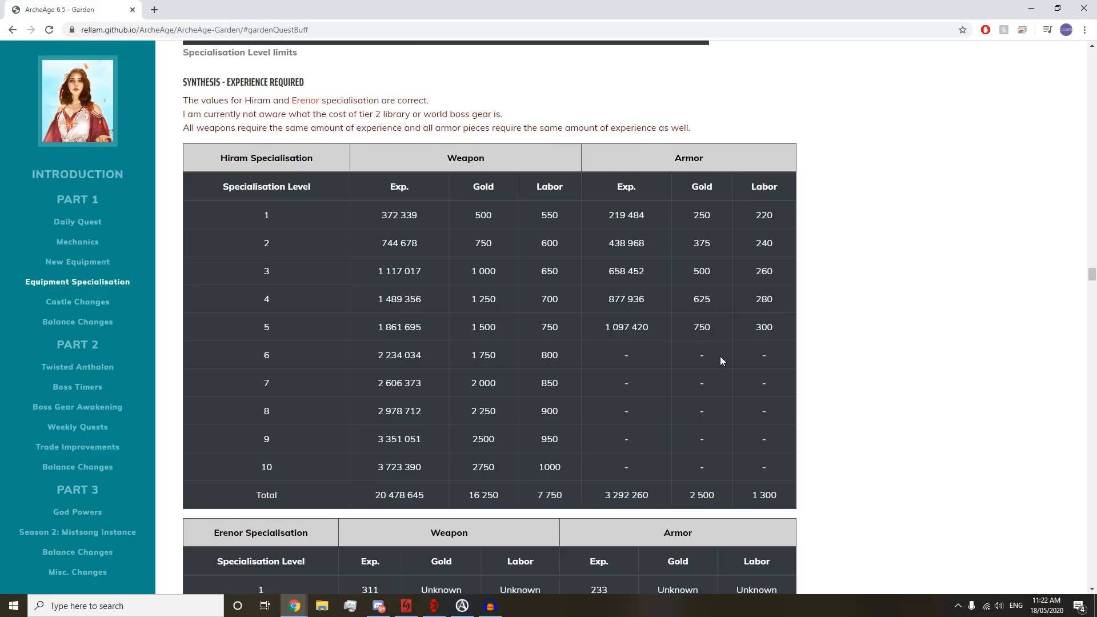
mouse_move(383, 224)
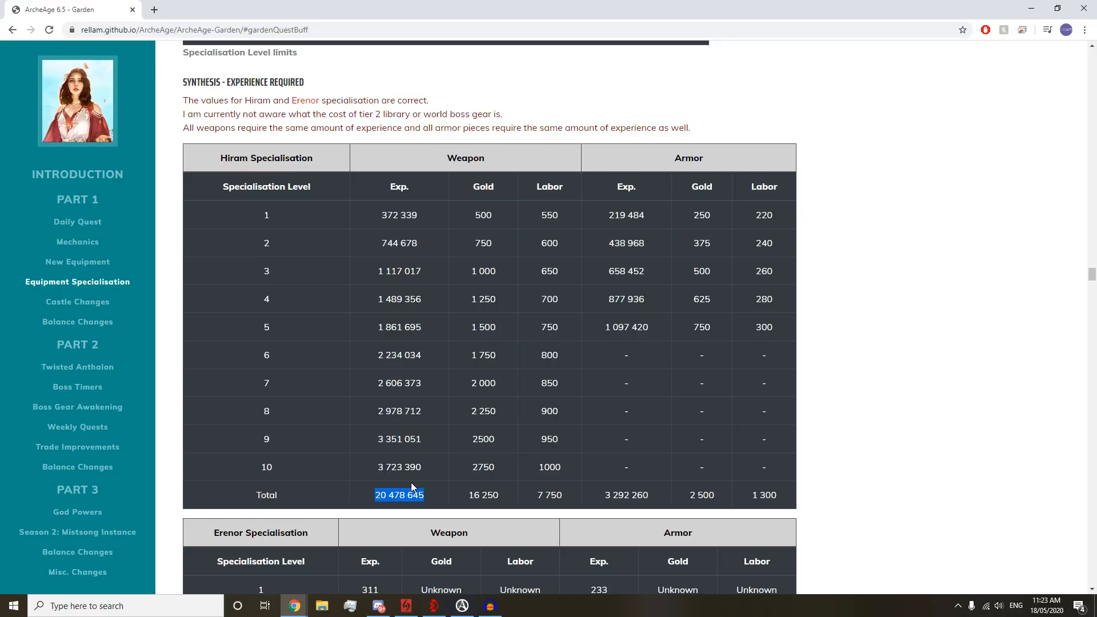
scroll(down, 3)
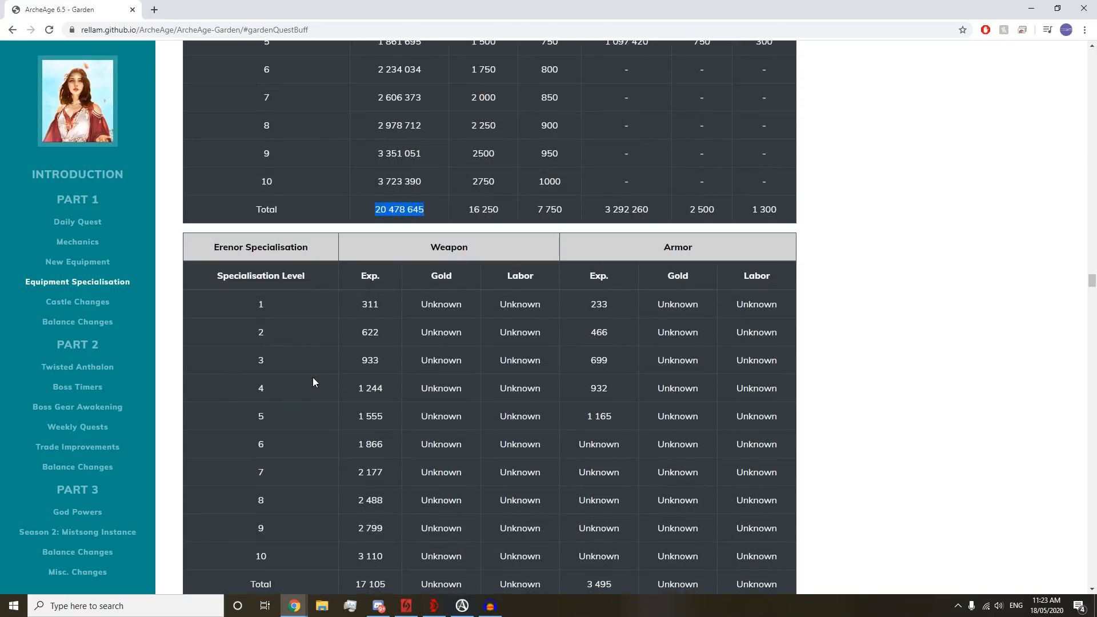
scroll(down, 3)
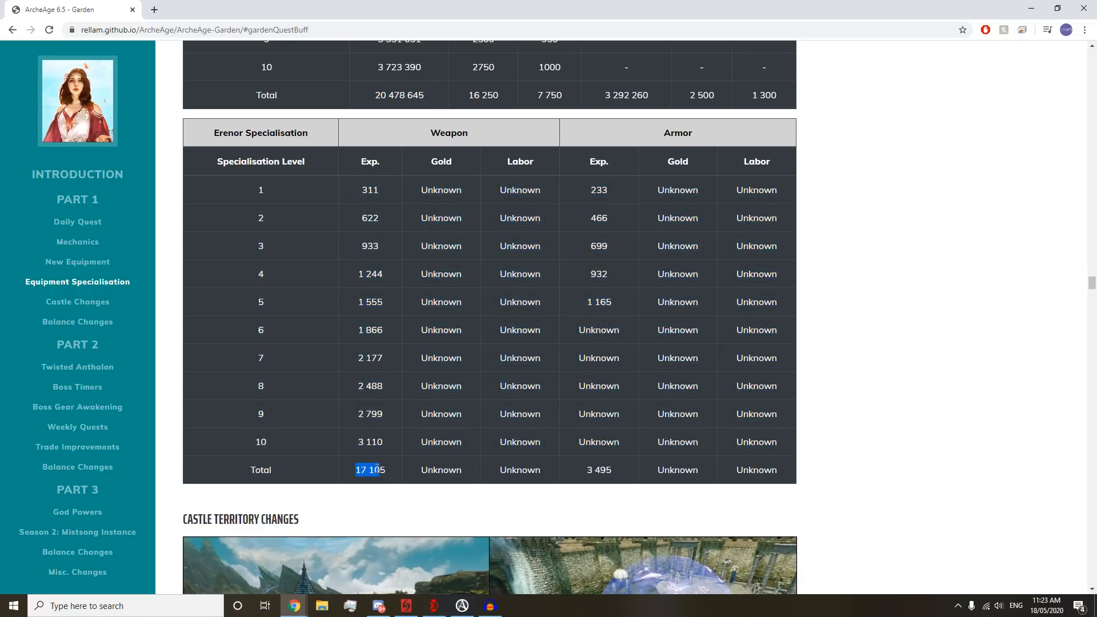
click(370, 470)
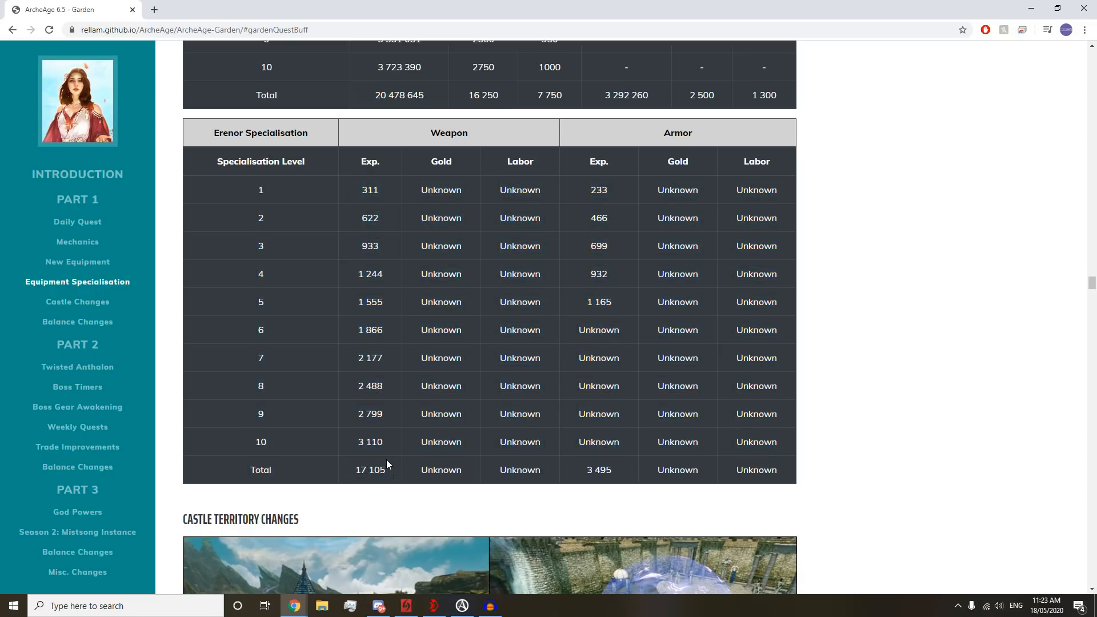
scroll(down, 3)
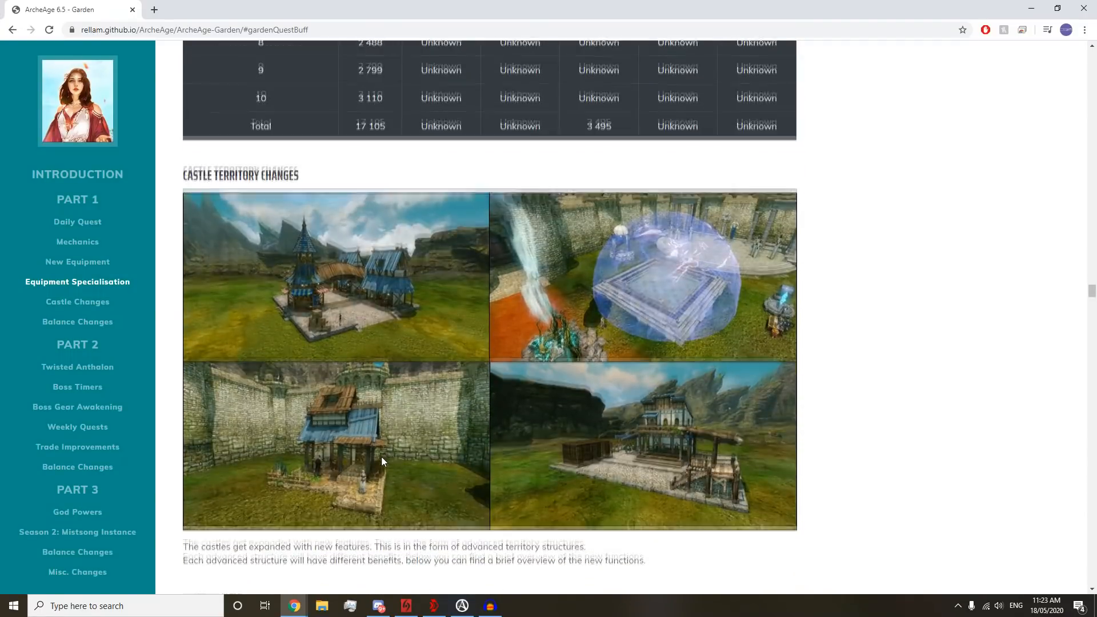
- Scroll past the Guardian Altar section to the Advanced Territory Buildings materials table
scroll(down, 3)
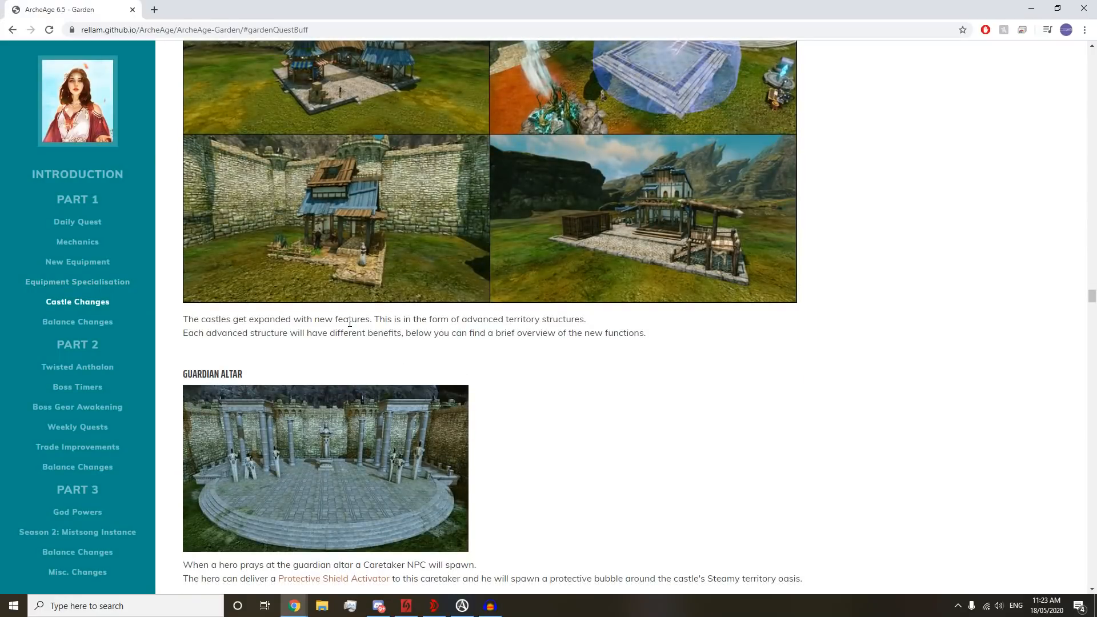
scroll(down, 3)
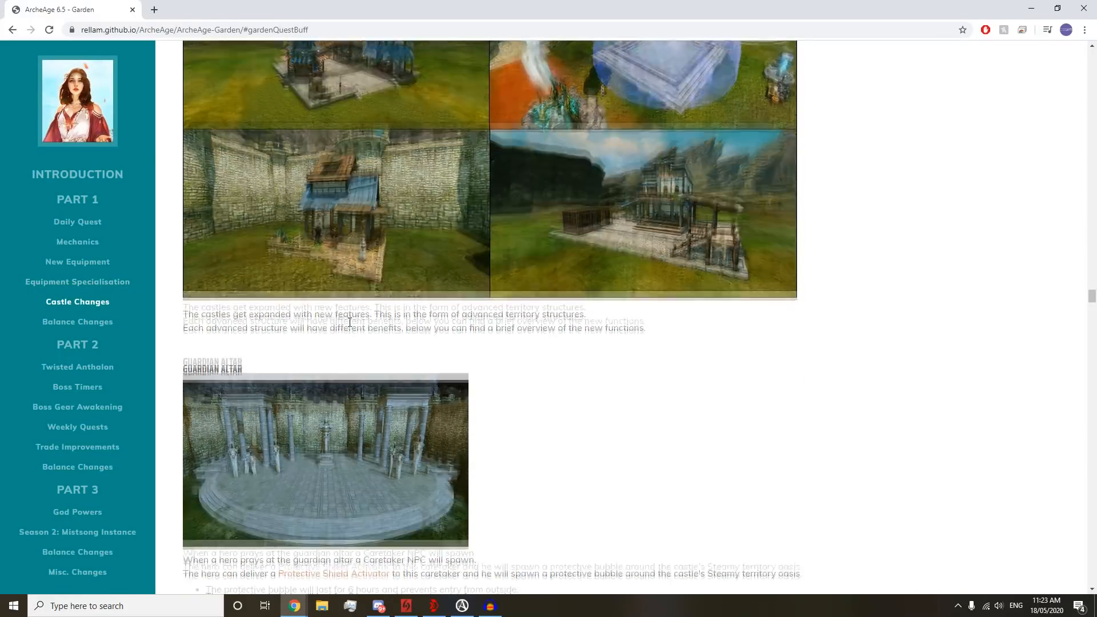
scroll(down, 3)
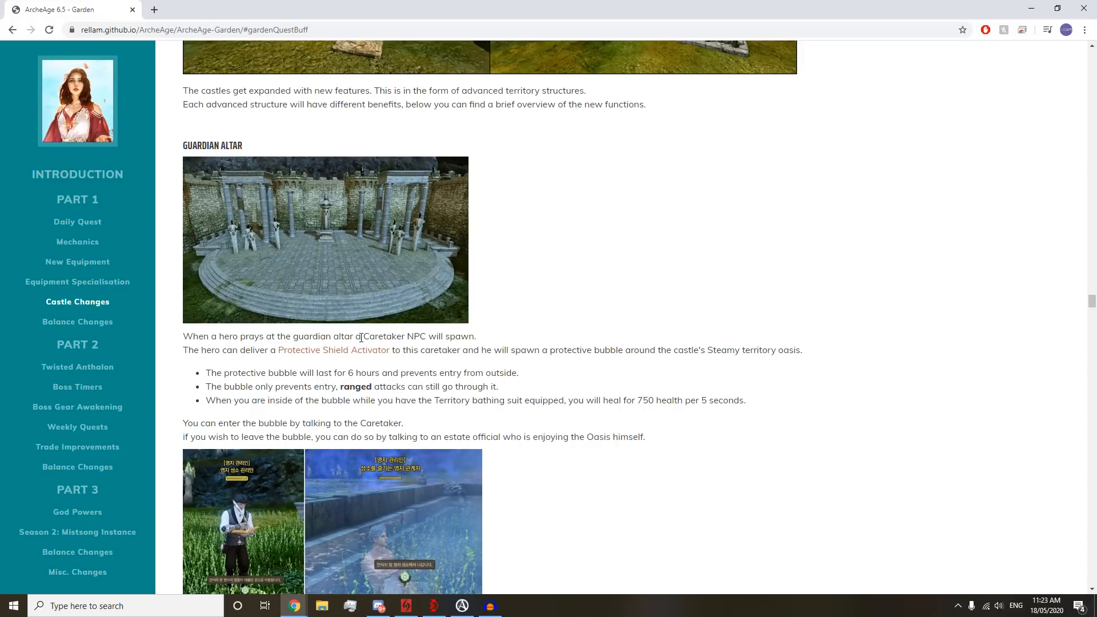
mouse_move(200, 355)
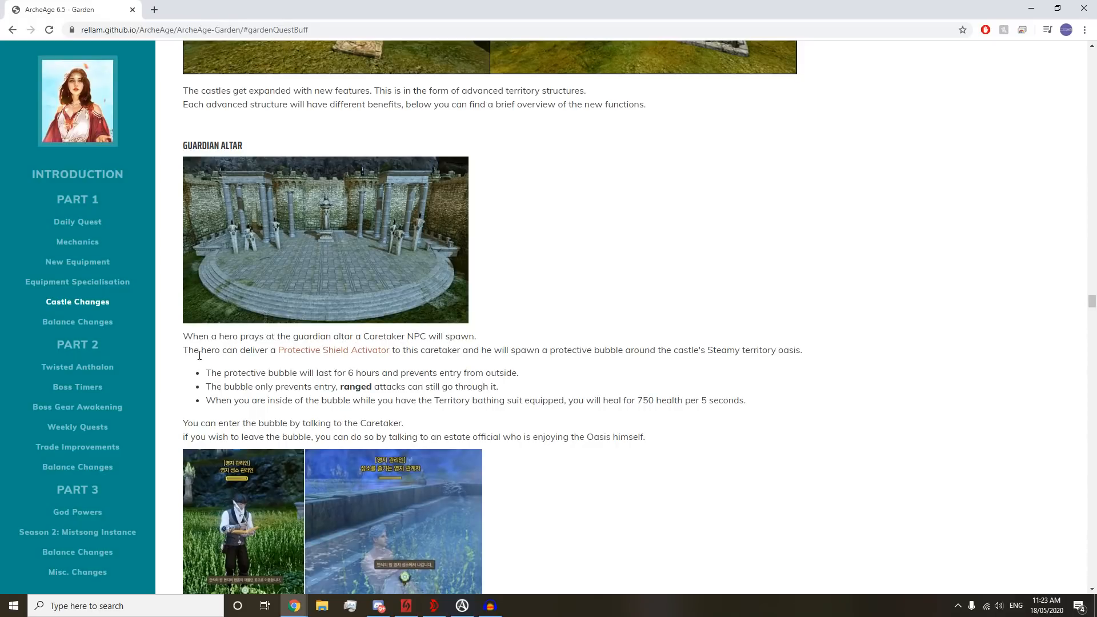
mouse_move(334, 350)
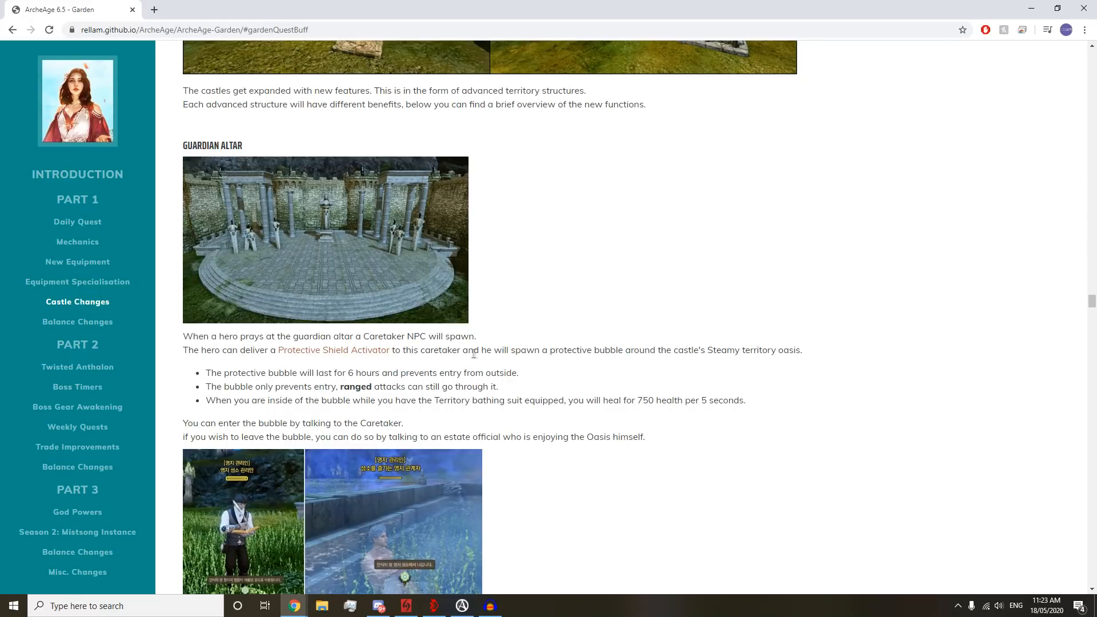
mouse_move(643, 346)
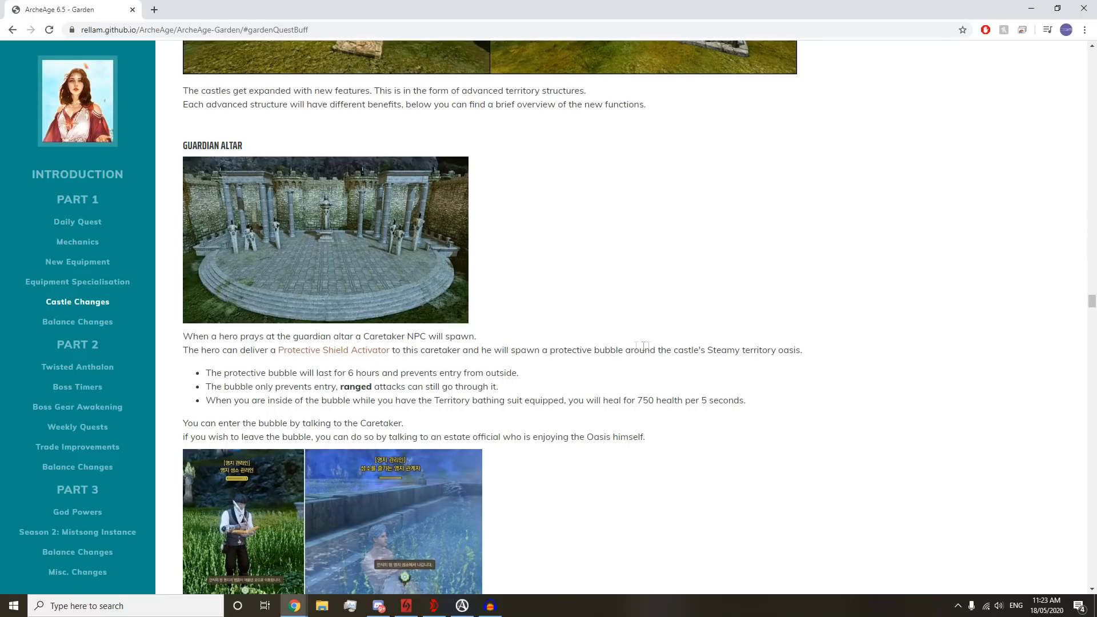
scroll(down, 3)
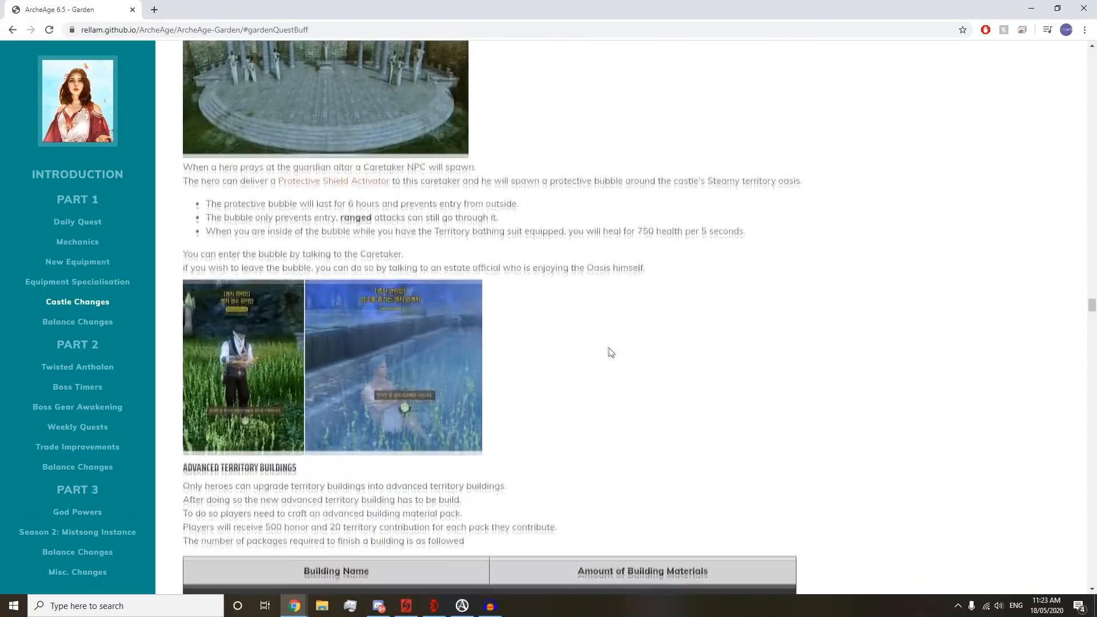
scroll(down, 3)
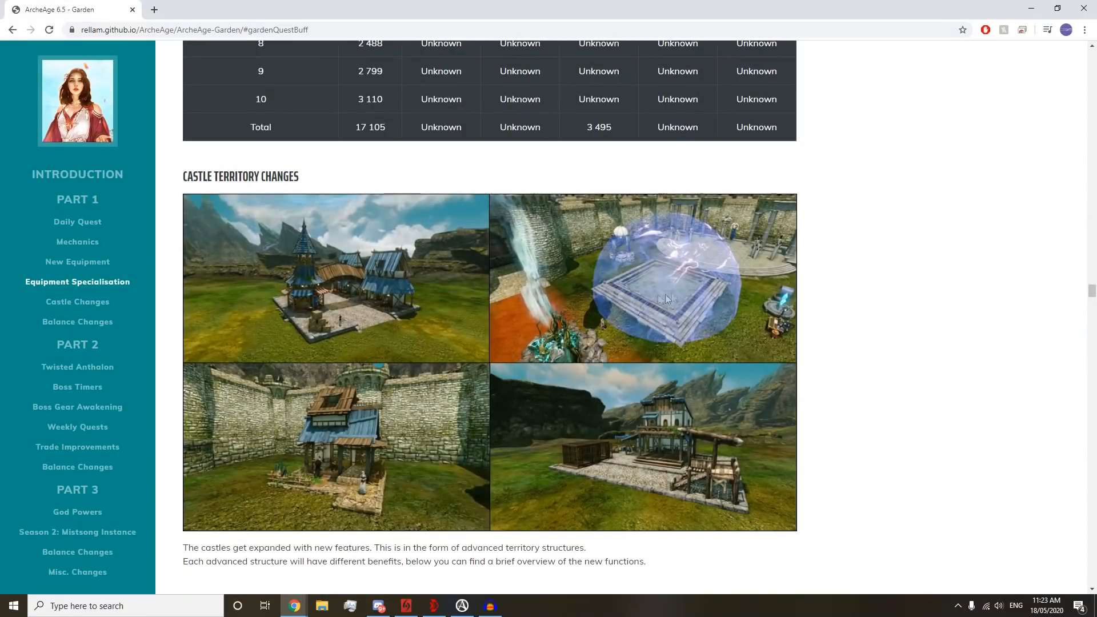
mouse_move(678, 304)
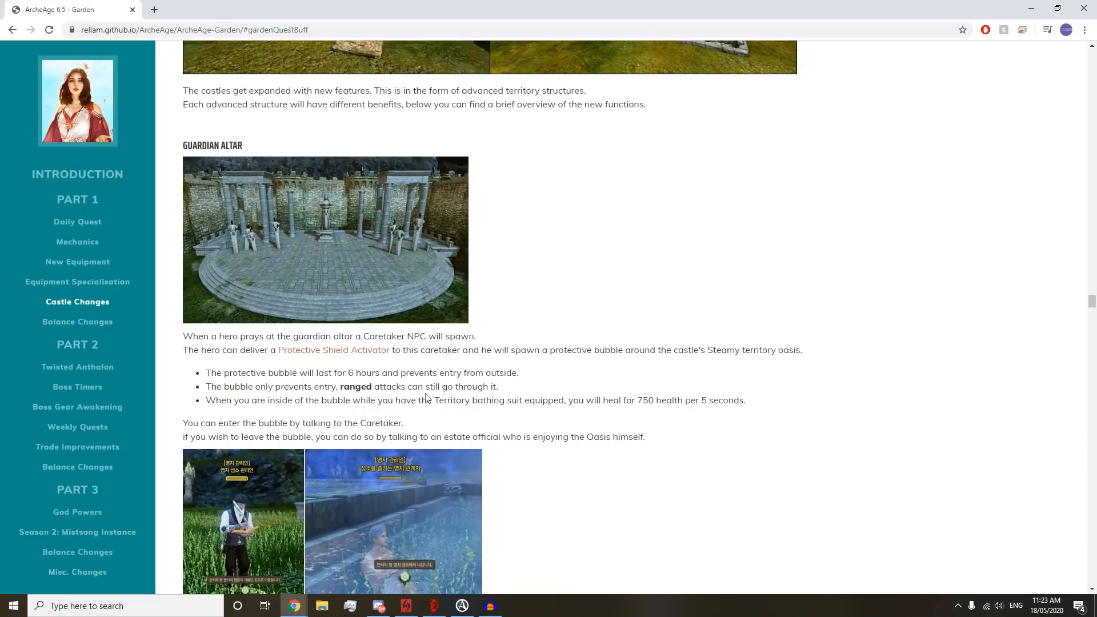
mouse_move(283, 397)
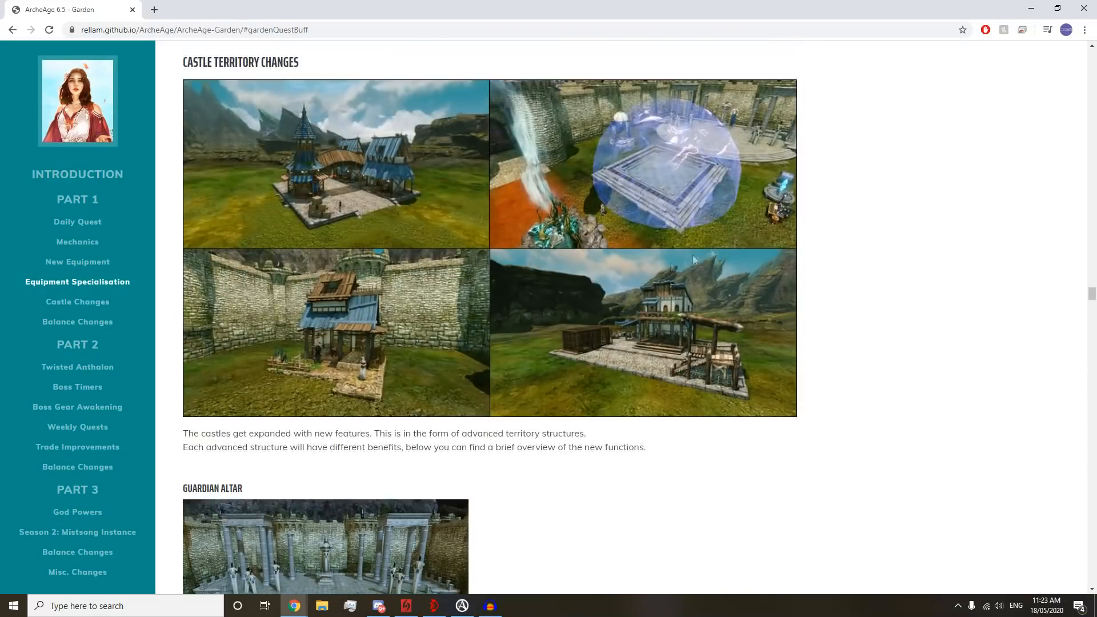
mouse_move(736, 204)
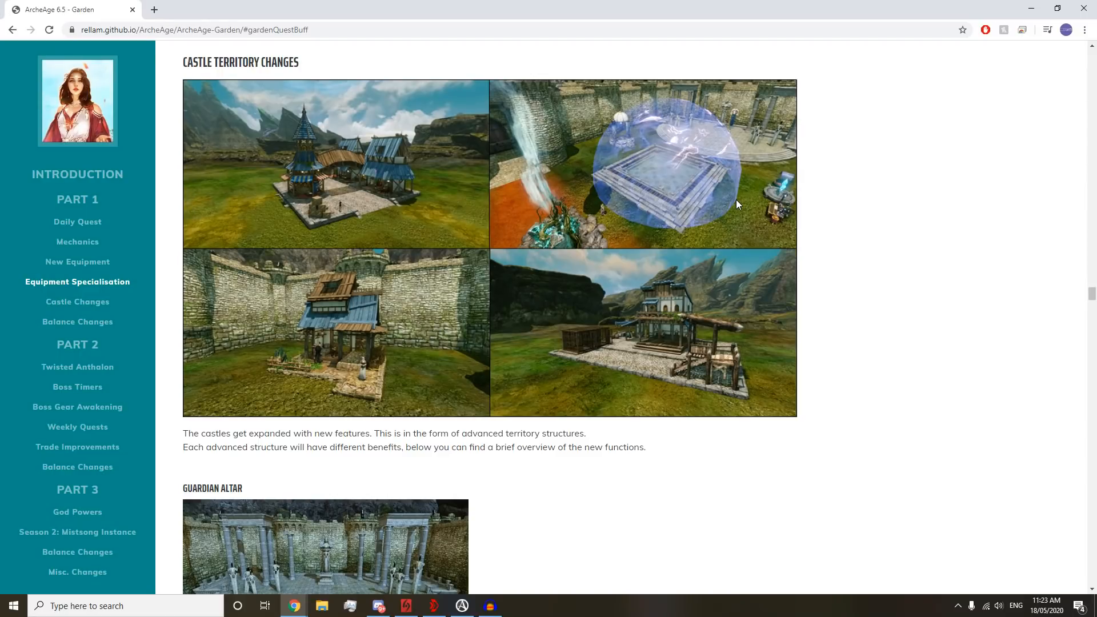
scroll(down, 3)
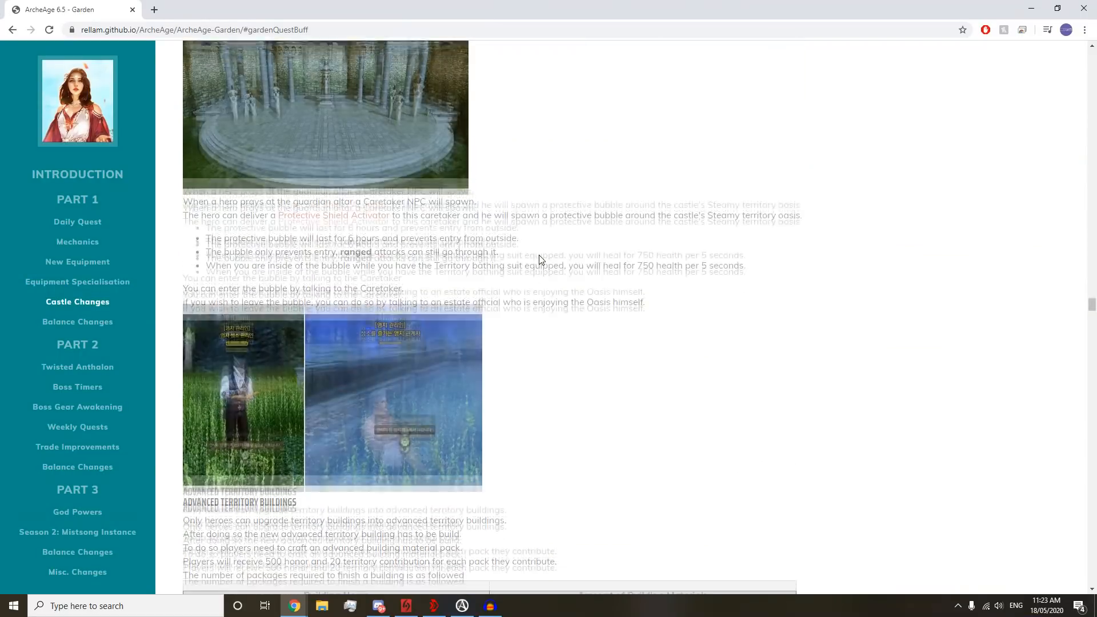
scroll(down, 3)
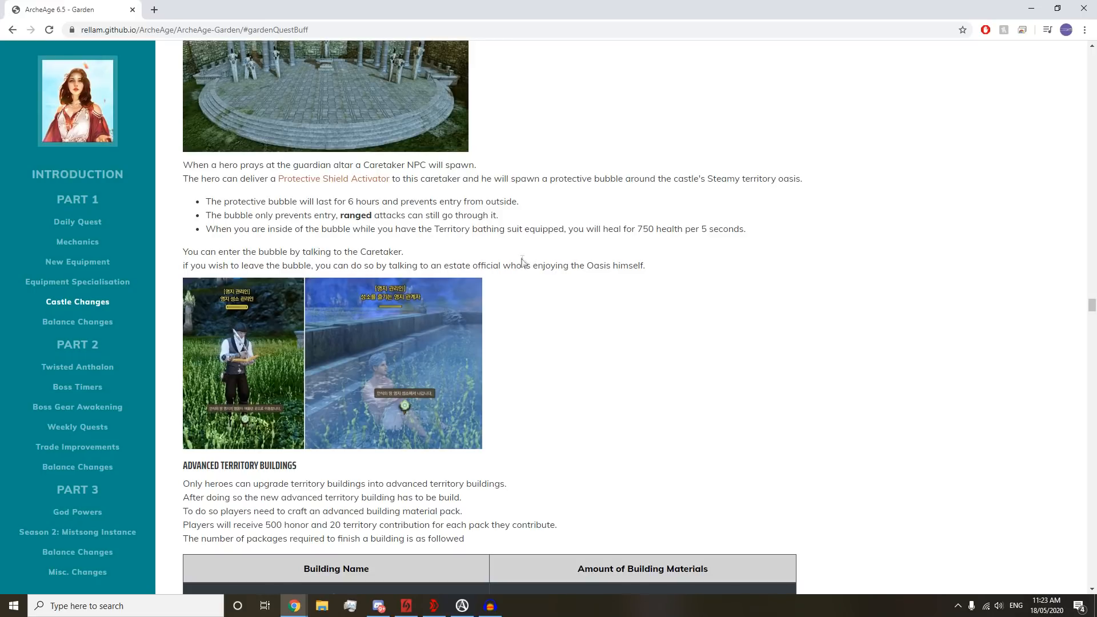
mouse_move(477, 255)
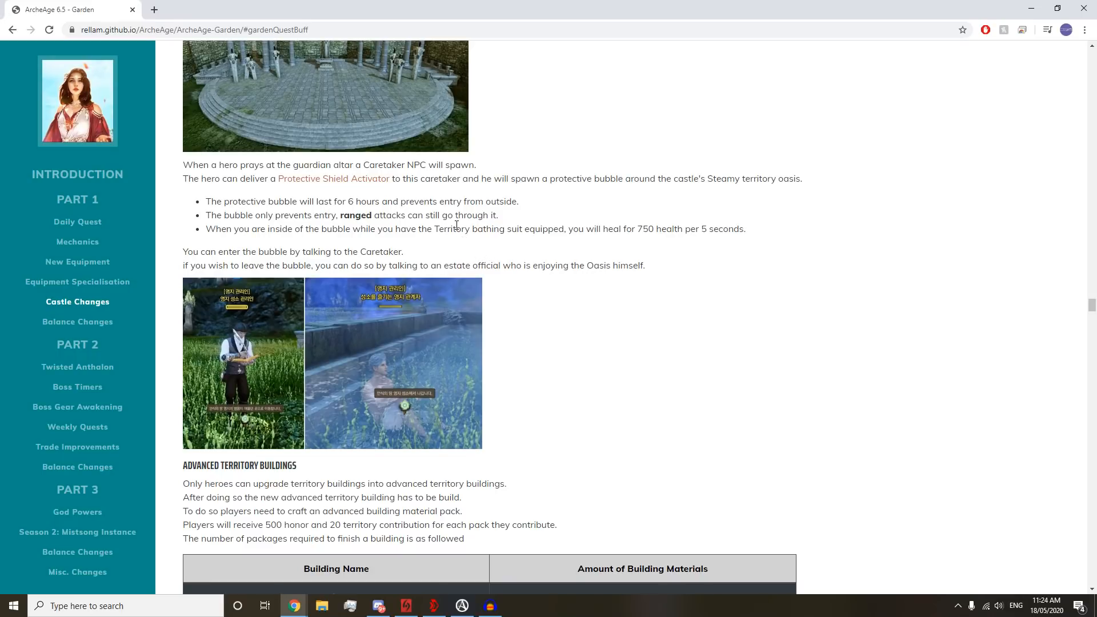
scroll(down, 3)
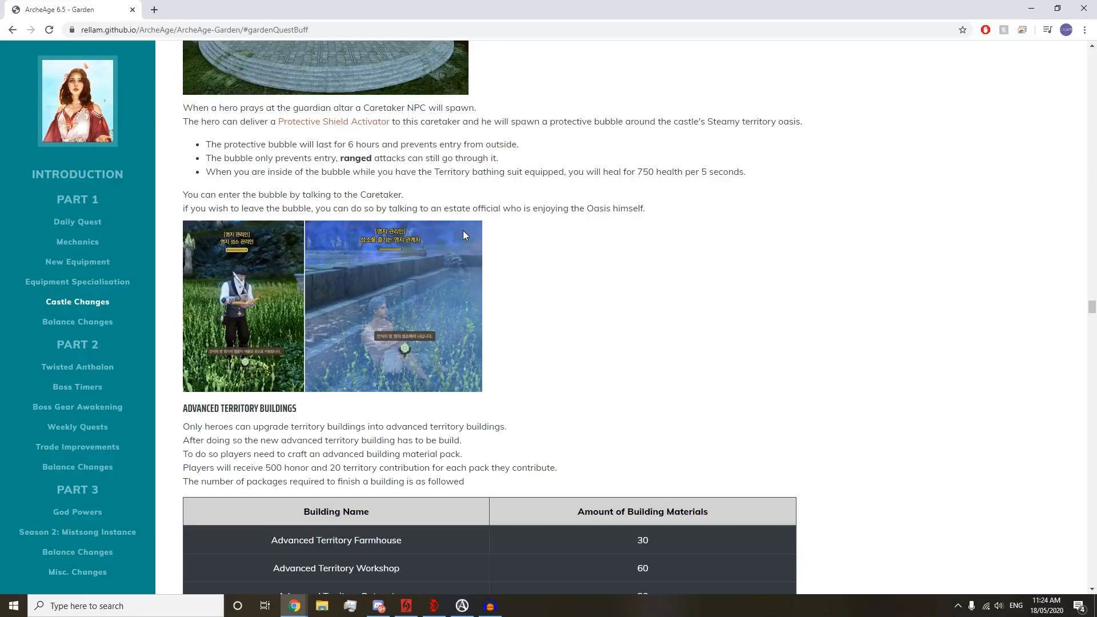
scroll(down, 3)
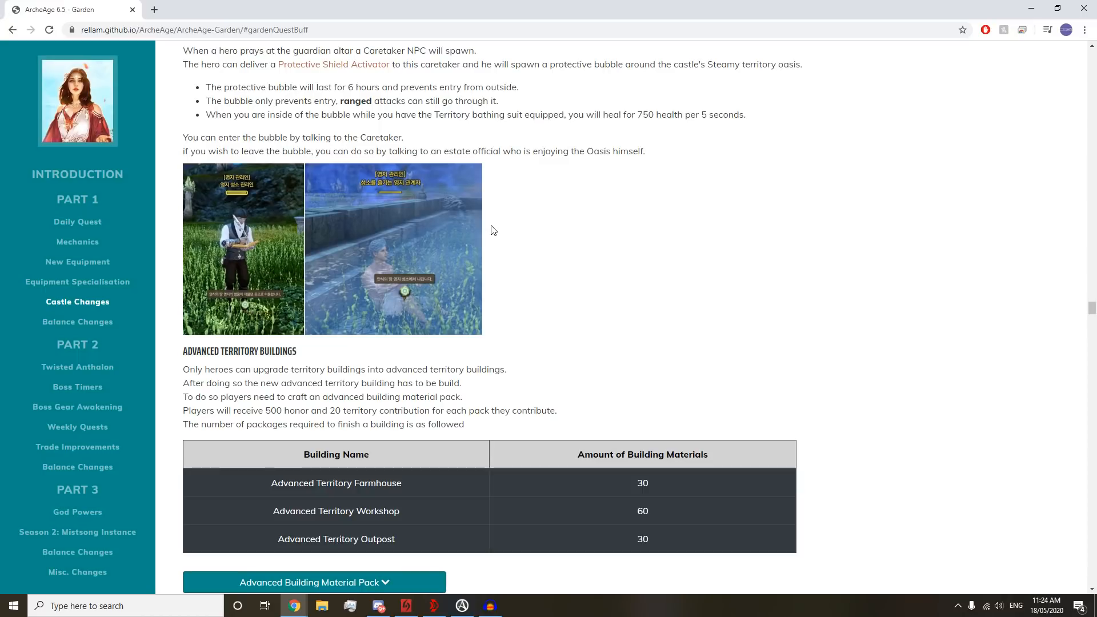
- Scroll through the Advanced Farmhouse quest and seed cards
scroll(down, 3)
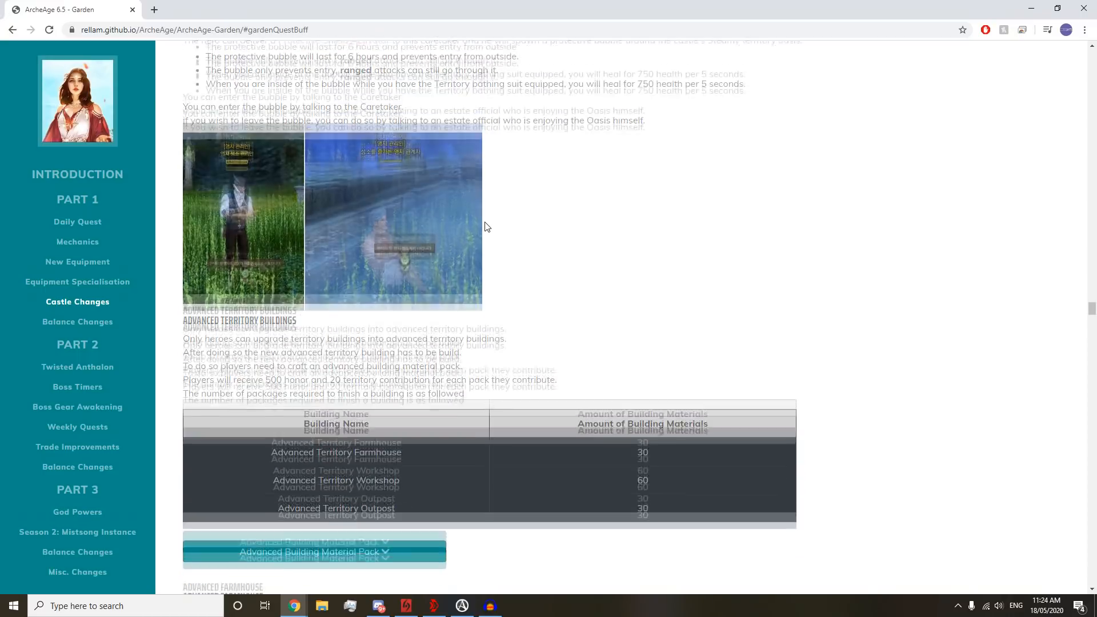
scroll(down, 3)
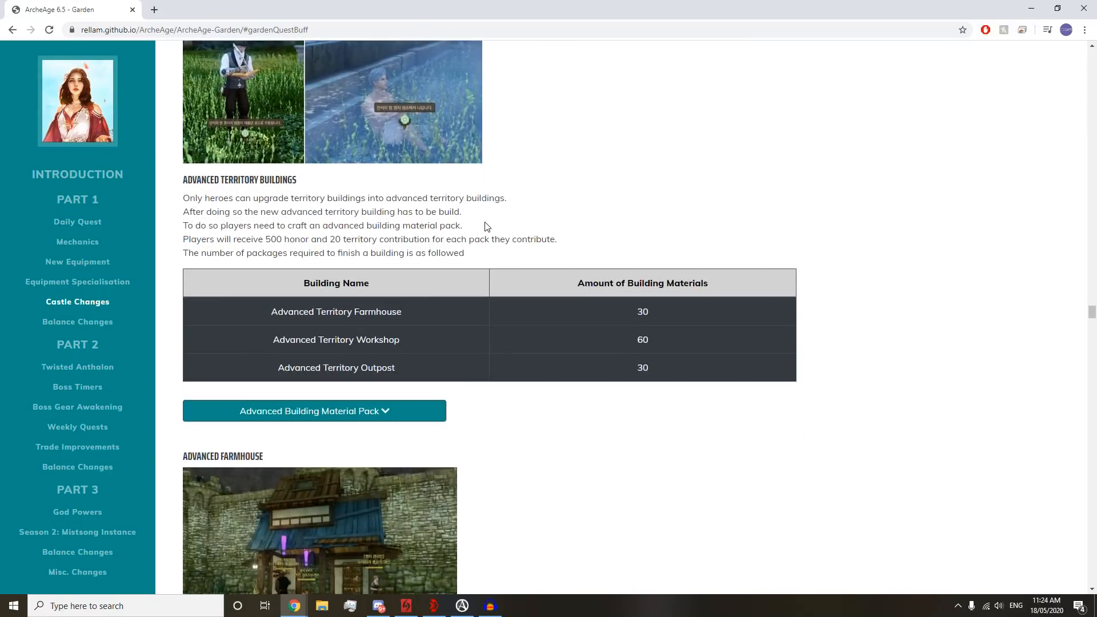
scroll(down, 3)
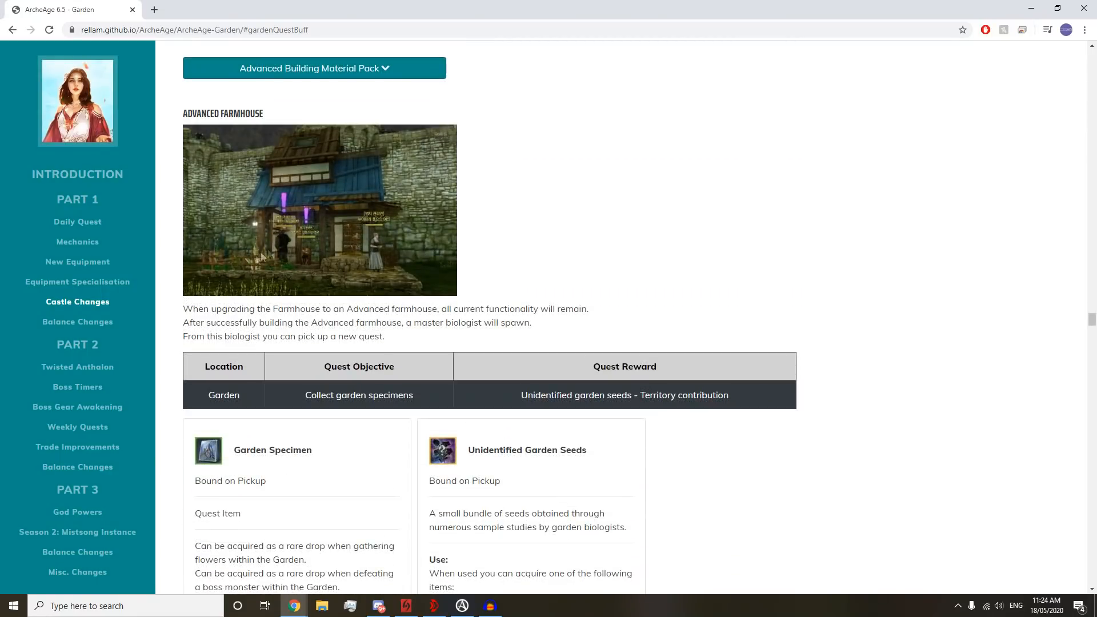
scroll(down, 3)
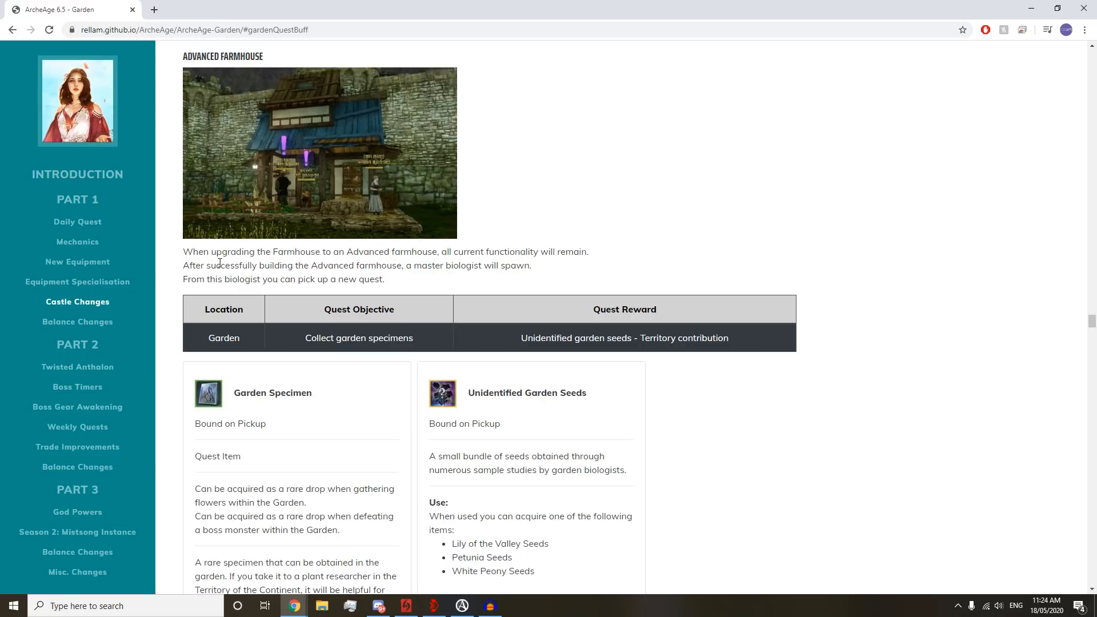
mouse_move(453, 270)
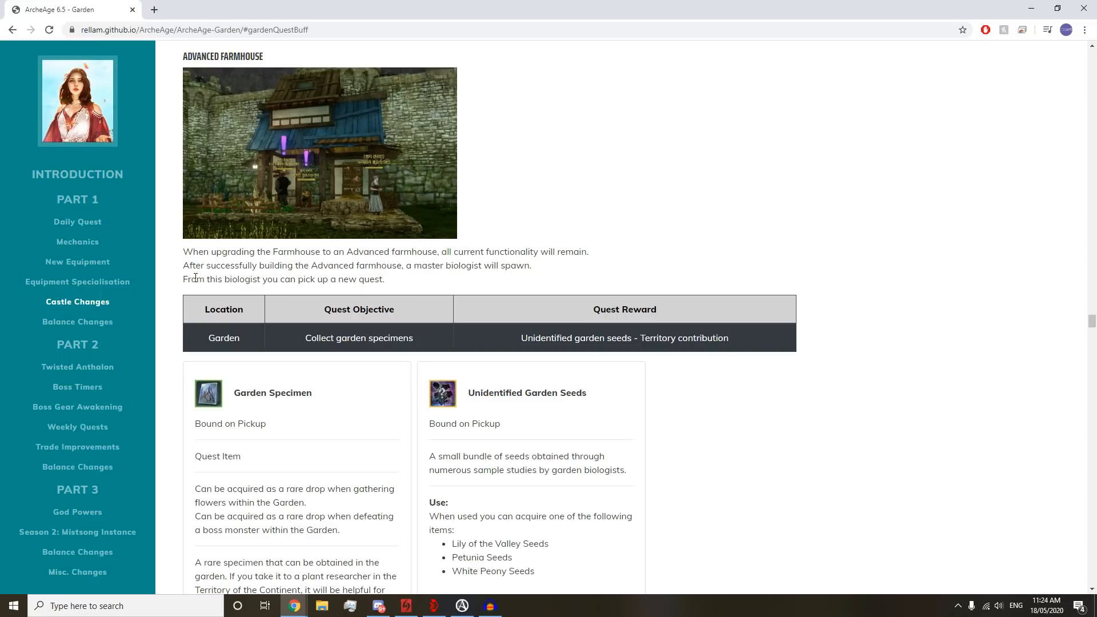
scroll(down, 3)
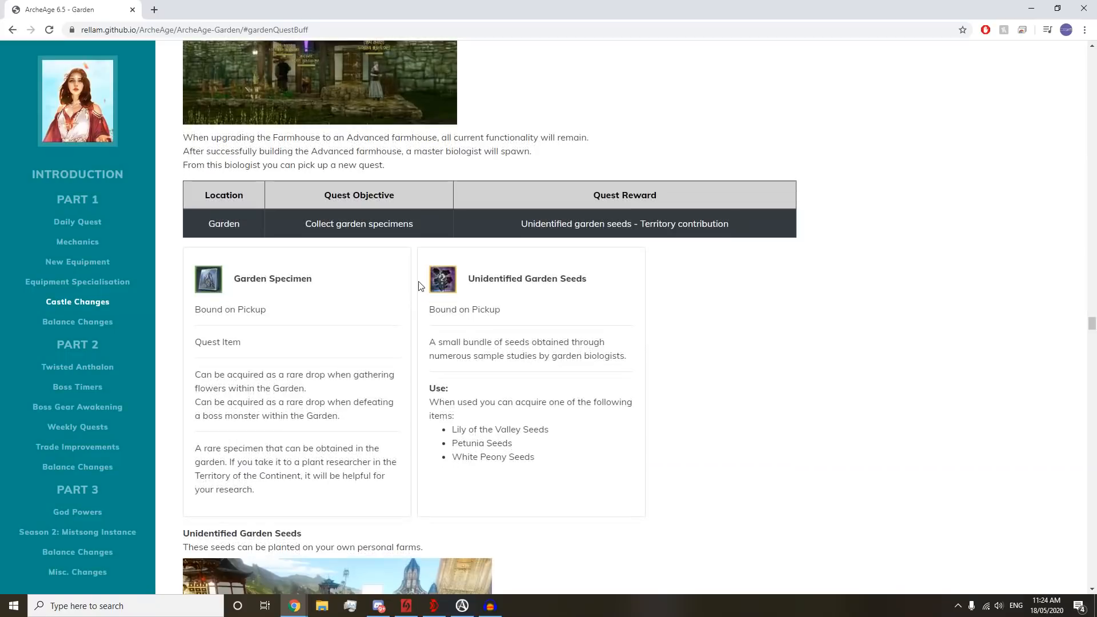
scroll(down, 3)
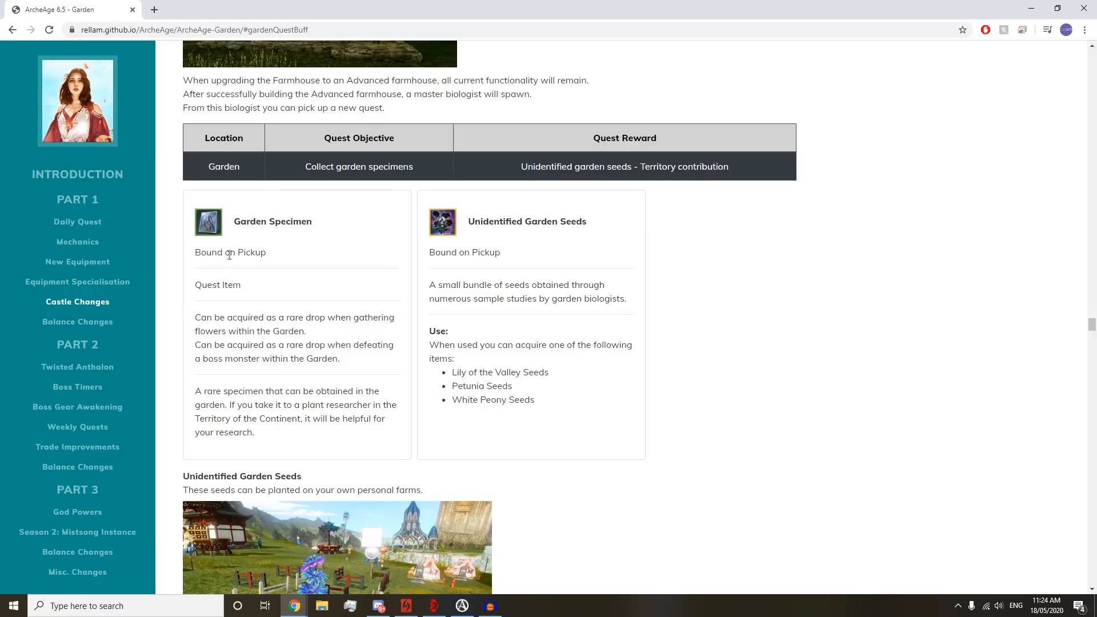
scroll(down, 3)
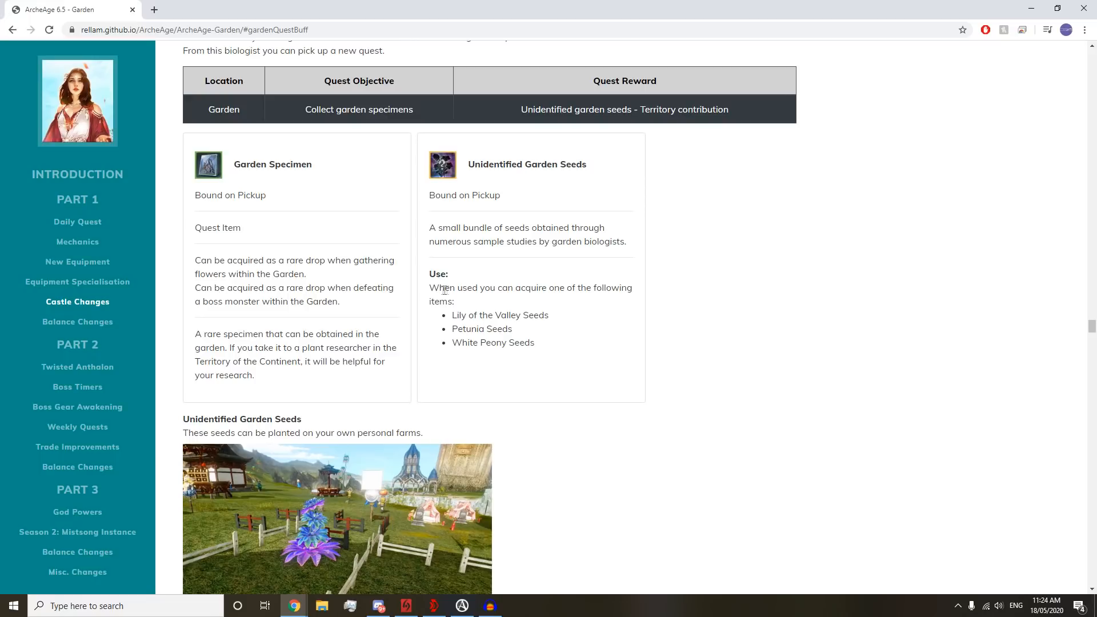
- Highlight the seed bundle list and continue to the Outpost heading
drag(452, 315, 532, 342)
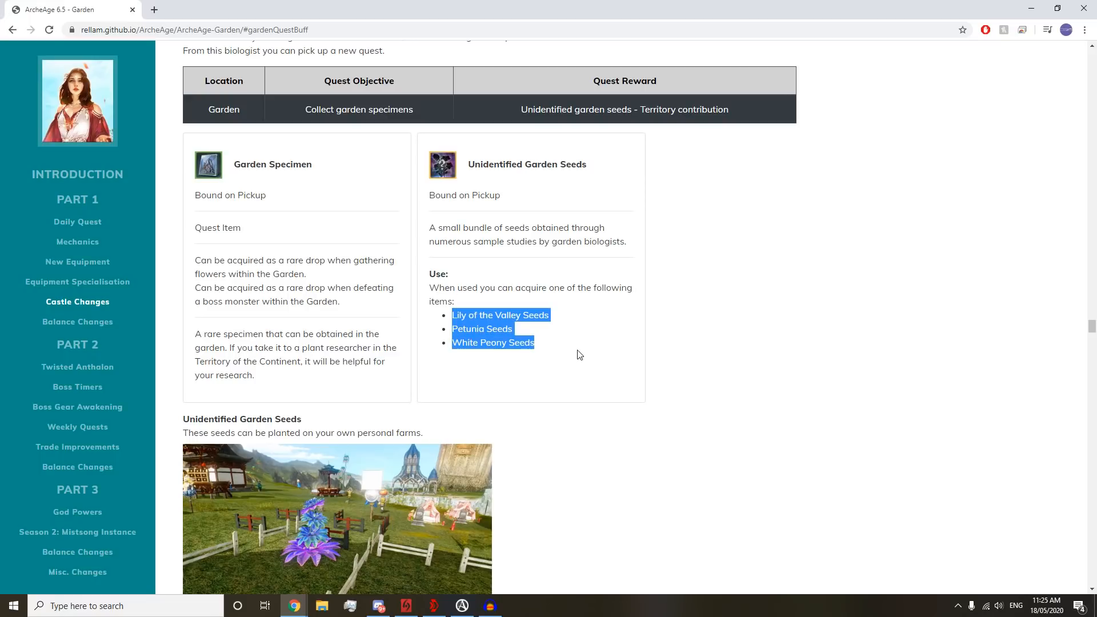
scroll(down, 3)
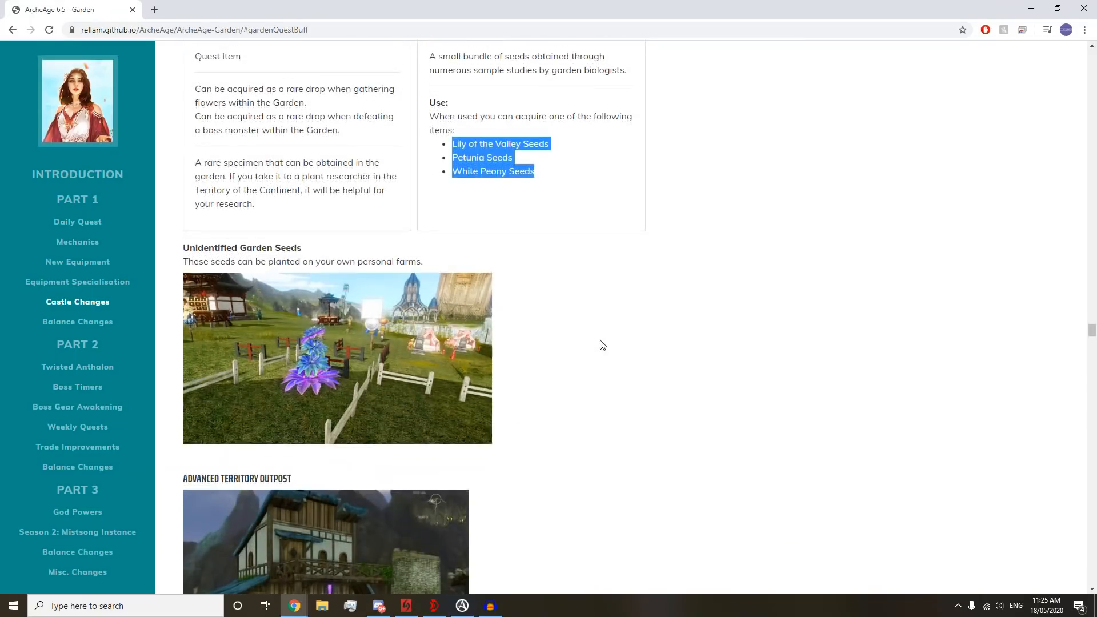
mouse_move(479, 154)
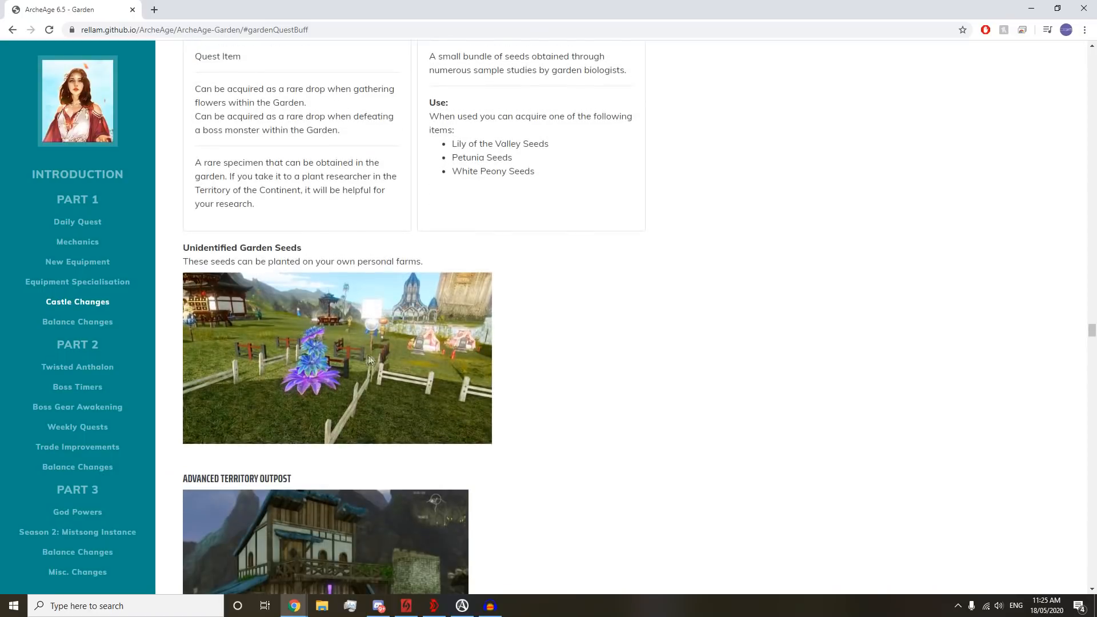
scroll(down, 3)
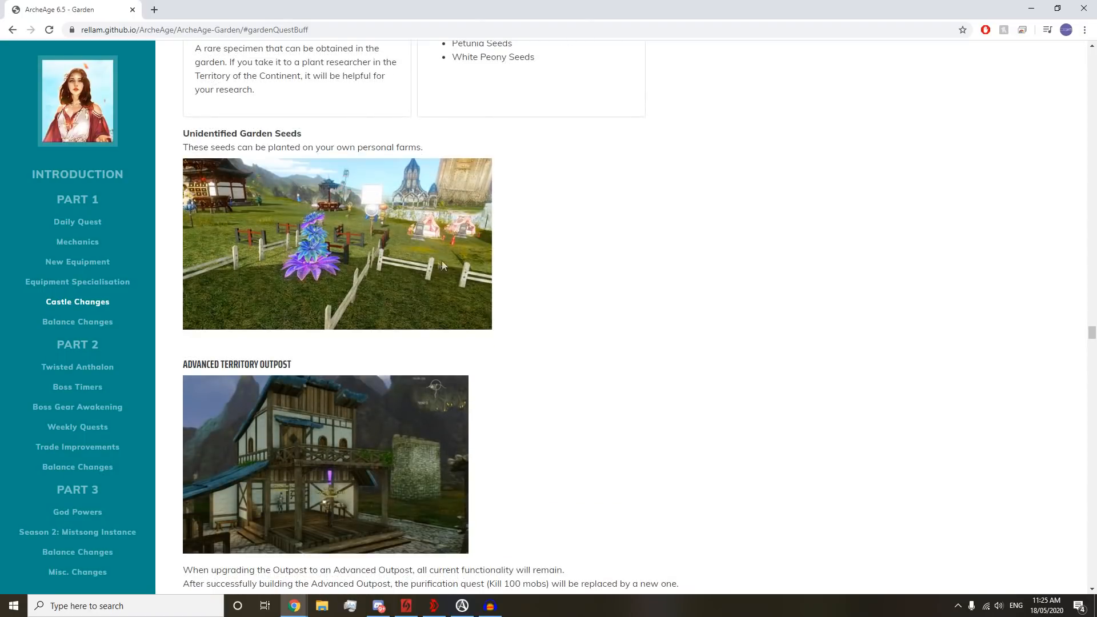
- Highlight the replaced purification quest sentence, then scroll to the Workshop section
scroll(down, 3)
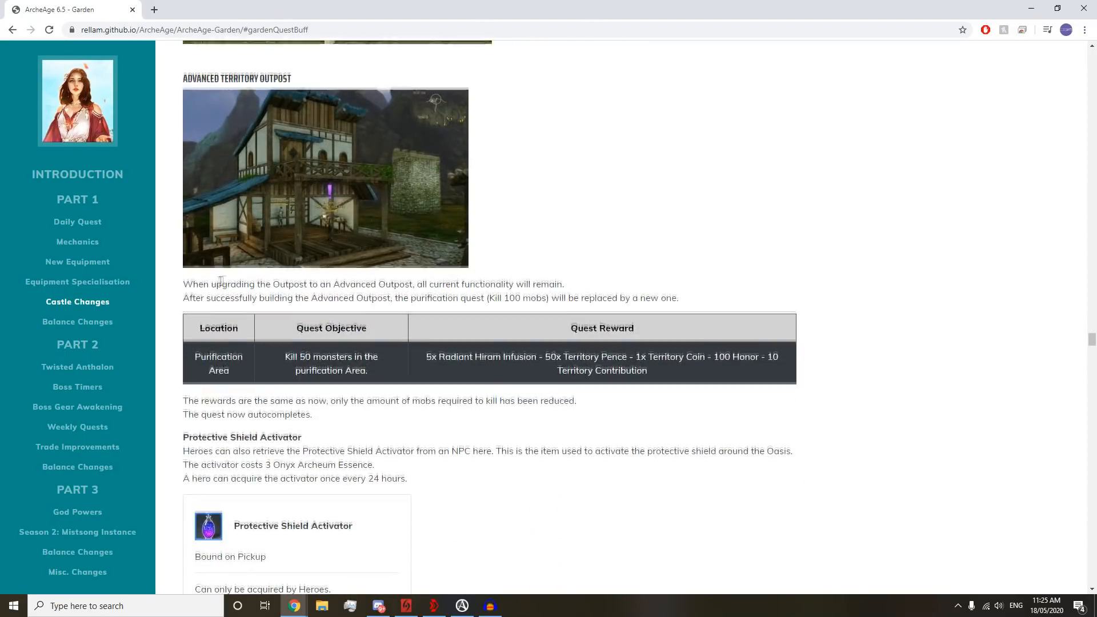
scroll(down, 3)
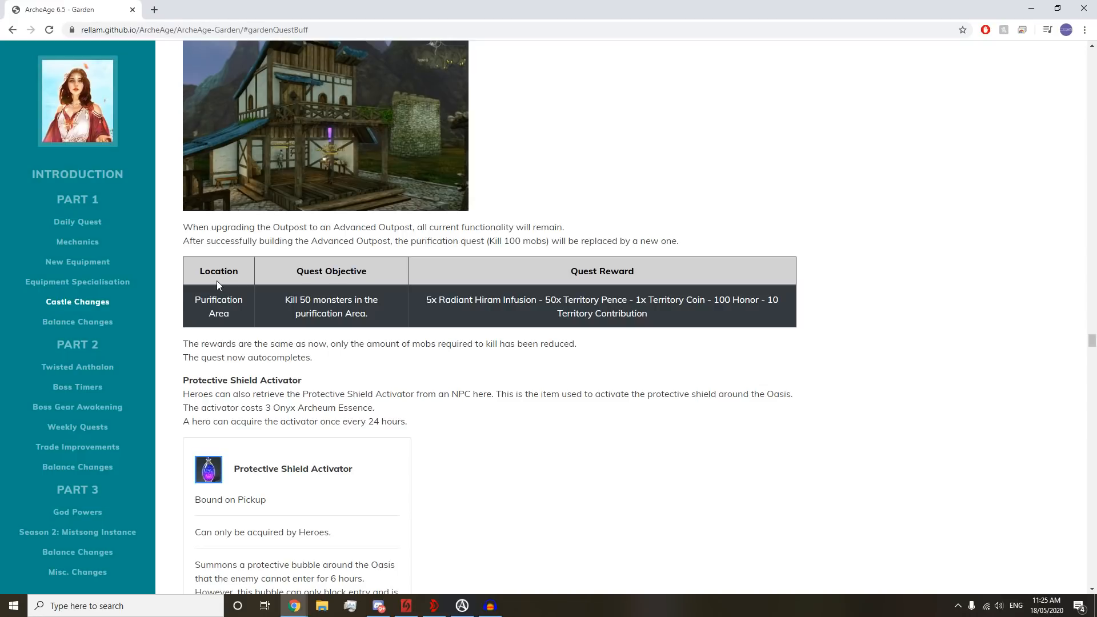
mouse_move(224, 240)
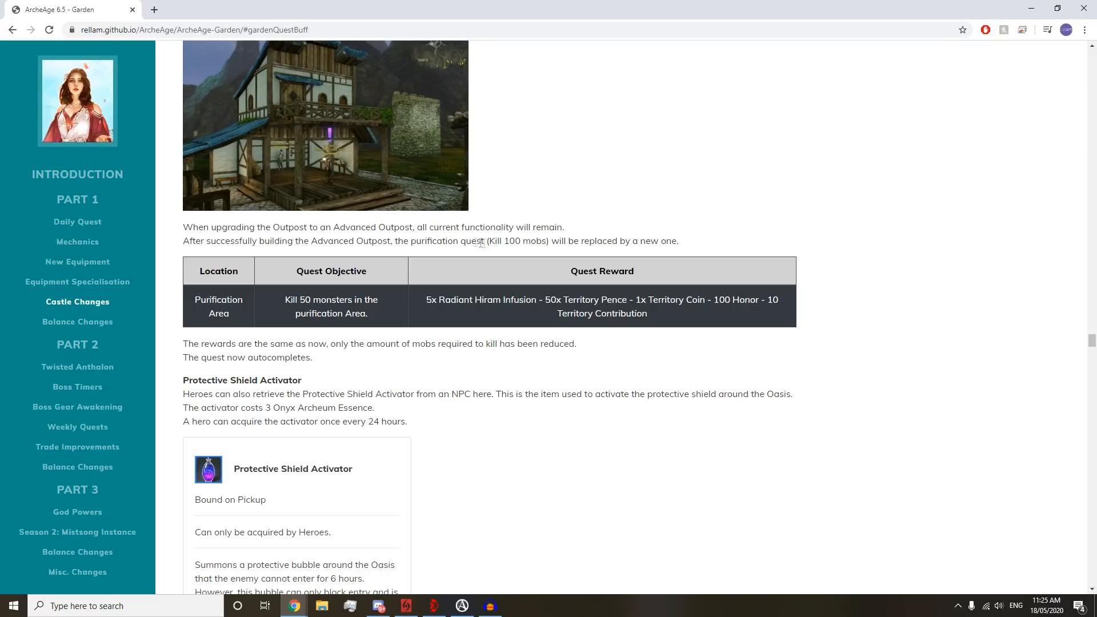
drag(231, 241, 677, 240)
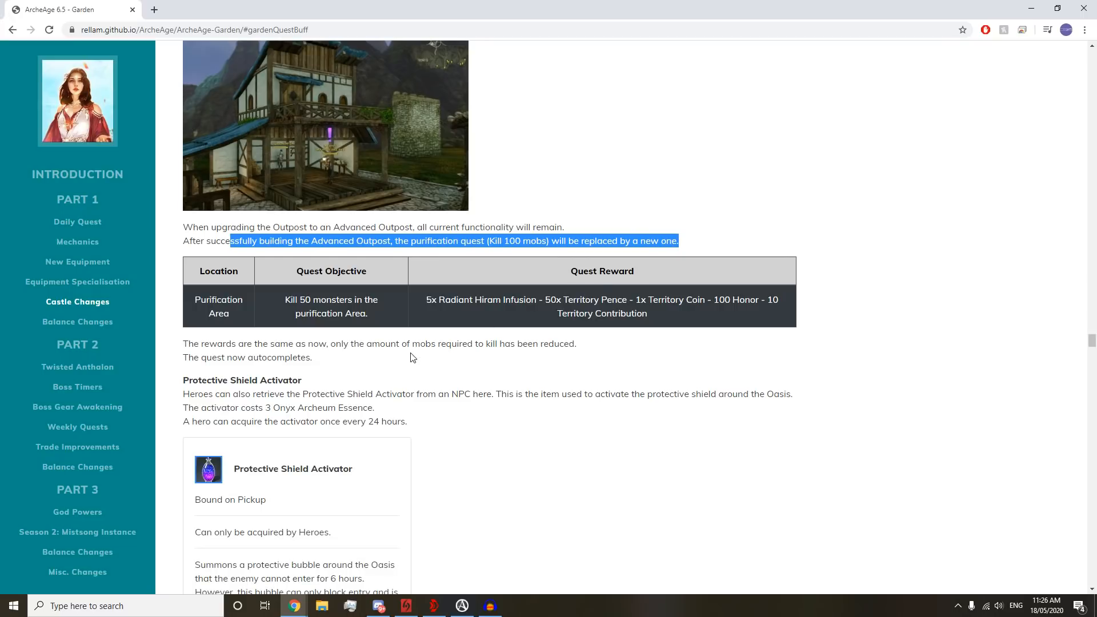
scroll(down, 3)
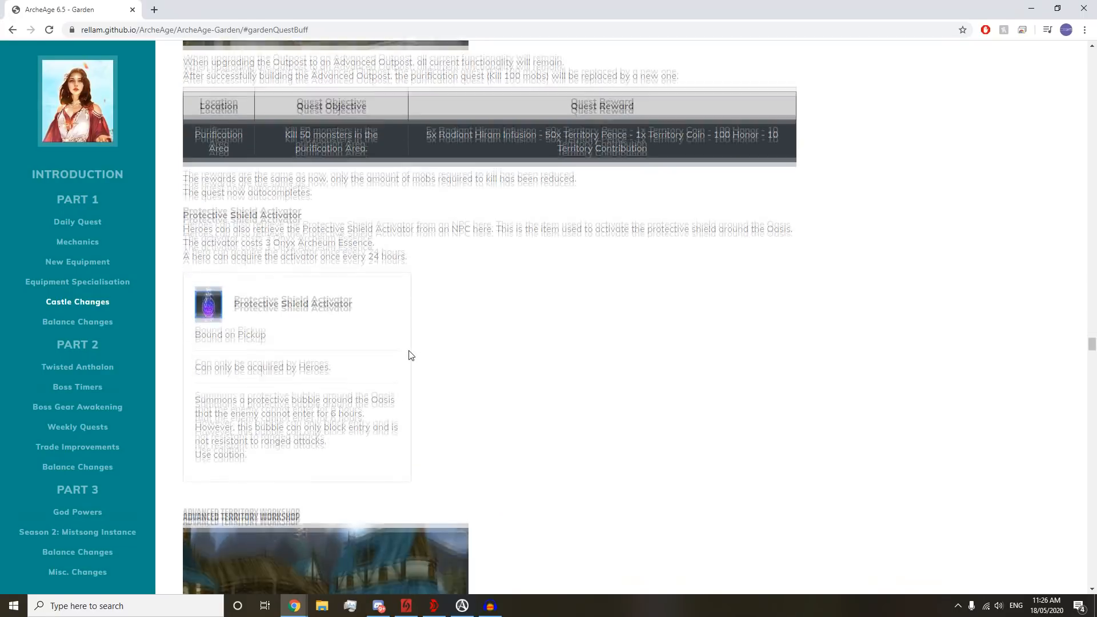
scroll(down, 3)
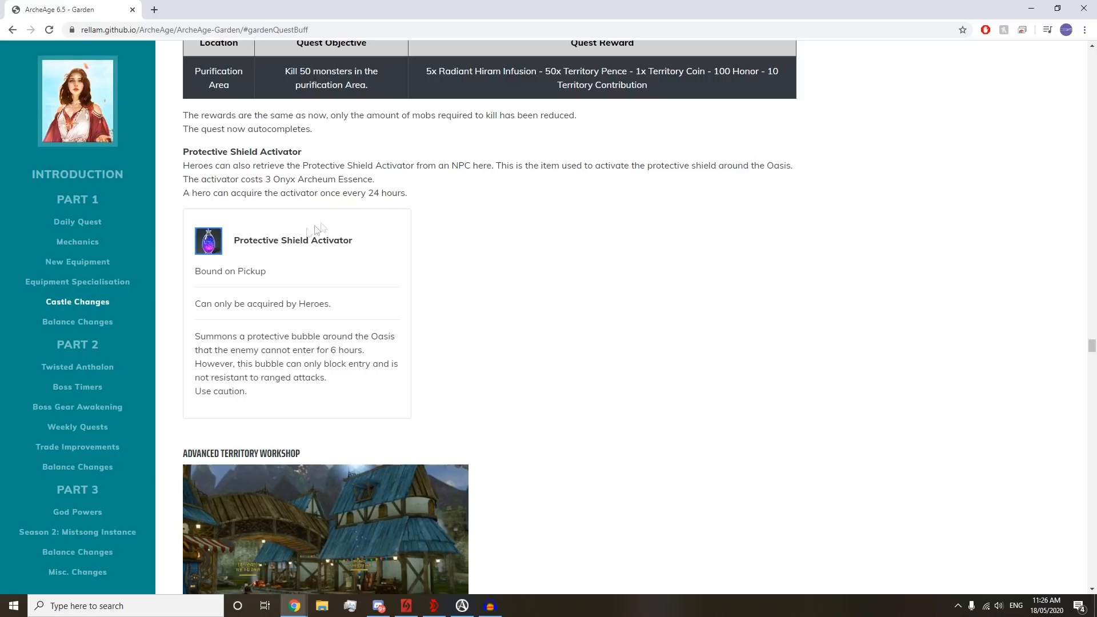
scroll(down, 3)
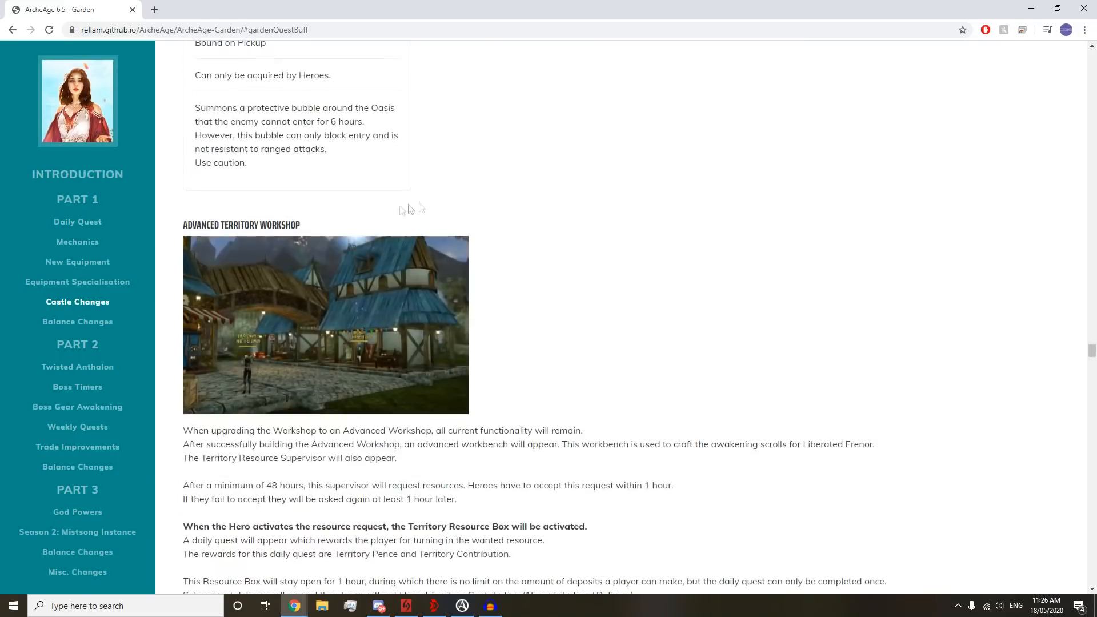
scroll(down, 3)
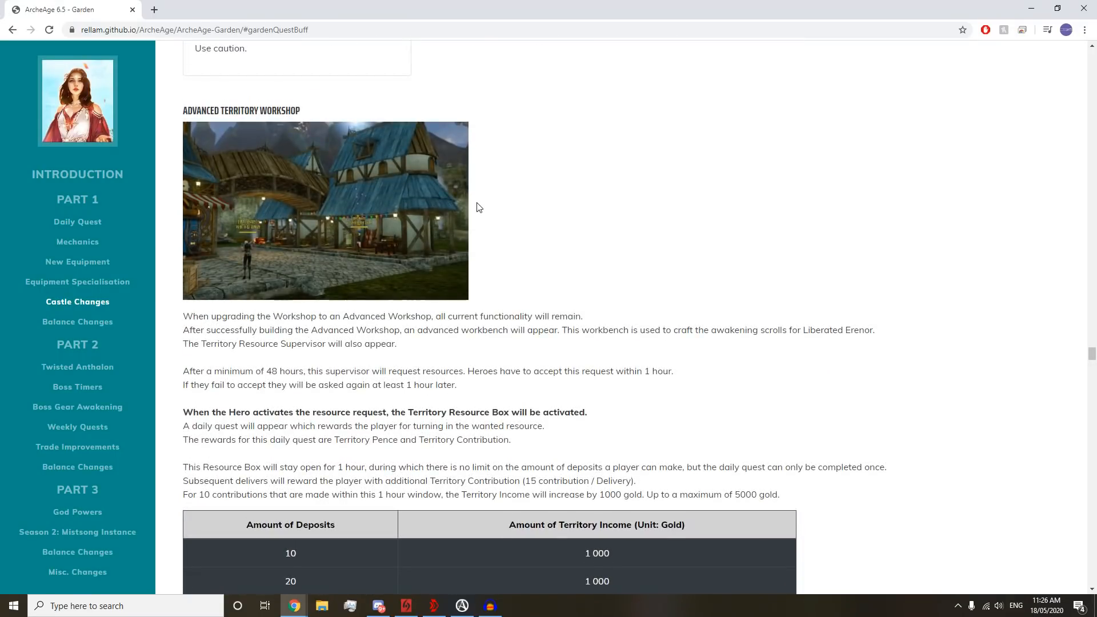
- Highlight each region's requested resource and scroll to the Balance Changes heading
scroll(down, 3)
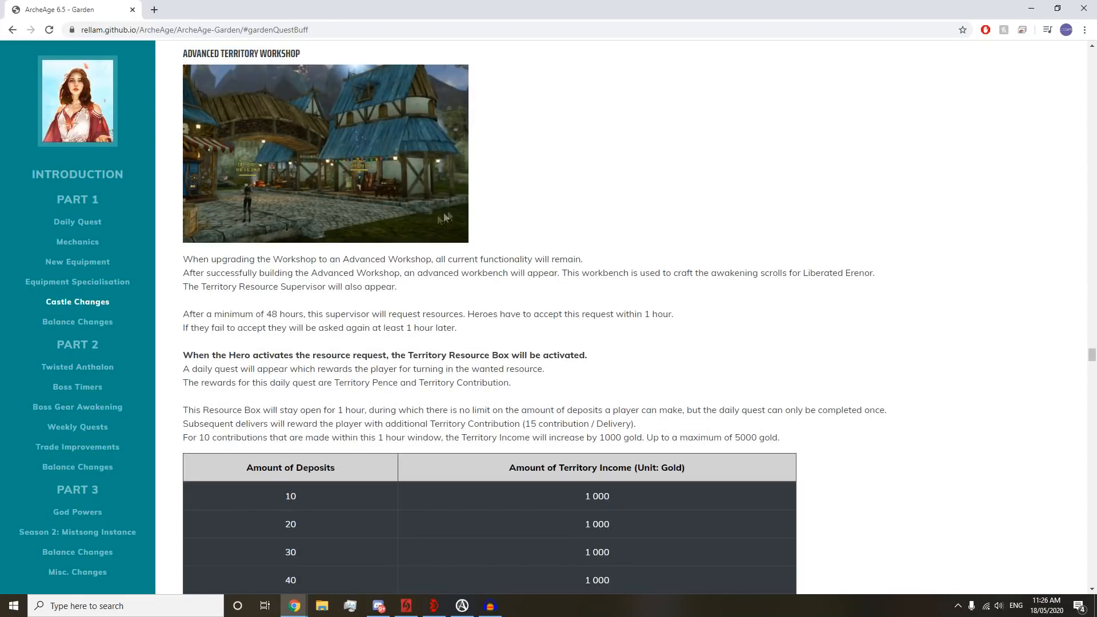
mouse_move(338, 273)
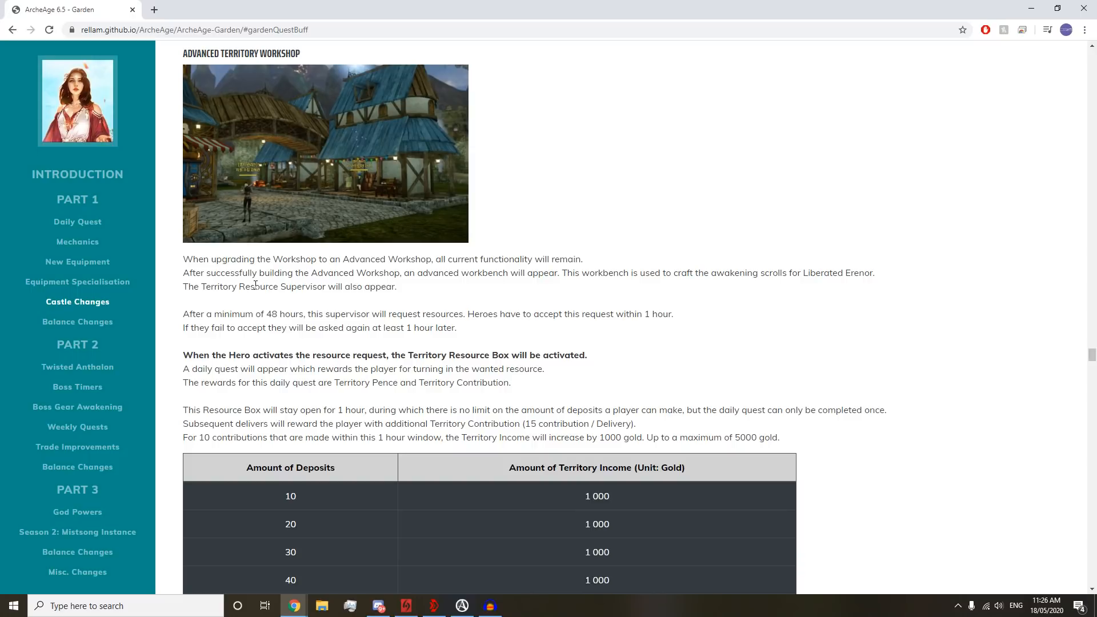
scroll(down, 3)
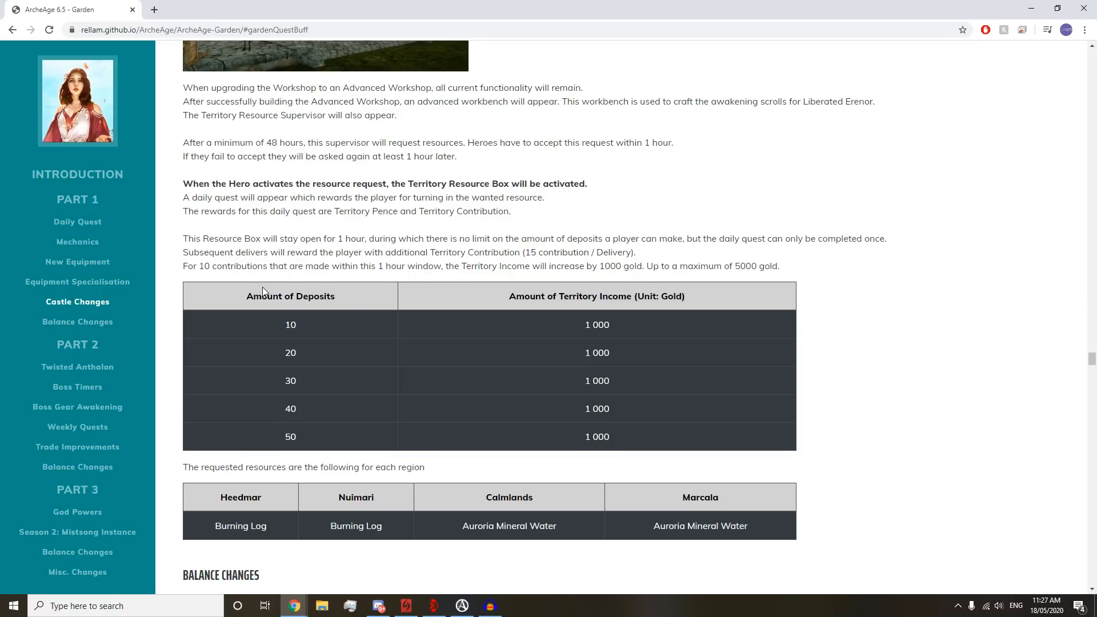
drag(203, 466, 423, 467)
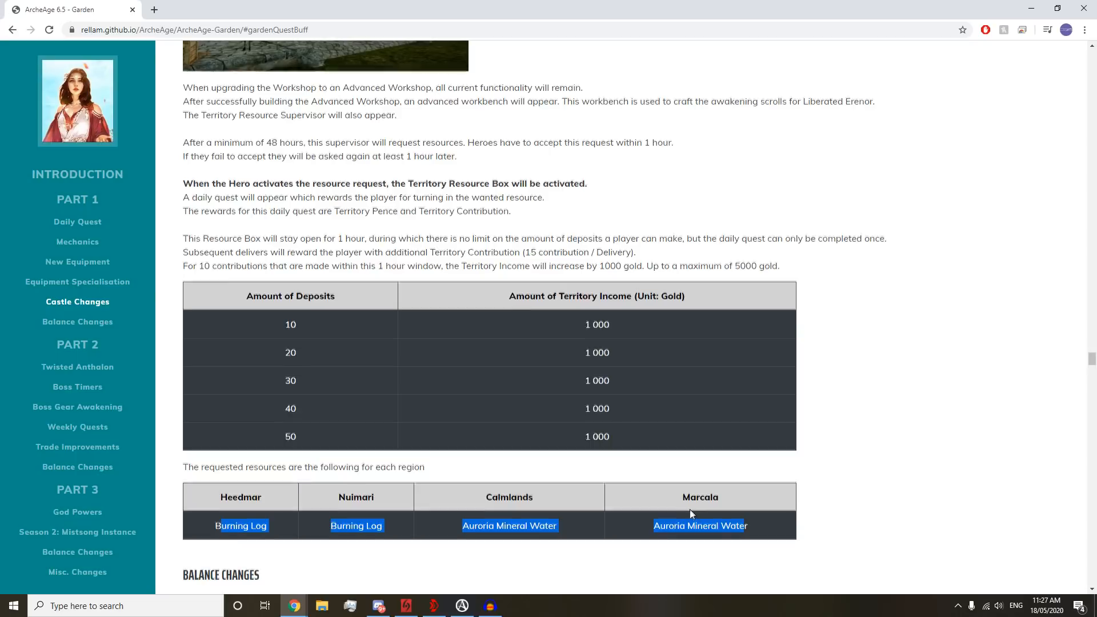
scroll(down, 3)
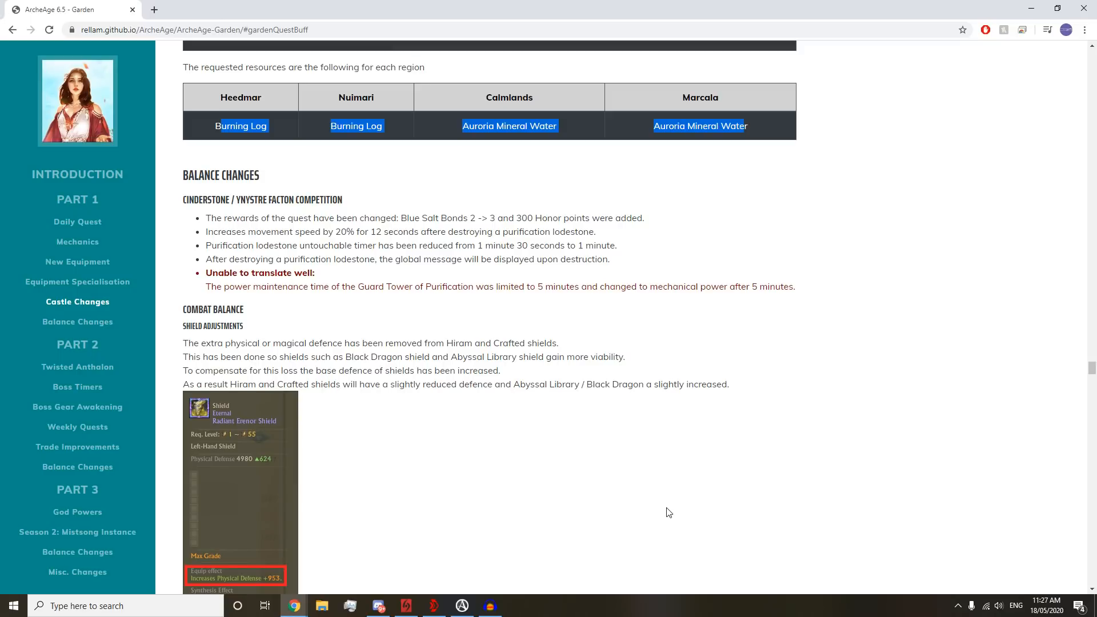
mouse_move(263, 228)
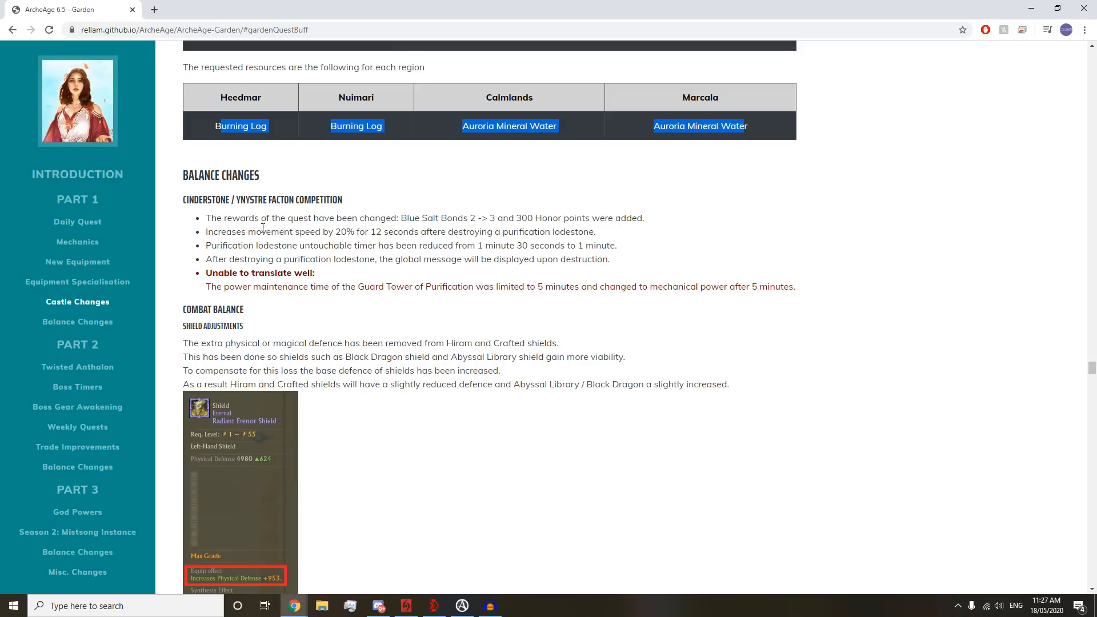
mouse_move(281, 222)
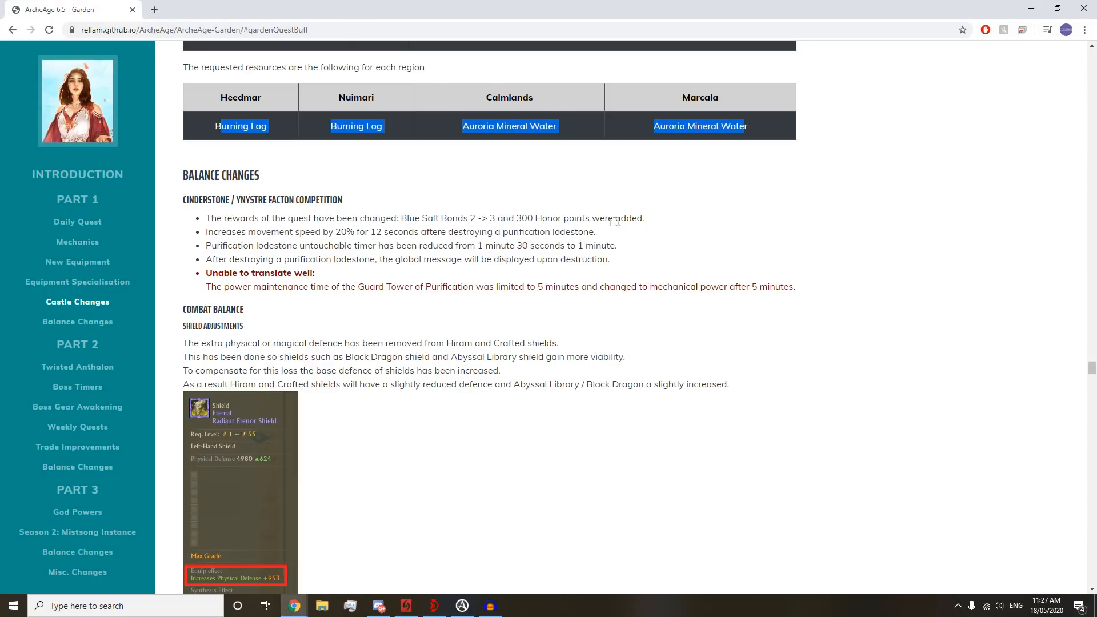
mouse_move(305, 236)
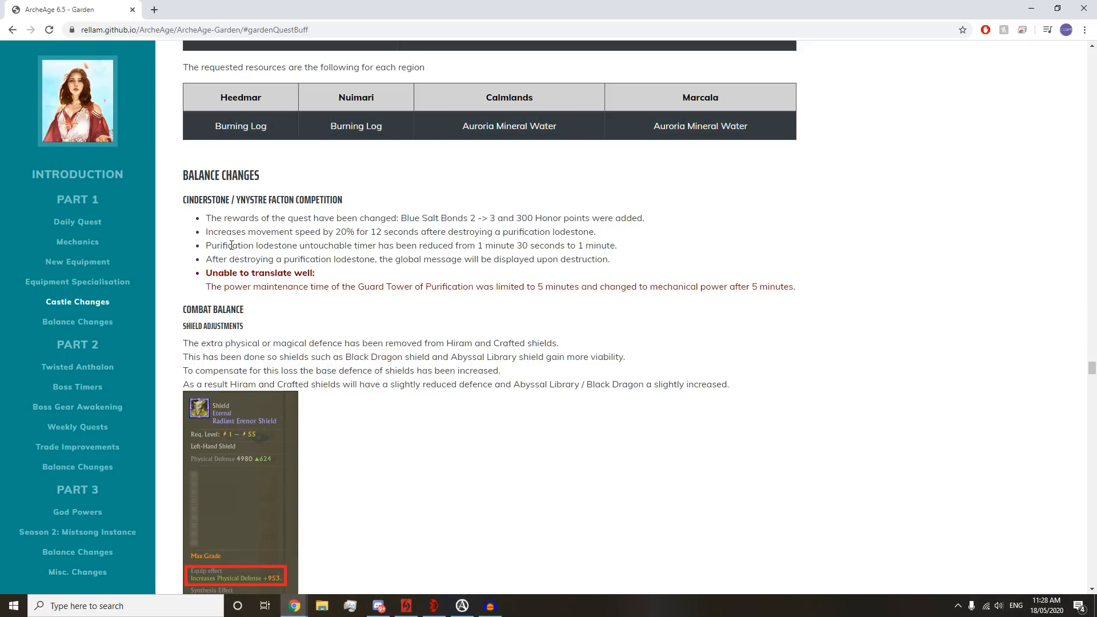
mouse_move(476, 247)
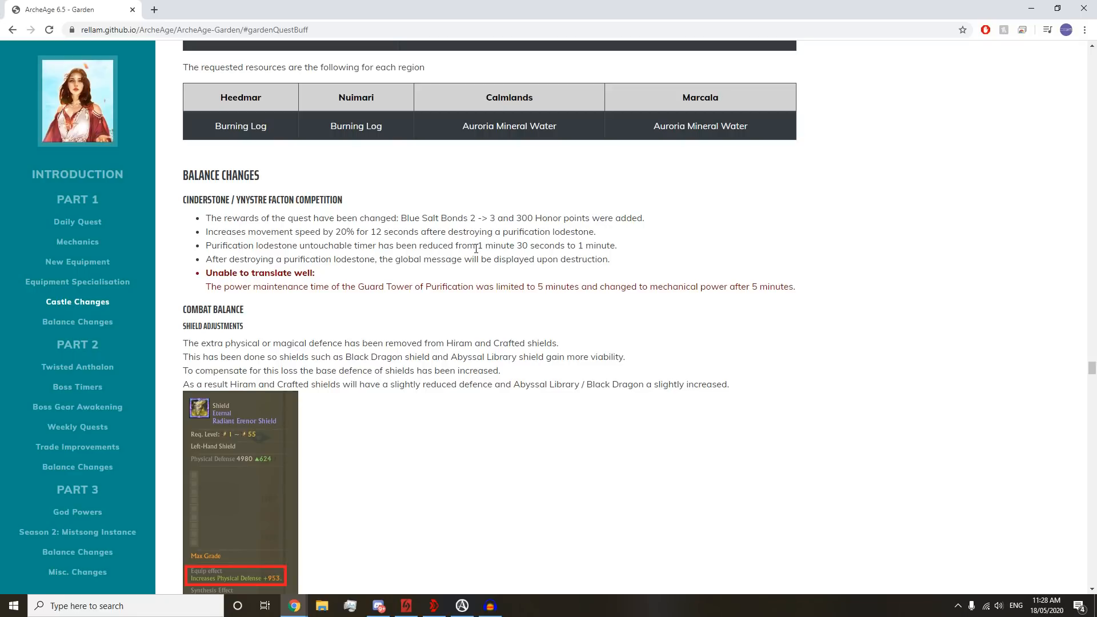
mouse_move(546, 250)
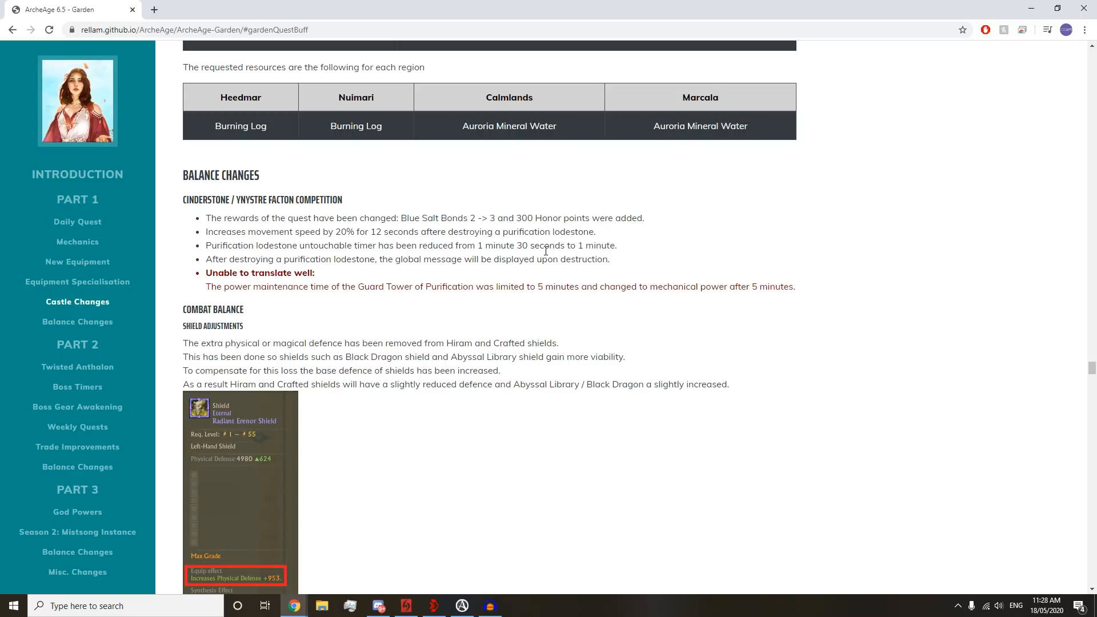
mouse_move(220, 261)
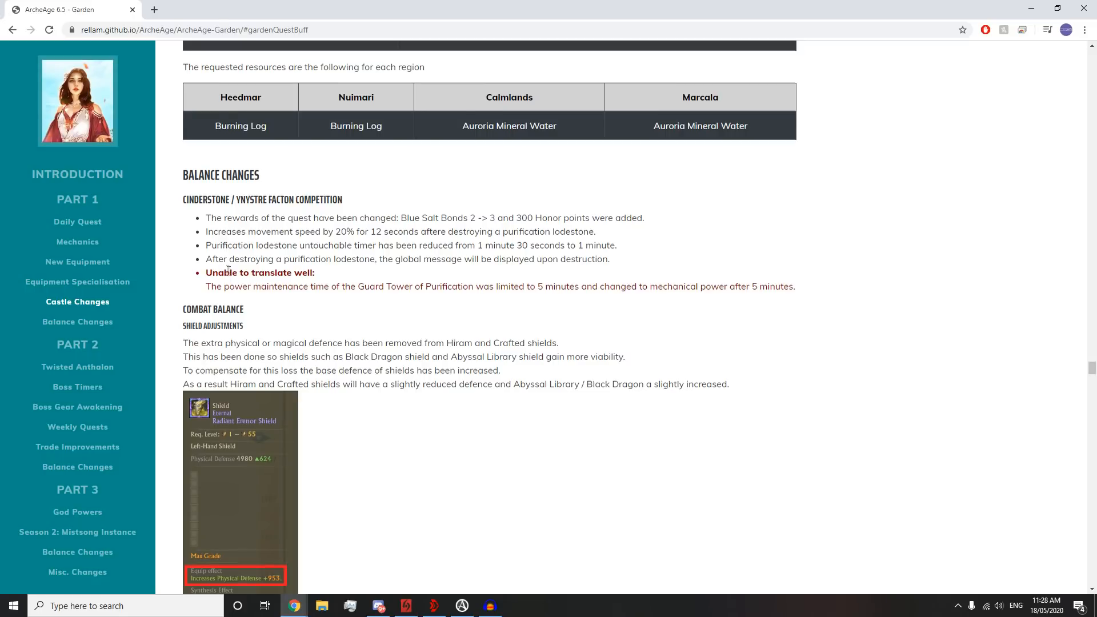
- Scroll from the faction competition changes to the shield tooltip and Skill Point Balance
scroll(down, 3)
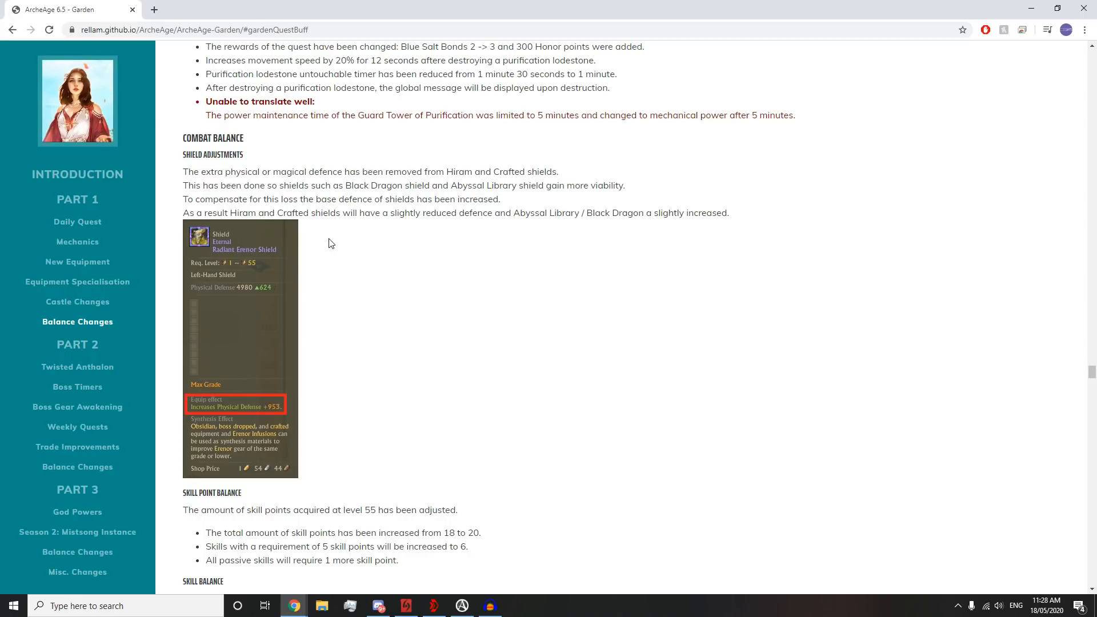
mouse_move(315, 243)
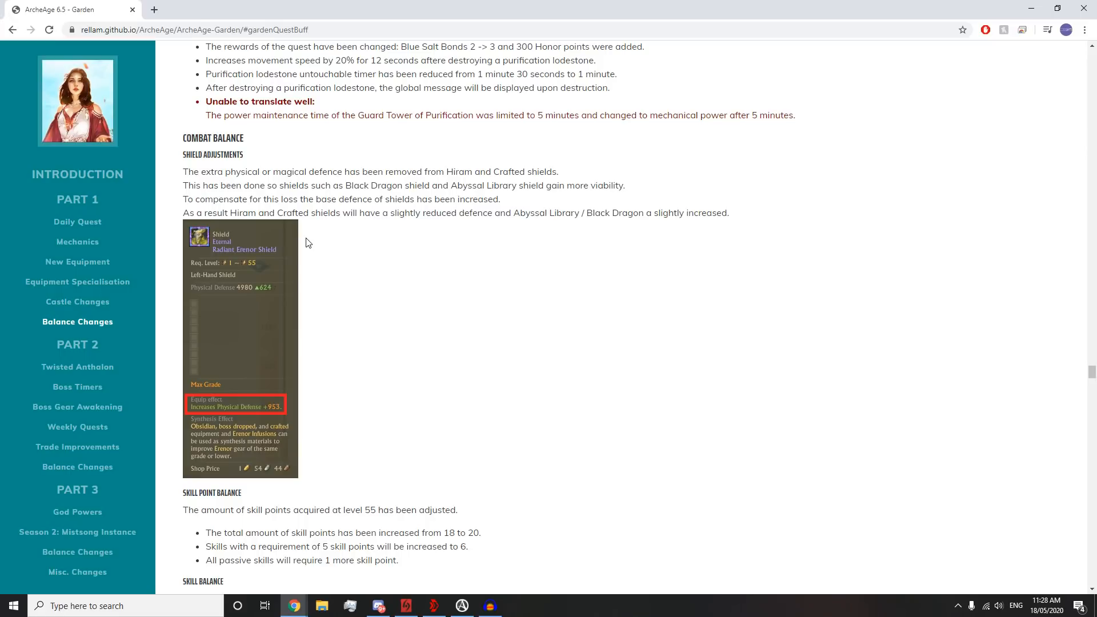
mouse_move(313, 243)
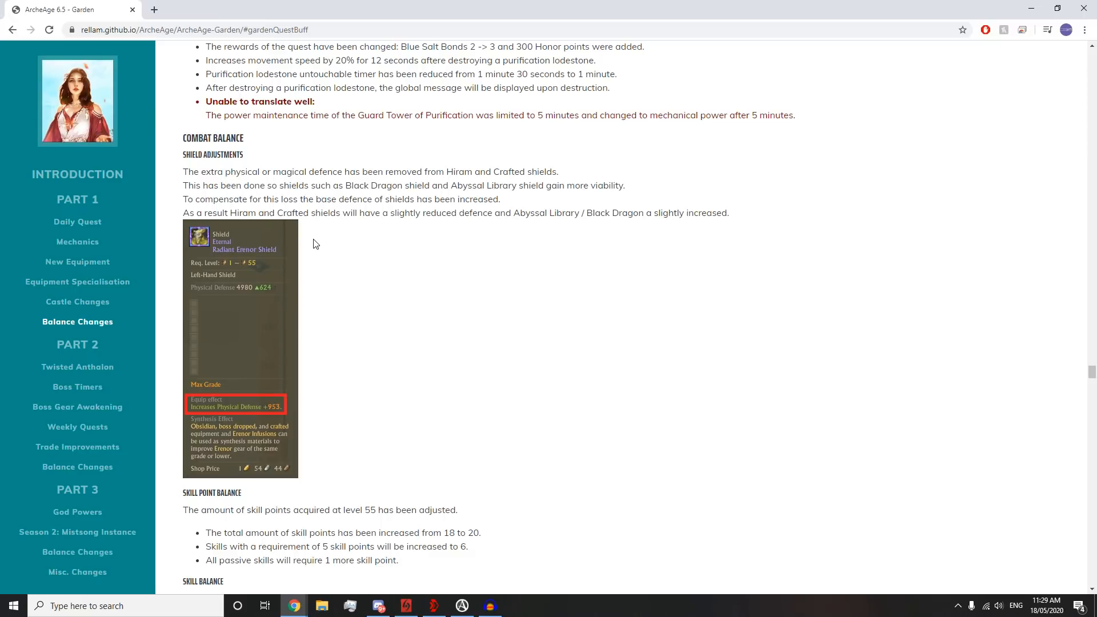
mouse_move(305, 287)
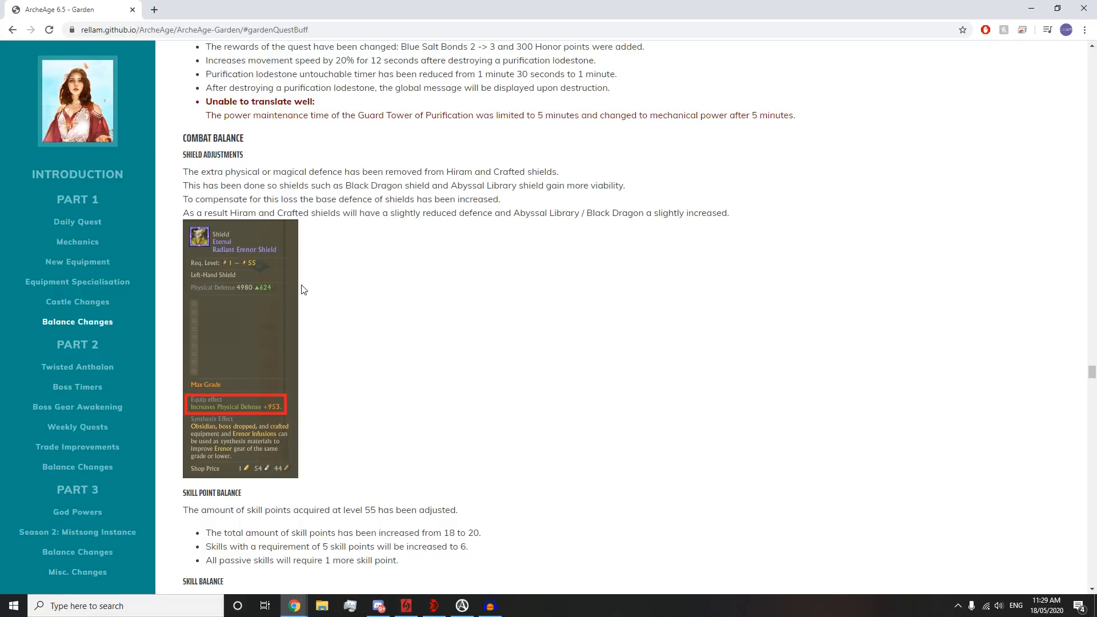
mouse_move(273, 287)
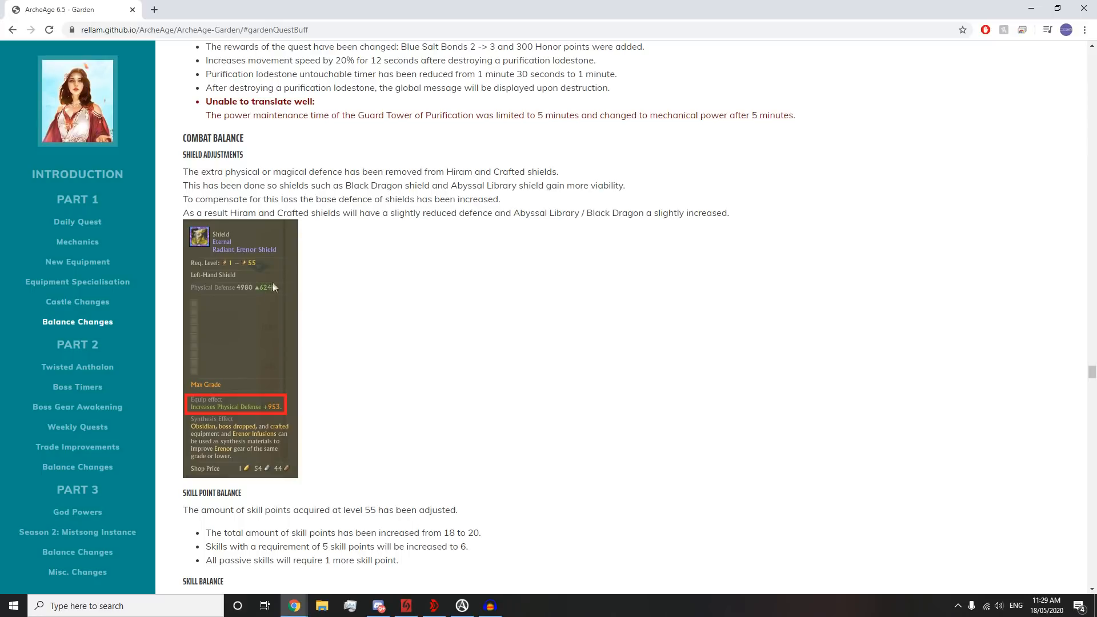
mouse_move(199, 297)
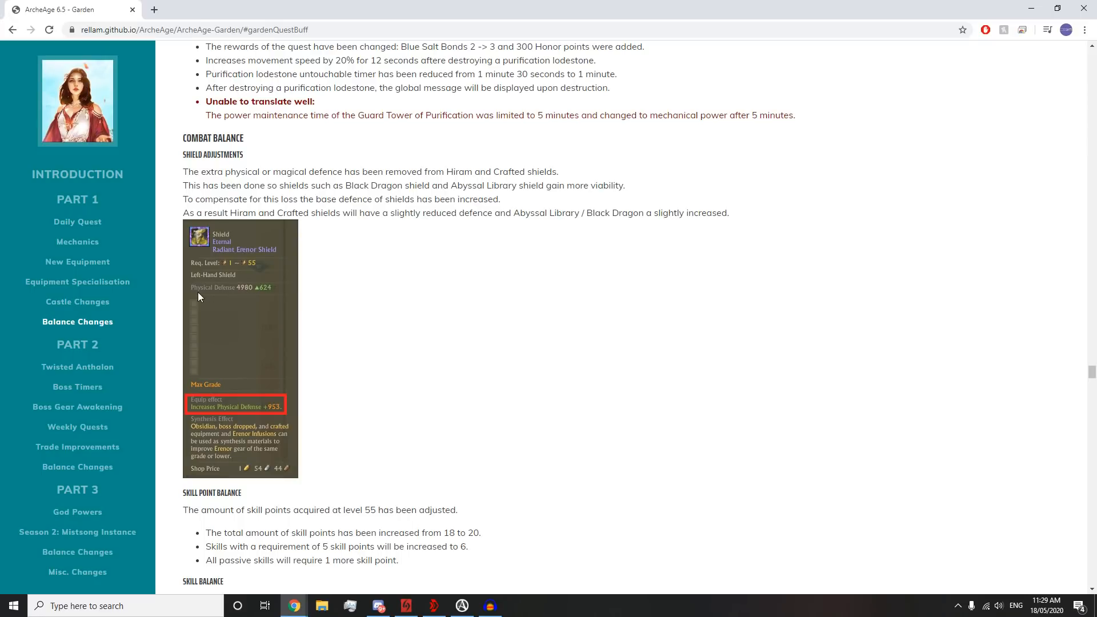
mouse_move(275, 287)
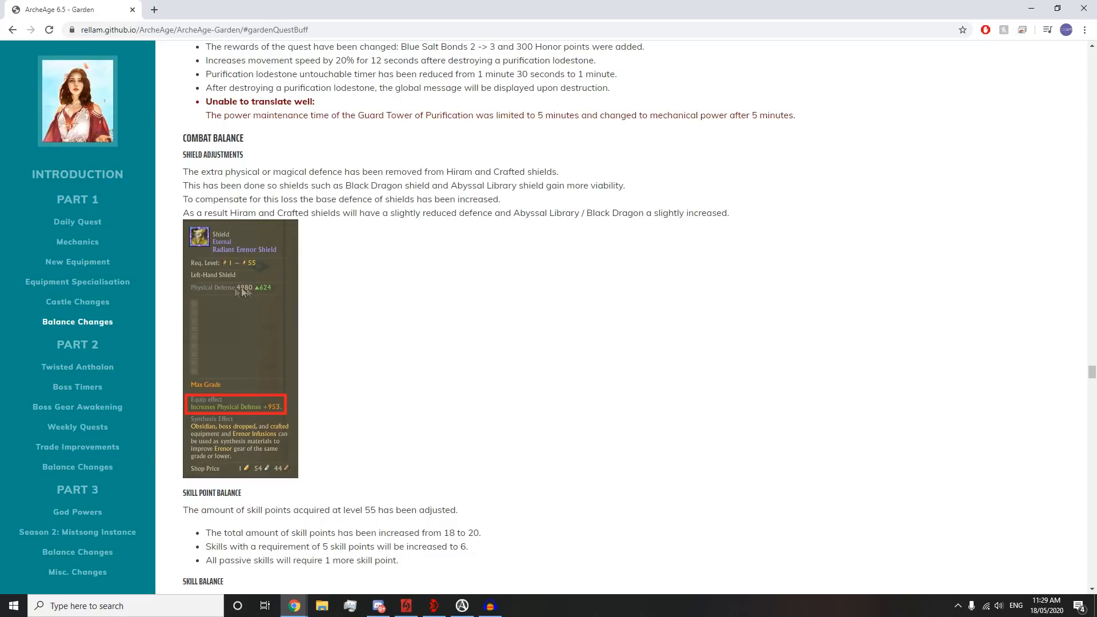
mouse_move(272, 389)
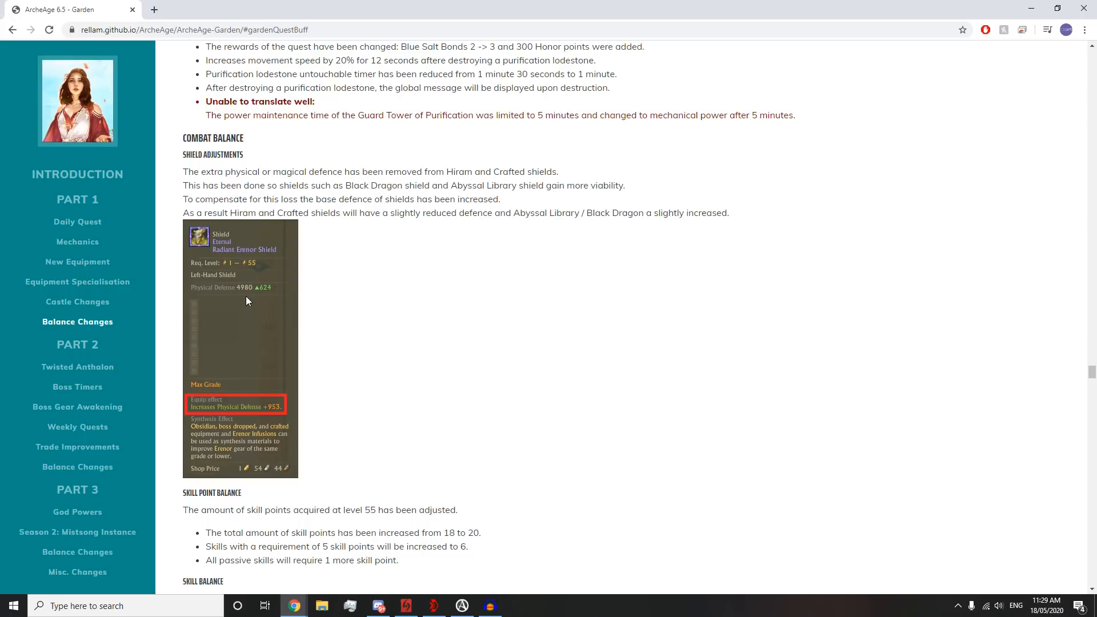
mouse_move(241, 294)
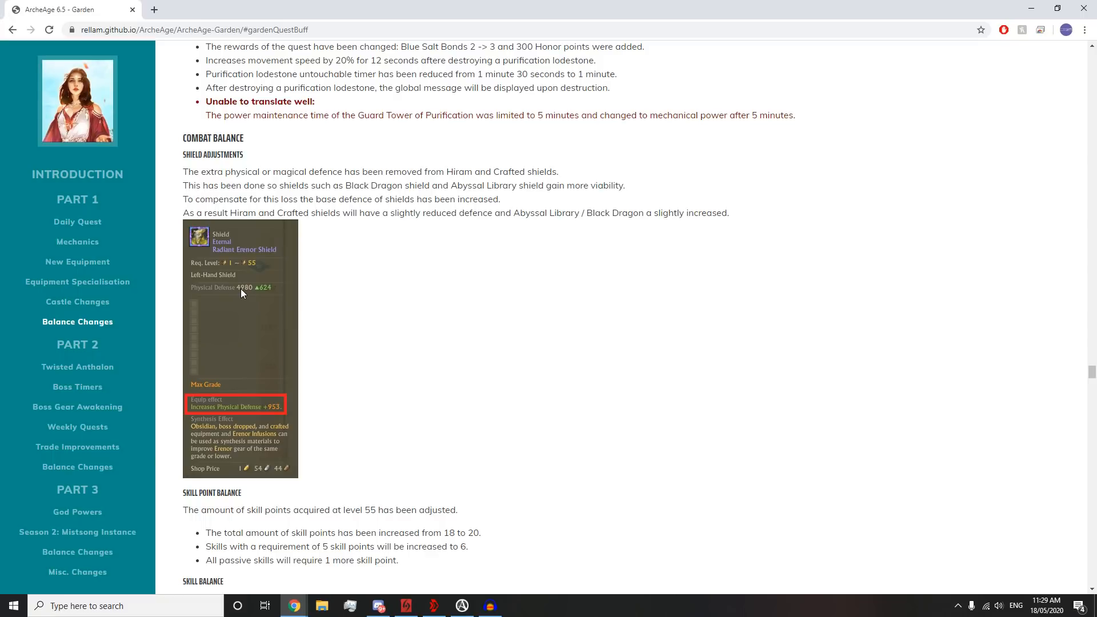
- Scroll past the shield tooltip image down to the Skill Point Balance and Skill Balance sections
scroll(down, 3)
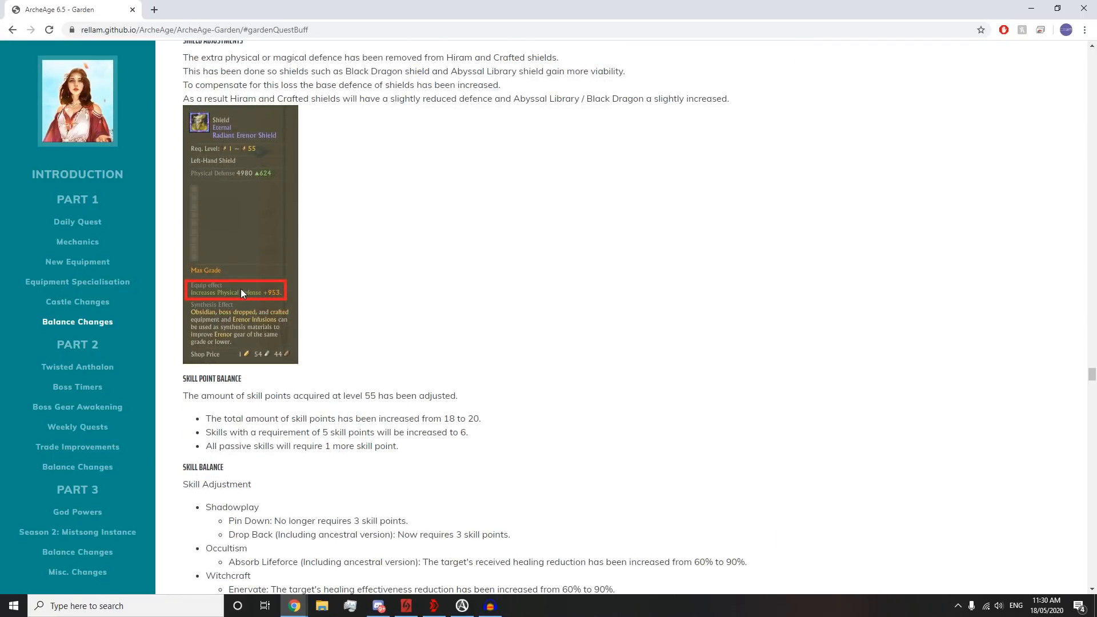
scroll(down, 3)
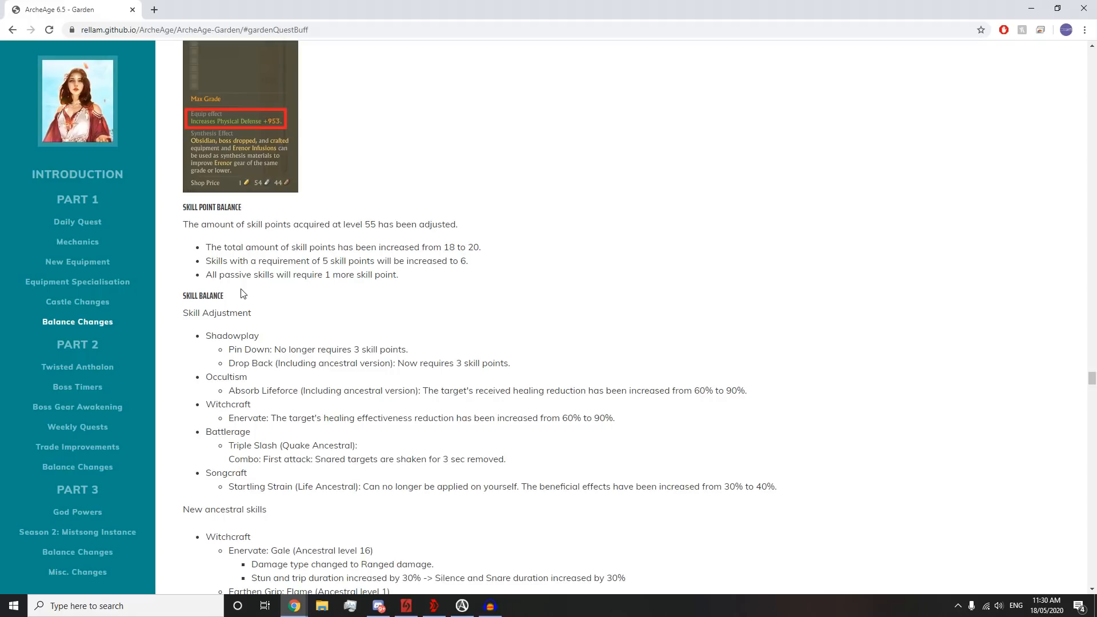
- Scroll through the Skill Adjustment list into the New ancestral skills section
scroll(down, 3)
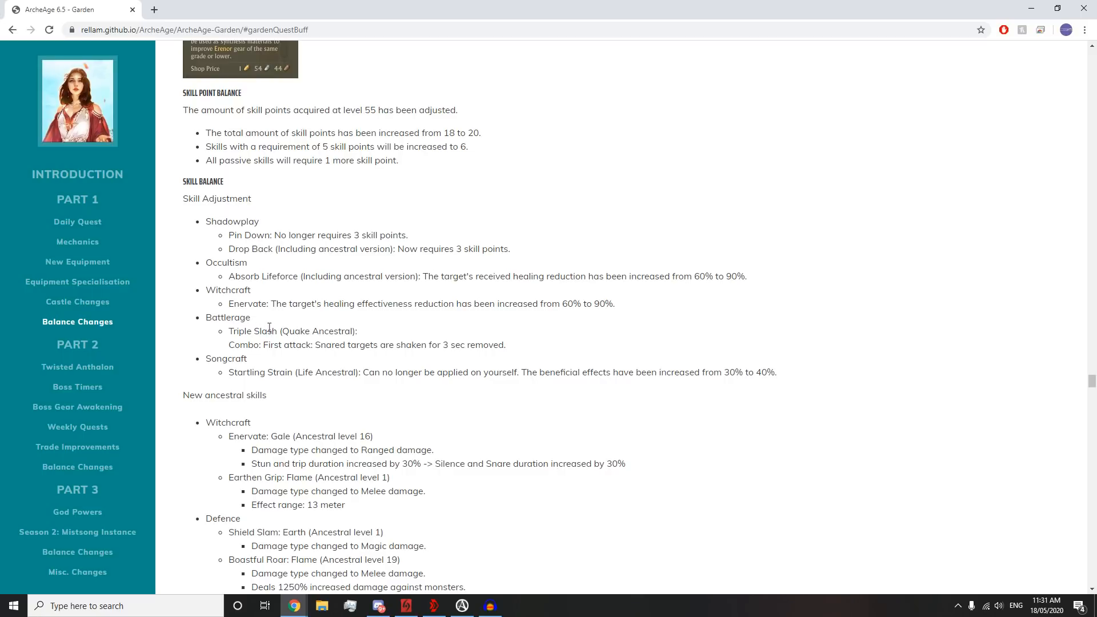
mouse_move(270, 343)
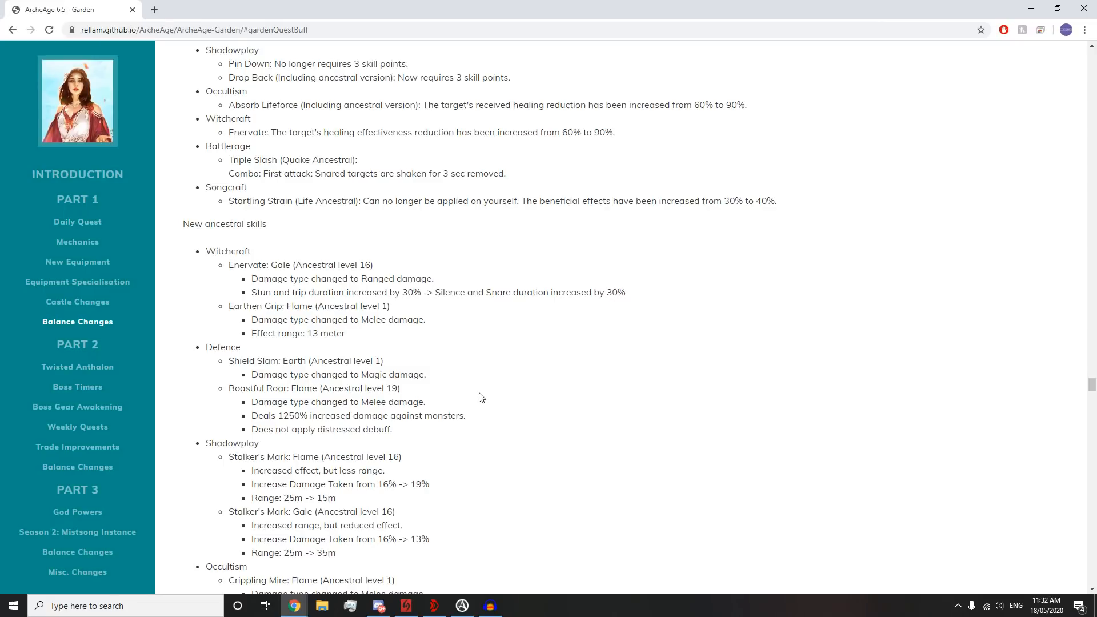
- Scroll back up to the start of New ancestral skills, at Witchcraft and Defence
scroll(down, 3)
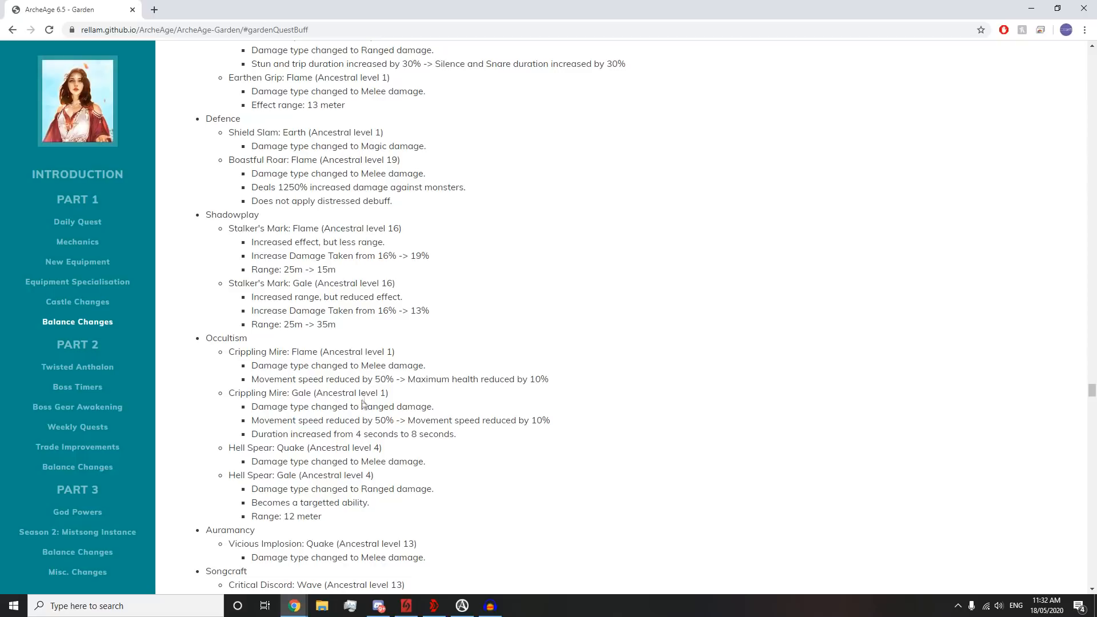
scroll(up, 3)
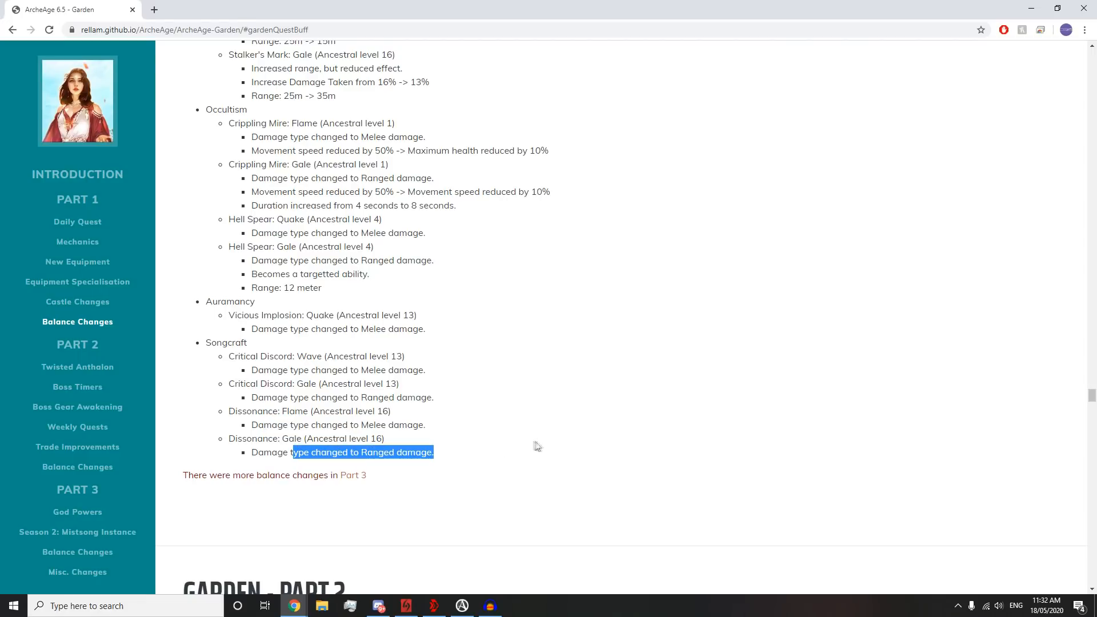
scroll(up, 3)
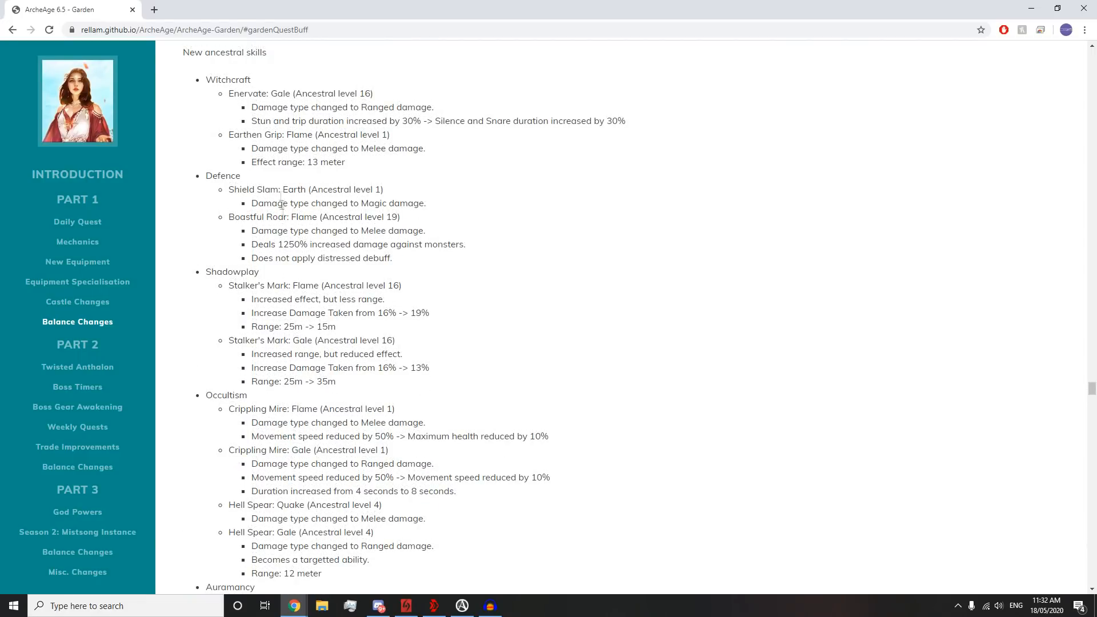